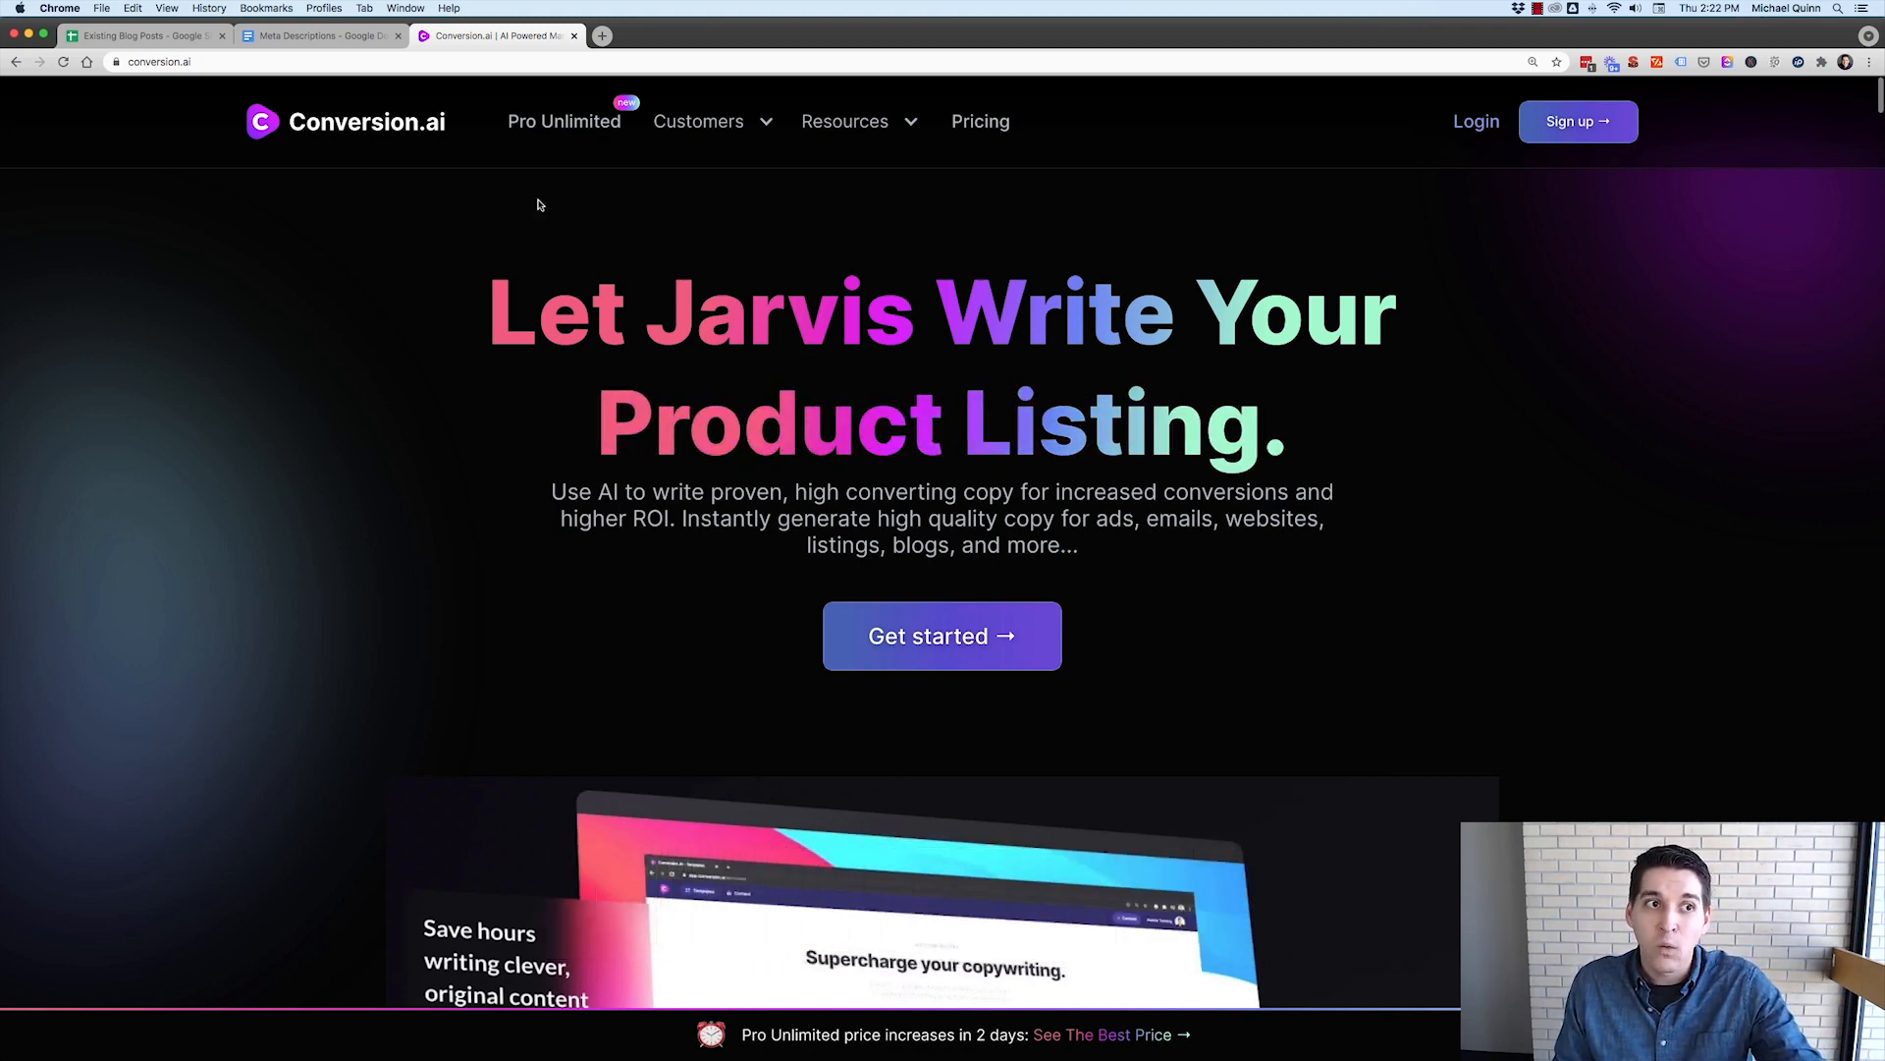
- Switch from the Conversion.ai landing page to the Existing Blog Posts spreadsheet
left_click(141, 35)
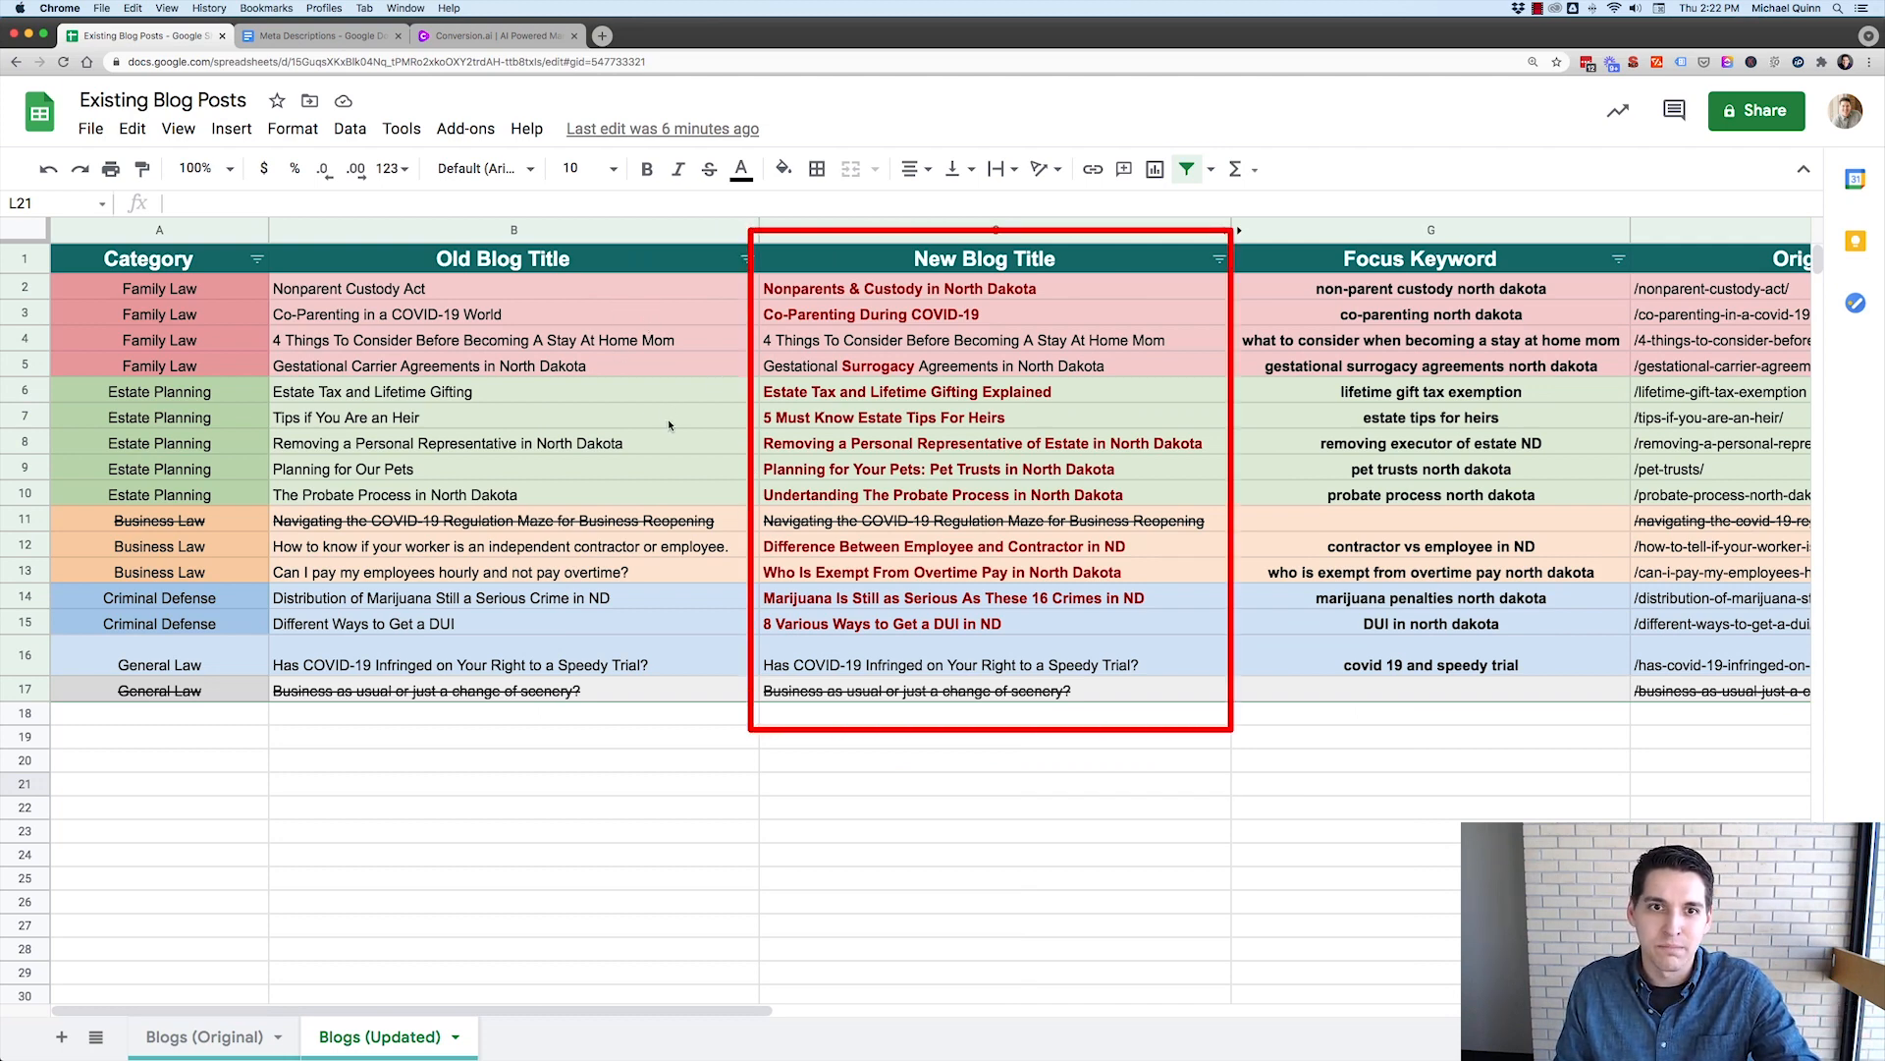
- Scroll across the Blogs (Updated) columns to review the blog post data
scroll("right", 3)
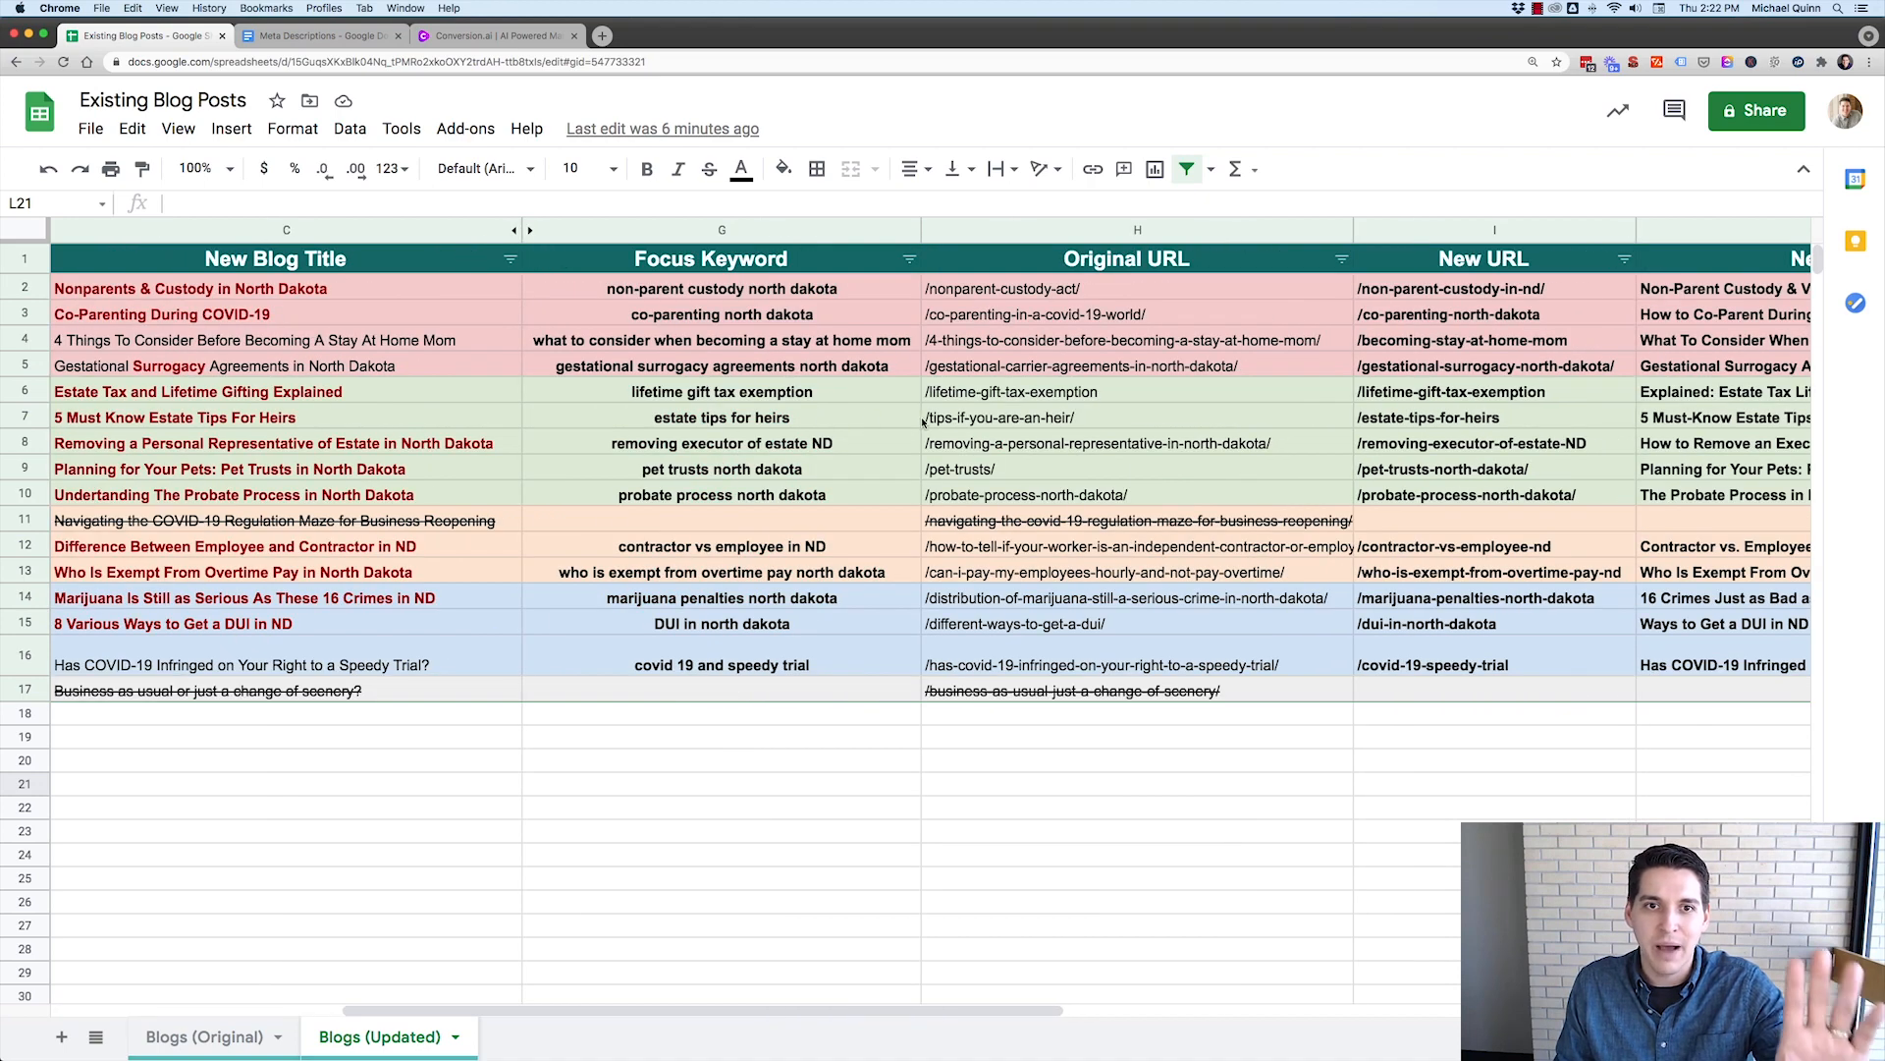
scroll("right", 3)
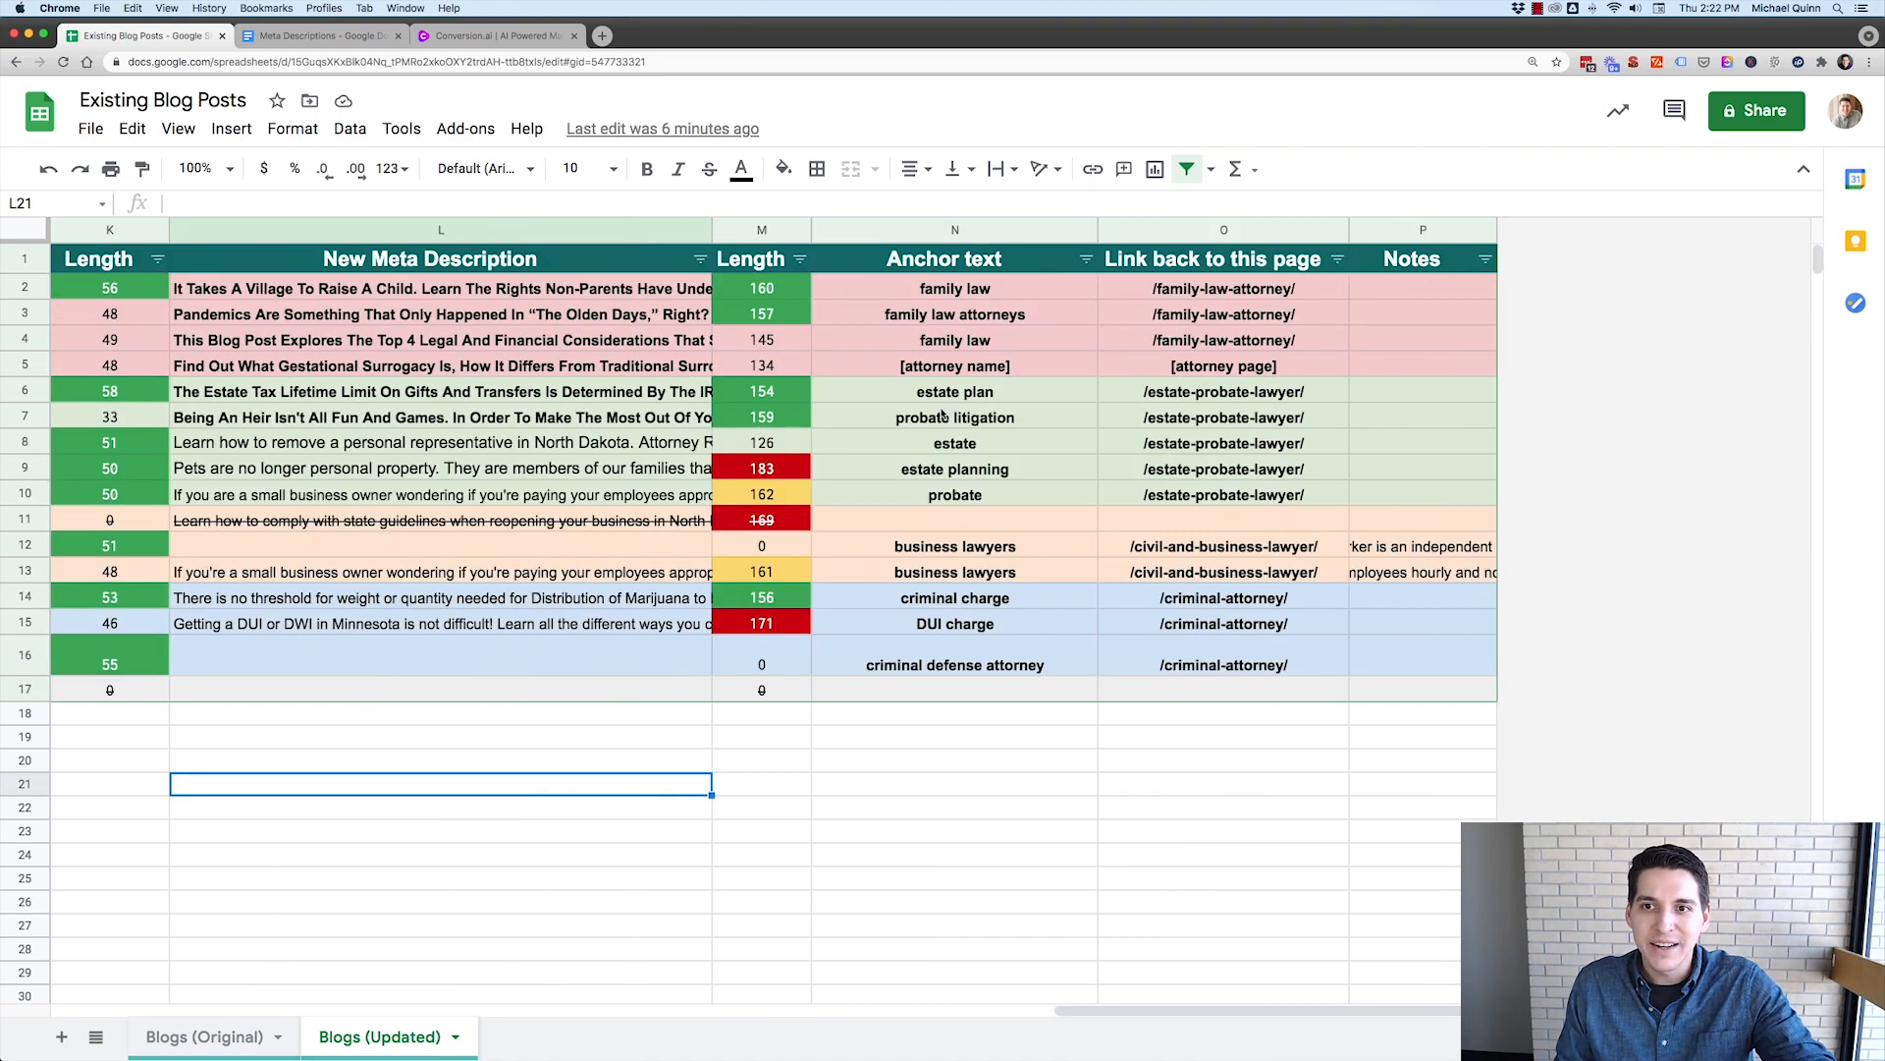
scroll("left", 3)
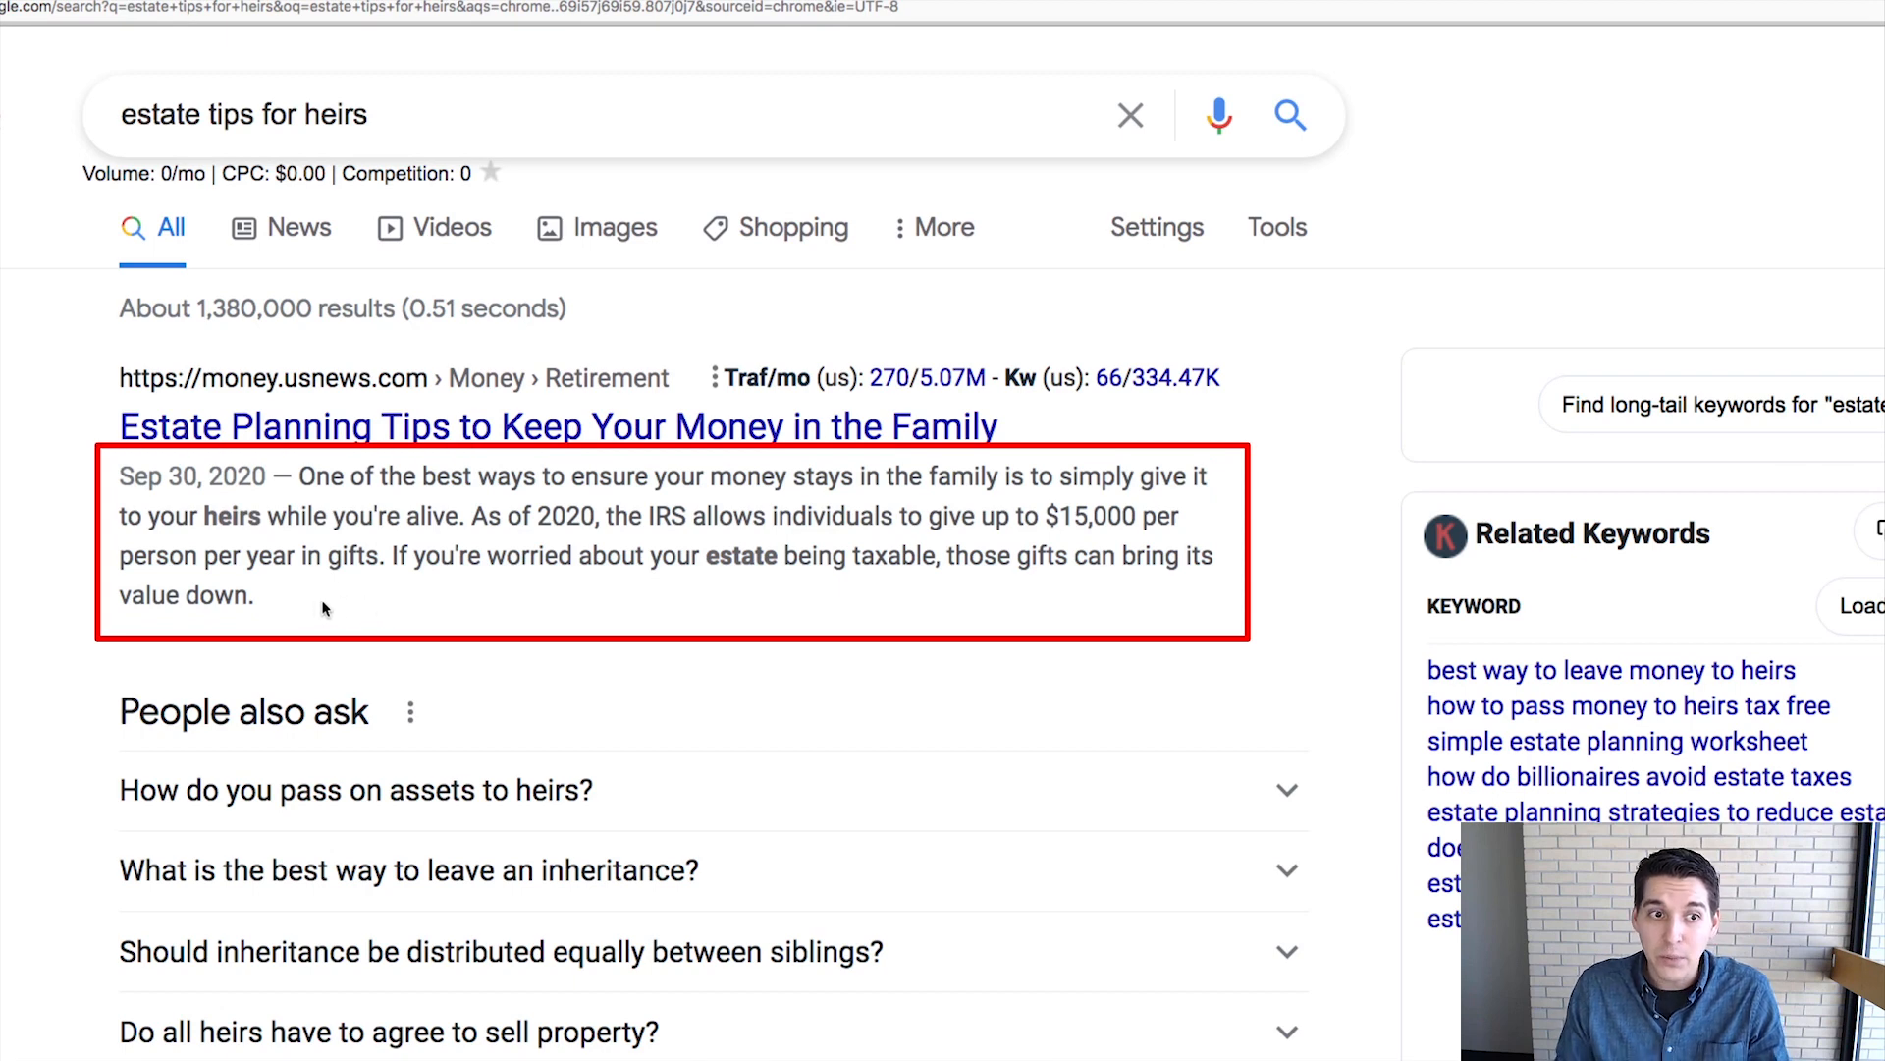
left_click_drag(119, 475, 252, 594)
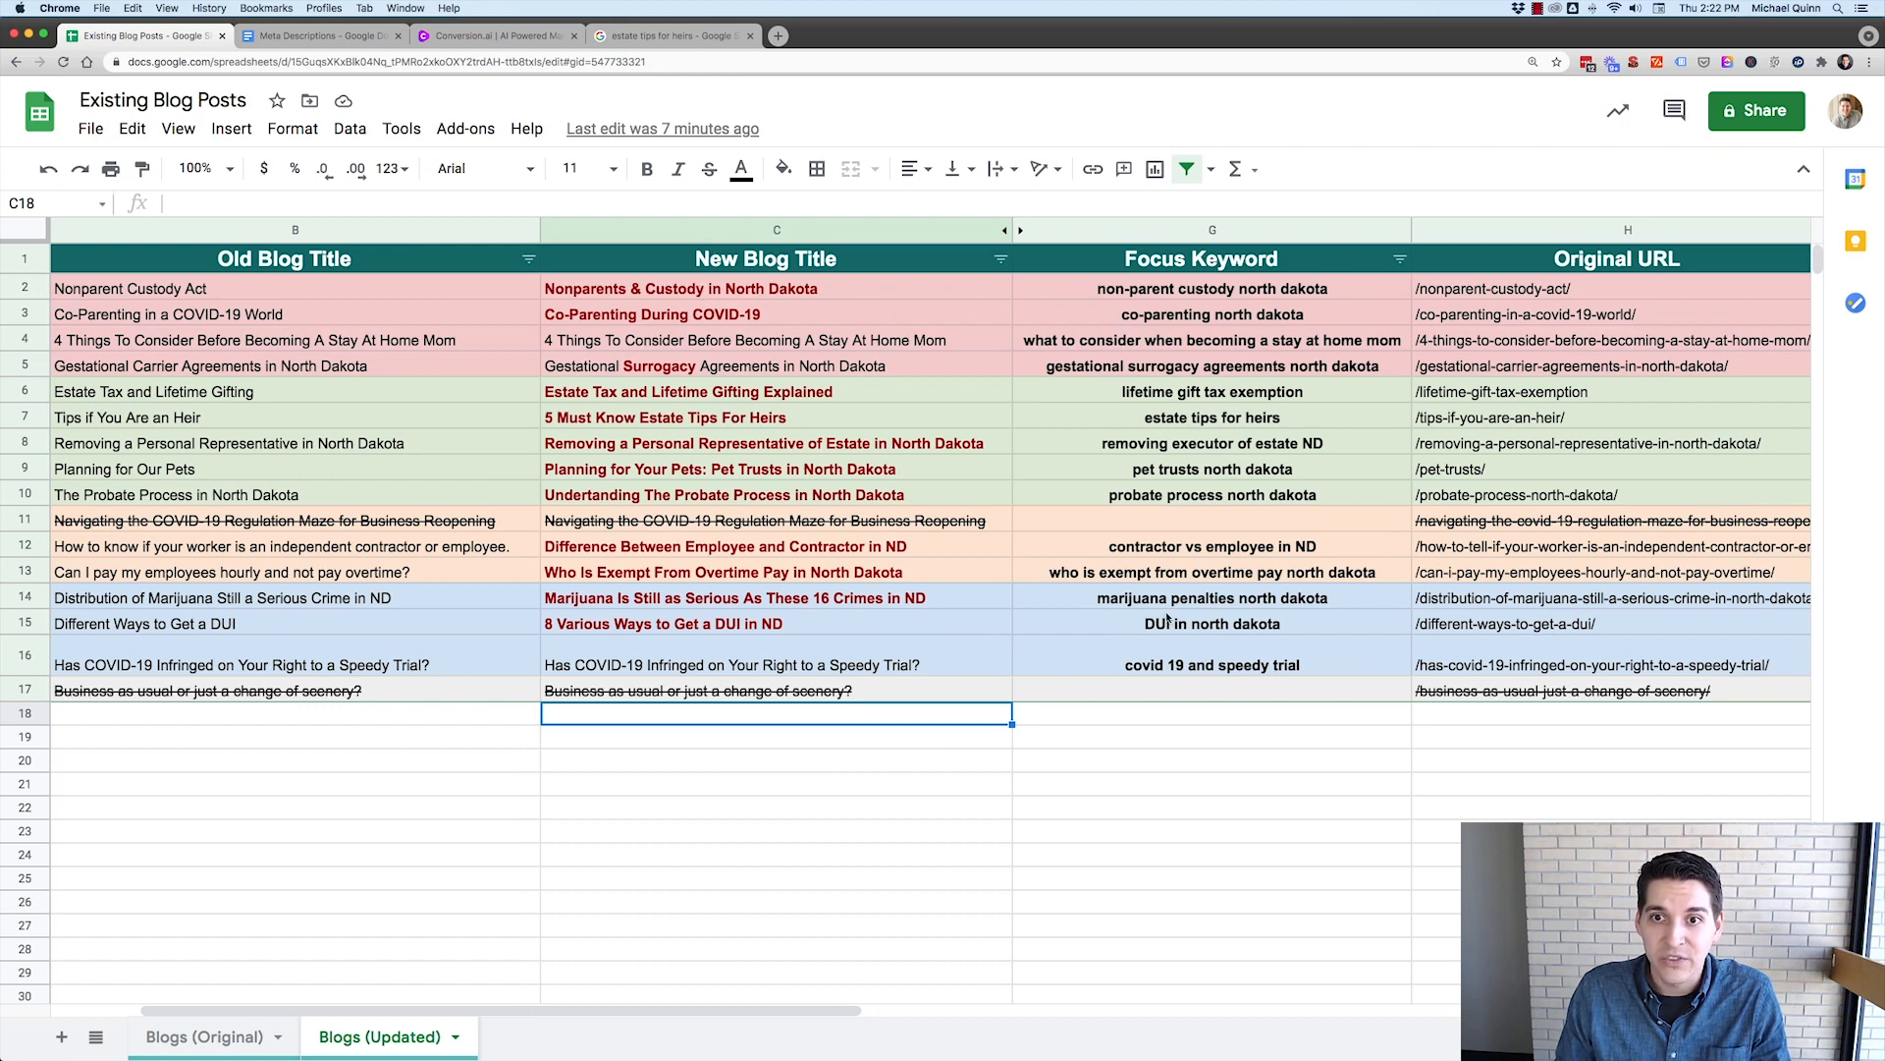
scroll("right", 3)
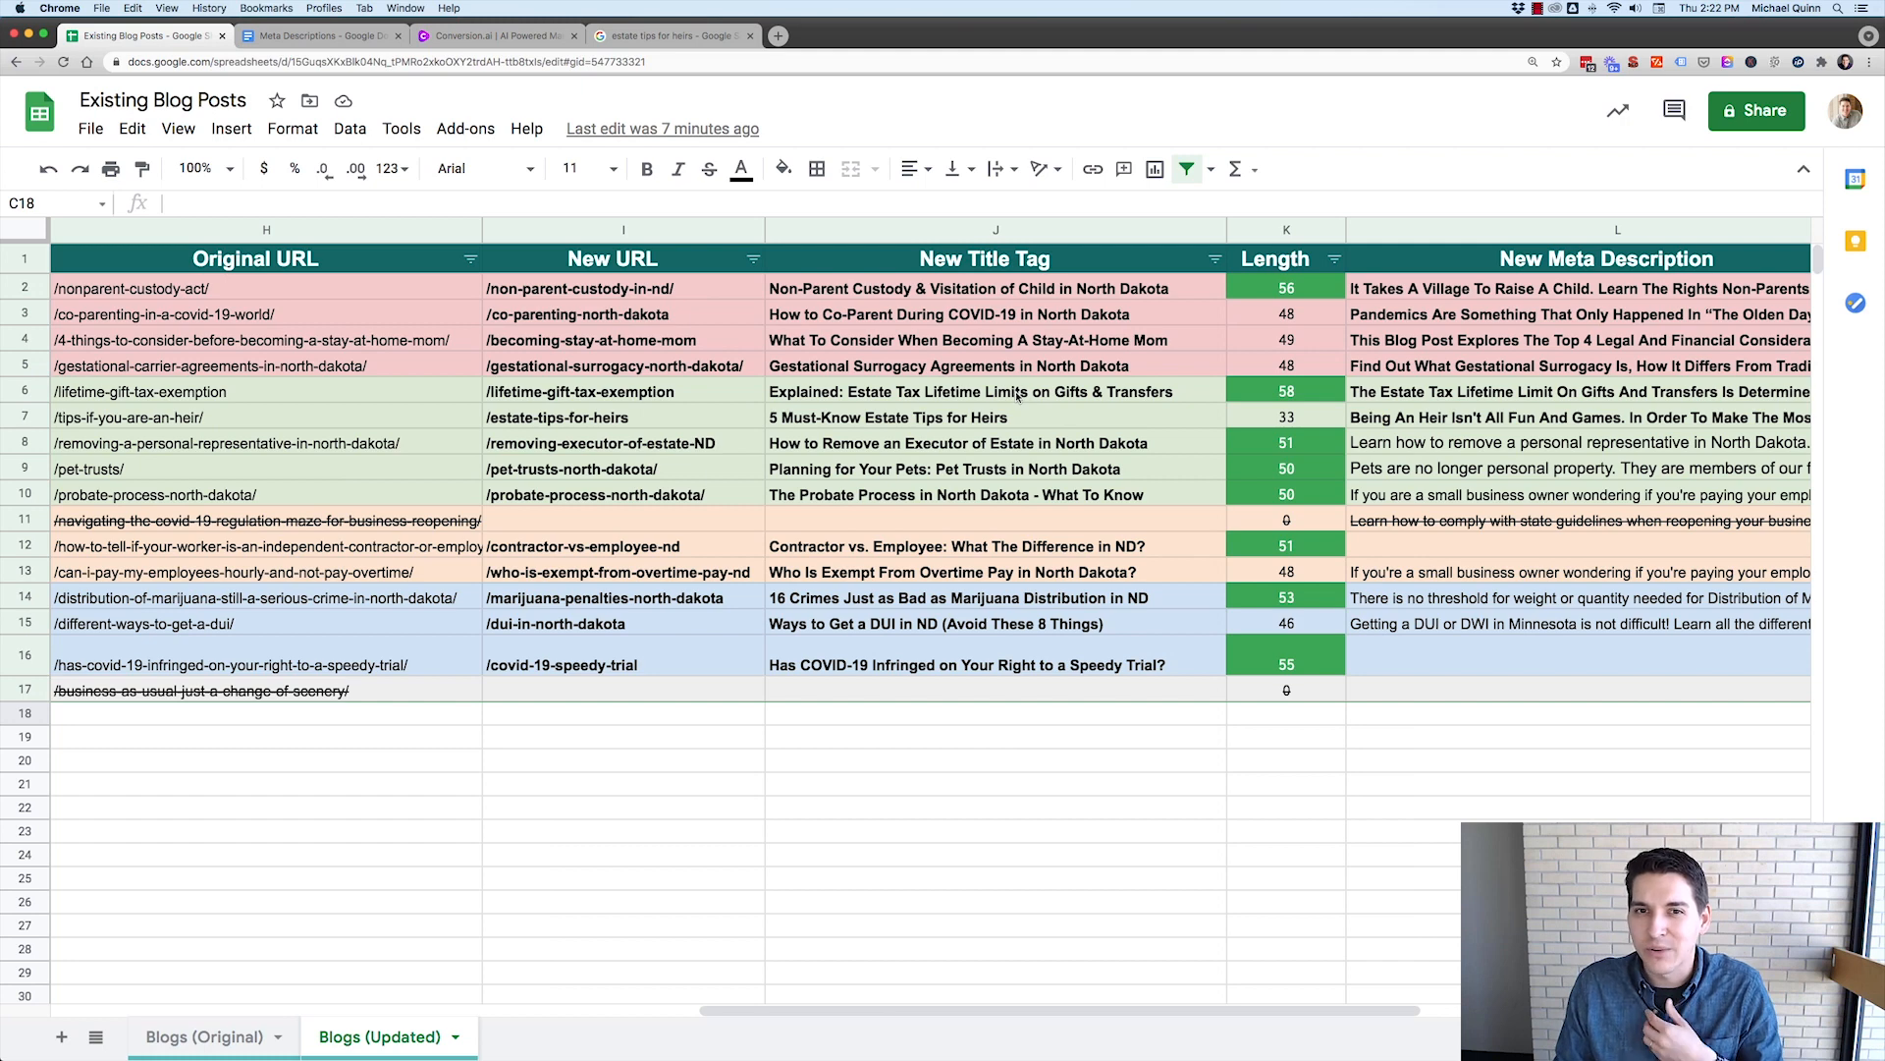
scroll("right", 3)
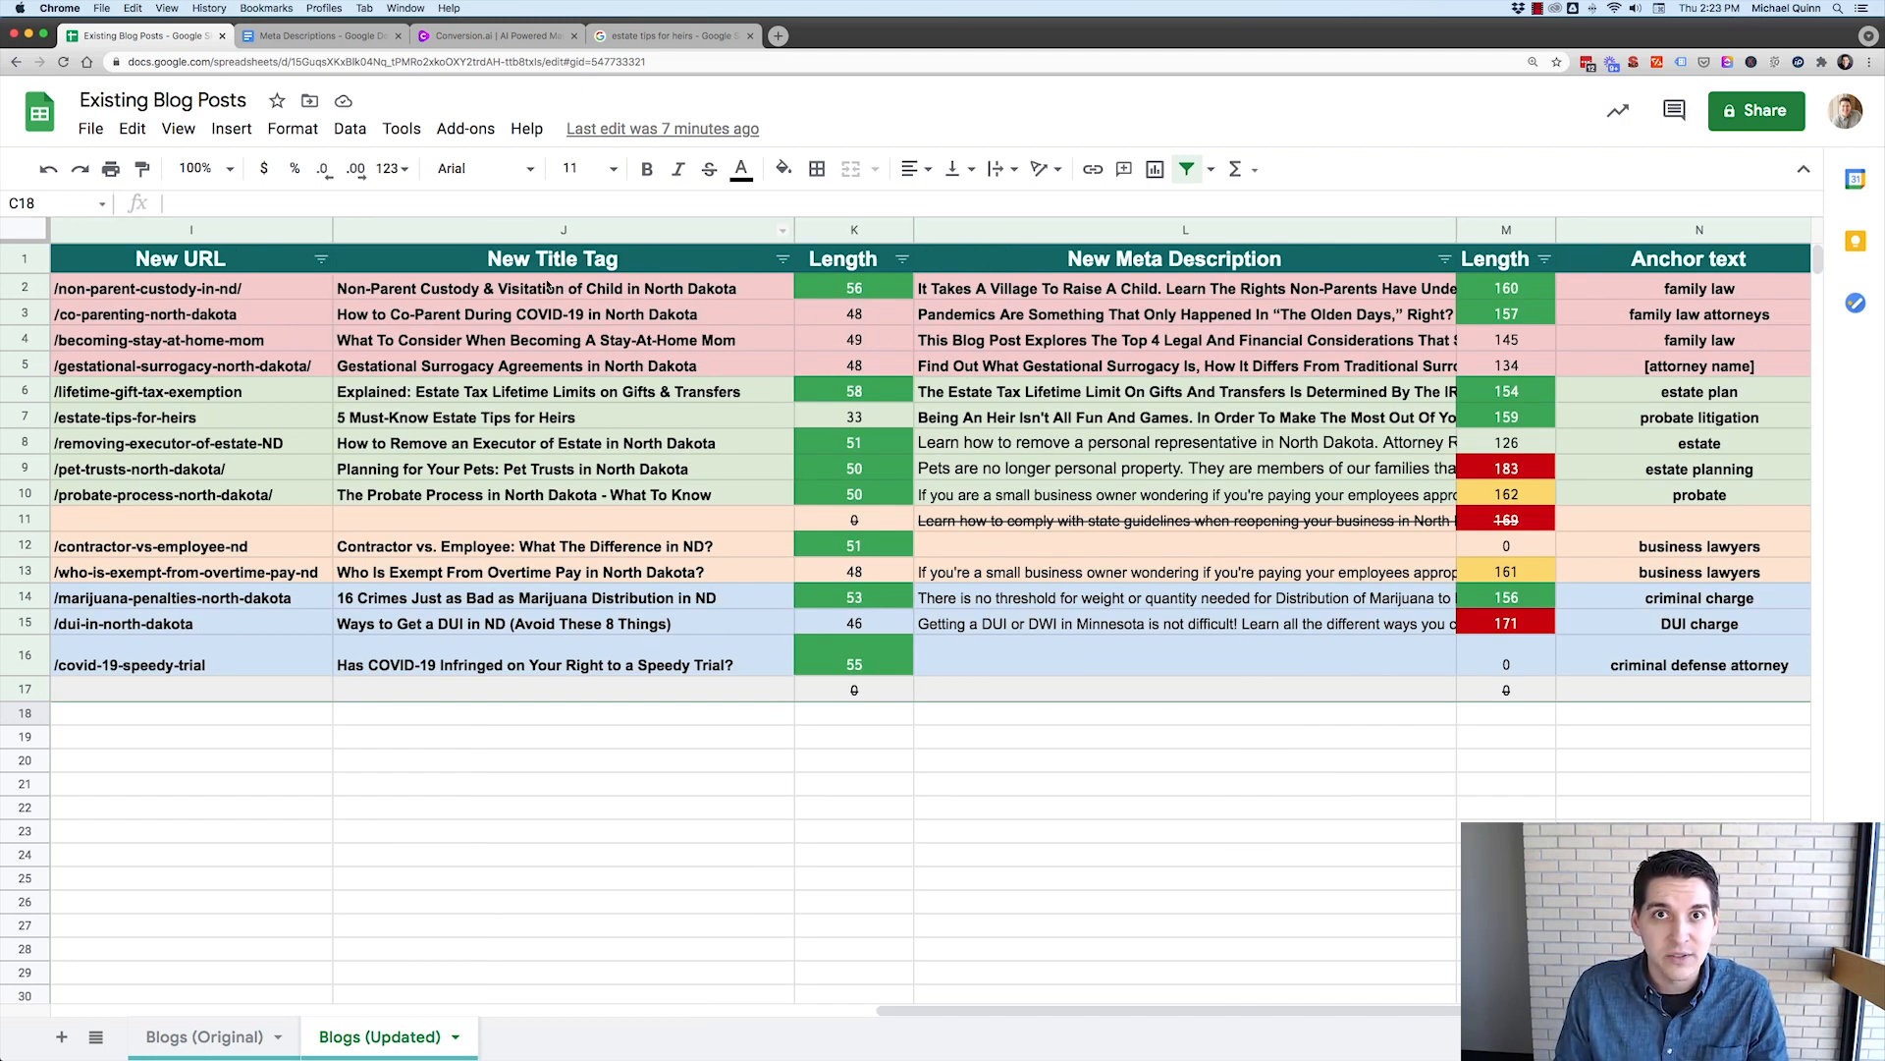
- Select the new title tags, including Gestational Surrogacy, and view the estate tips search results
left_click_drag(551, 288, 552, 314)
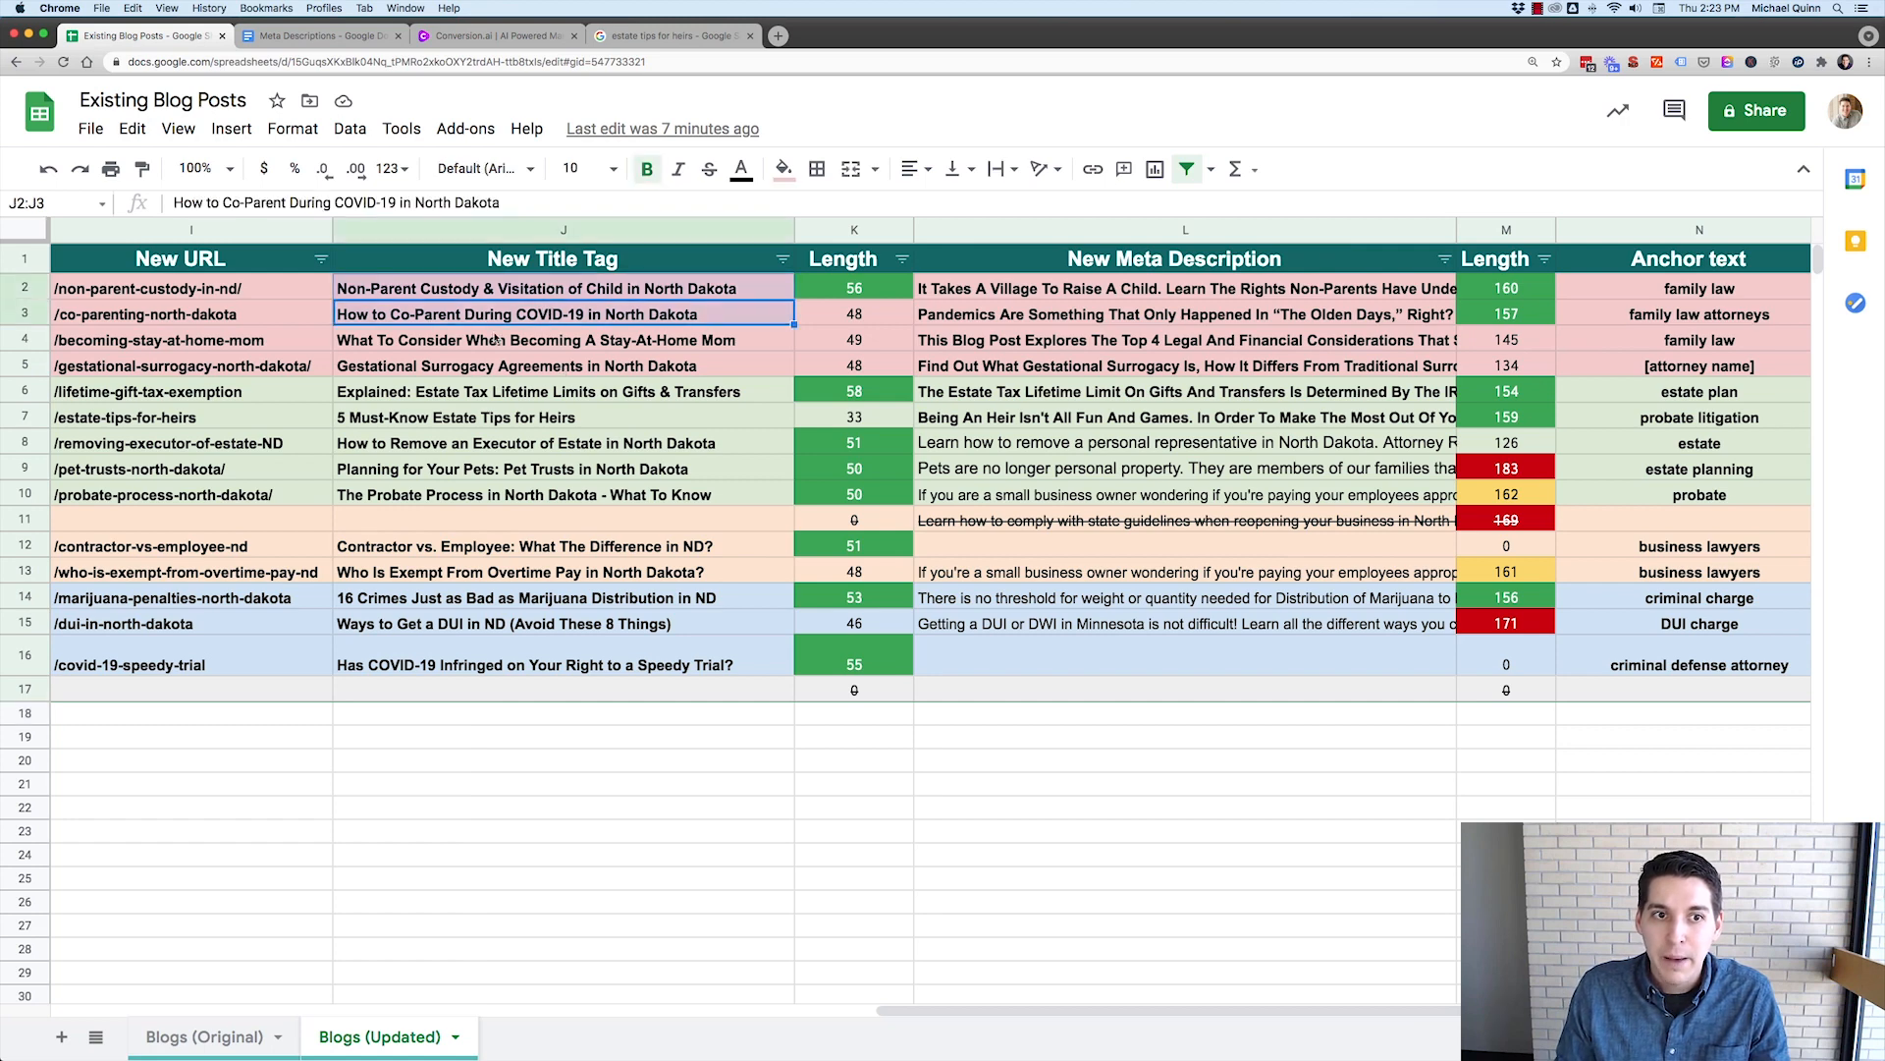
left_click(563, 366)
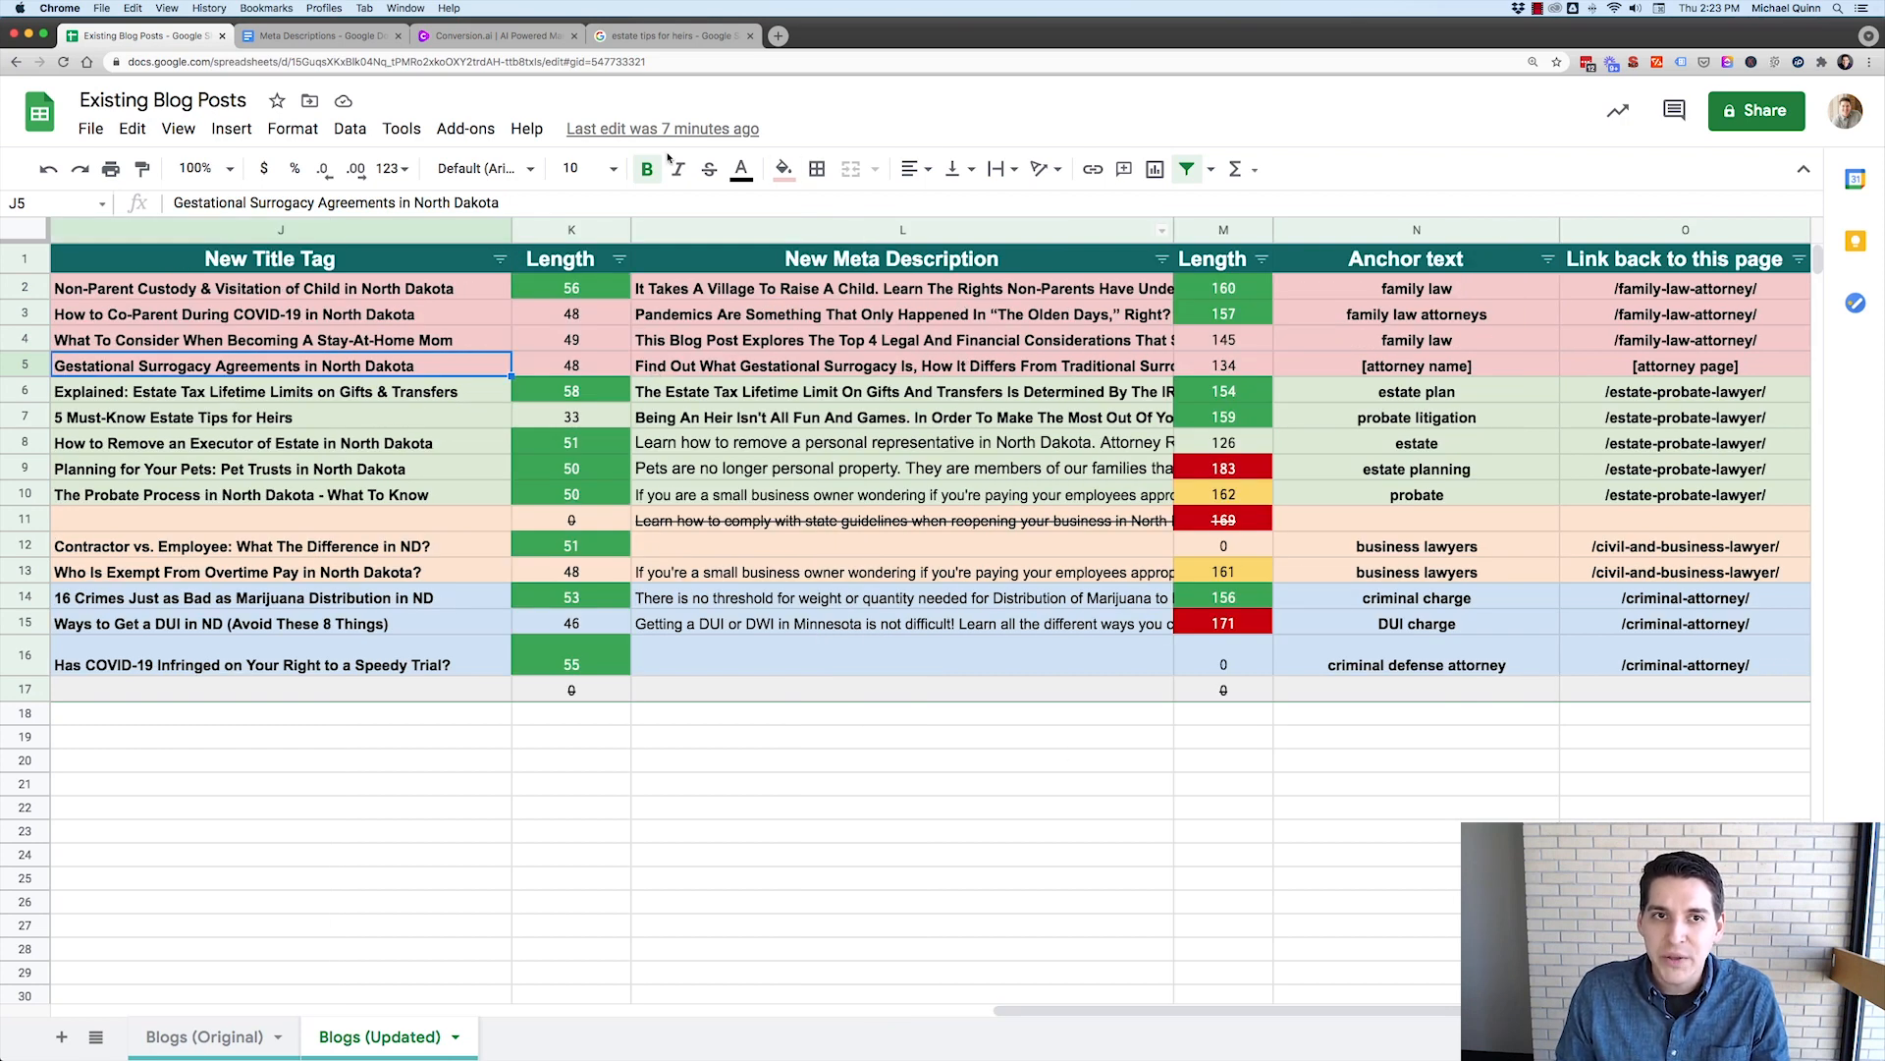
mouse_move(914, 337)
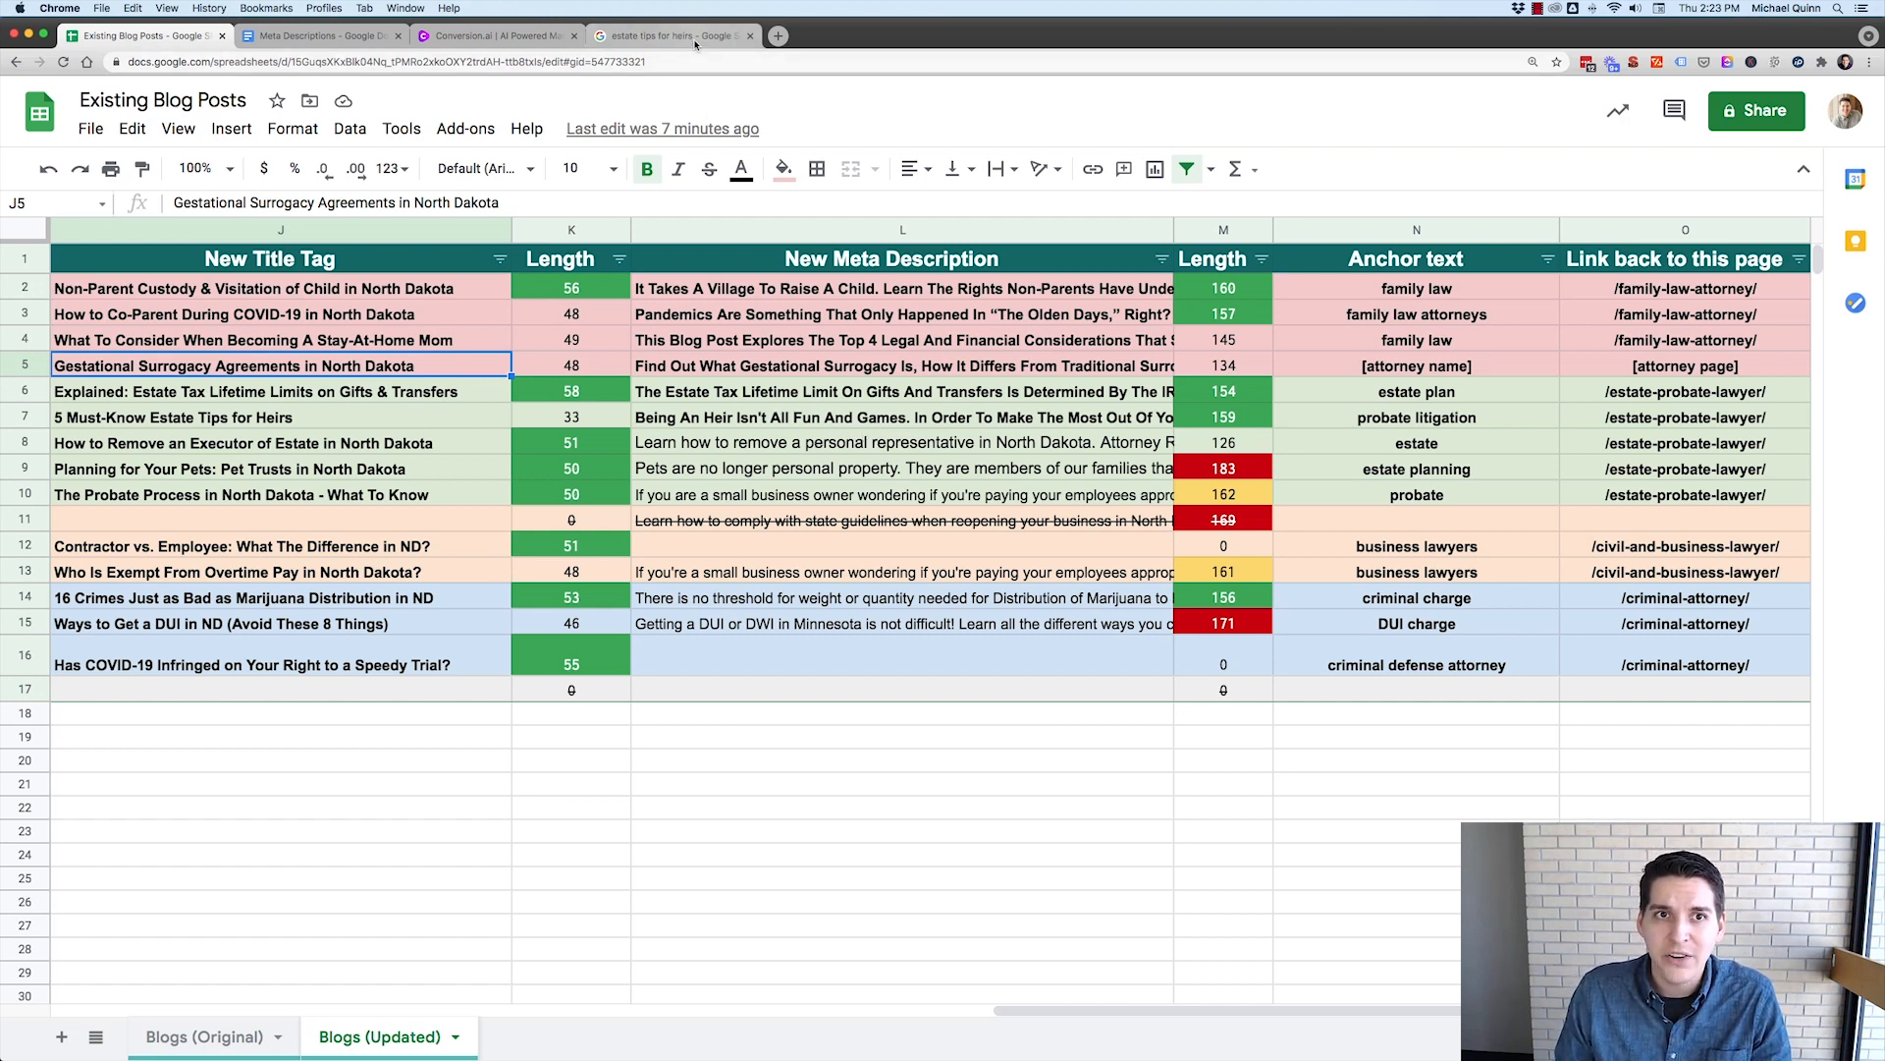
left_click(674, 36)
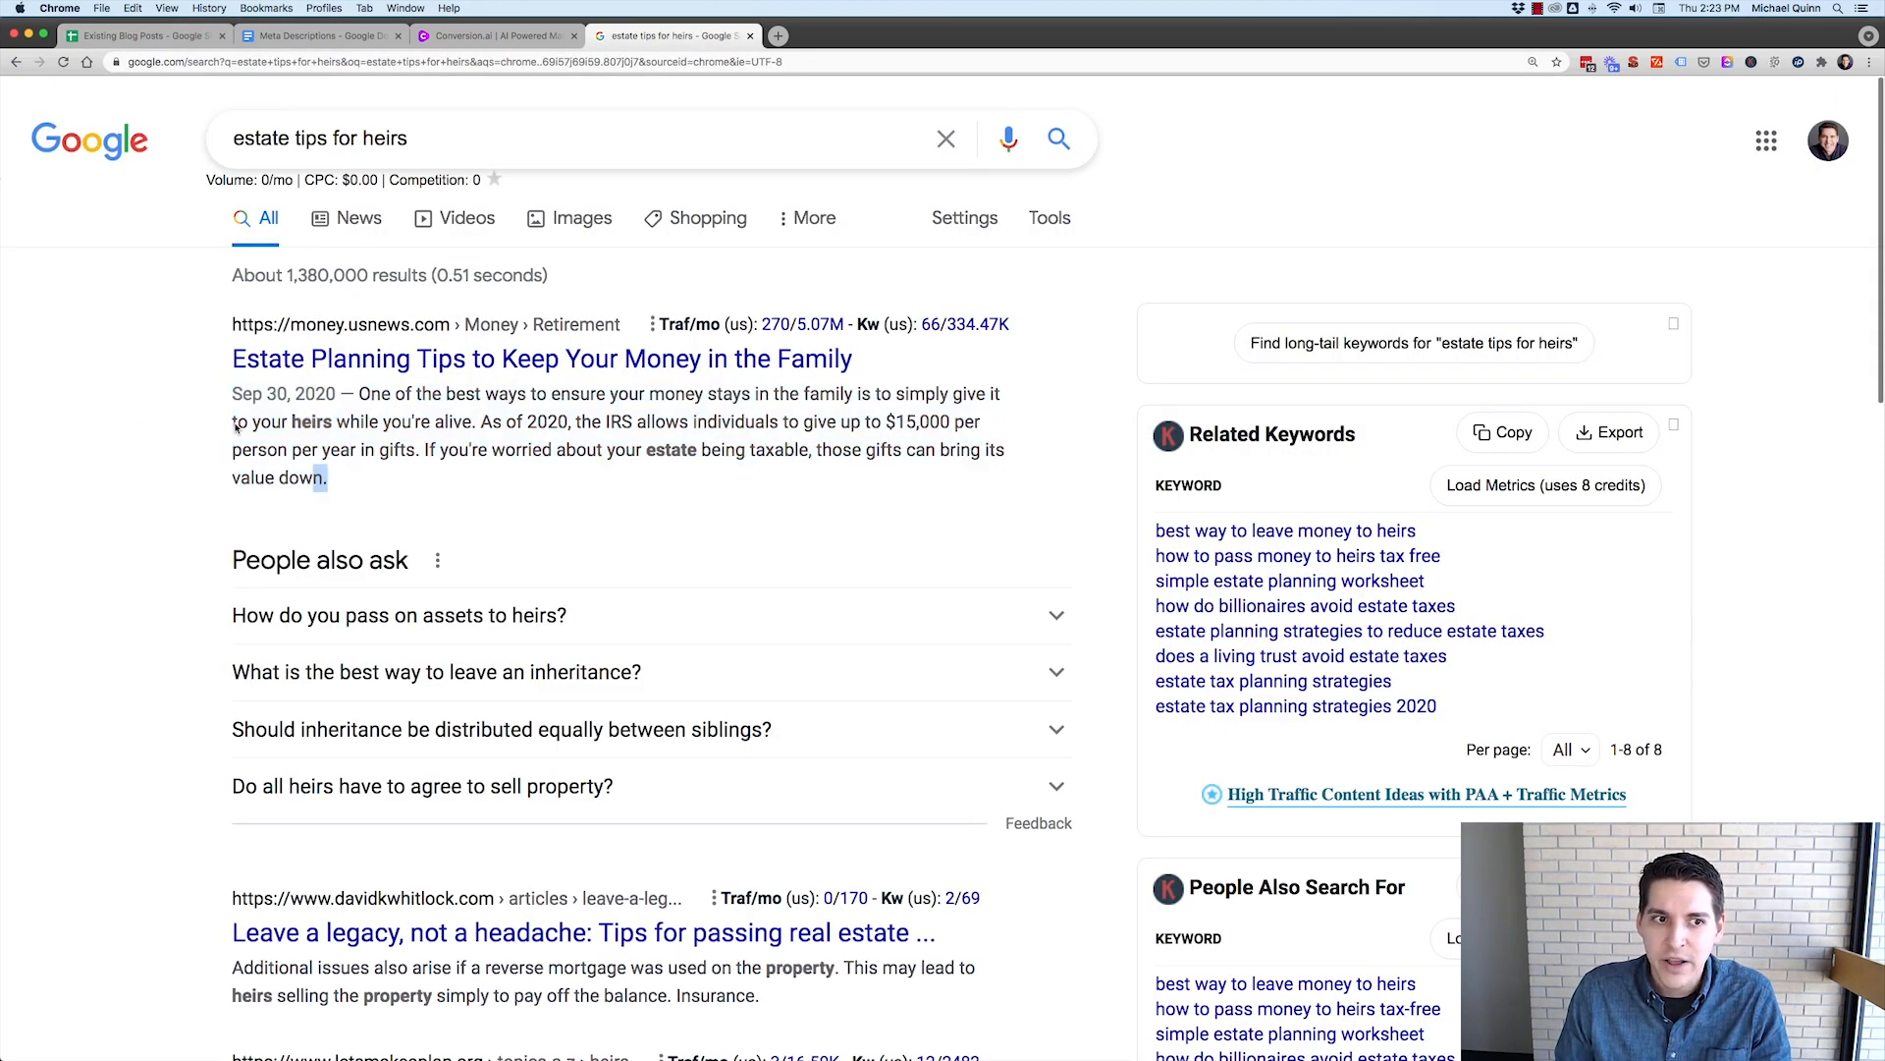
- Highlight the example search result's description snippet
left_click_drag(232, 393, 327, 477)
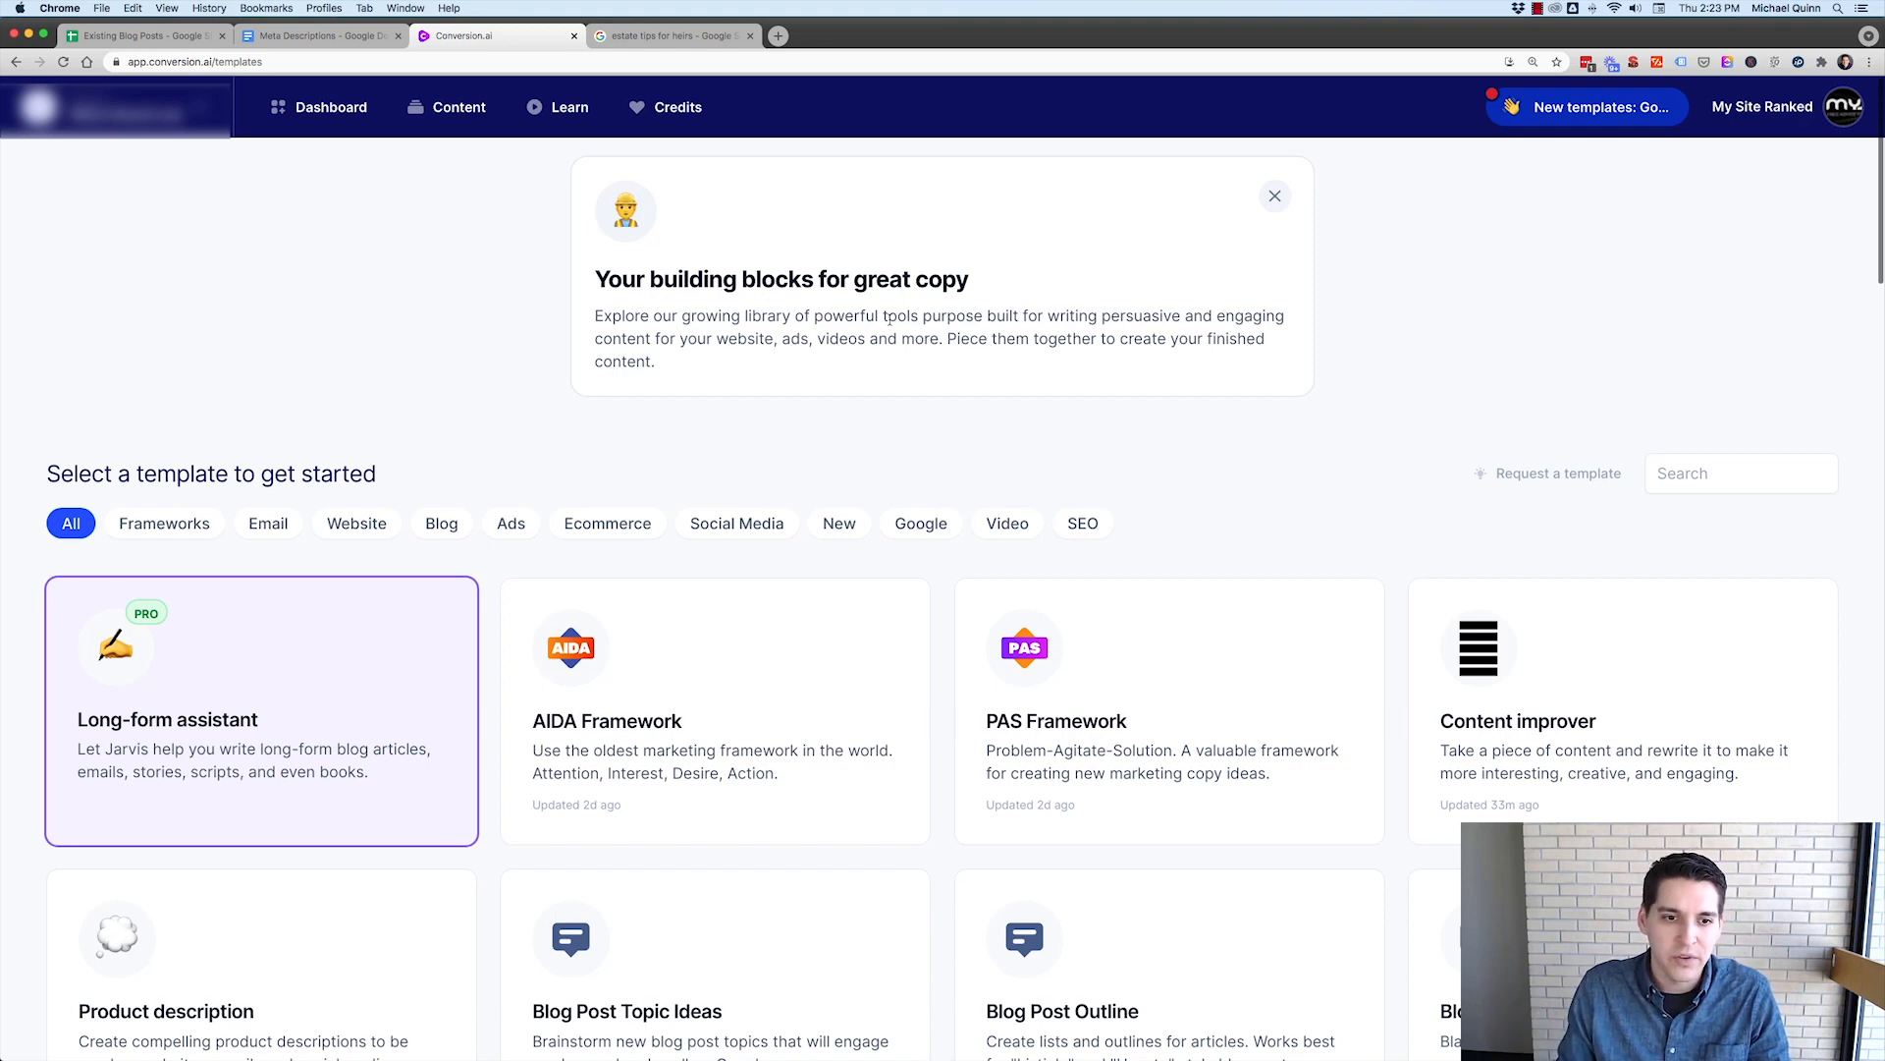
- Filter templates to SEO, indicate the Blog Posts template, and return to the spreadsheet
scroll("down", 3)
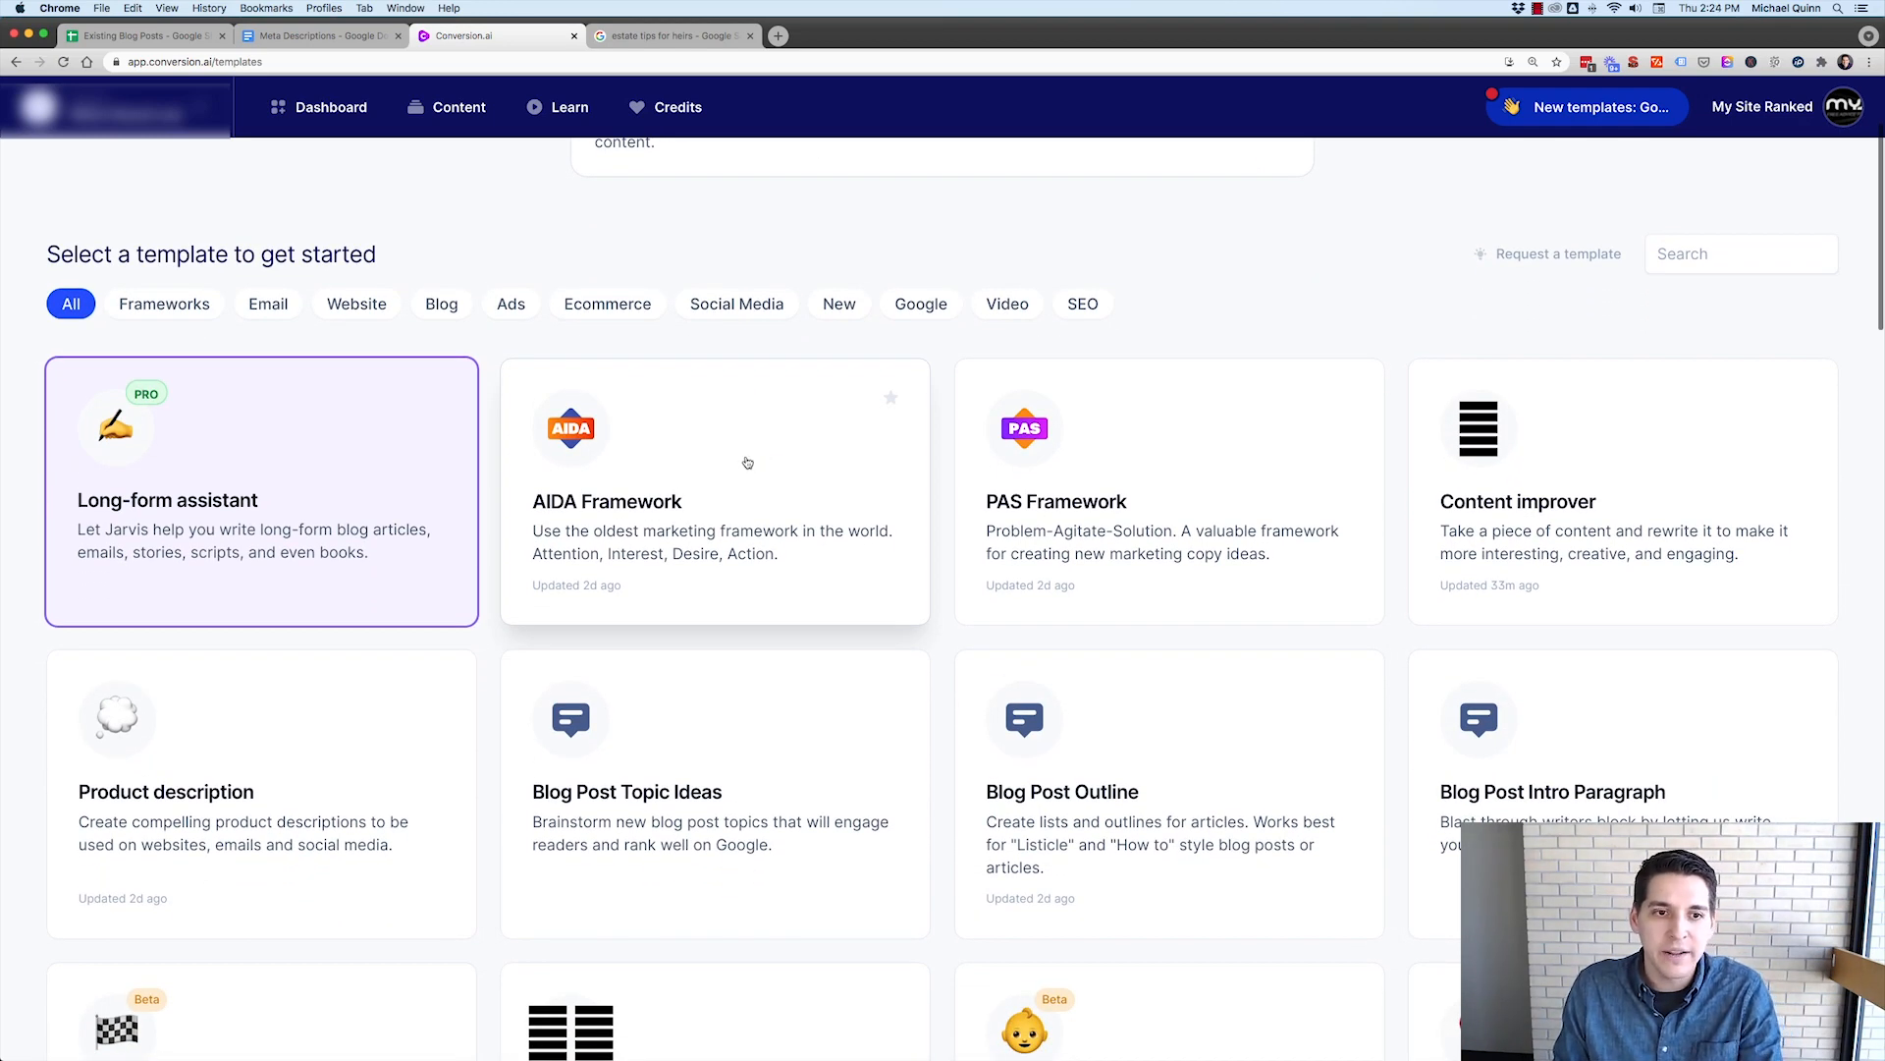
left_click(1081, 304)
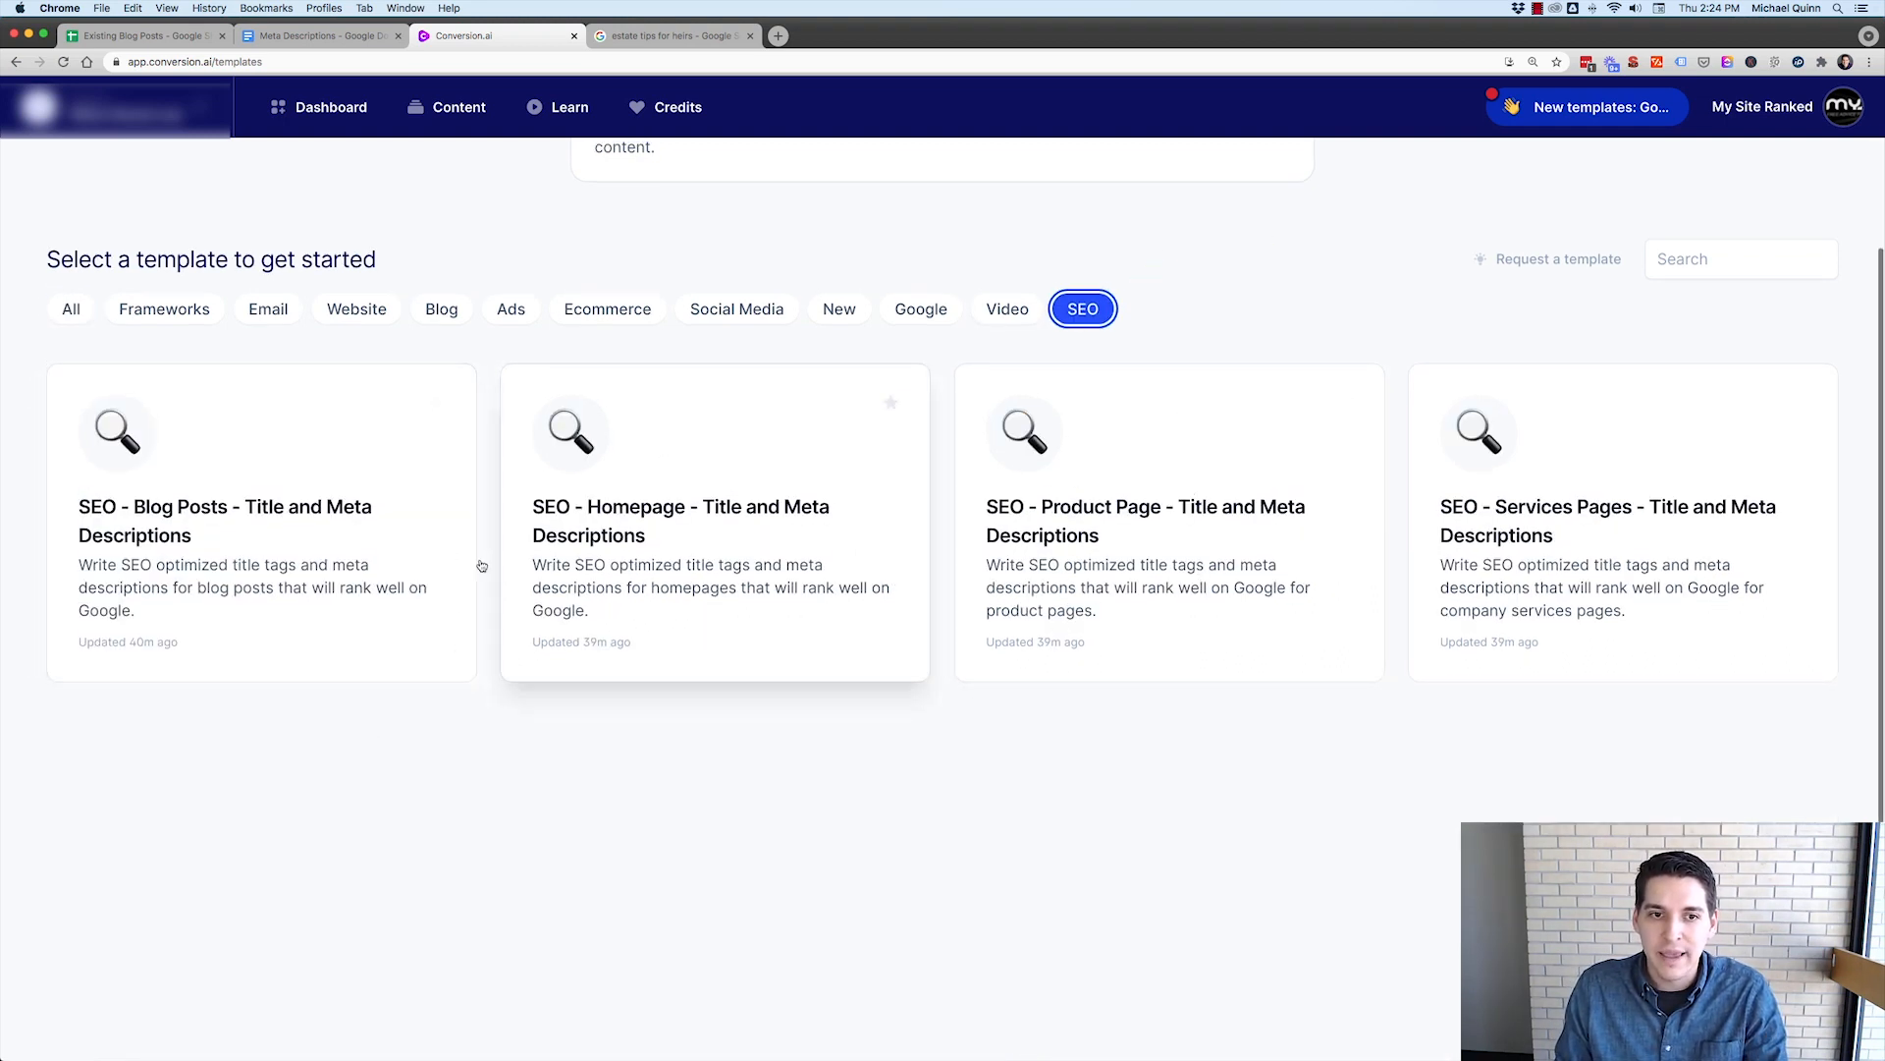
mouse_move(836, 541)
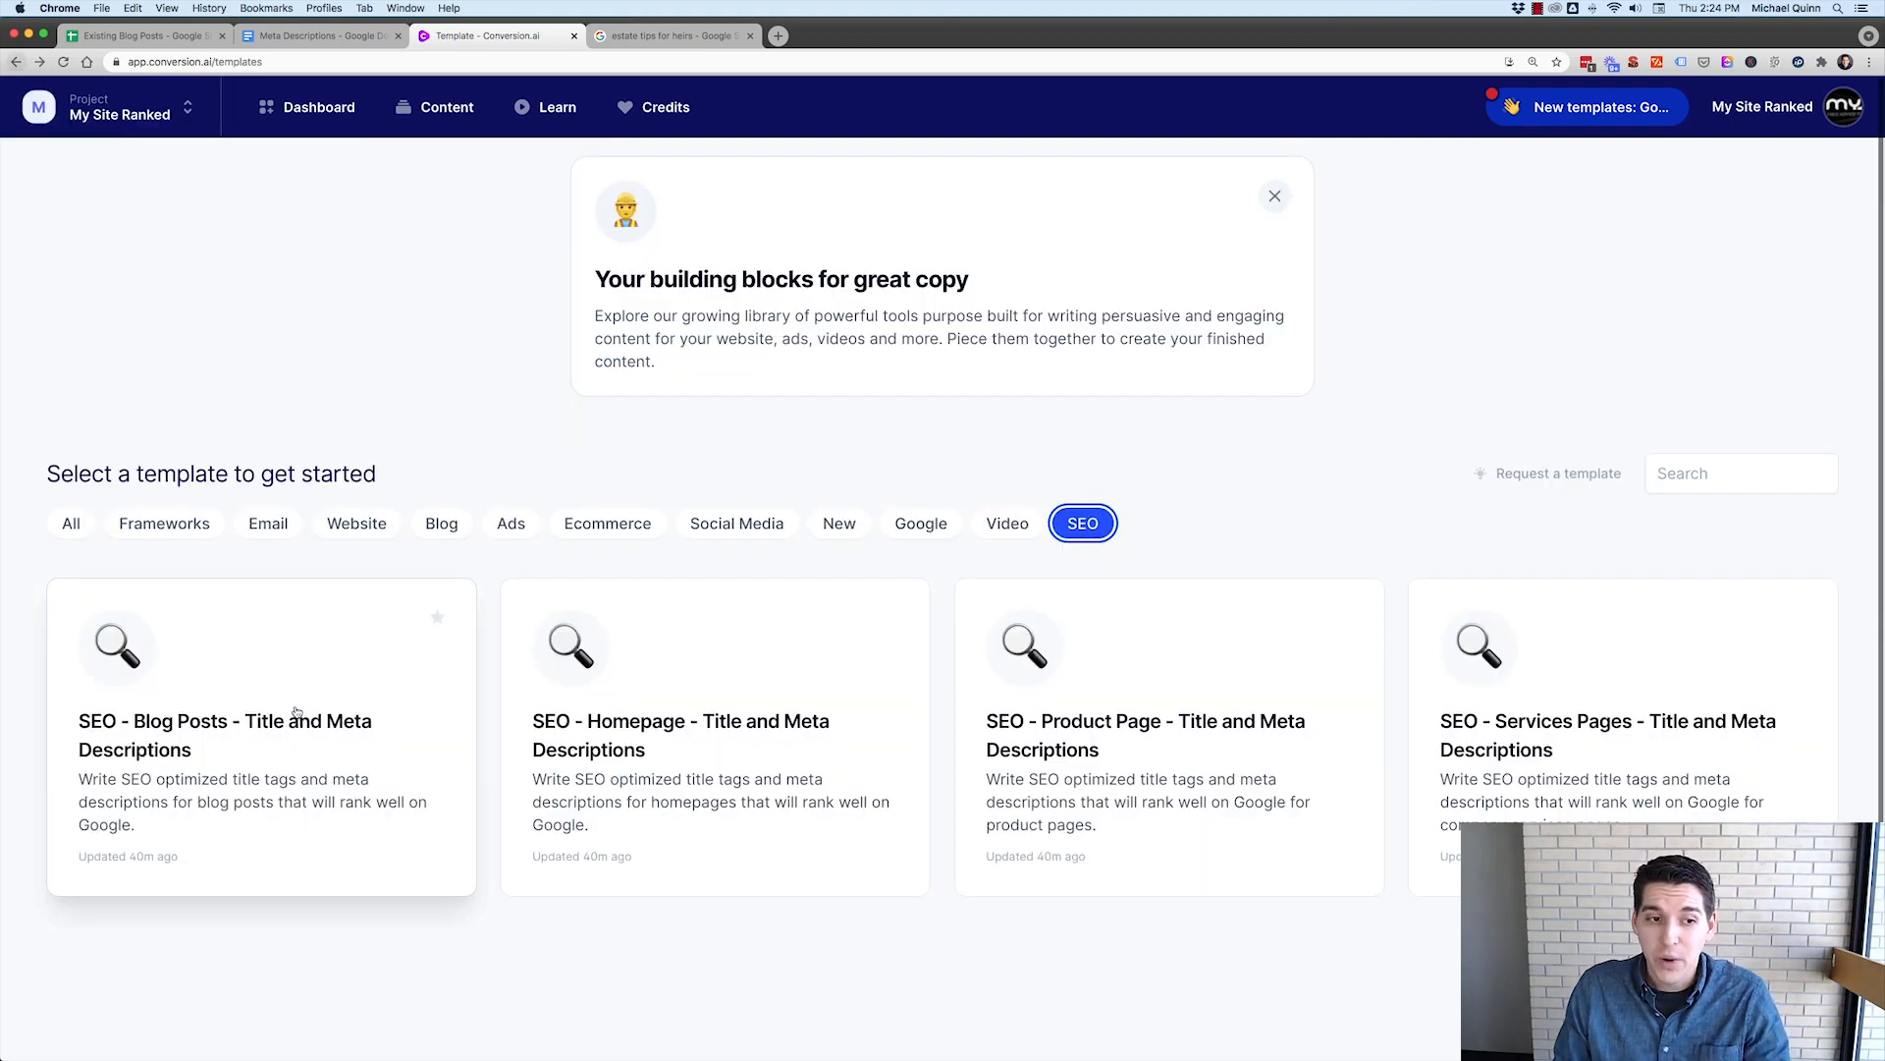
left_click(261, 733)
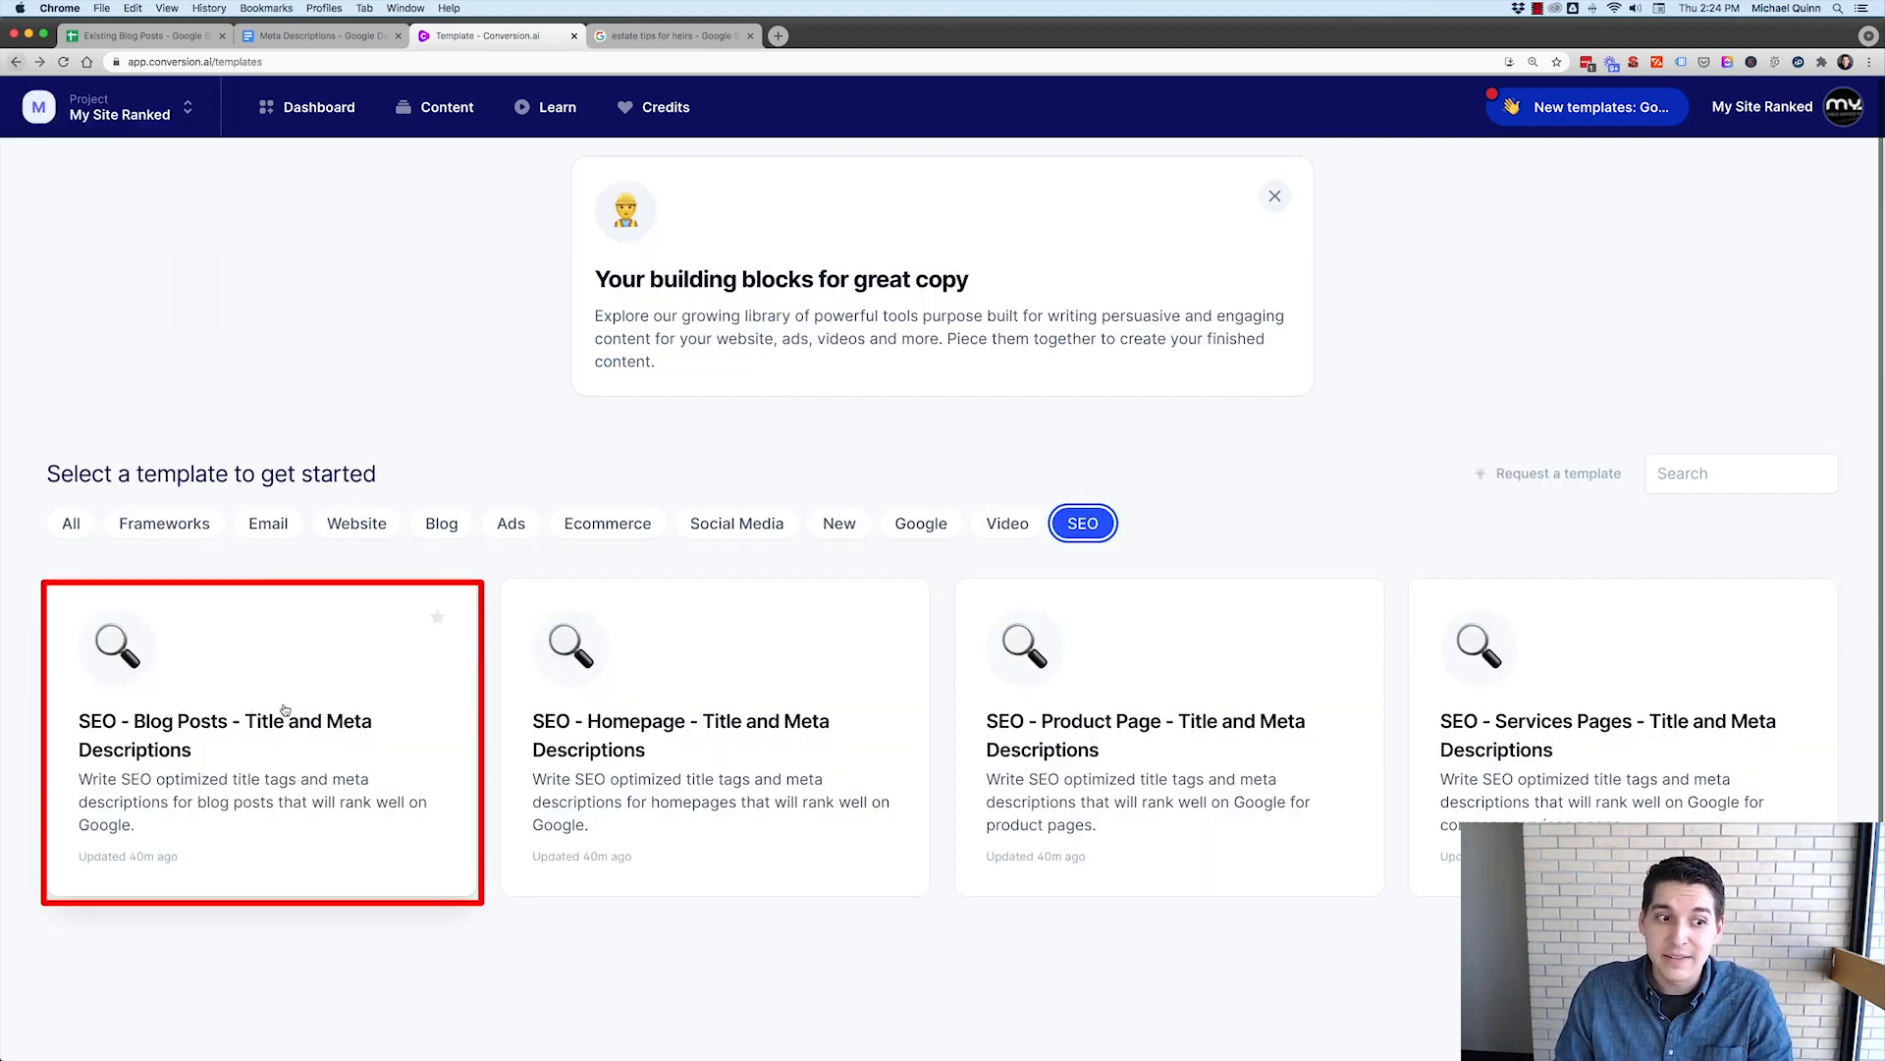
left_click(144, 35)
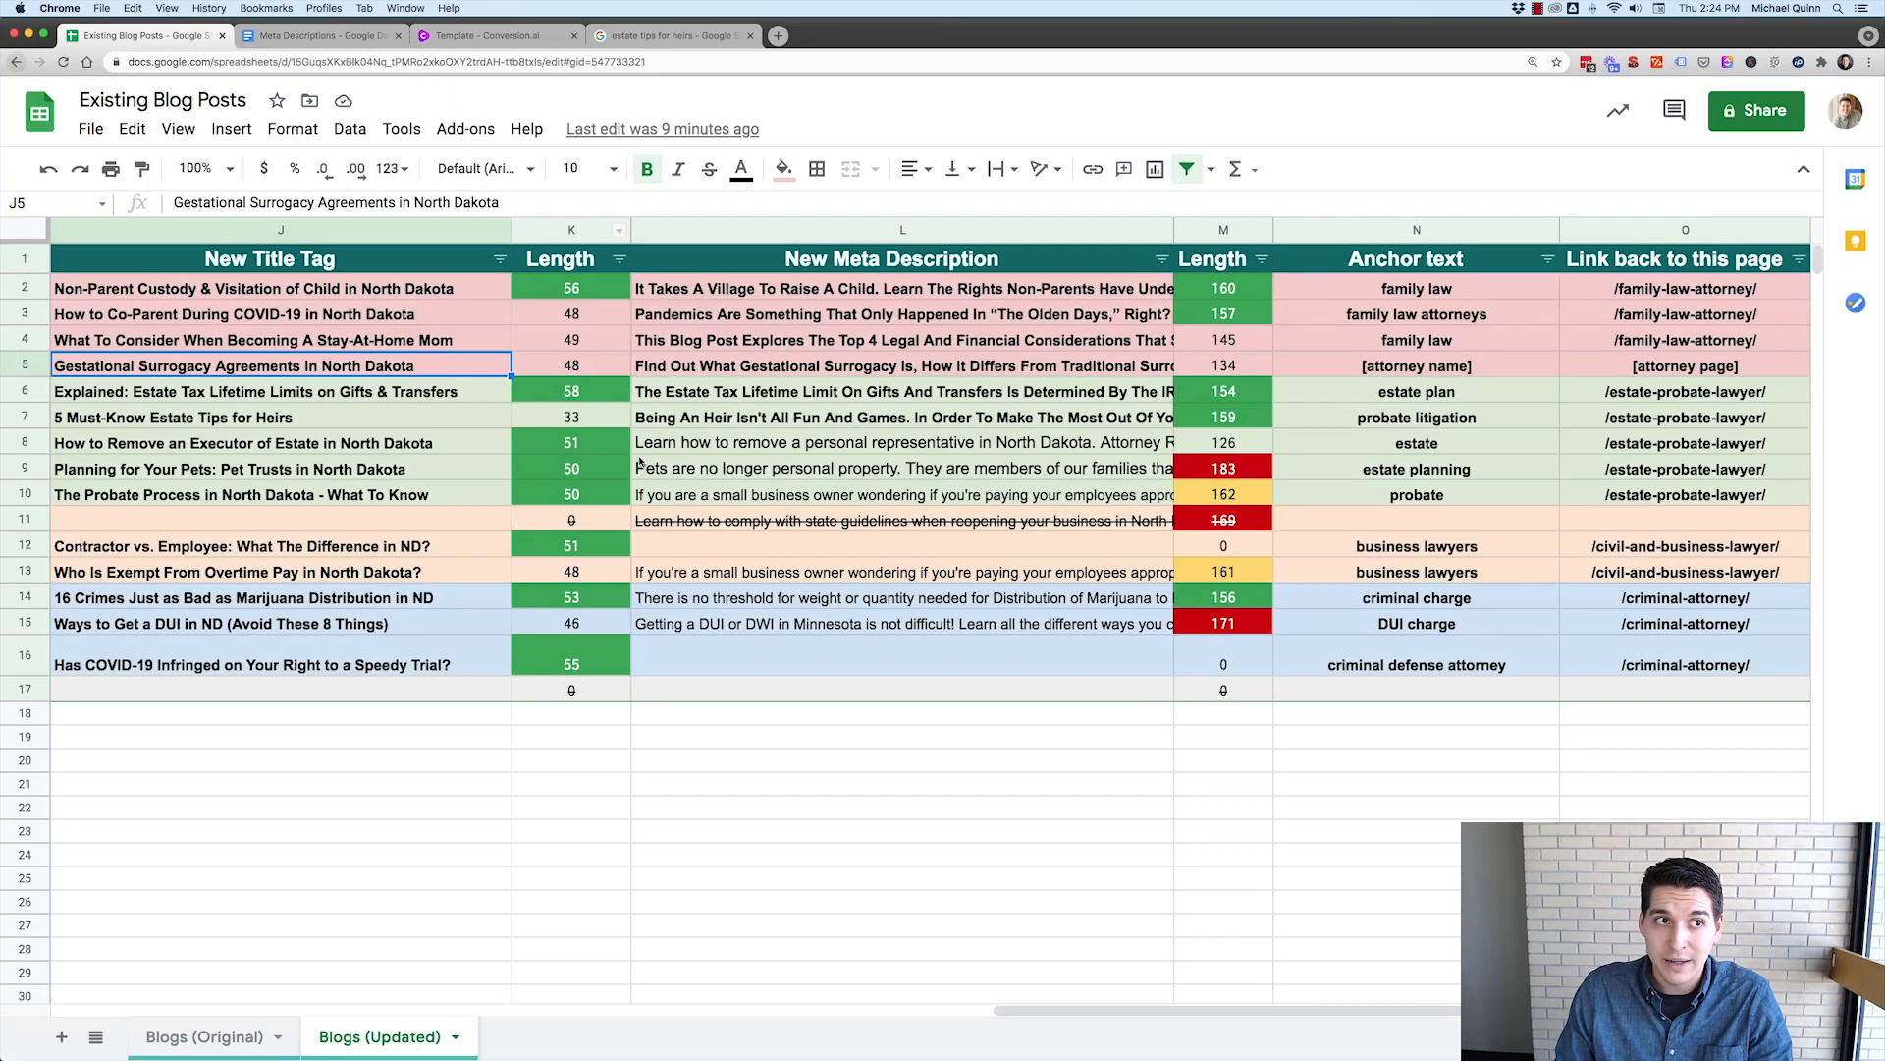
- Inspect the personal representative, DUI and struck-out business reopening meta descriptions
scroll("left", 3)
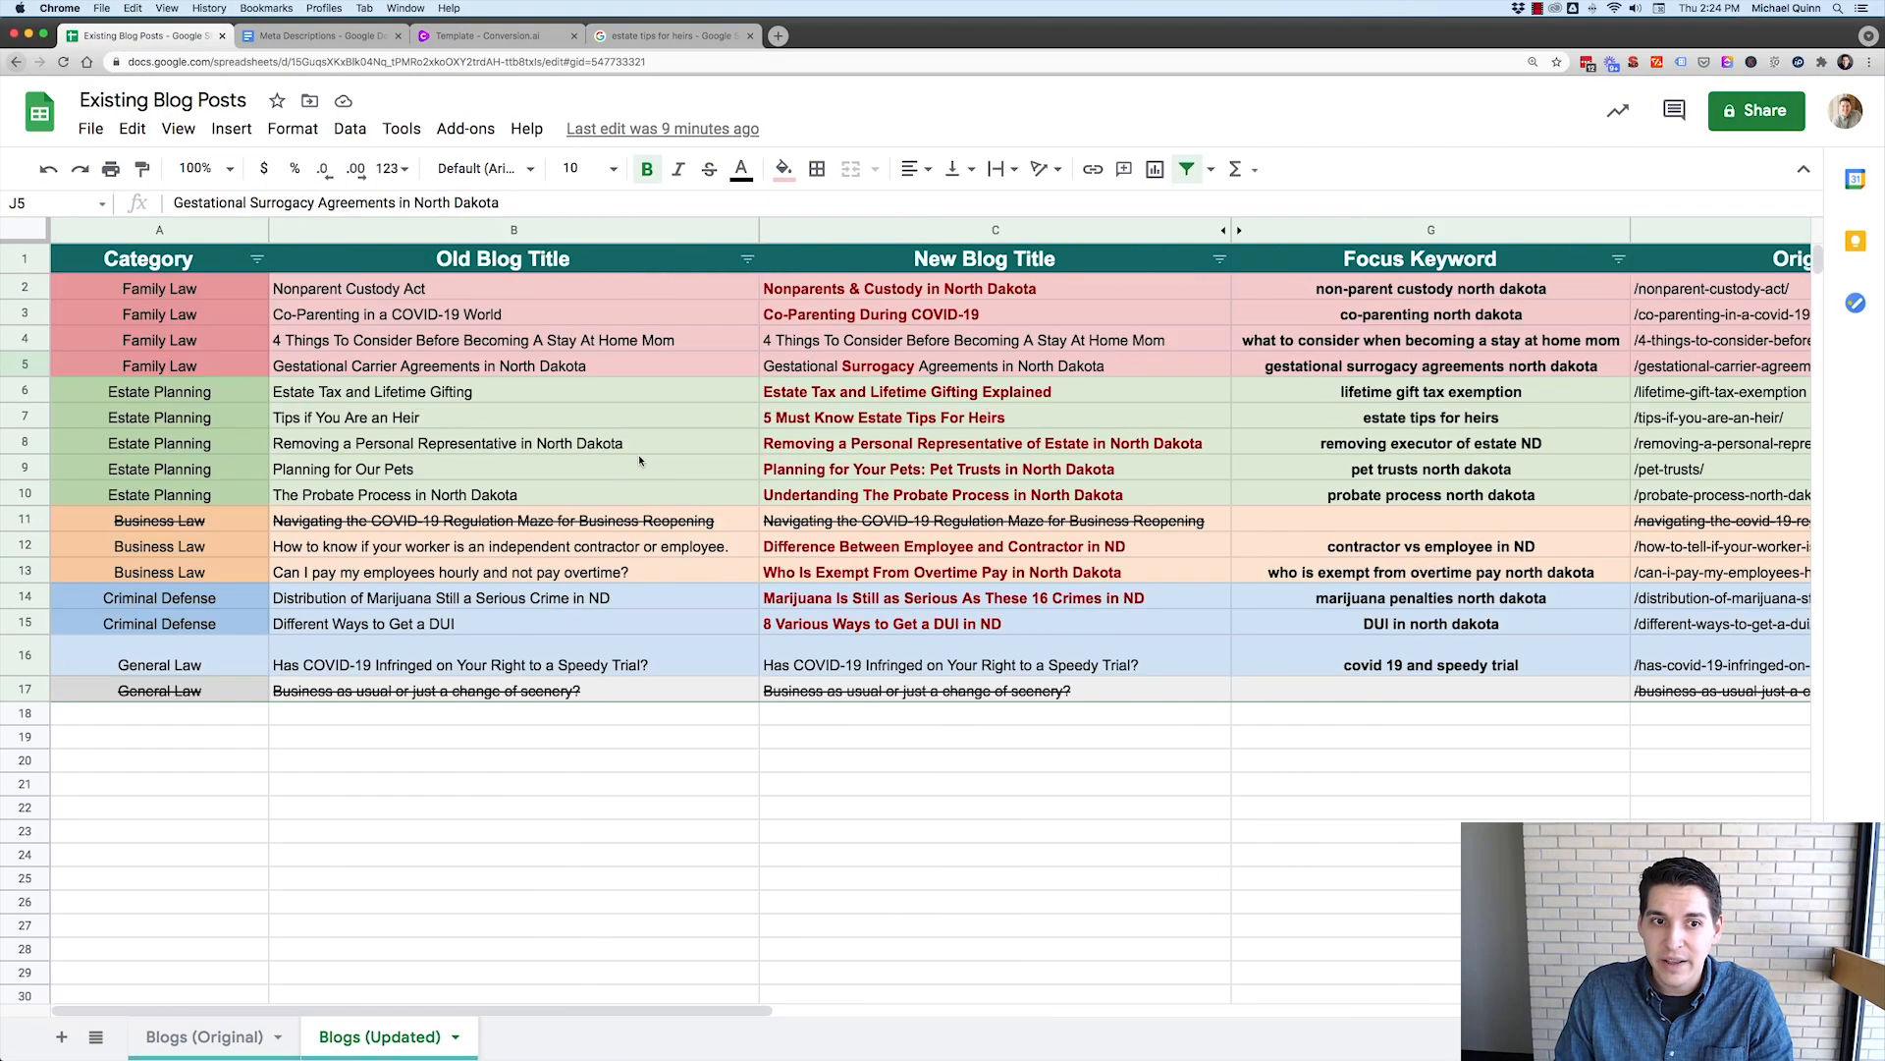
scroll("right", 3)
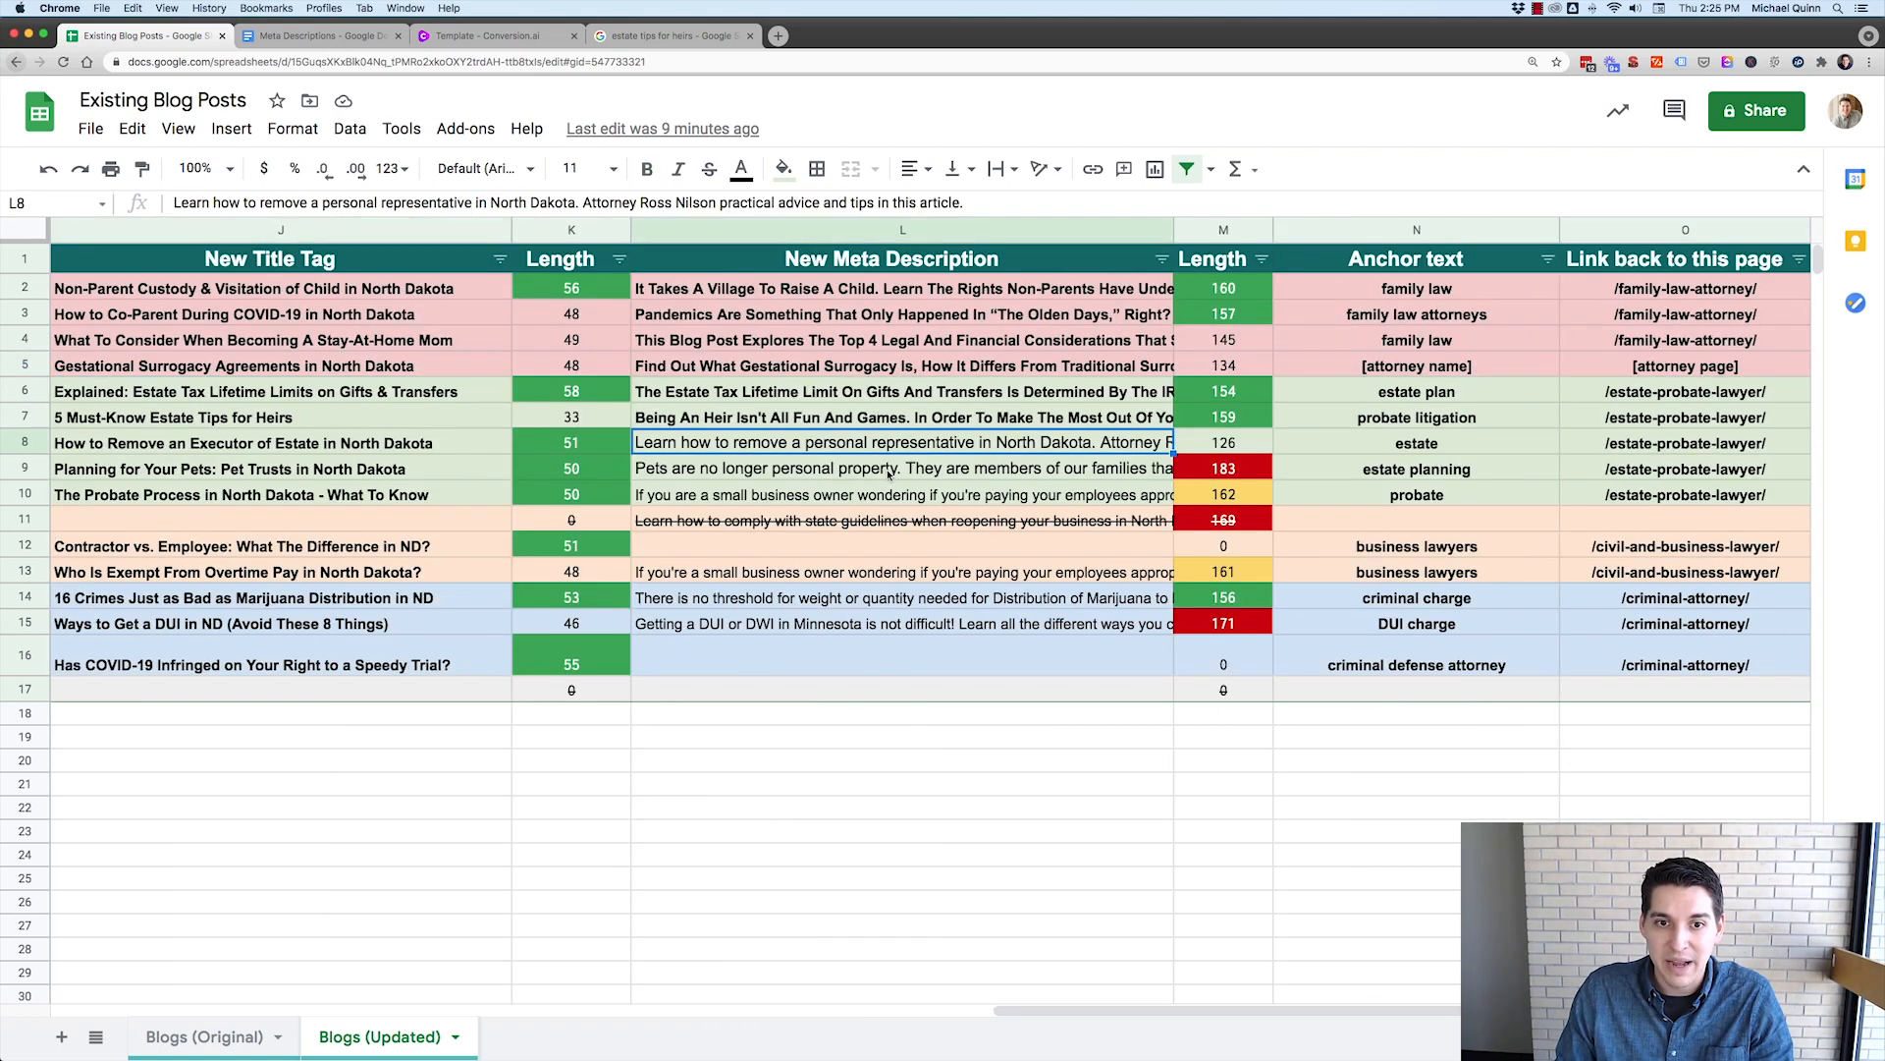
left_click(902, 623)
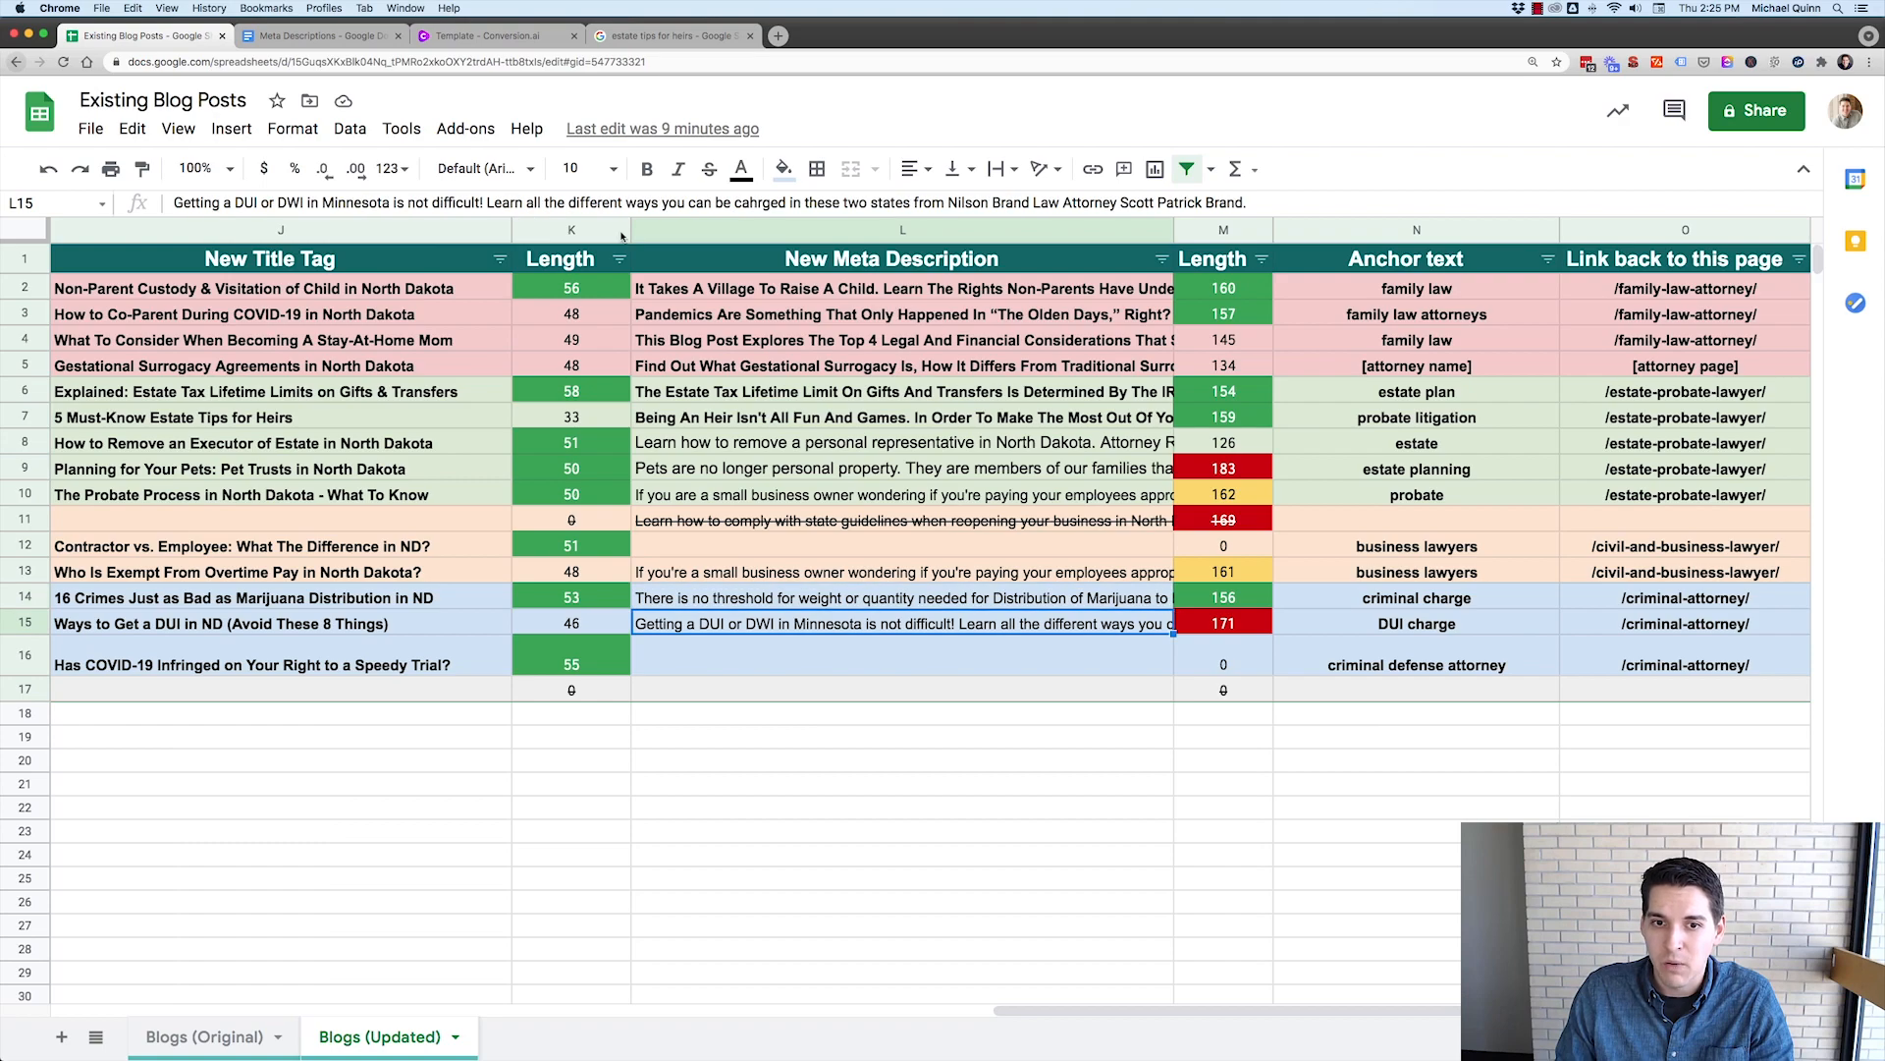
left_click(904, 467)
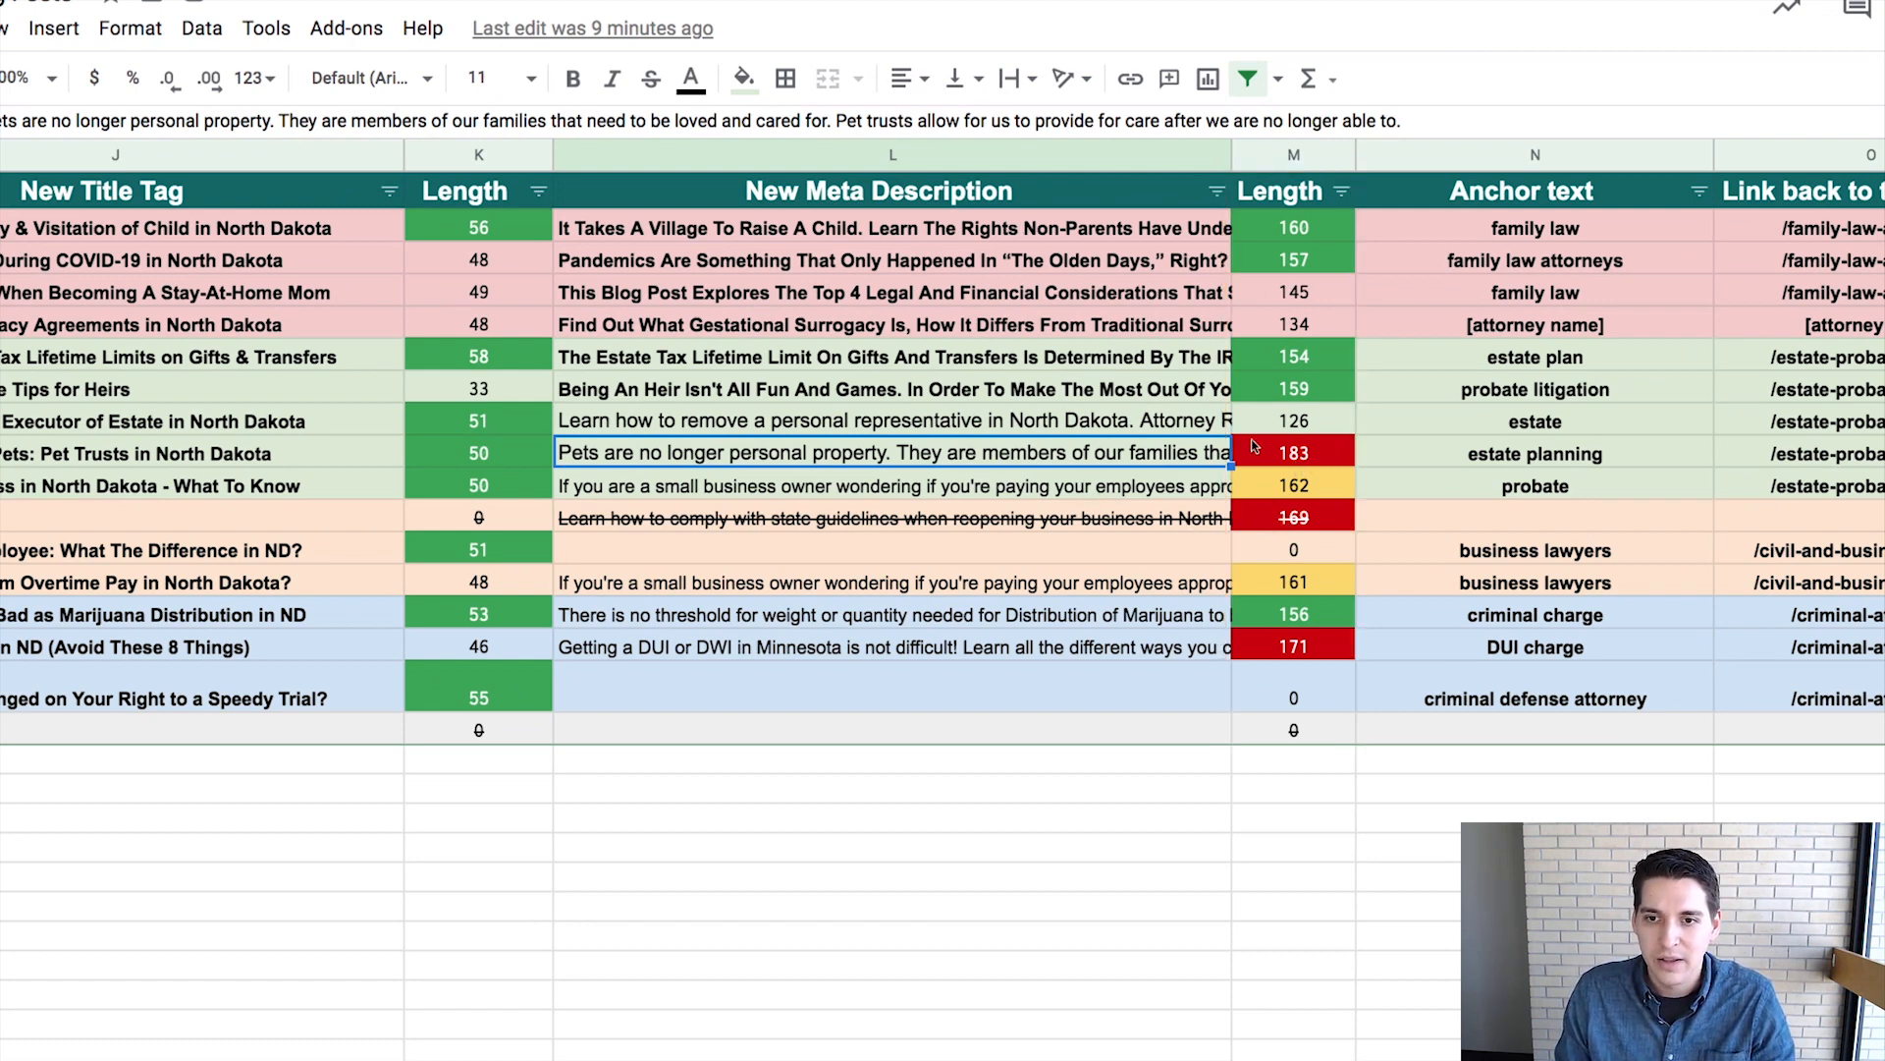
mouse_move(867, 796)
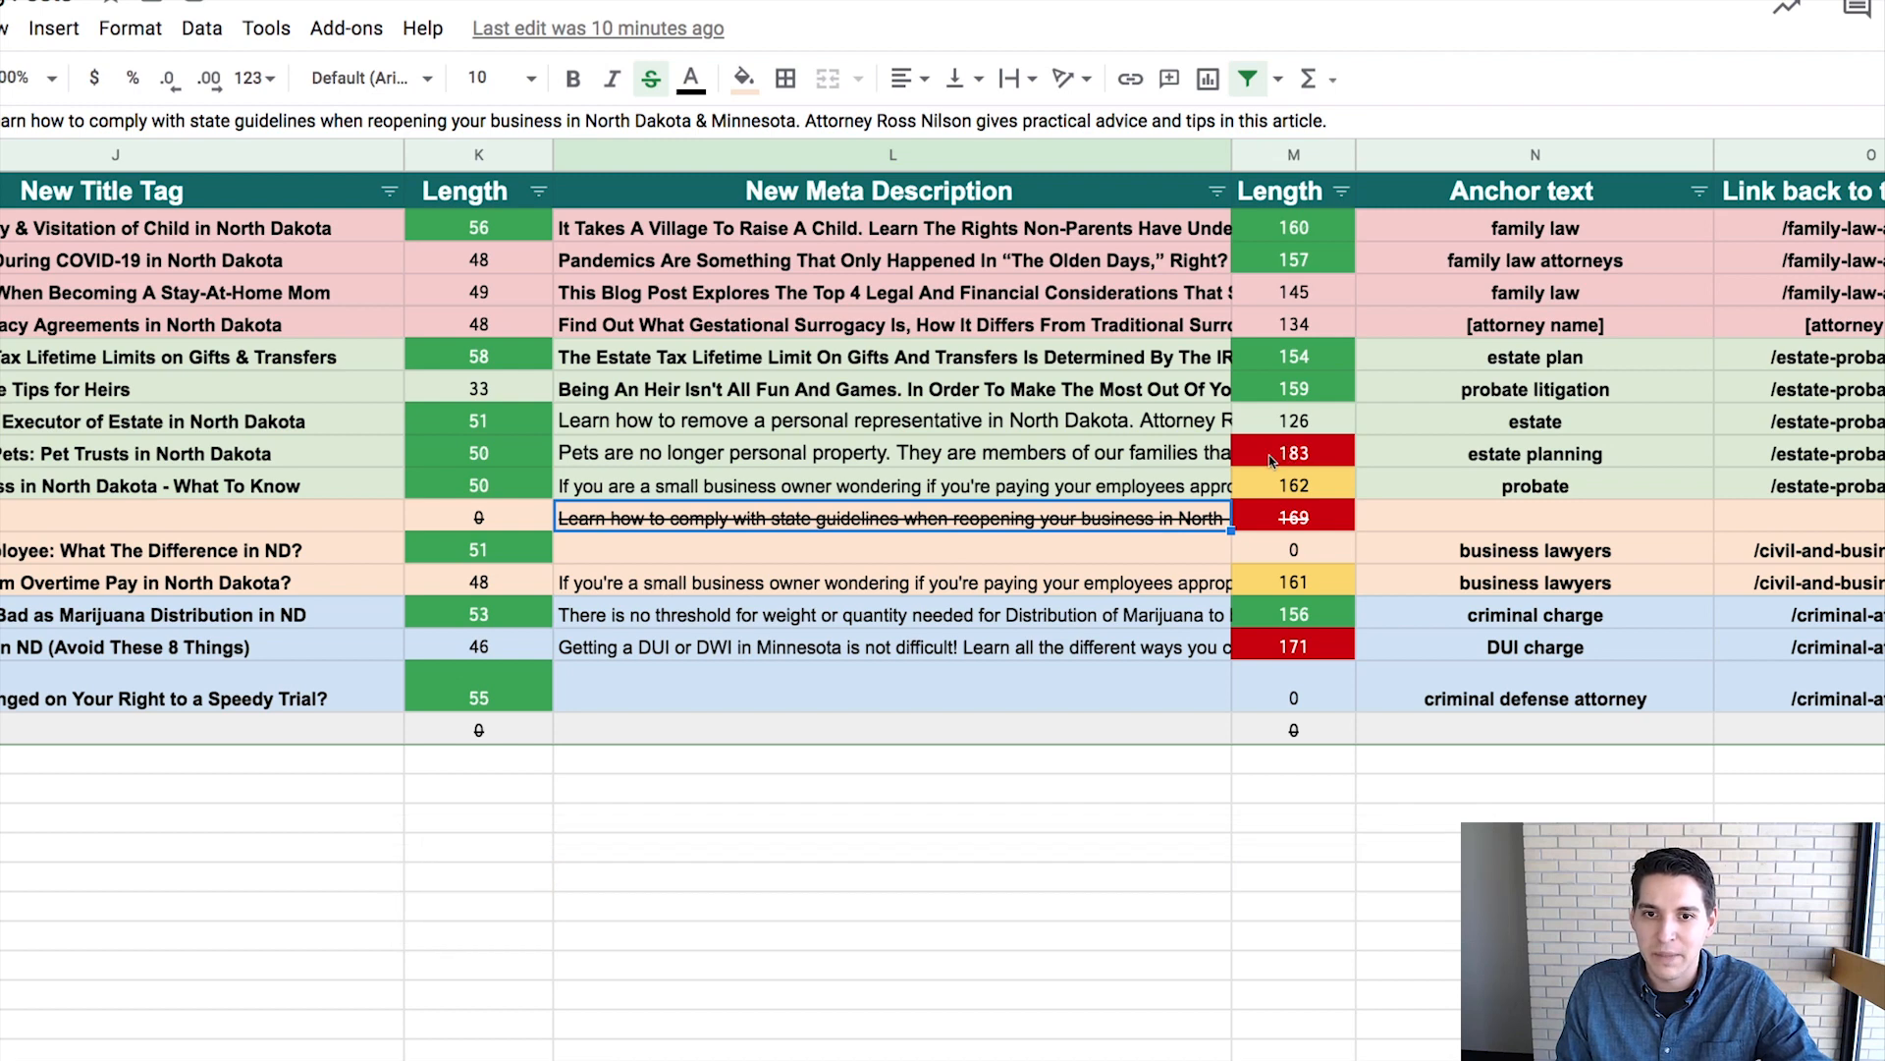
left_click(1294, 421)
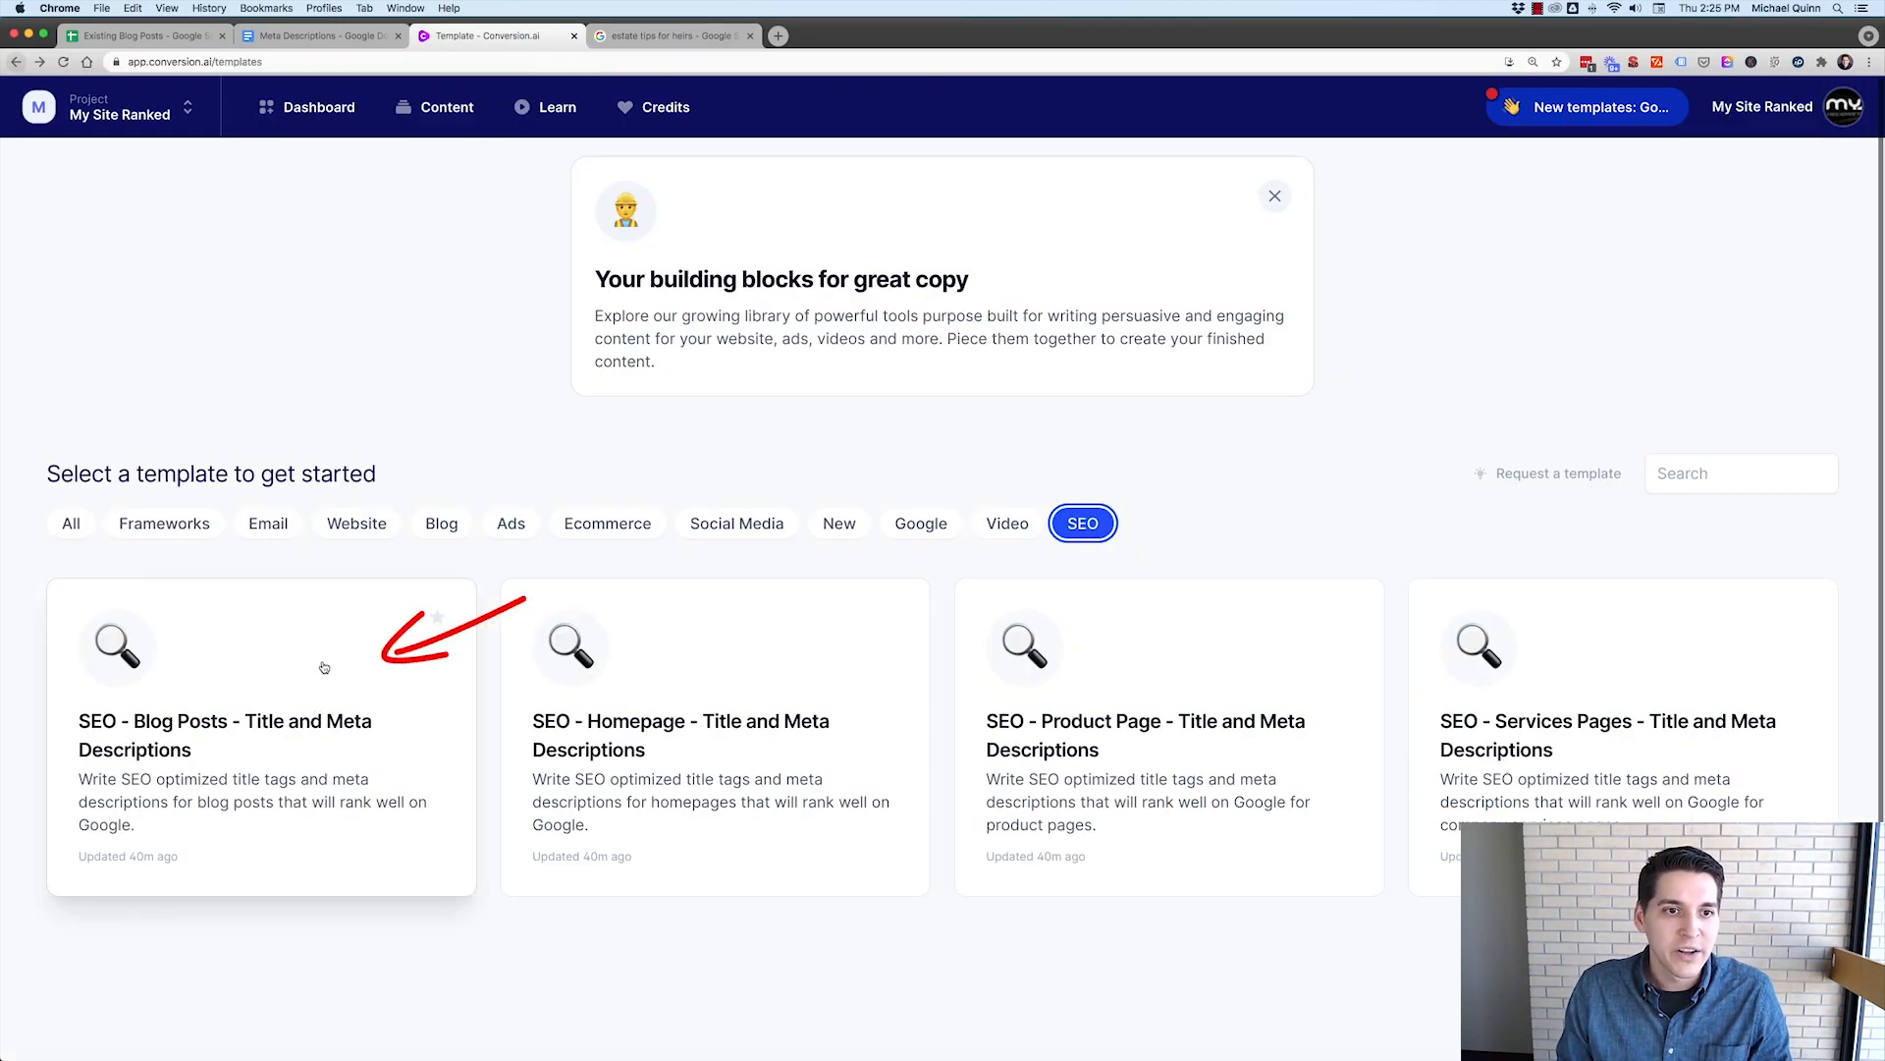
- Open the SEO Blog Posts title and meta template and begin the company name 'estate law ar'
left_click(261, 737)
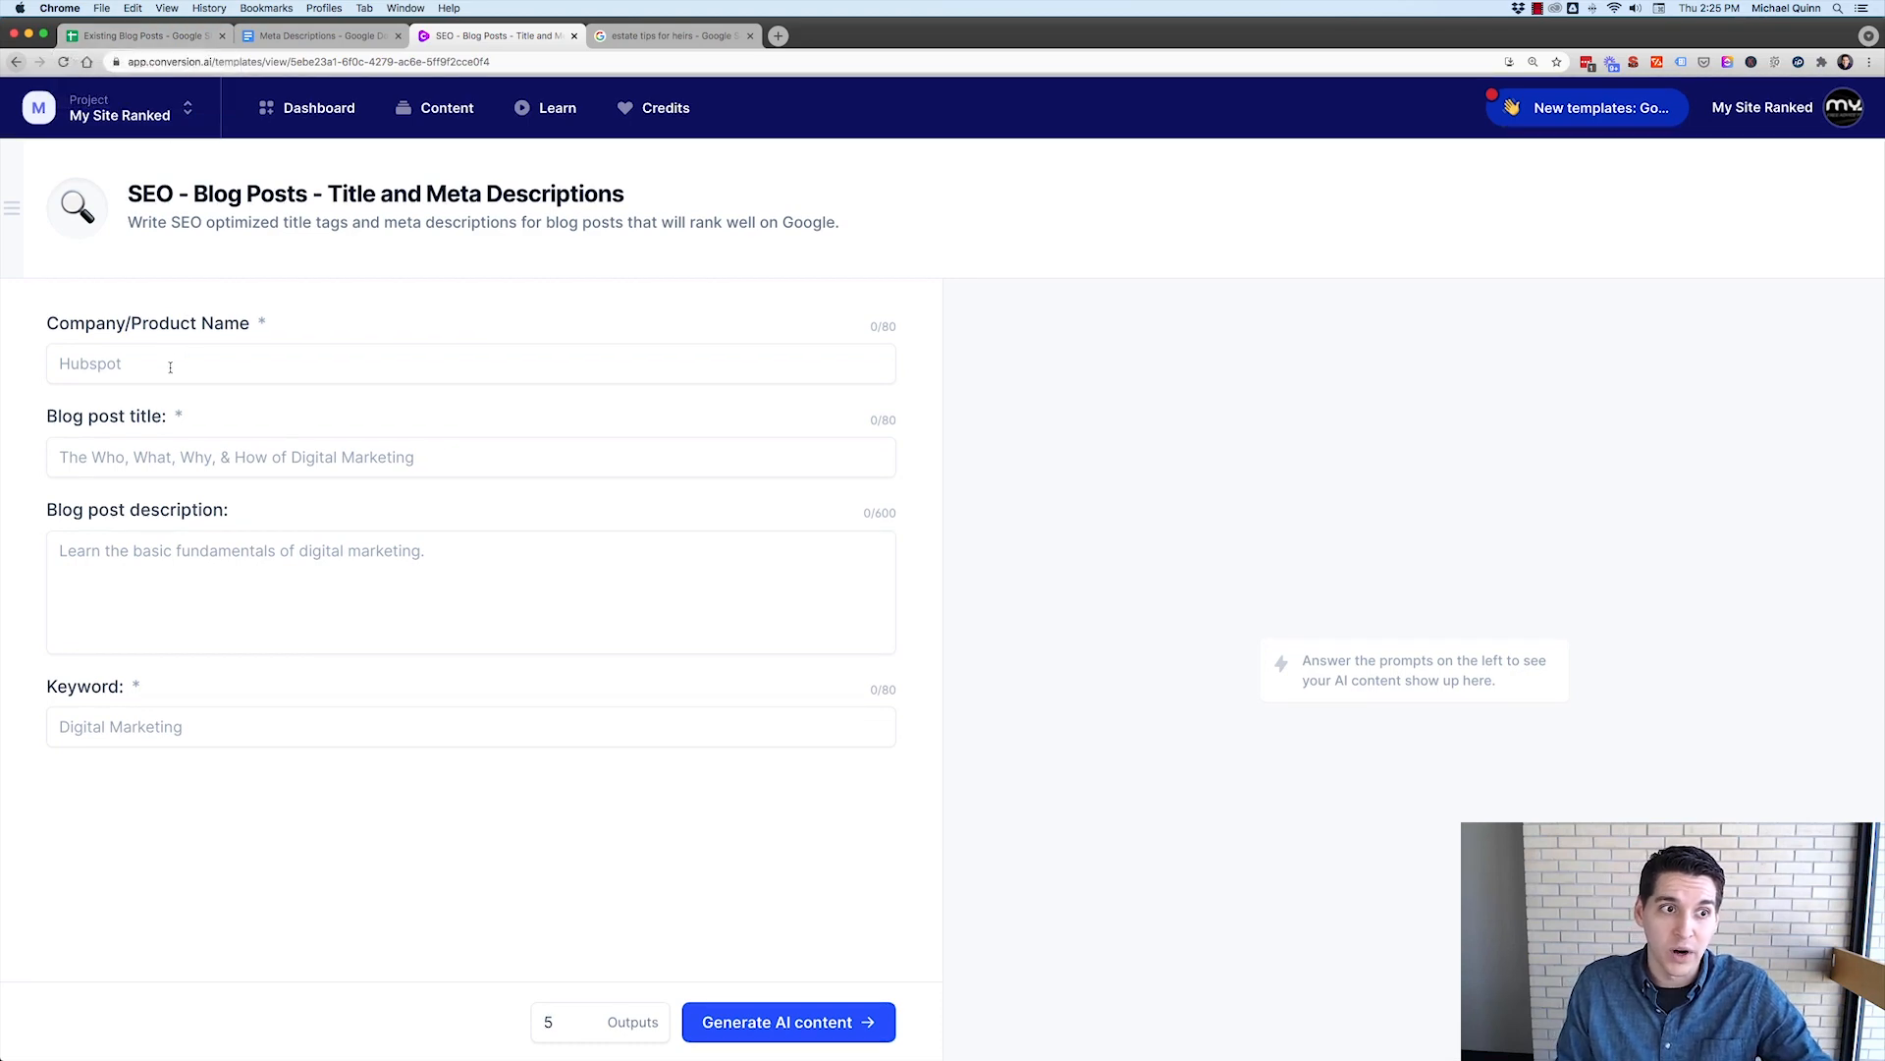
left_click(470, 363)
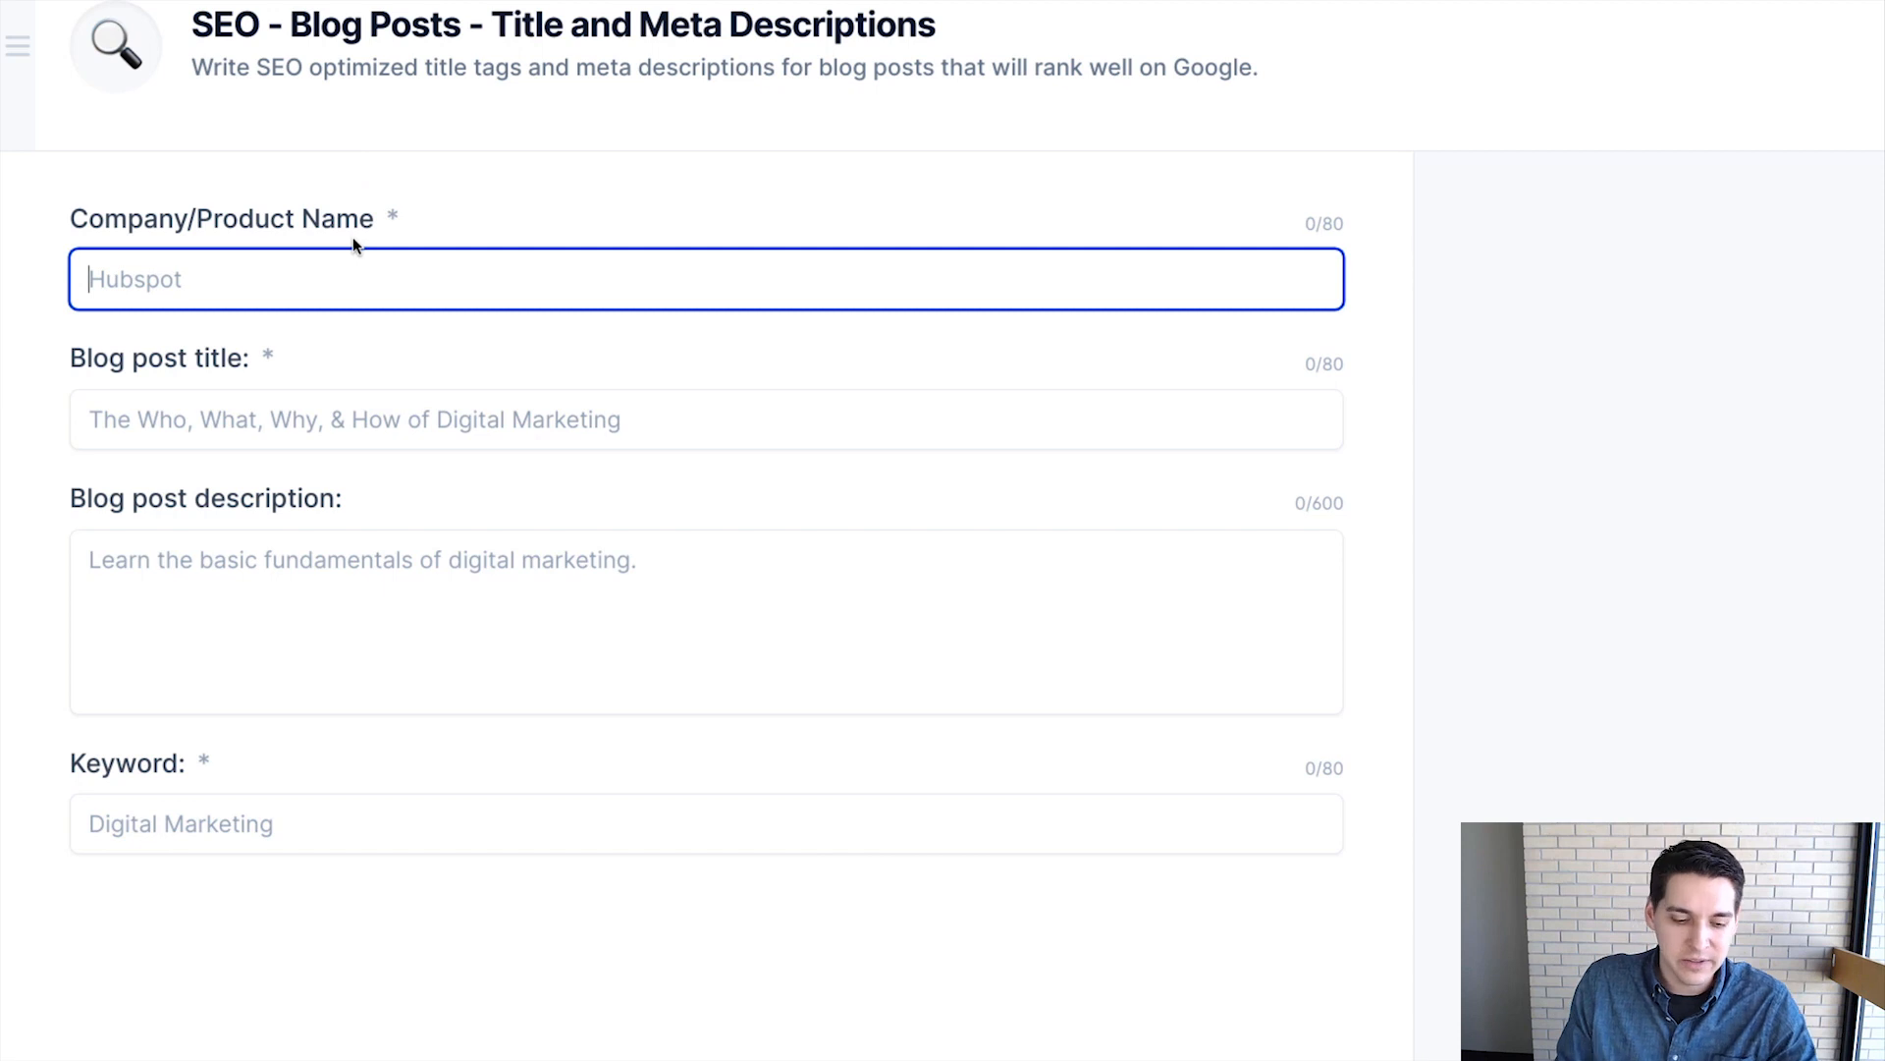
type("estate")
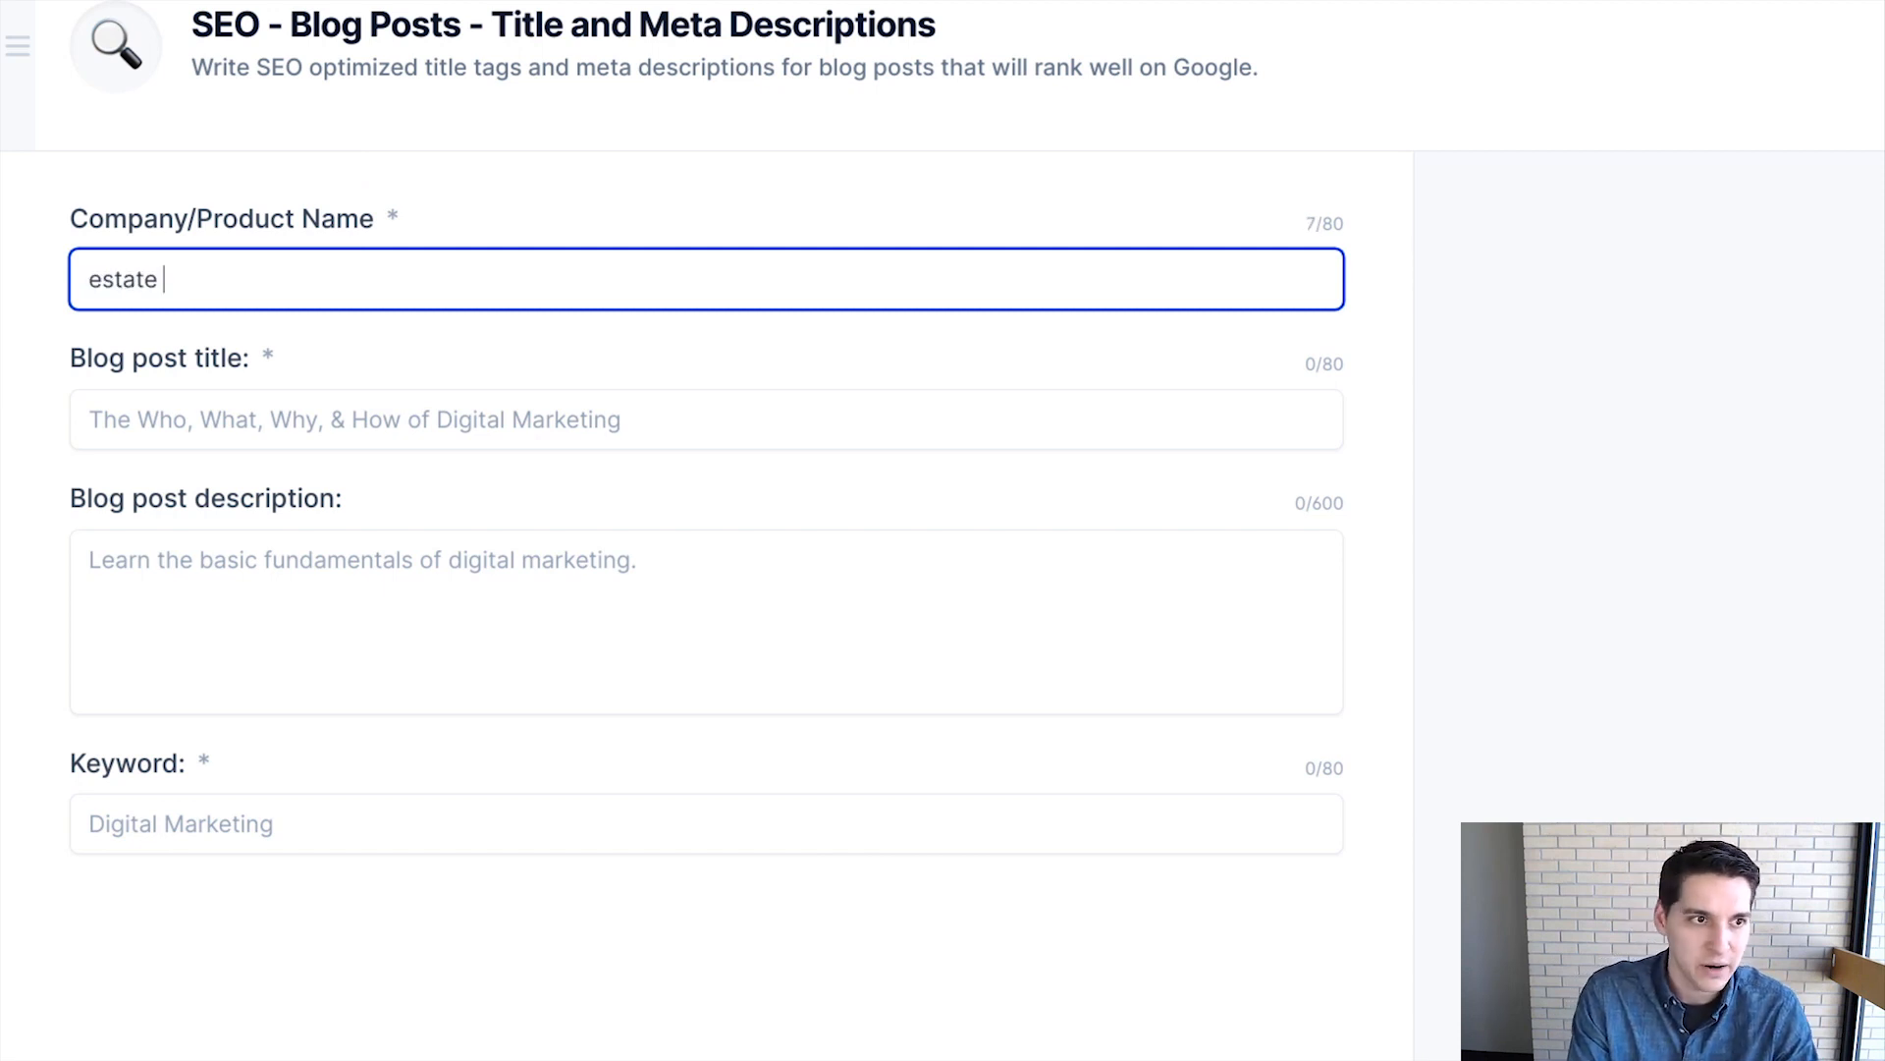
type("law")
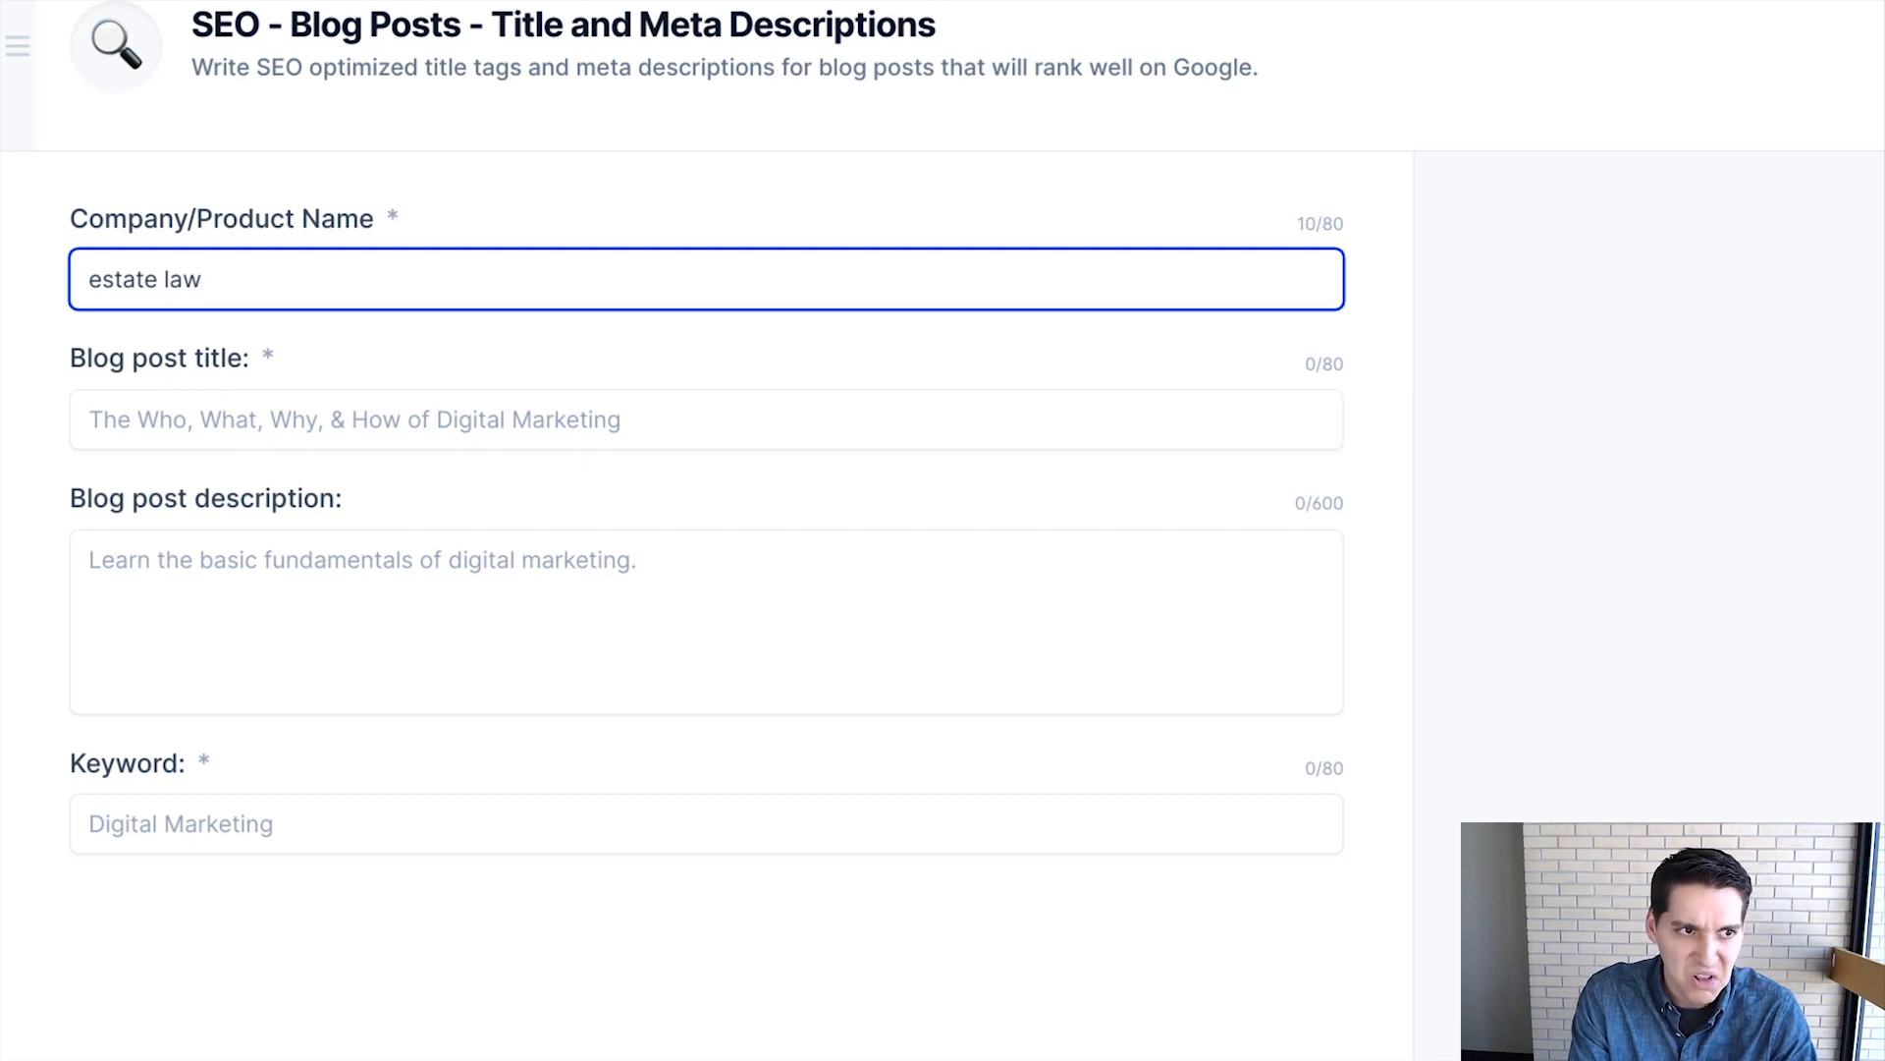
type("ar")
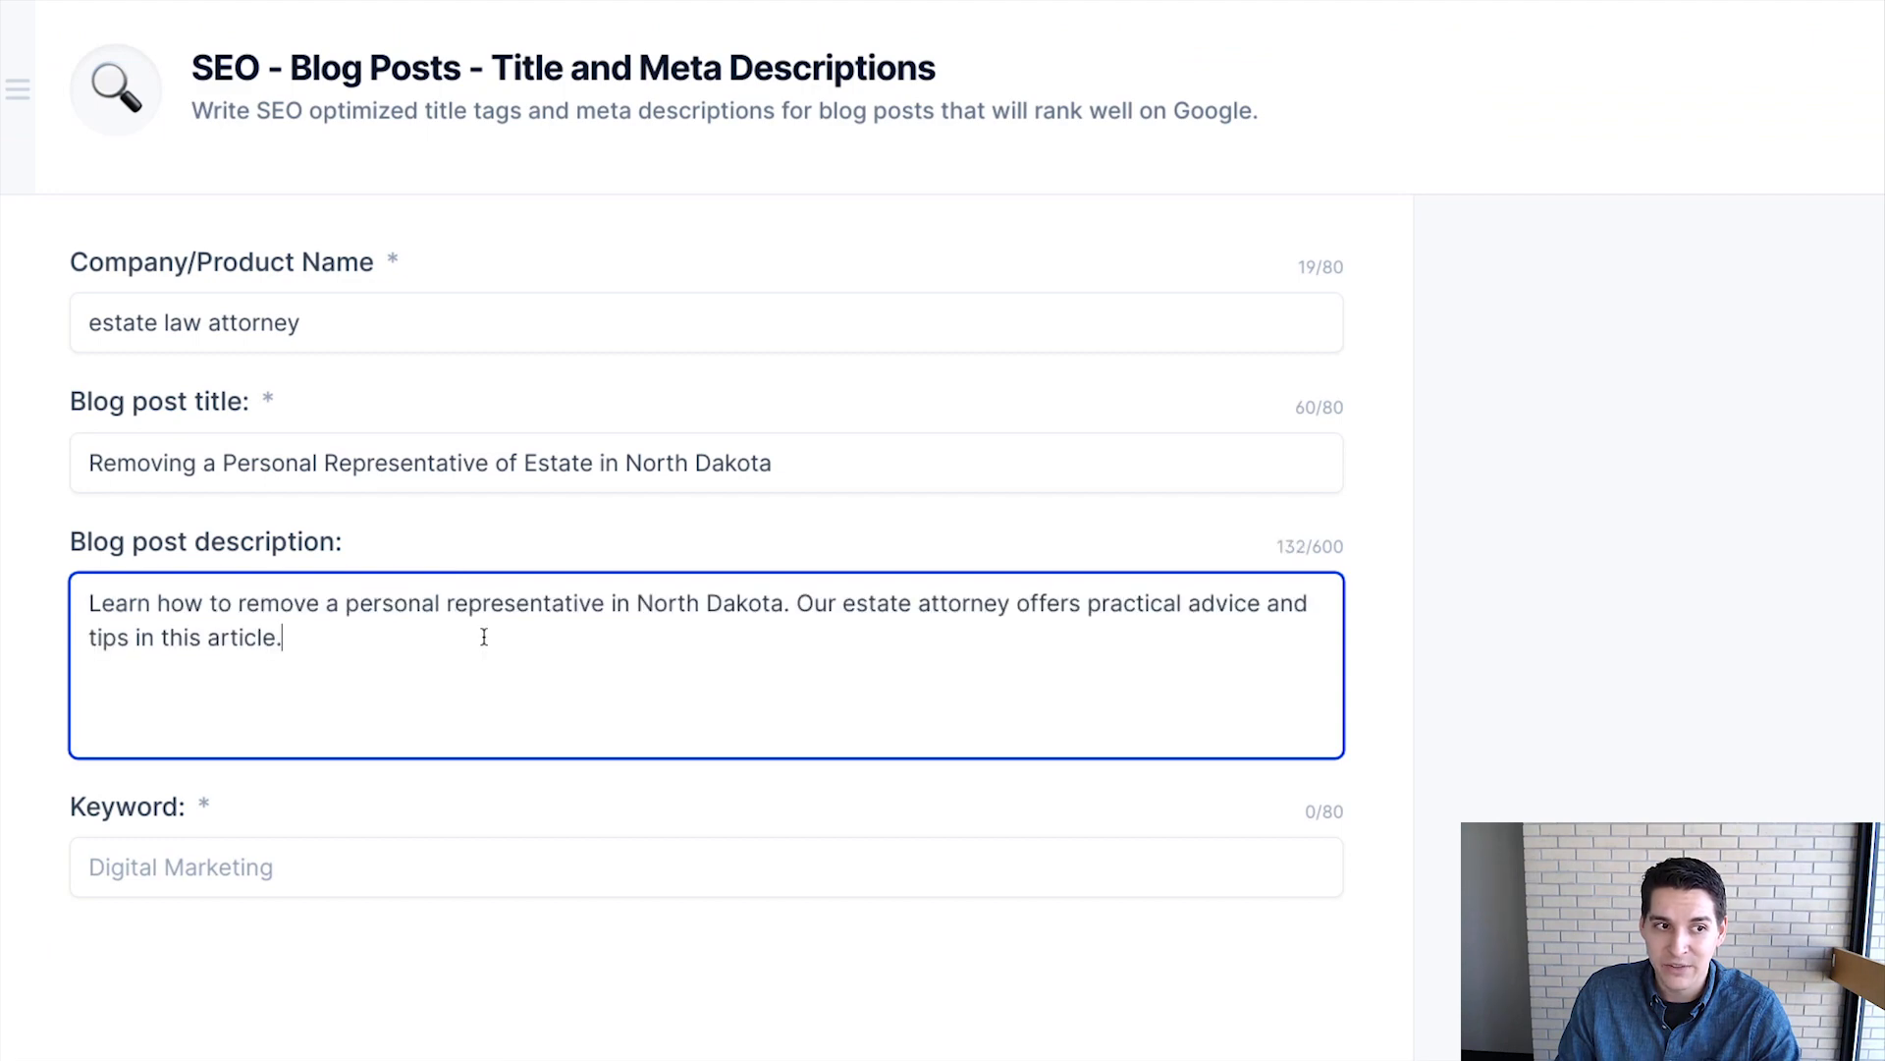
mouse_move(387, 553)
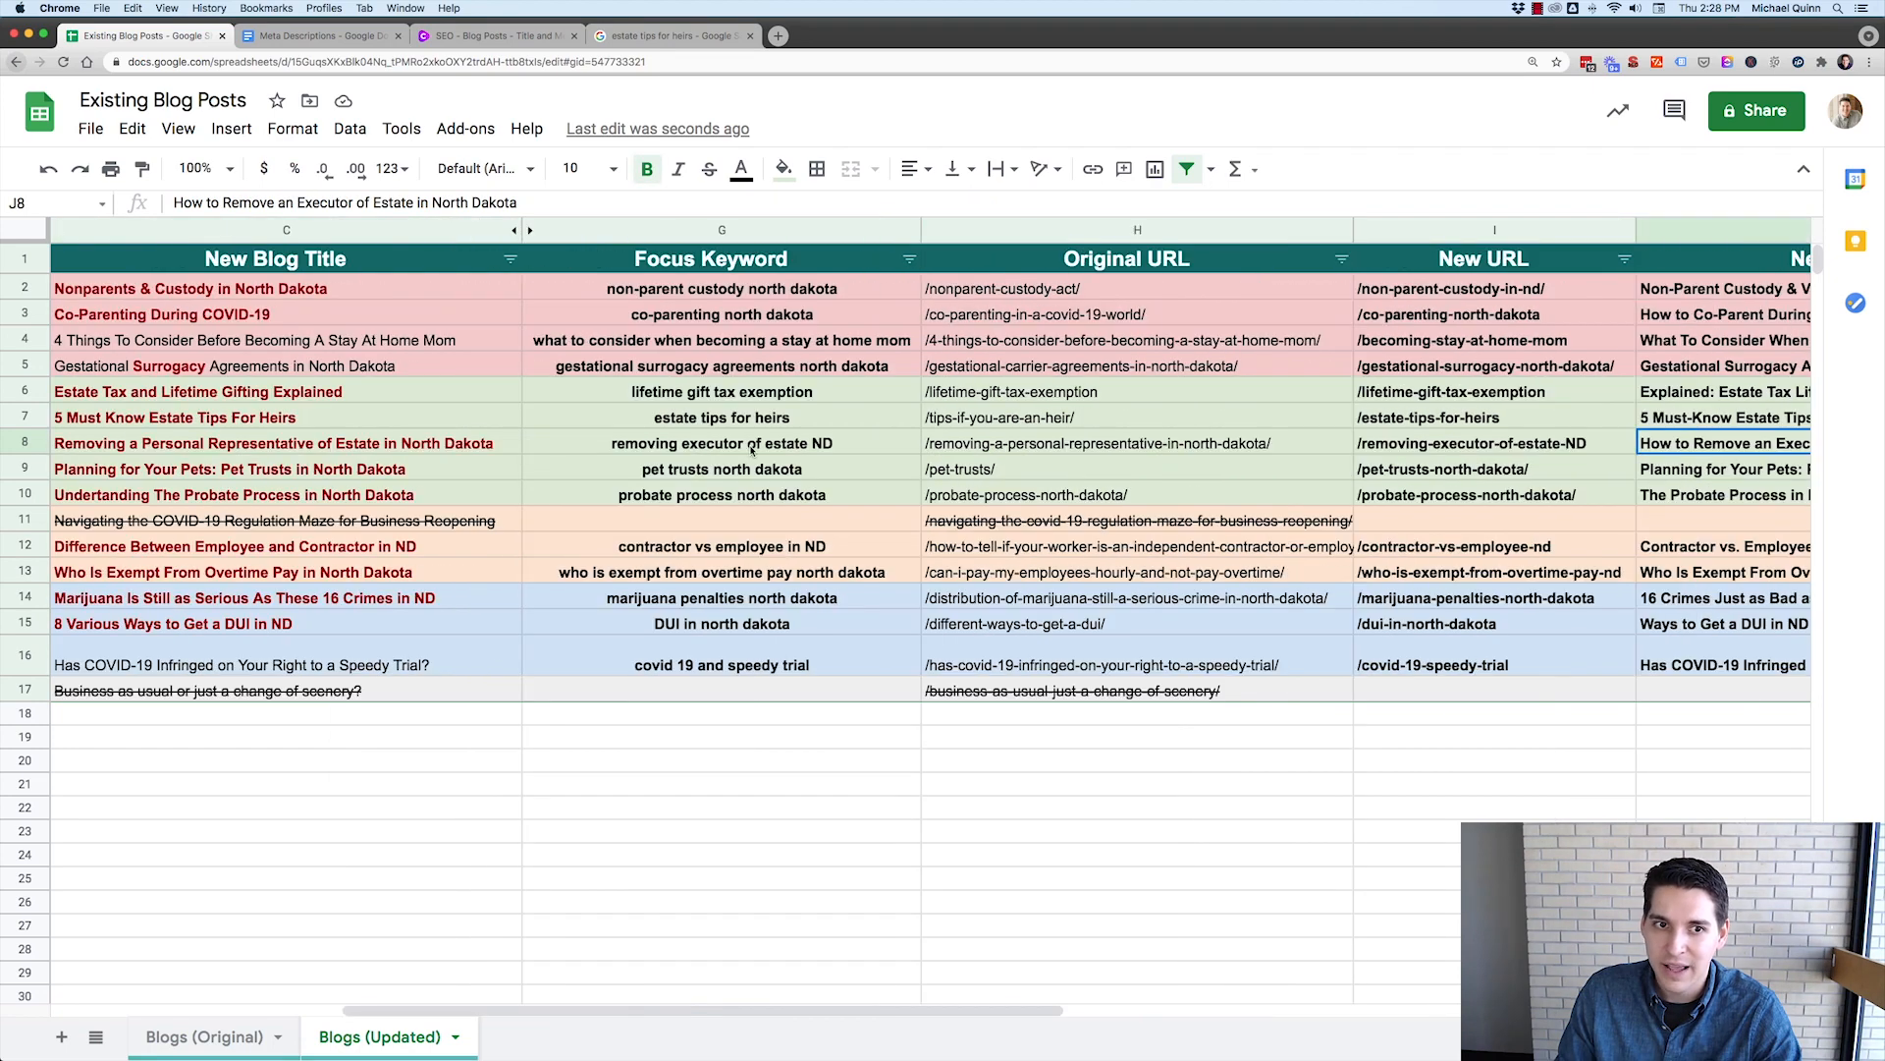
- Check the executor post's new meta description in row 8, then return to Conversion.ai
left_click(722, 442)
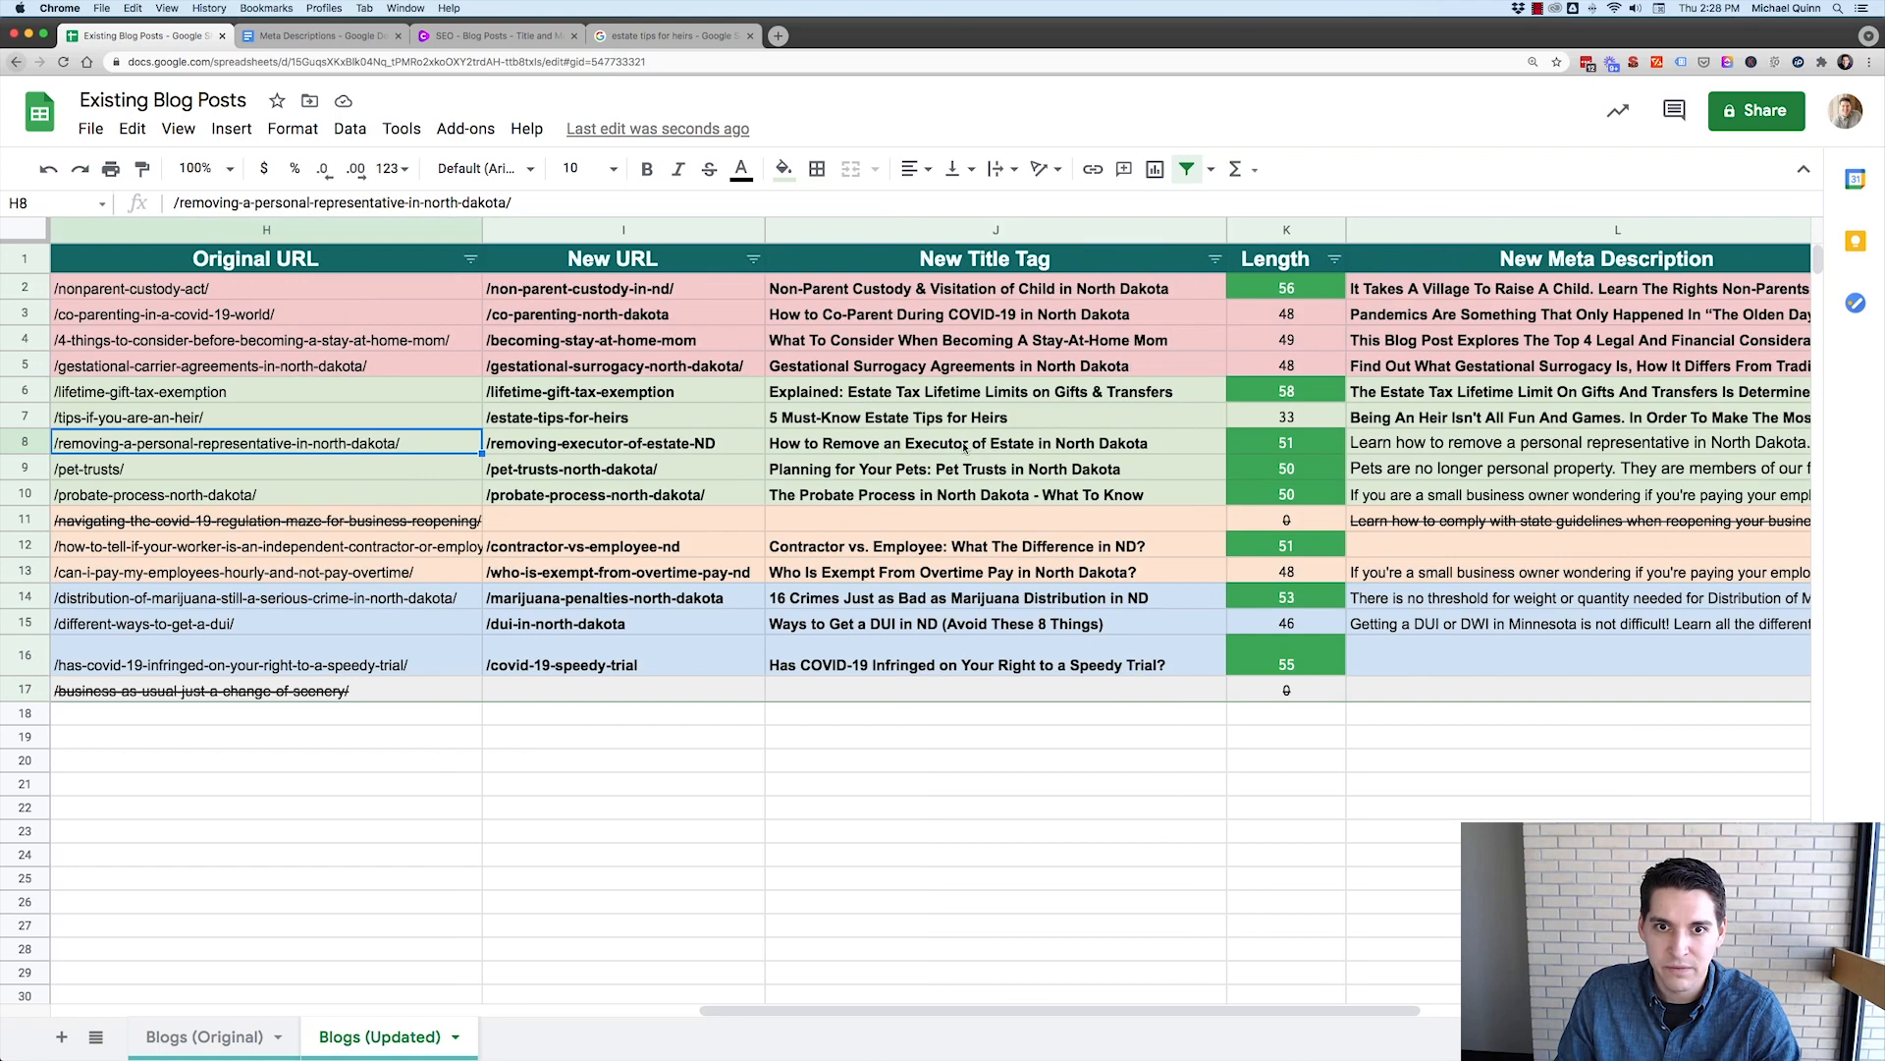
scroll("right", 3)
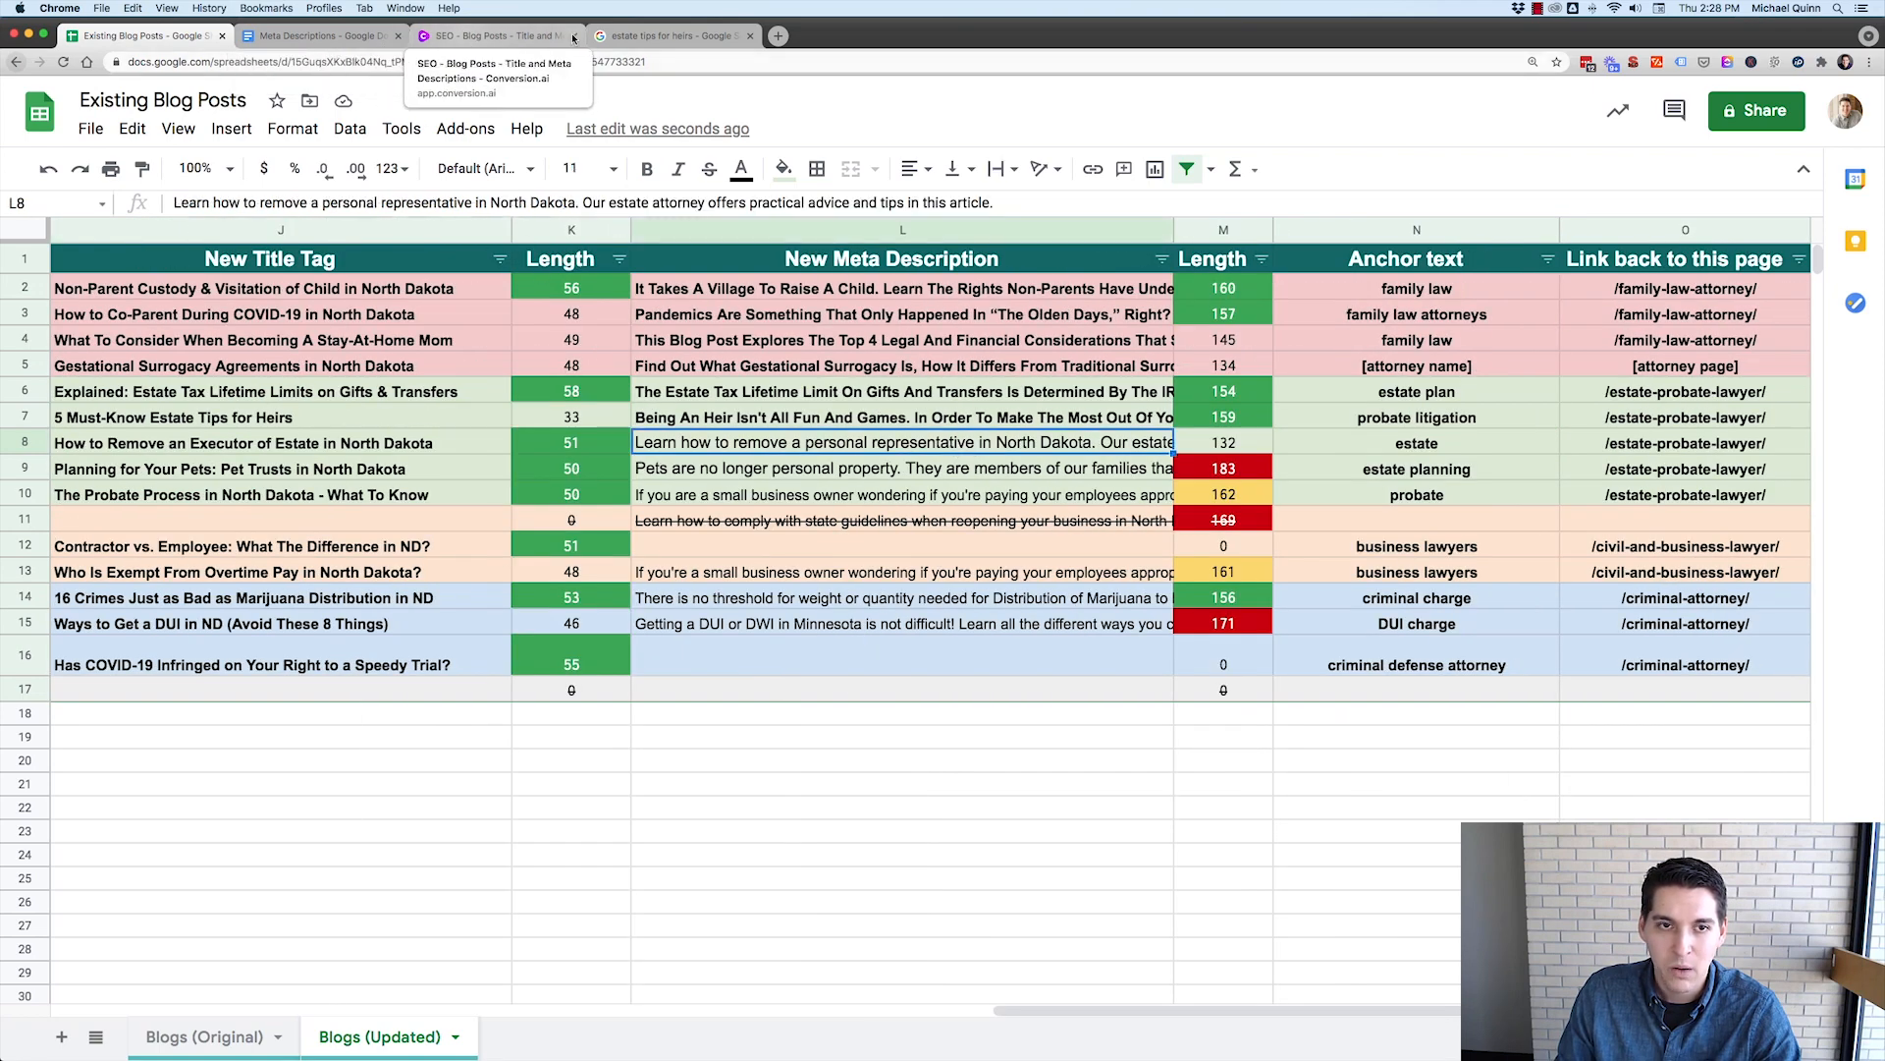
left_click(493, 35)
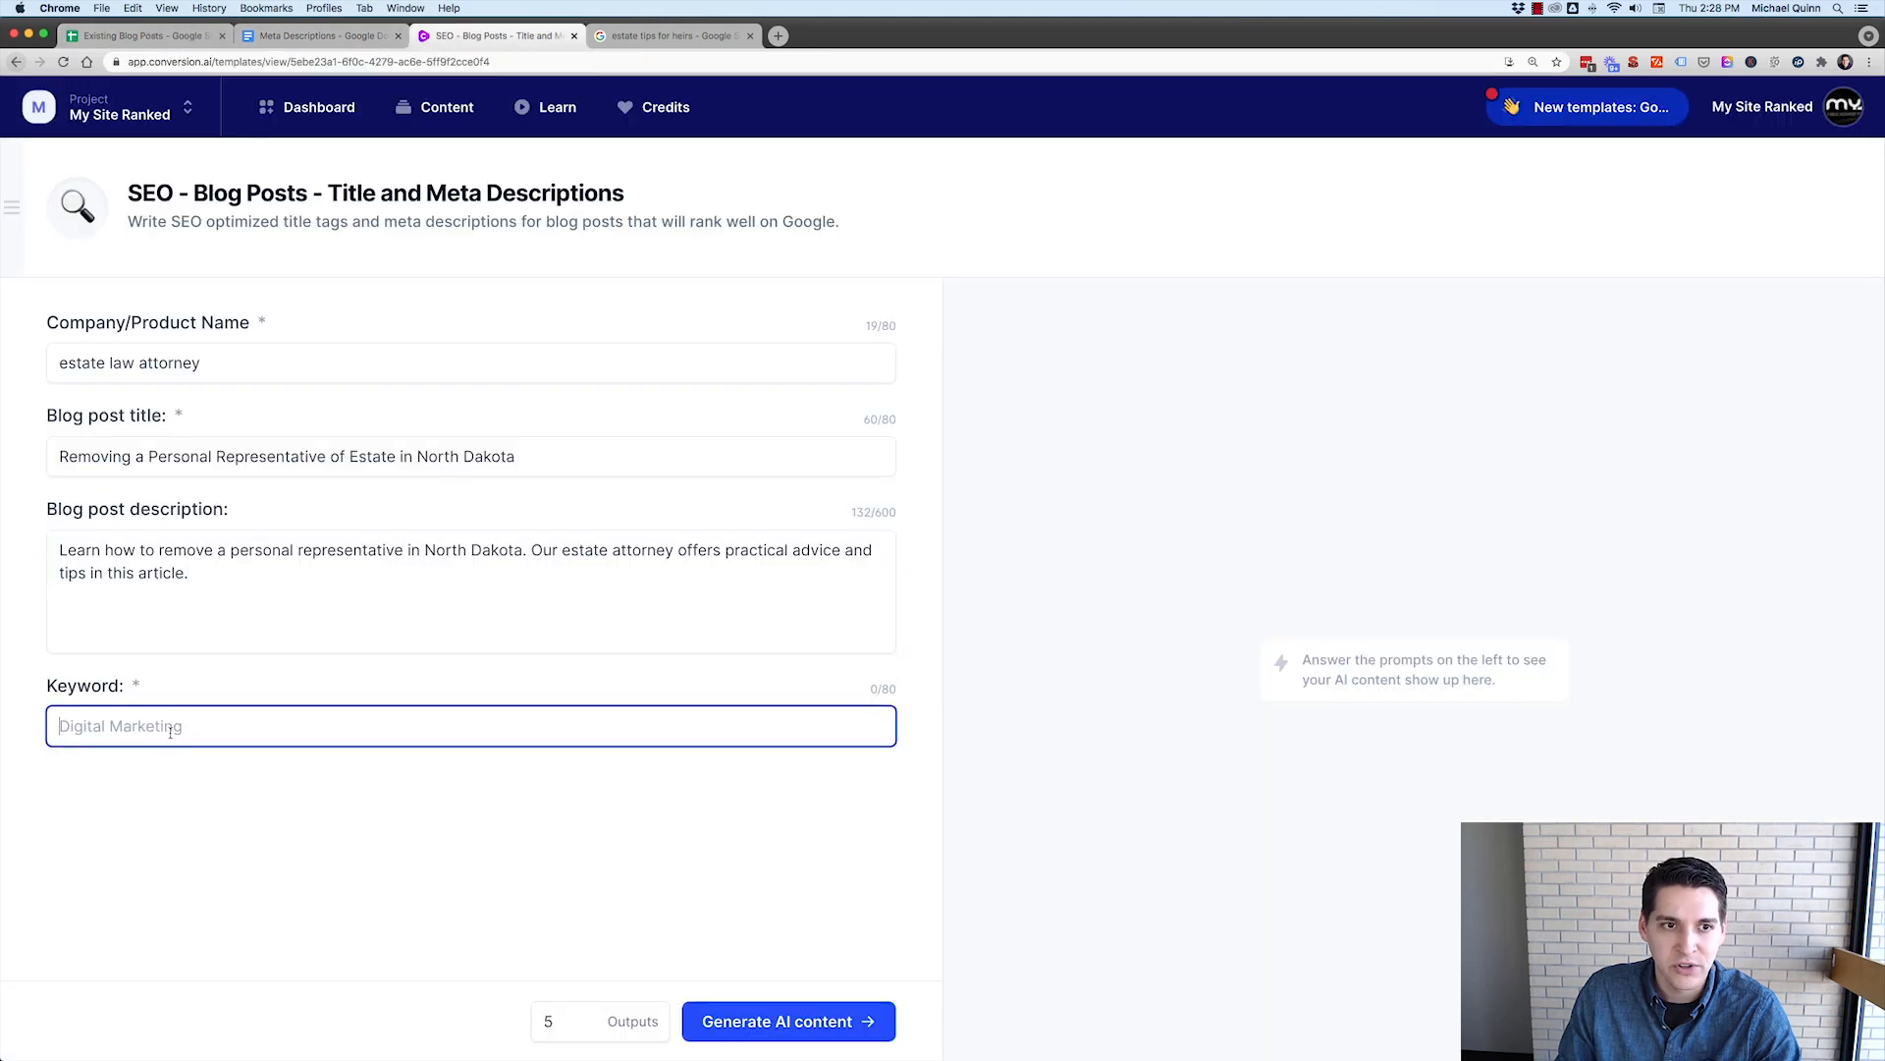
- Generate six title and meta options using keyword 'removing executor of estate ND'
type("removing executor of estate ND")
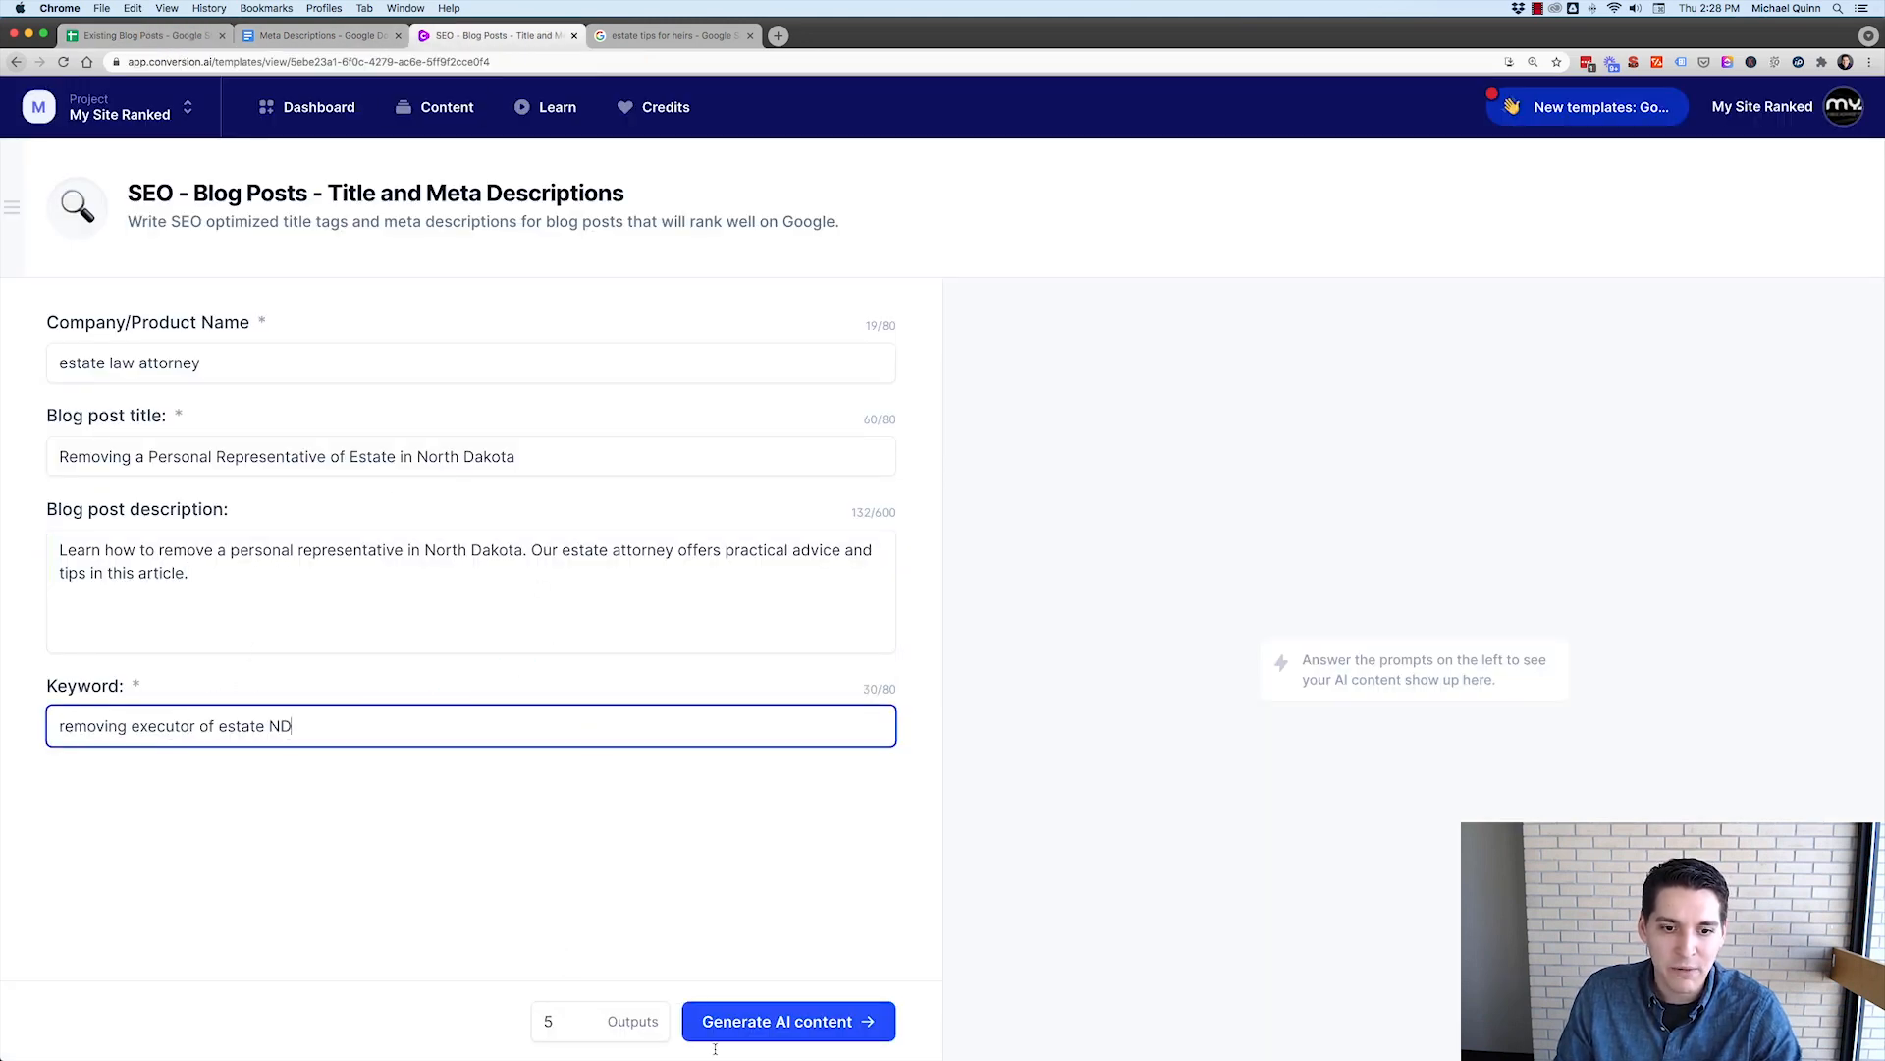
scroll("down", 3)
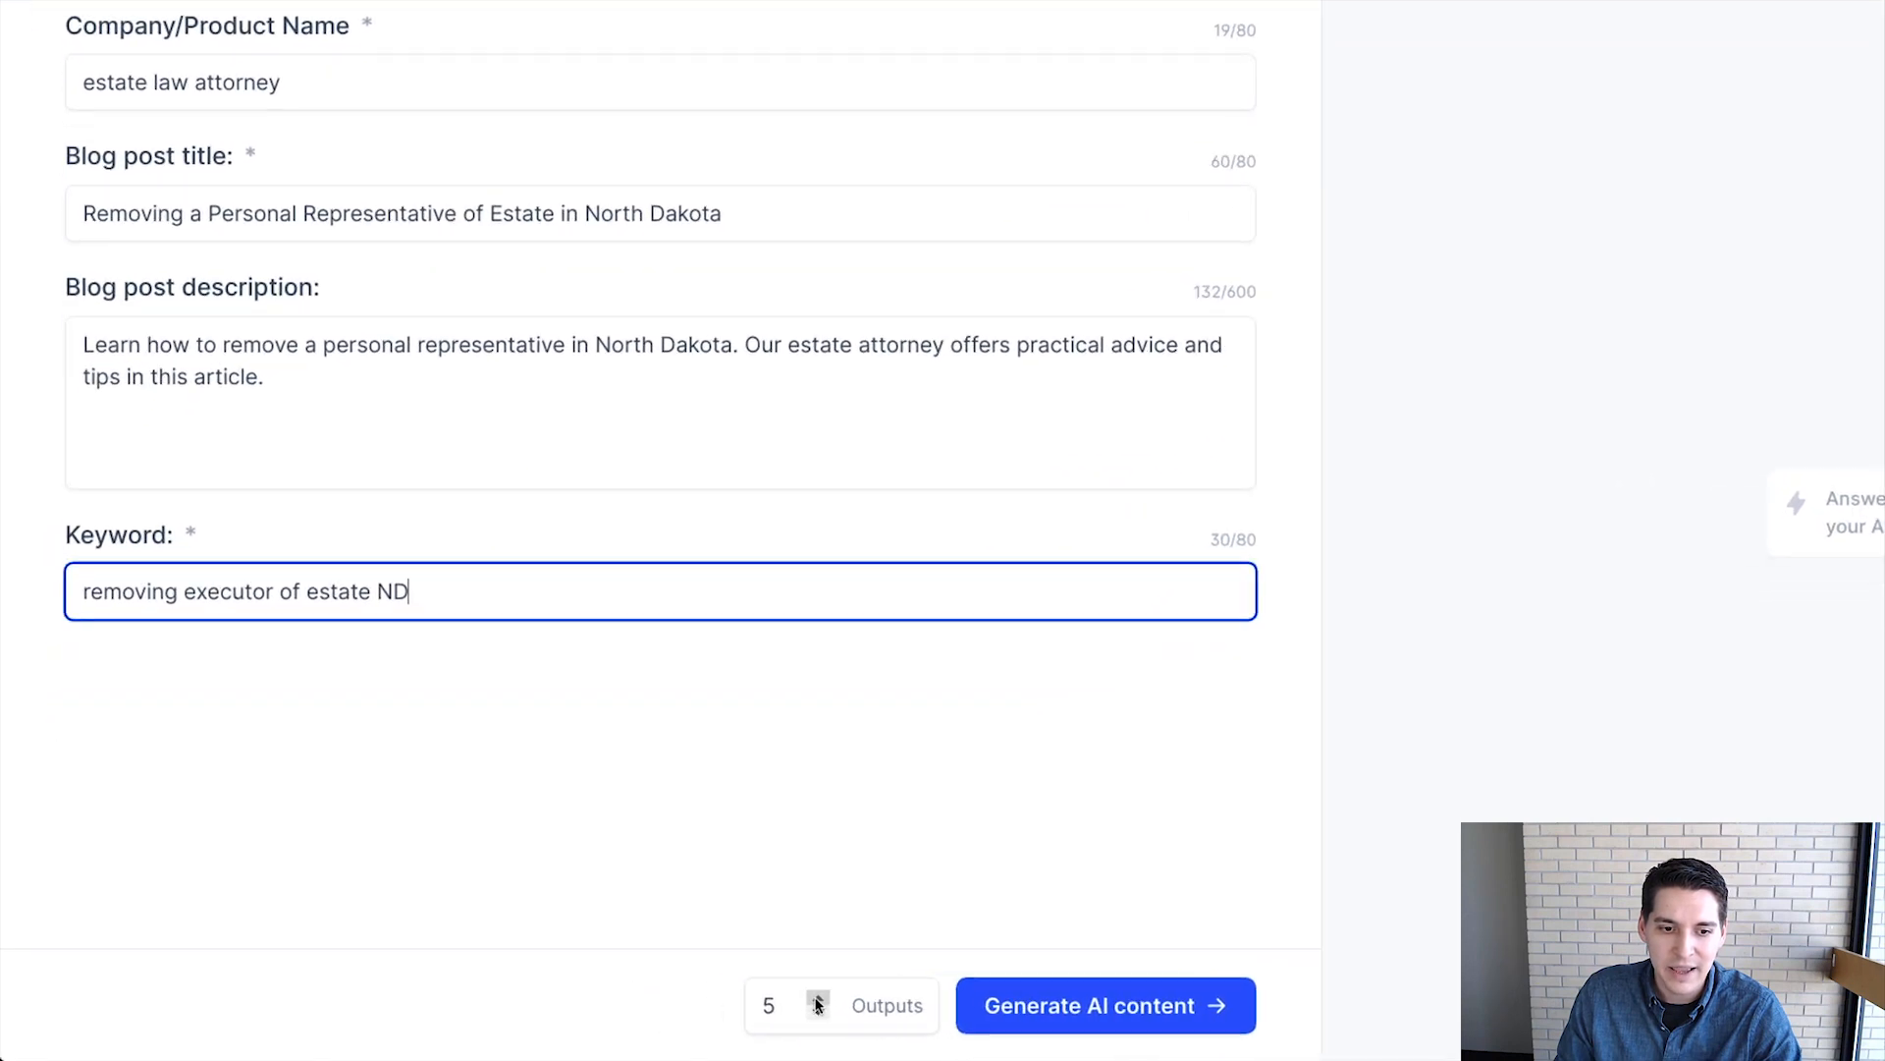
left_click(869, 996)
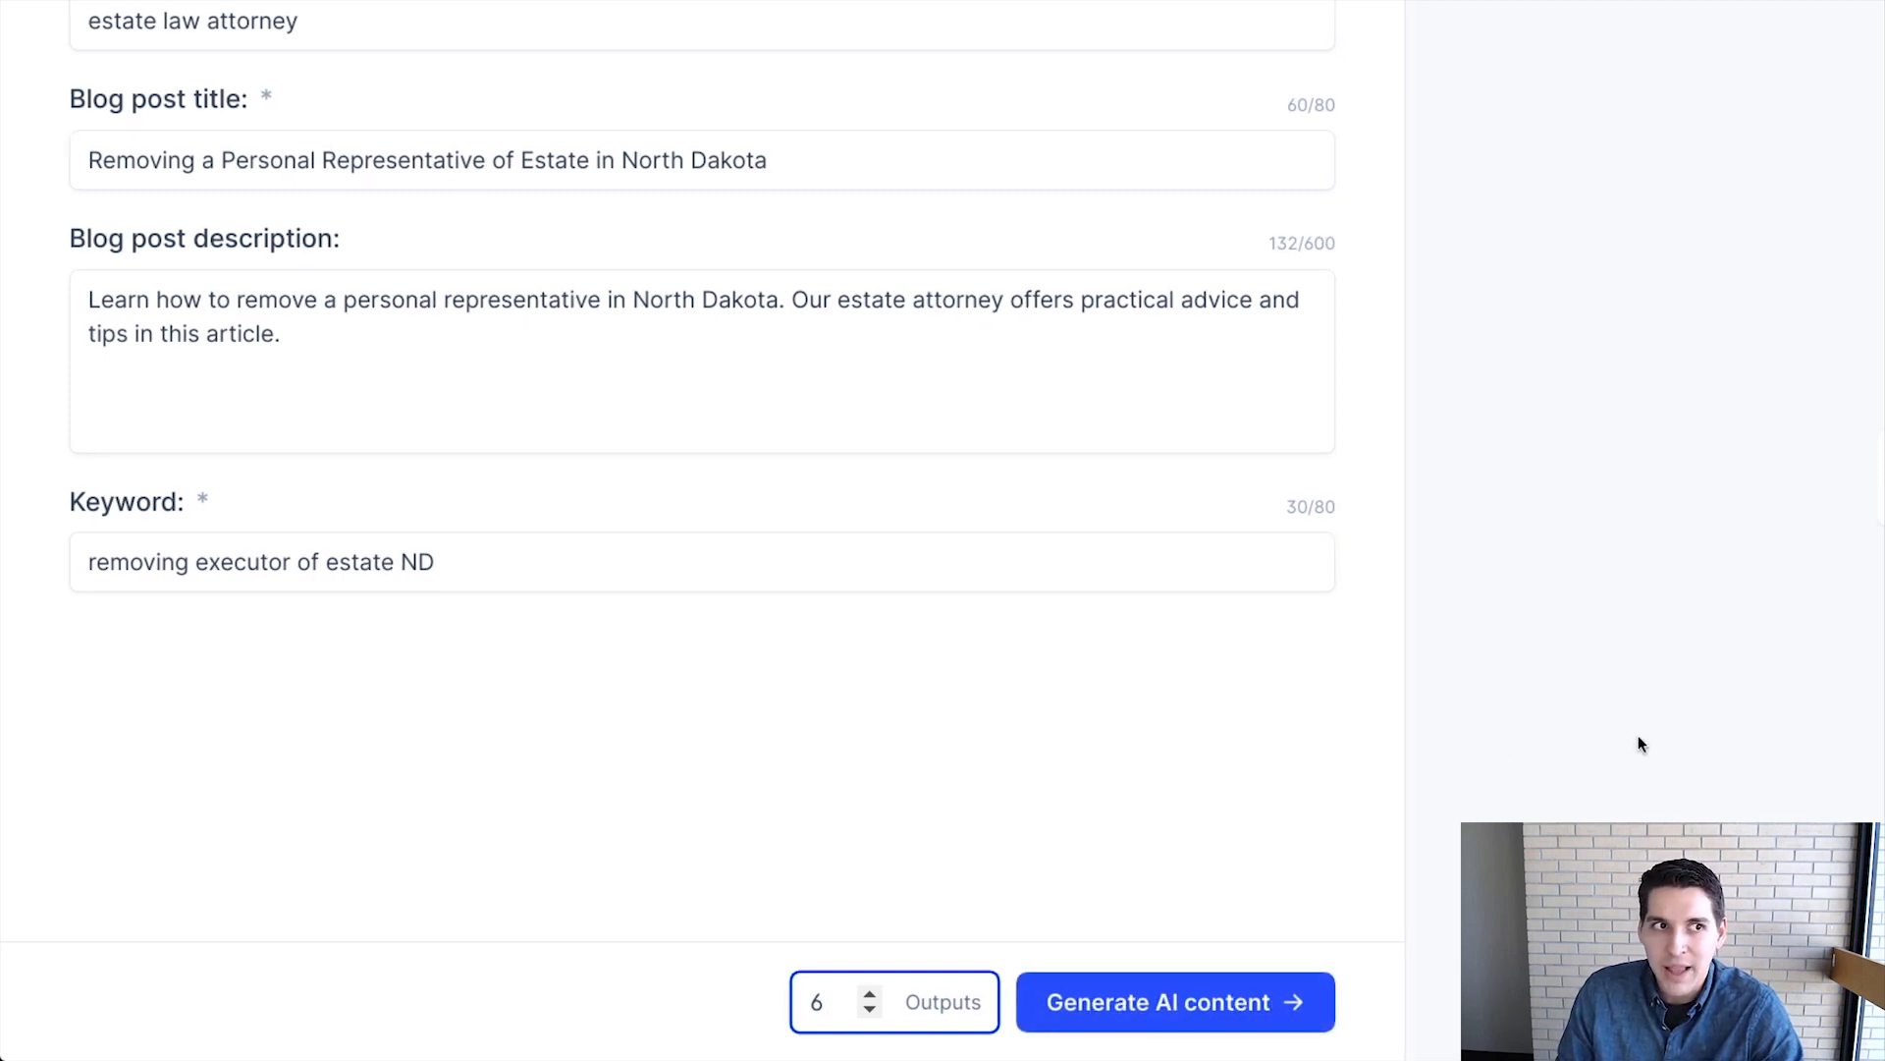
mouse_move(1105, 869)
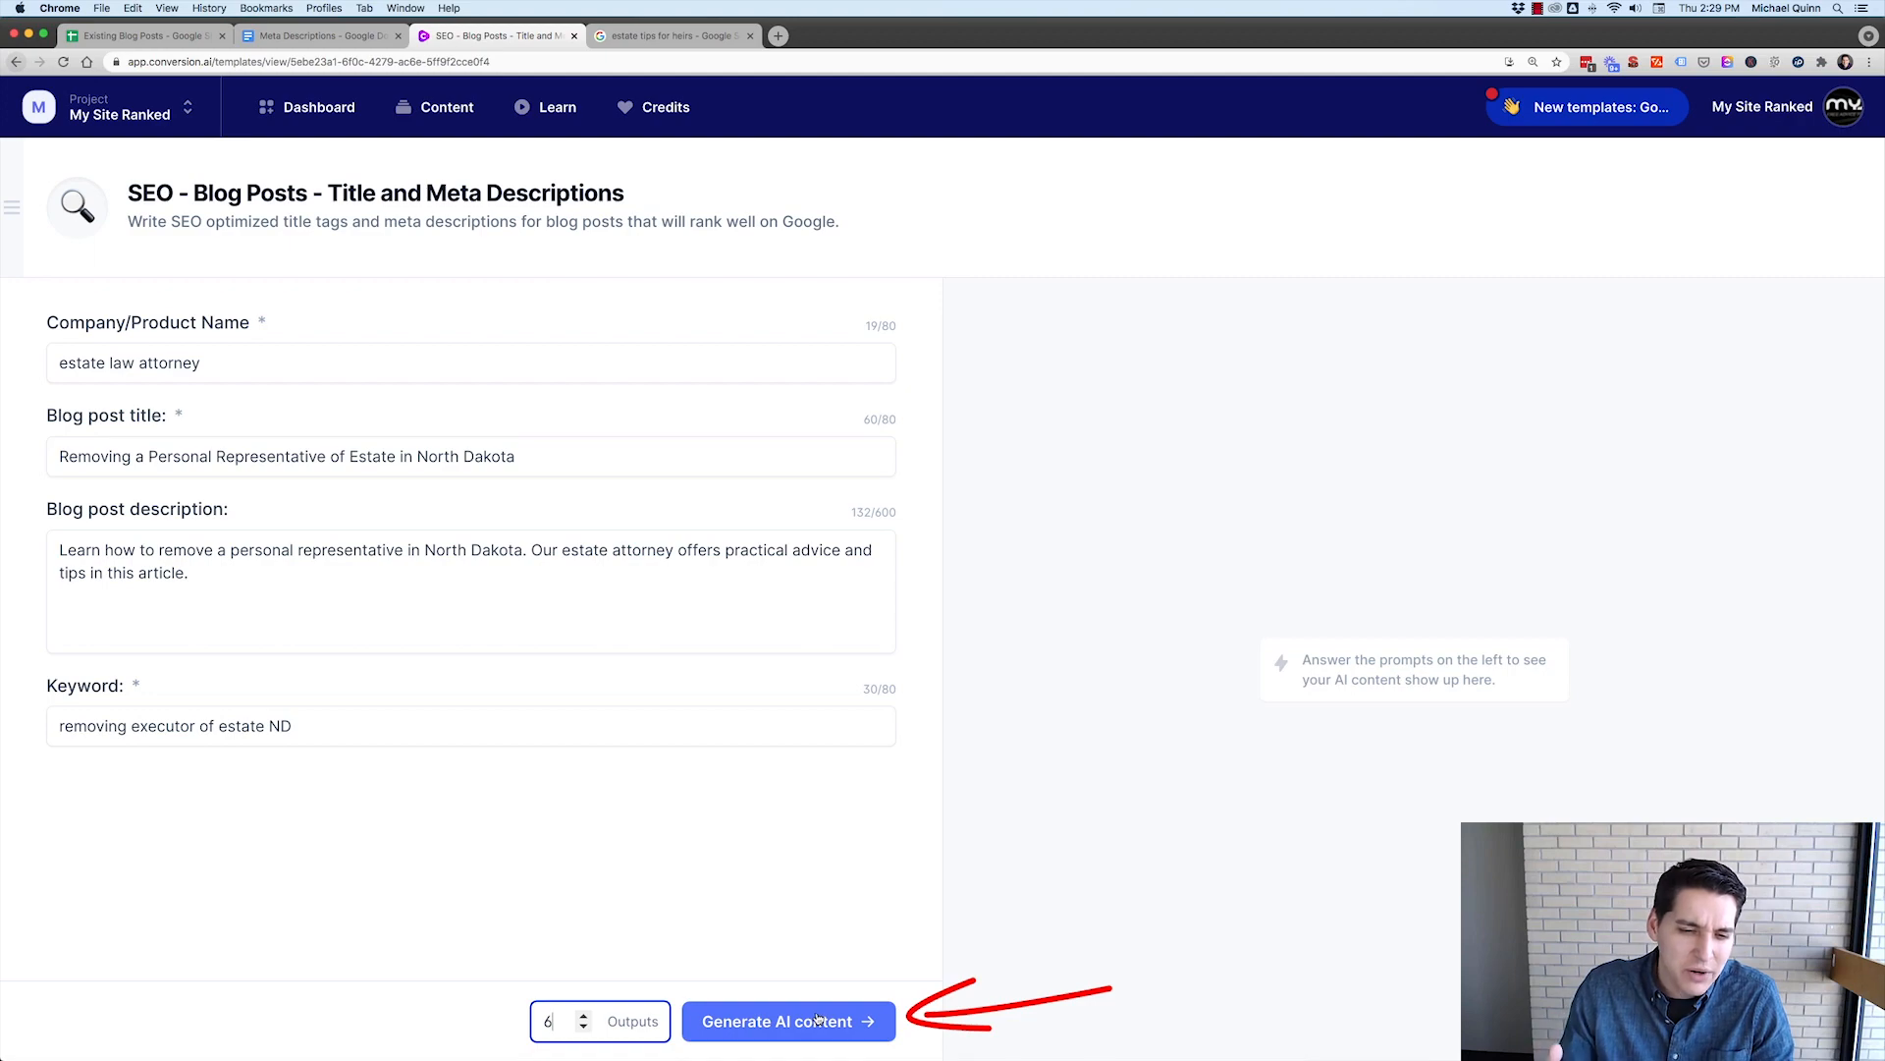
left_click(787, 1021)
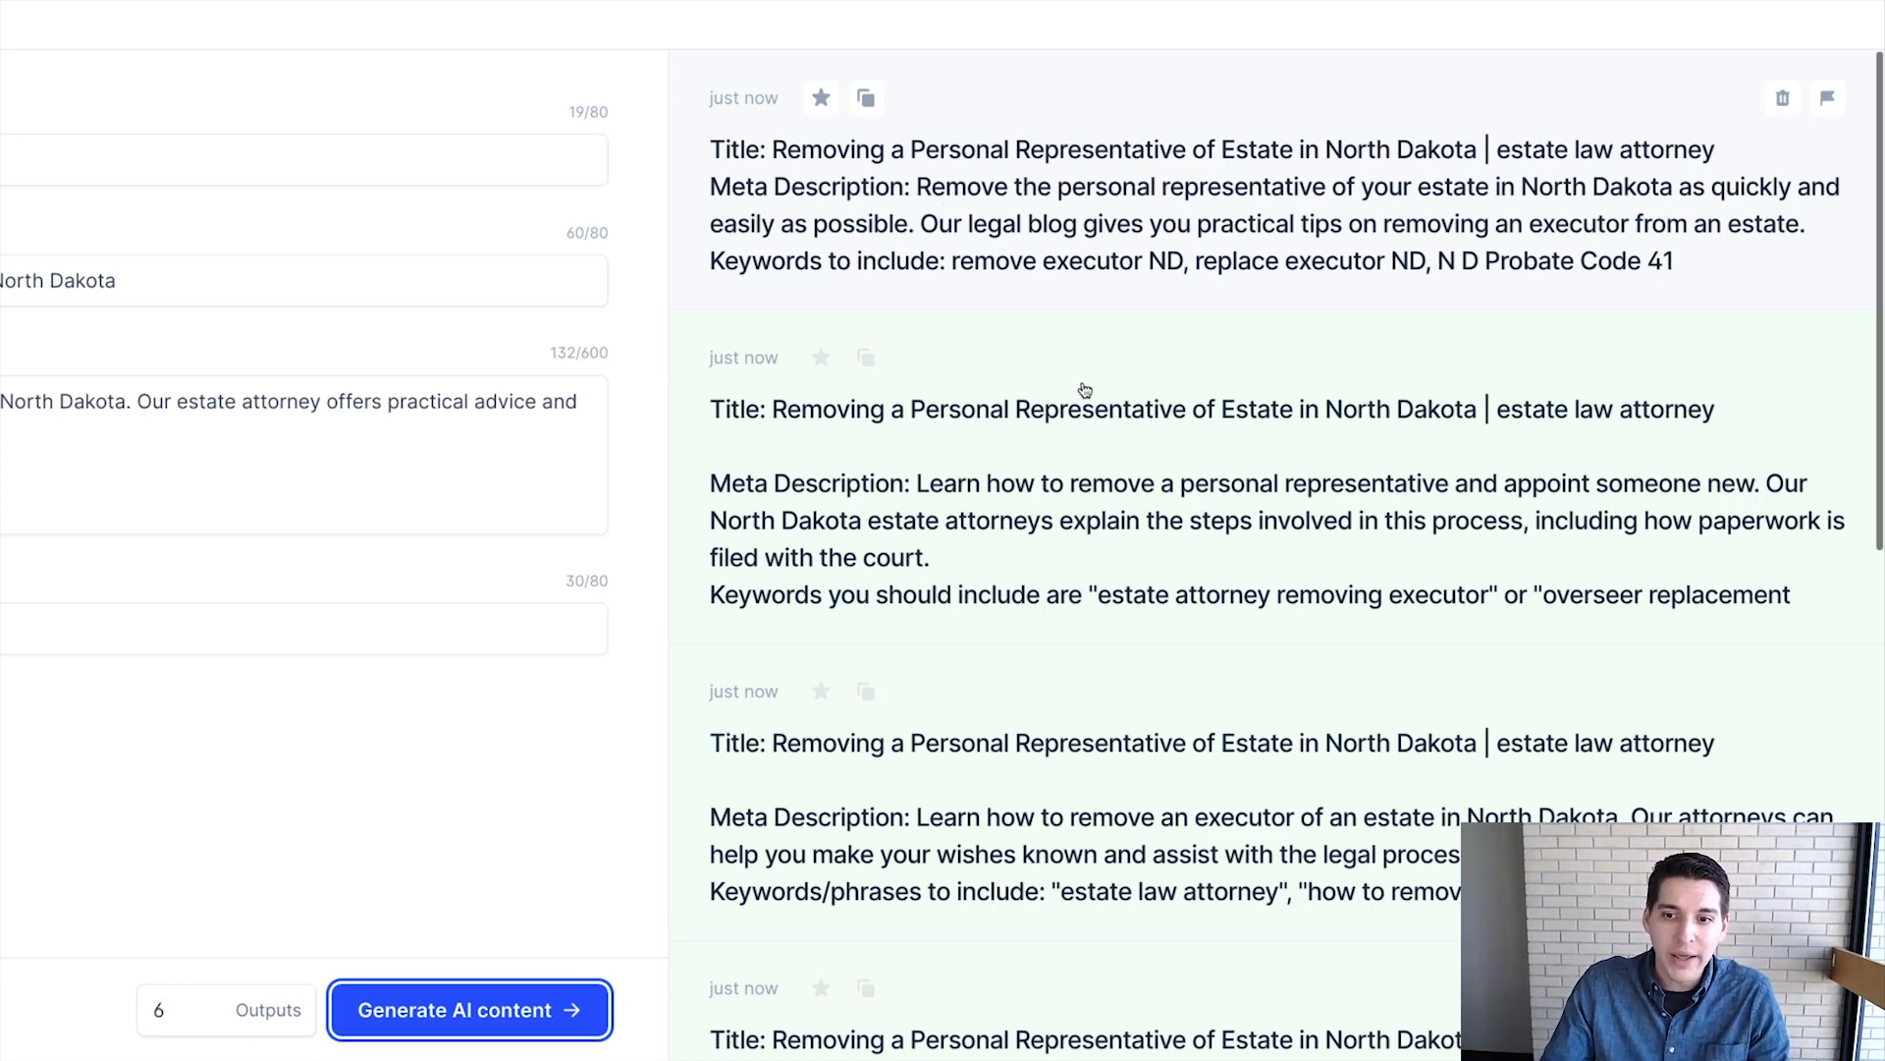
mouse_move(1105, 386)
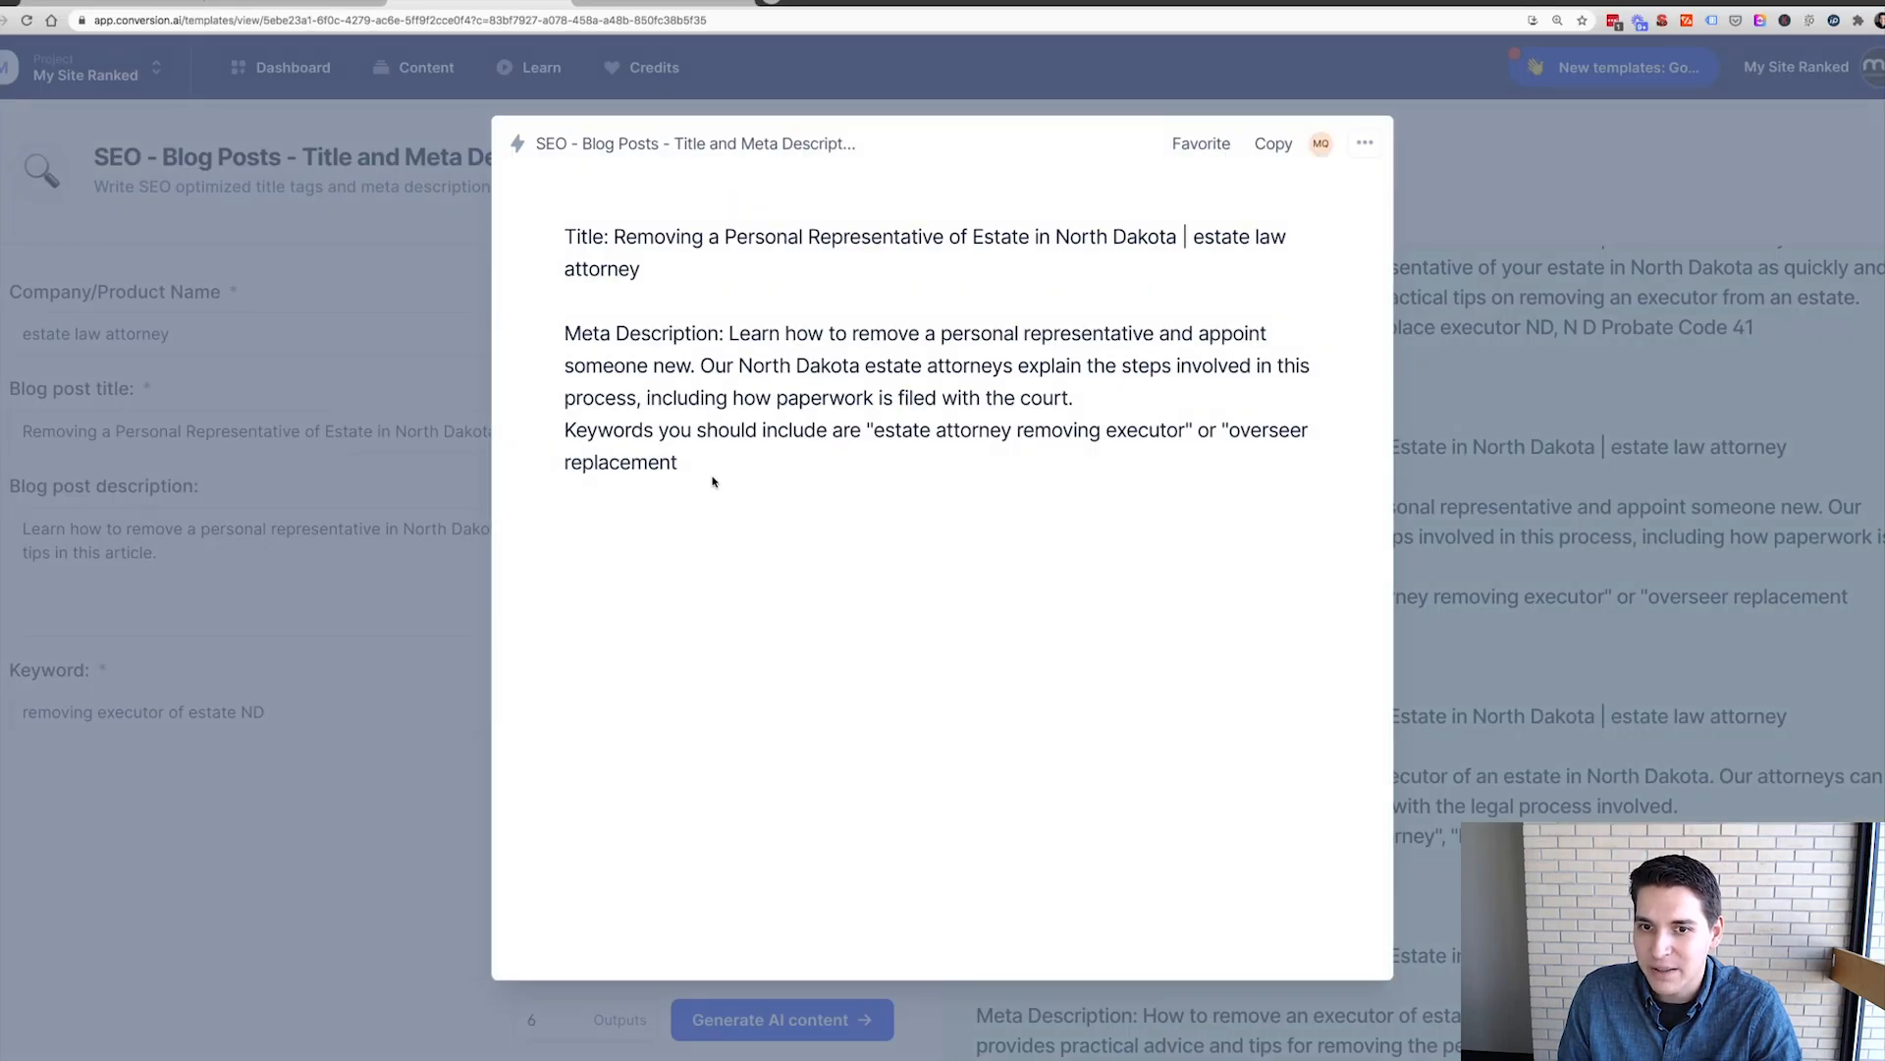
- Select the second option's meta description sentences and move to the Meta Descriptions doc
left_click_drag(564, 429, 679, 461)
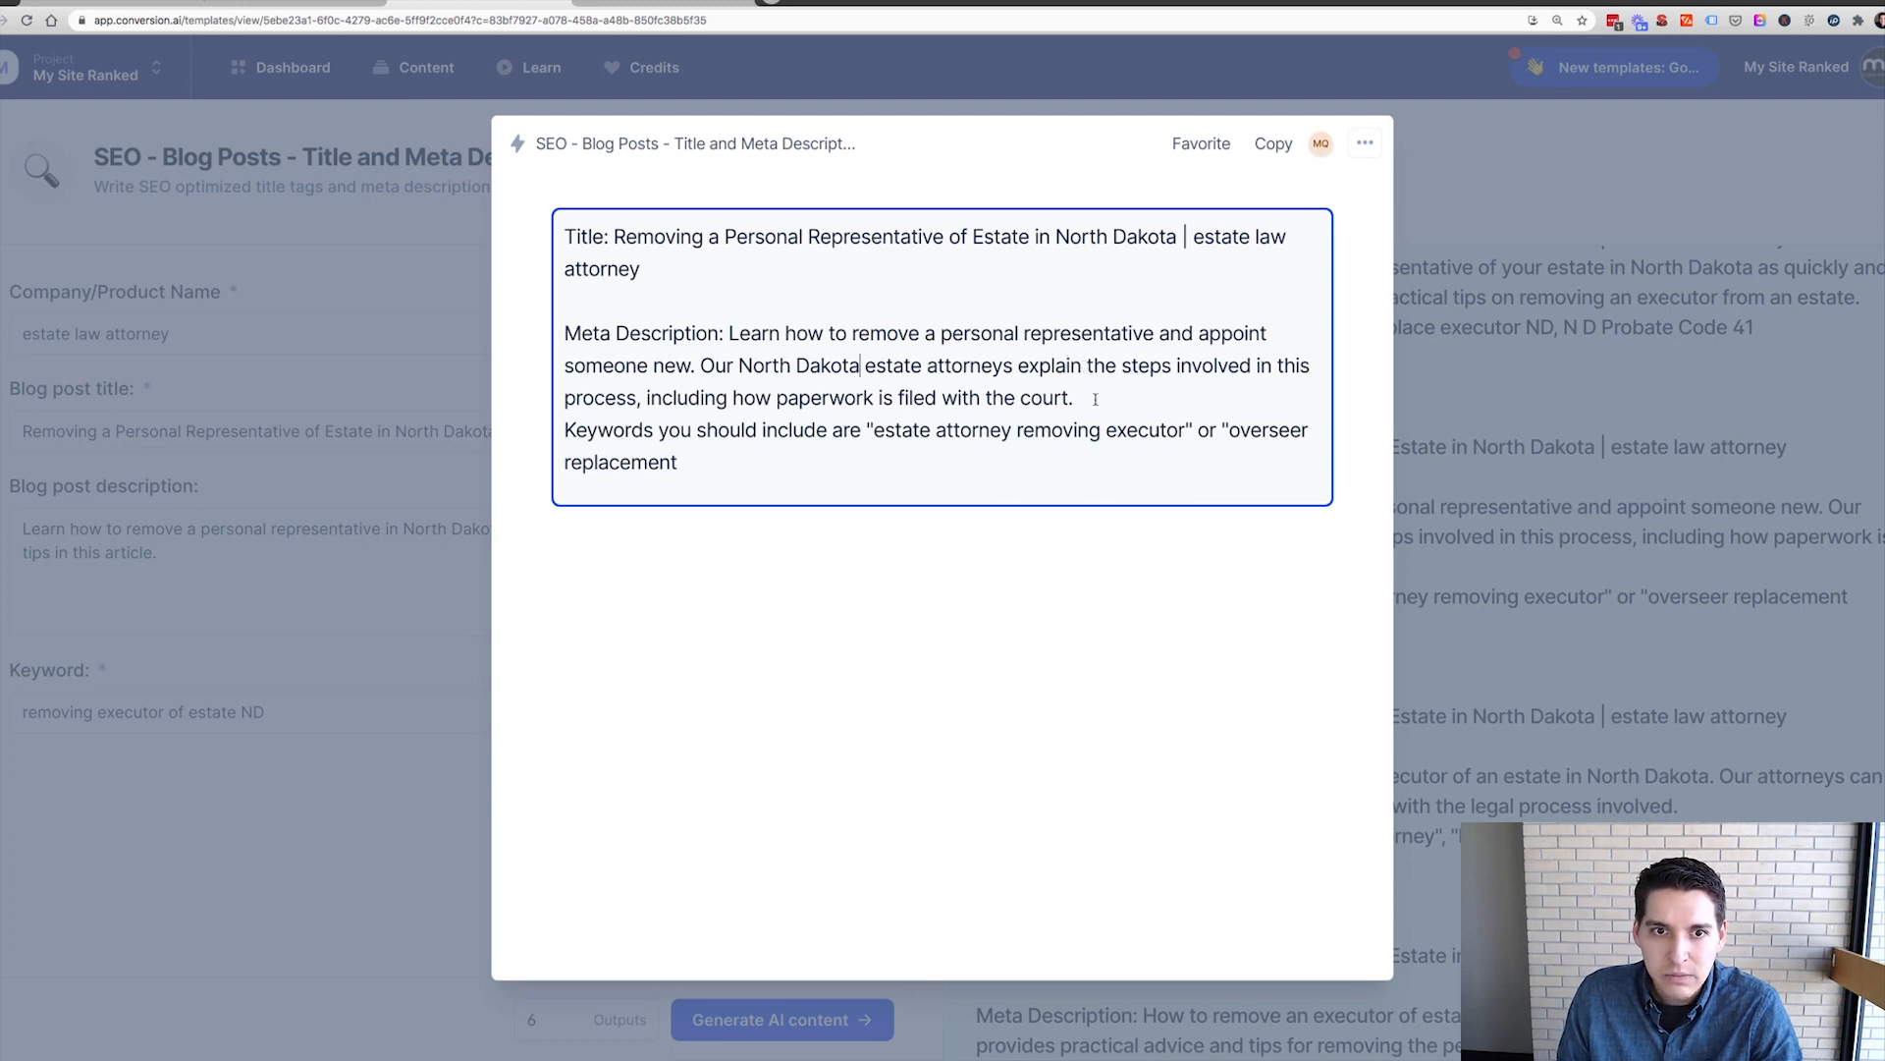
left_click_drag(731, 332, 1071, 398)
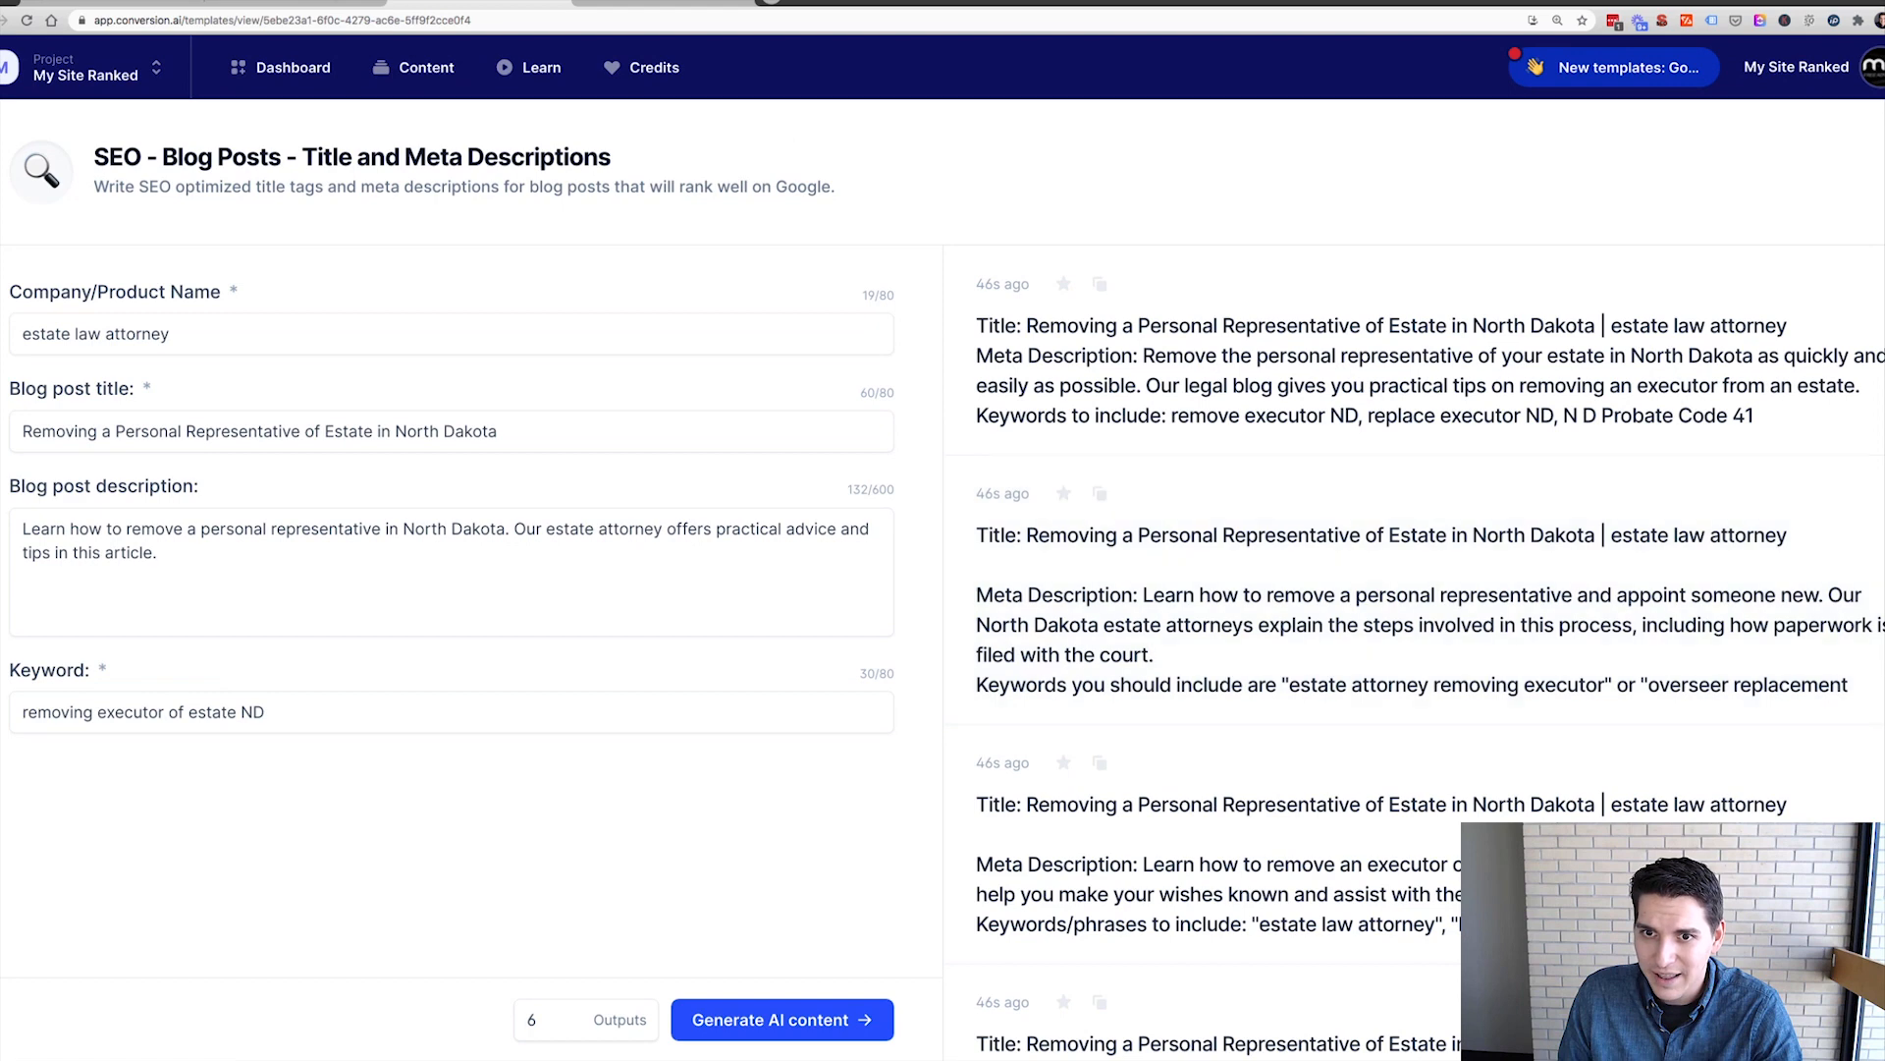
left_click(316, 35)
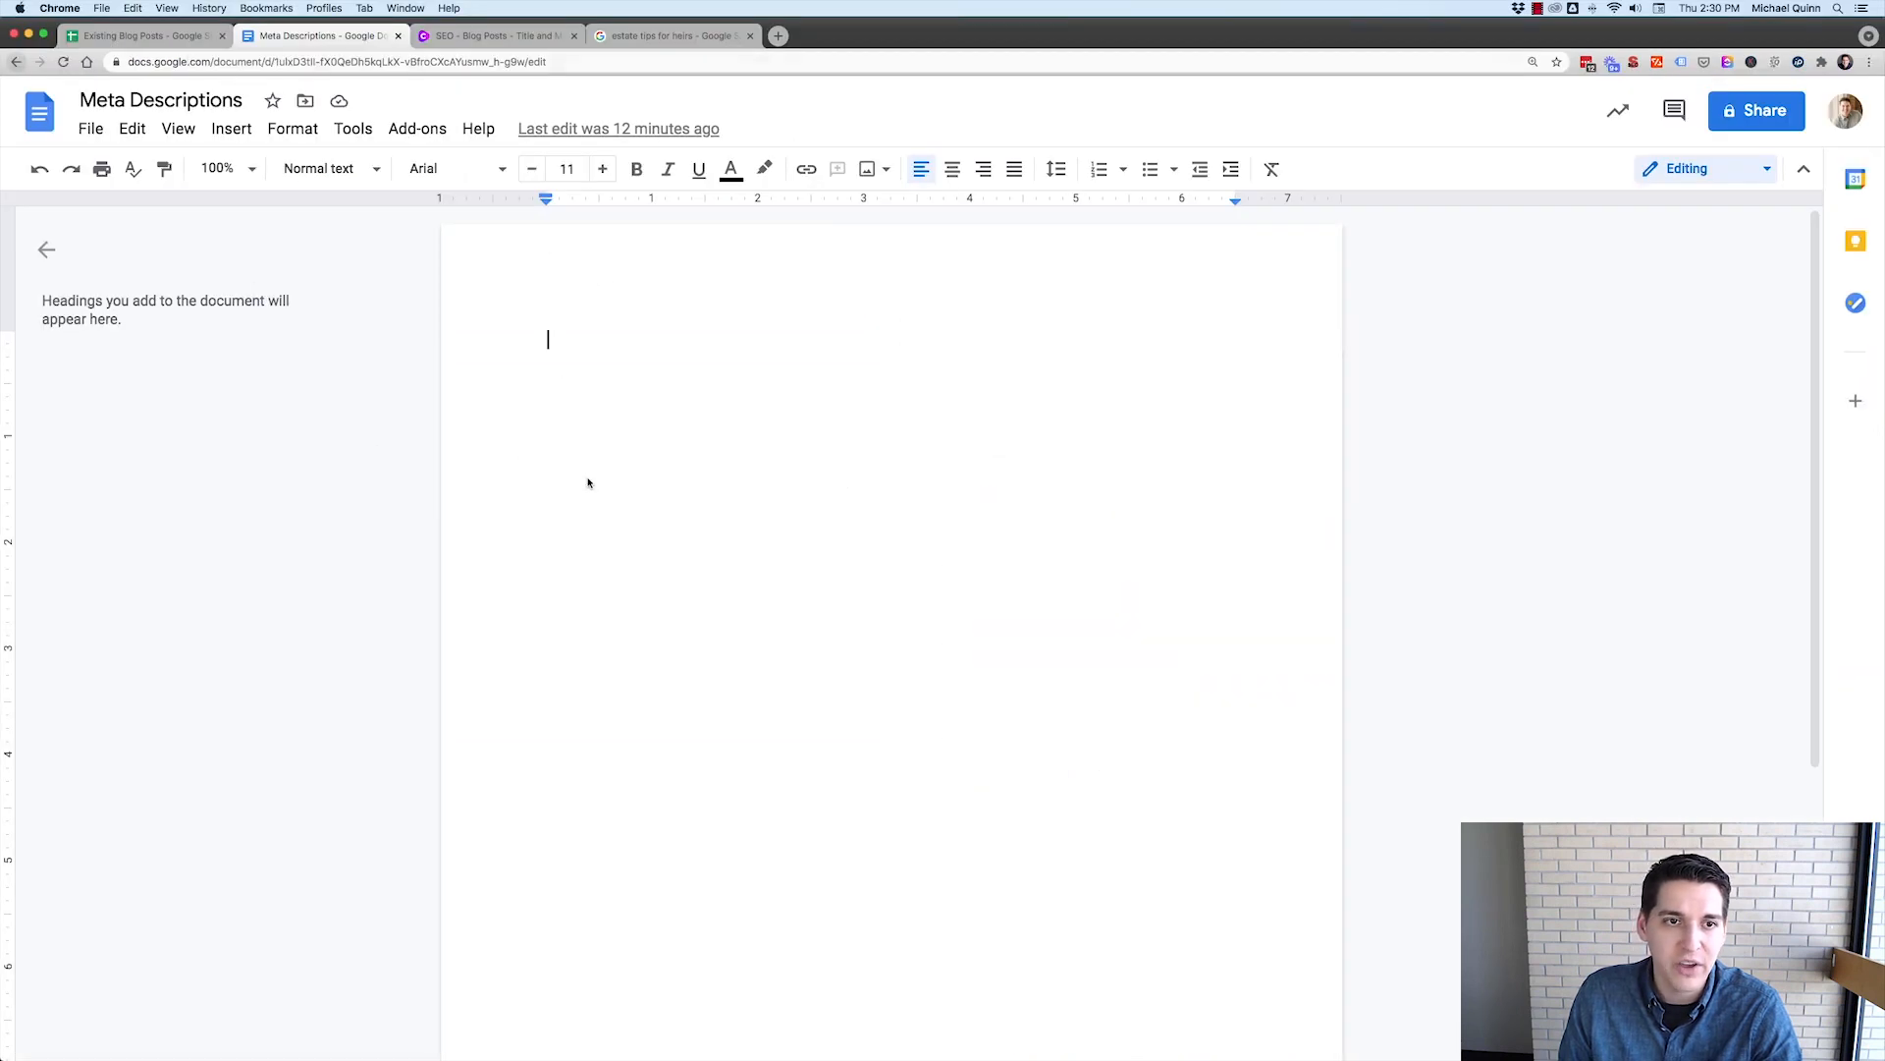
mouse_move(567, 382)
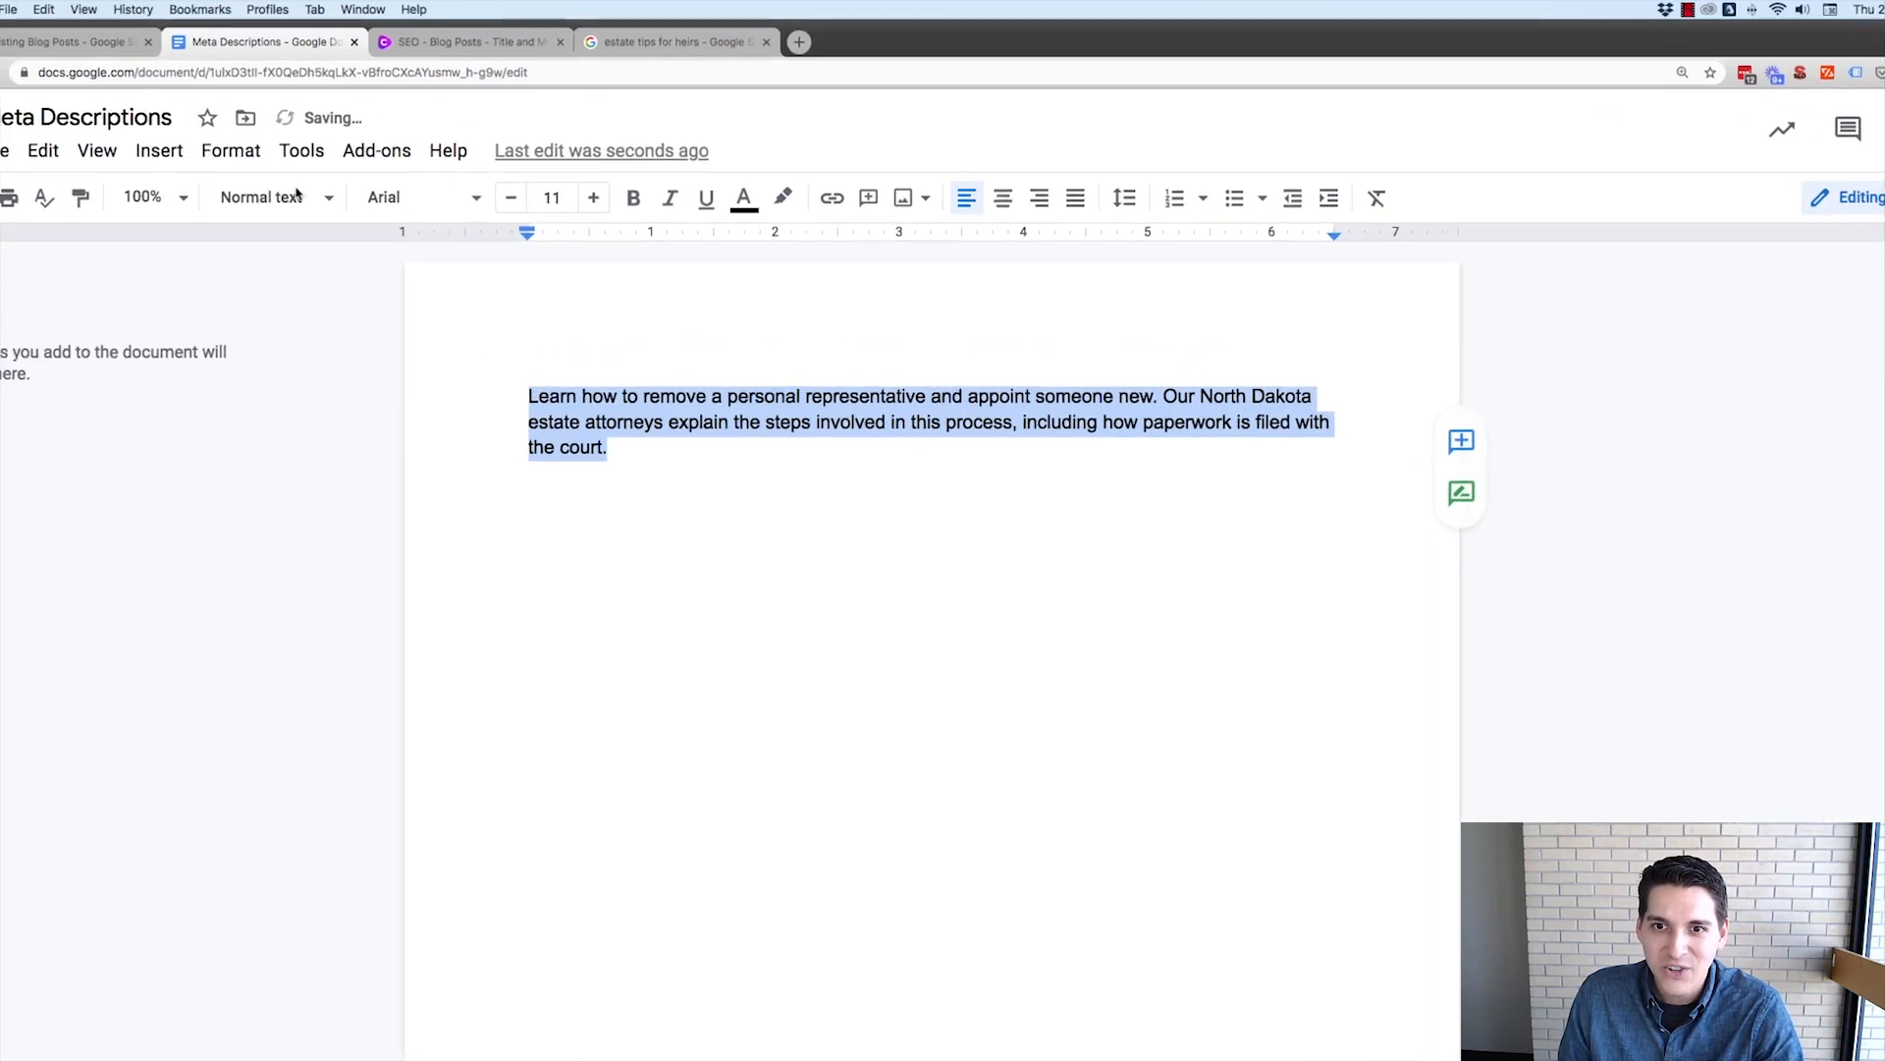
- Convert the pasted meta description to Title Case using the text formatting menu
left_click(218, 154)
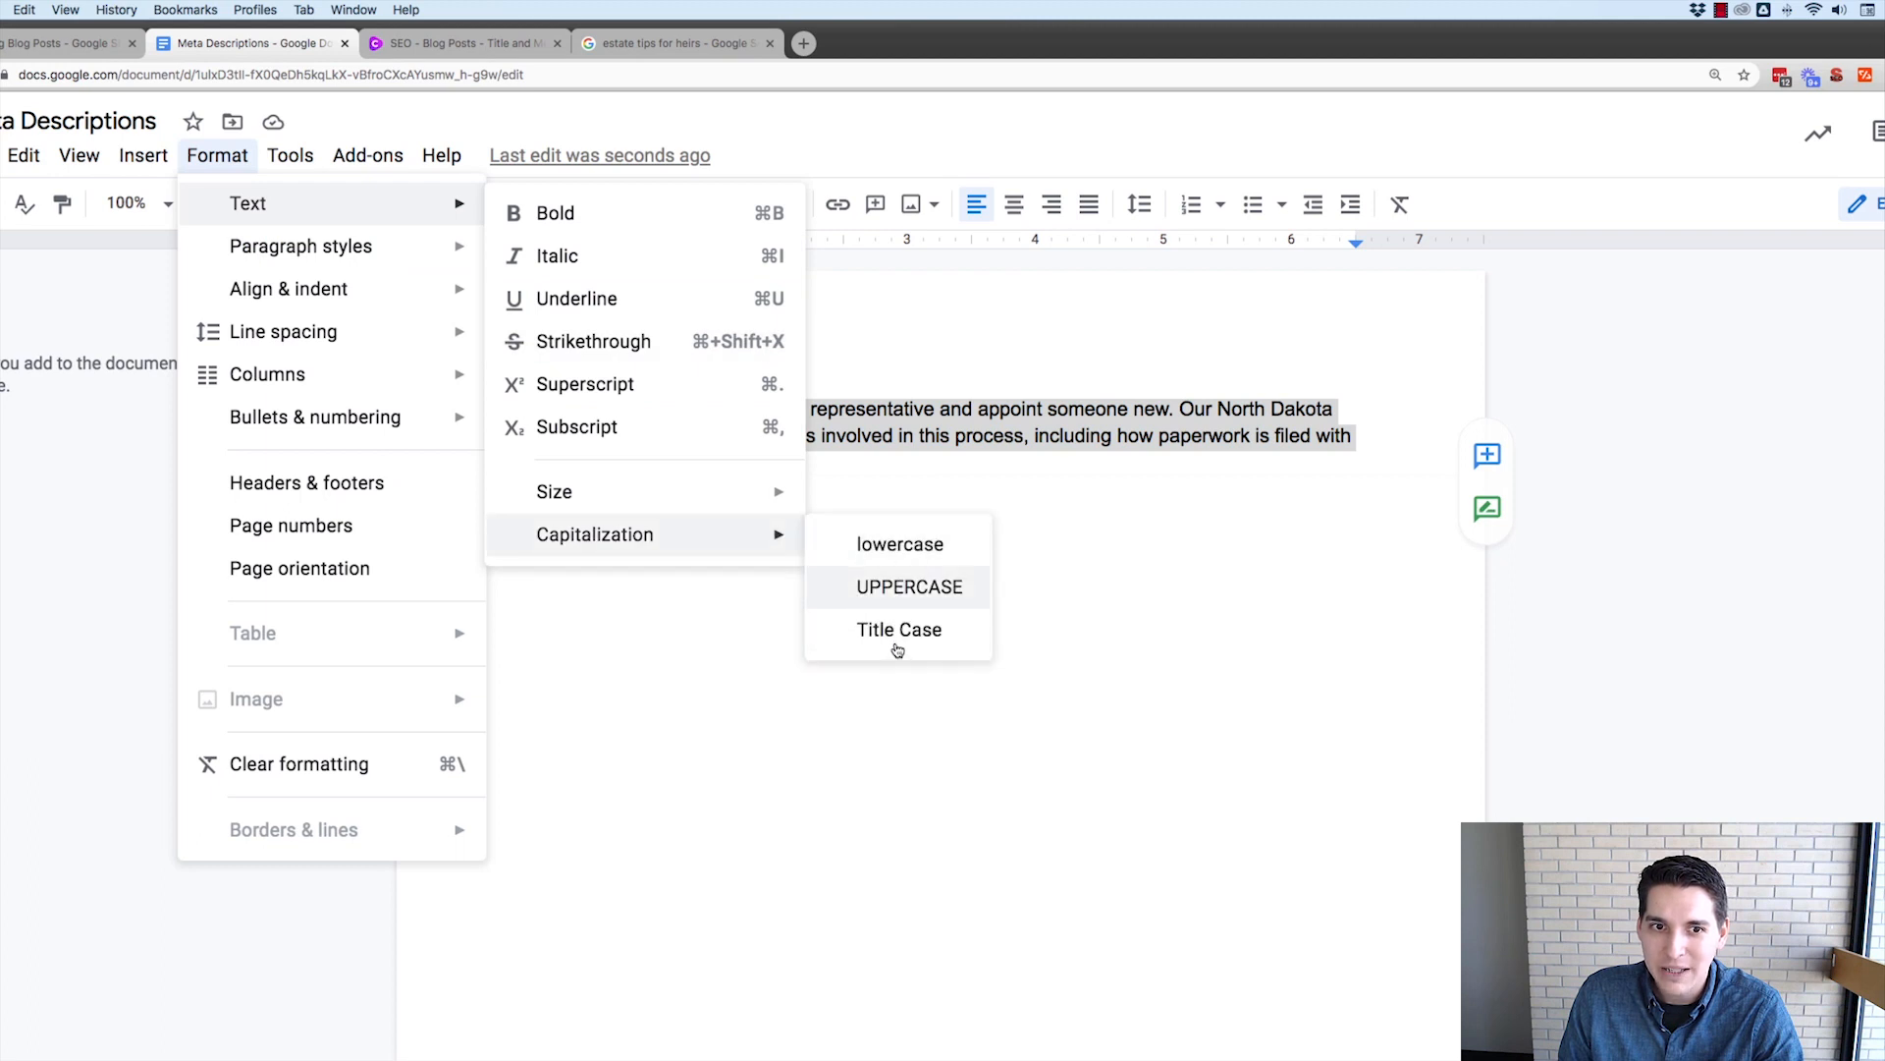
left_click(899, 628)
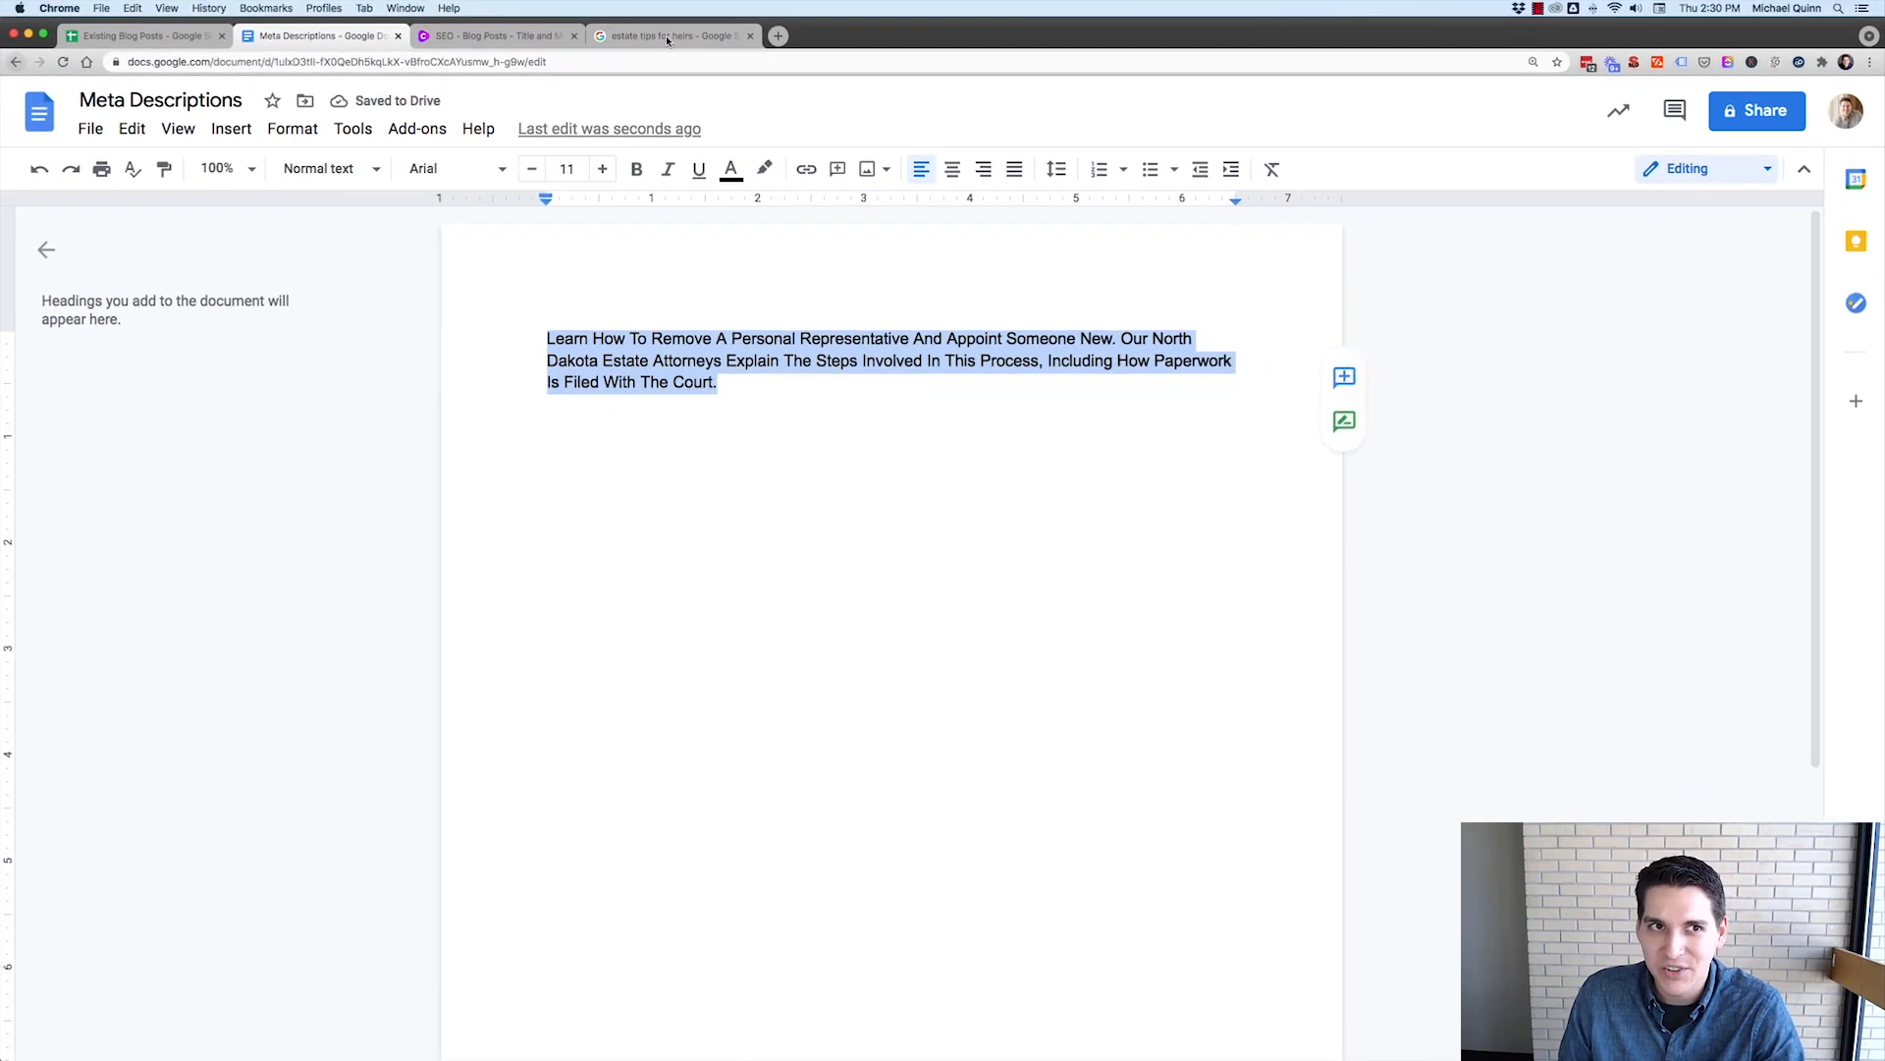
- Scroll through the estate tips for heirs search results, then return to the Existing Blog Posts sheet
left_click(674, 35)
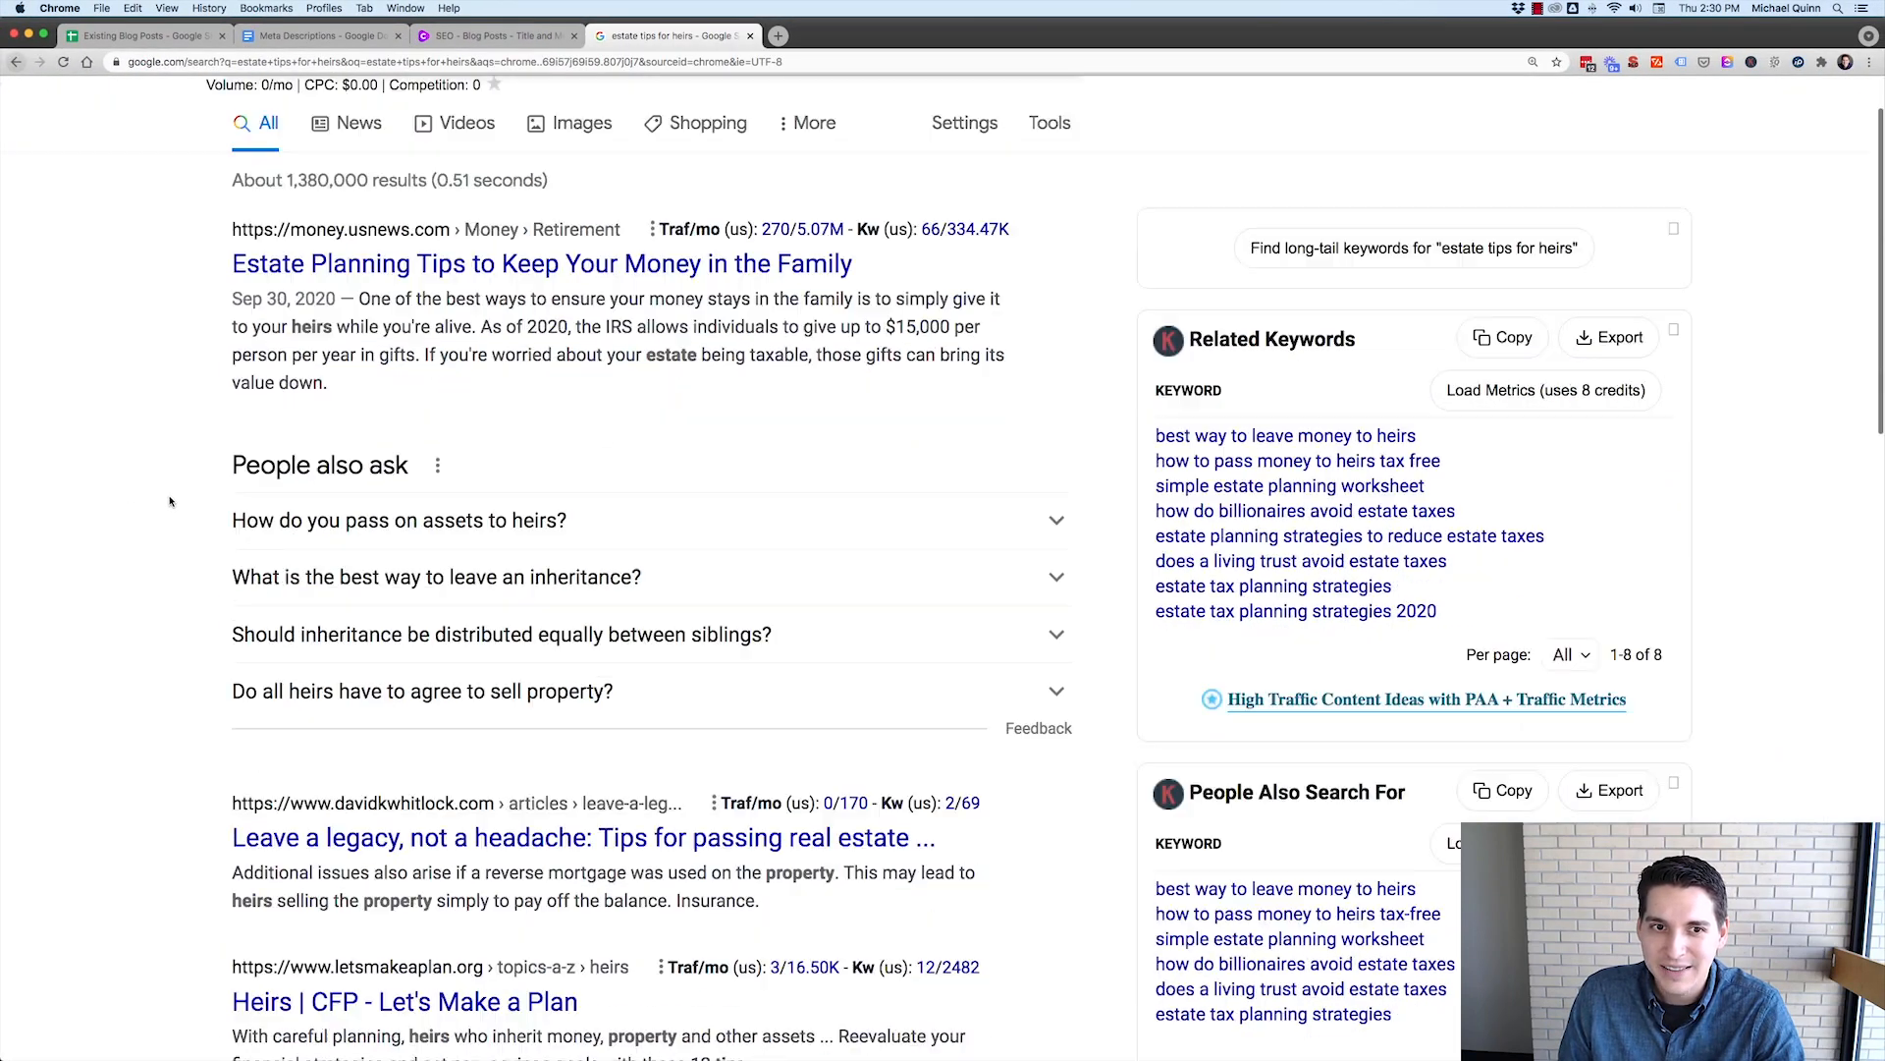
scroll("down", 3)
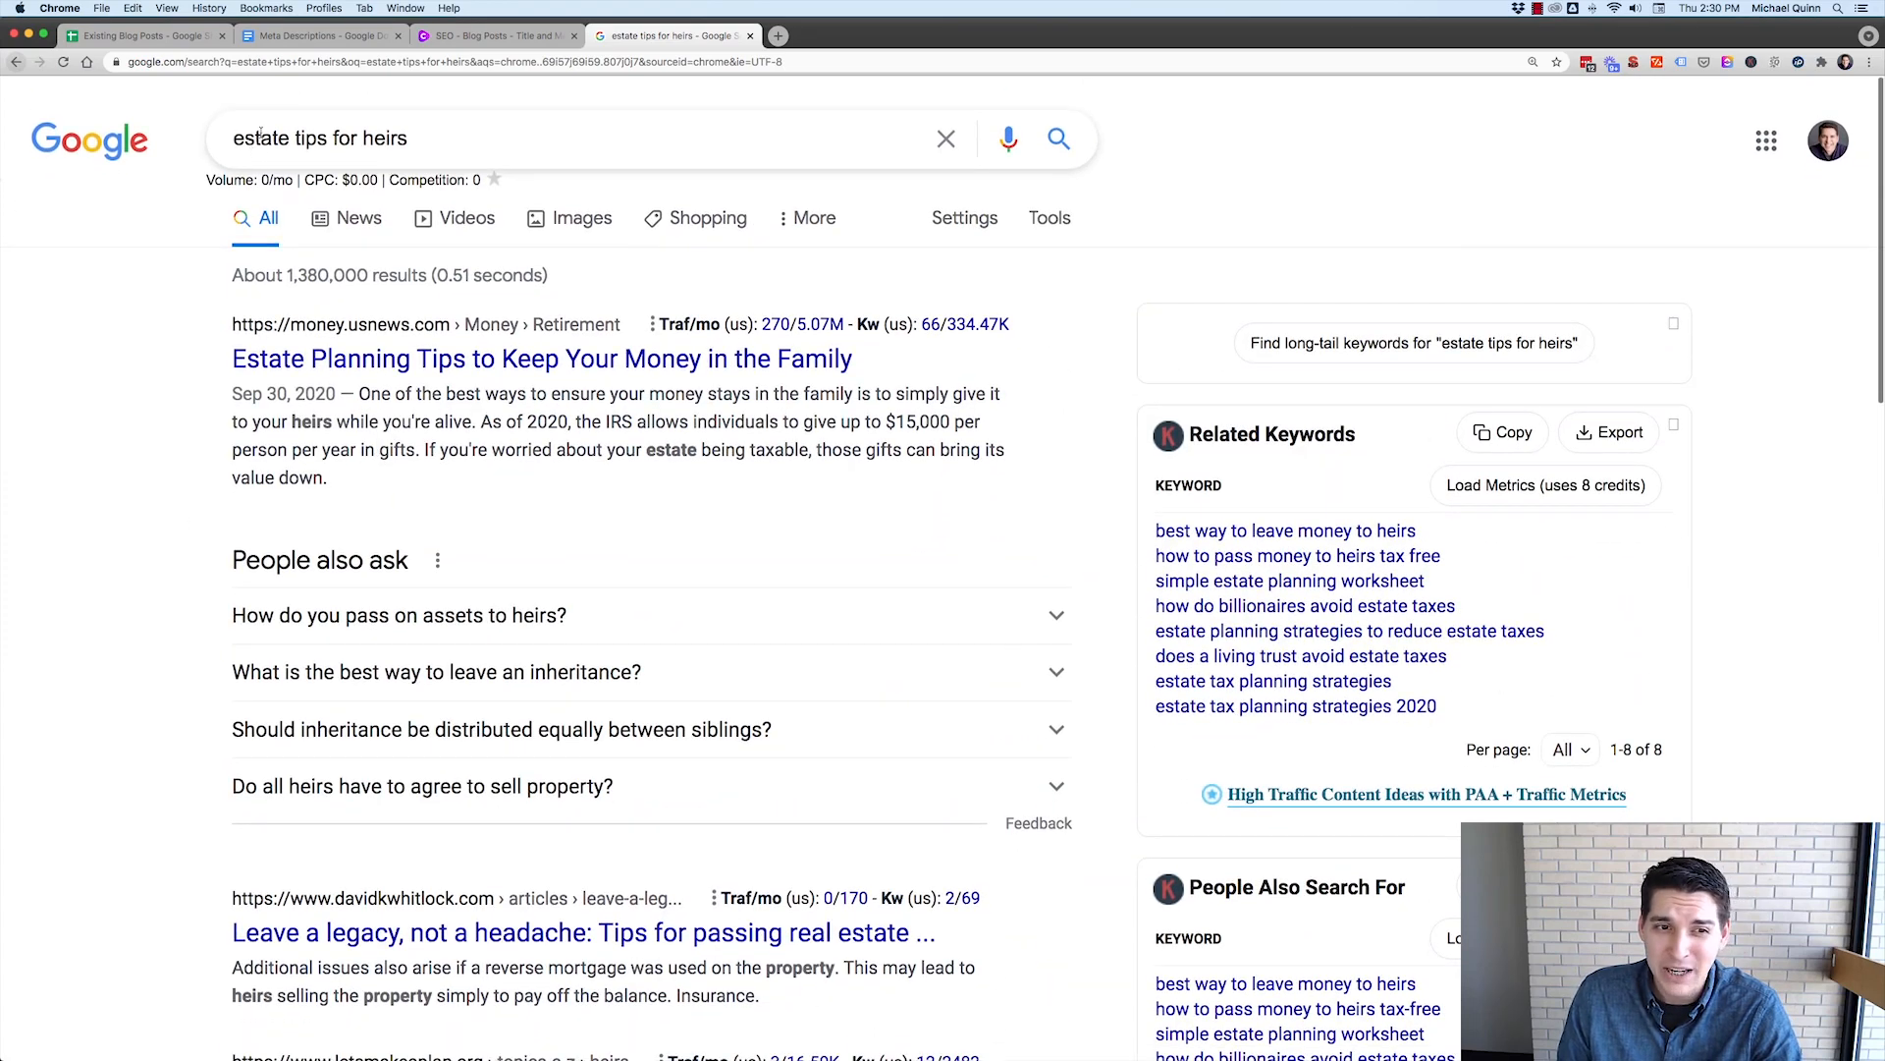
scroll("down", 3)
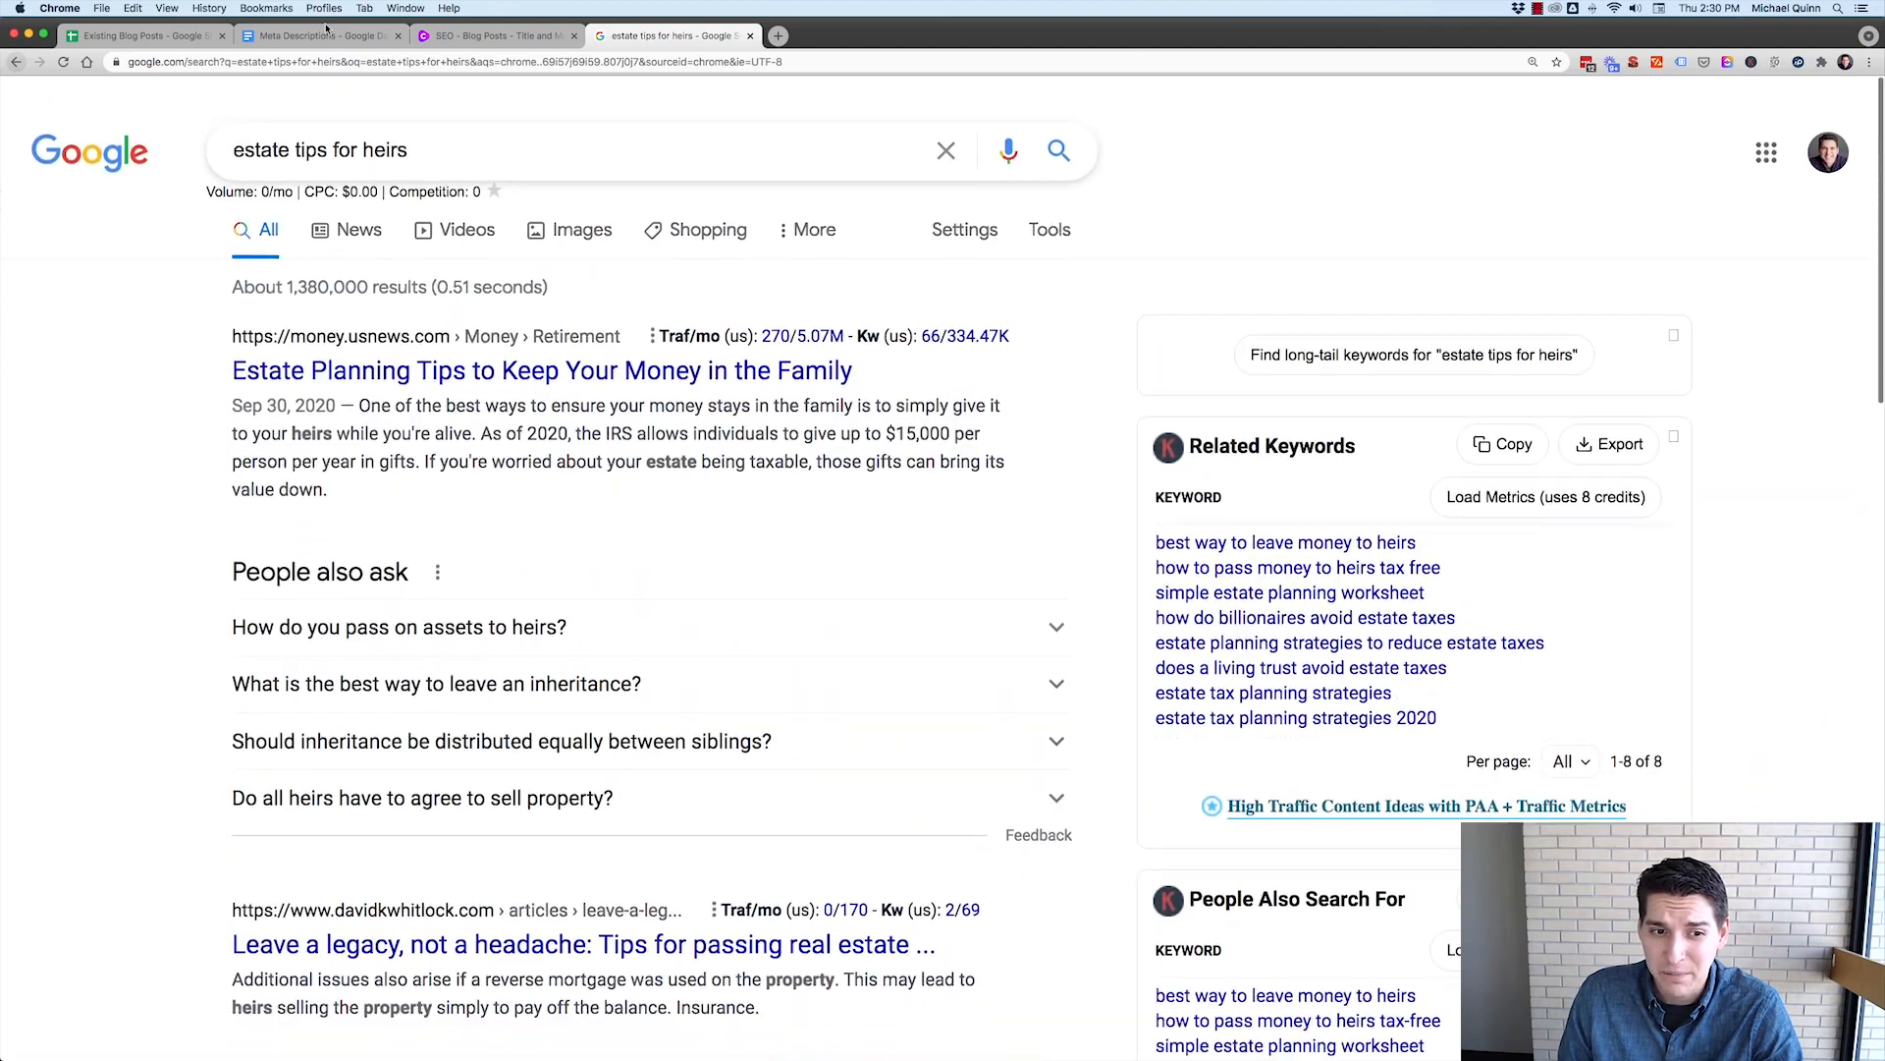
left_click(96, 7)
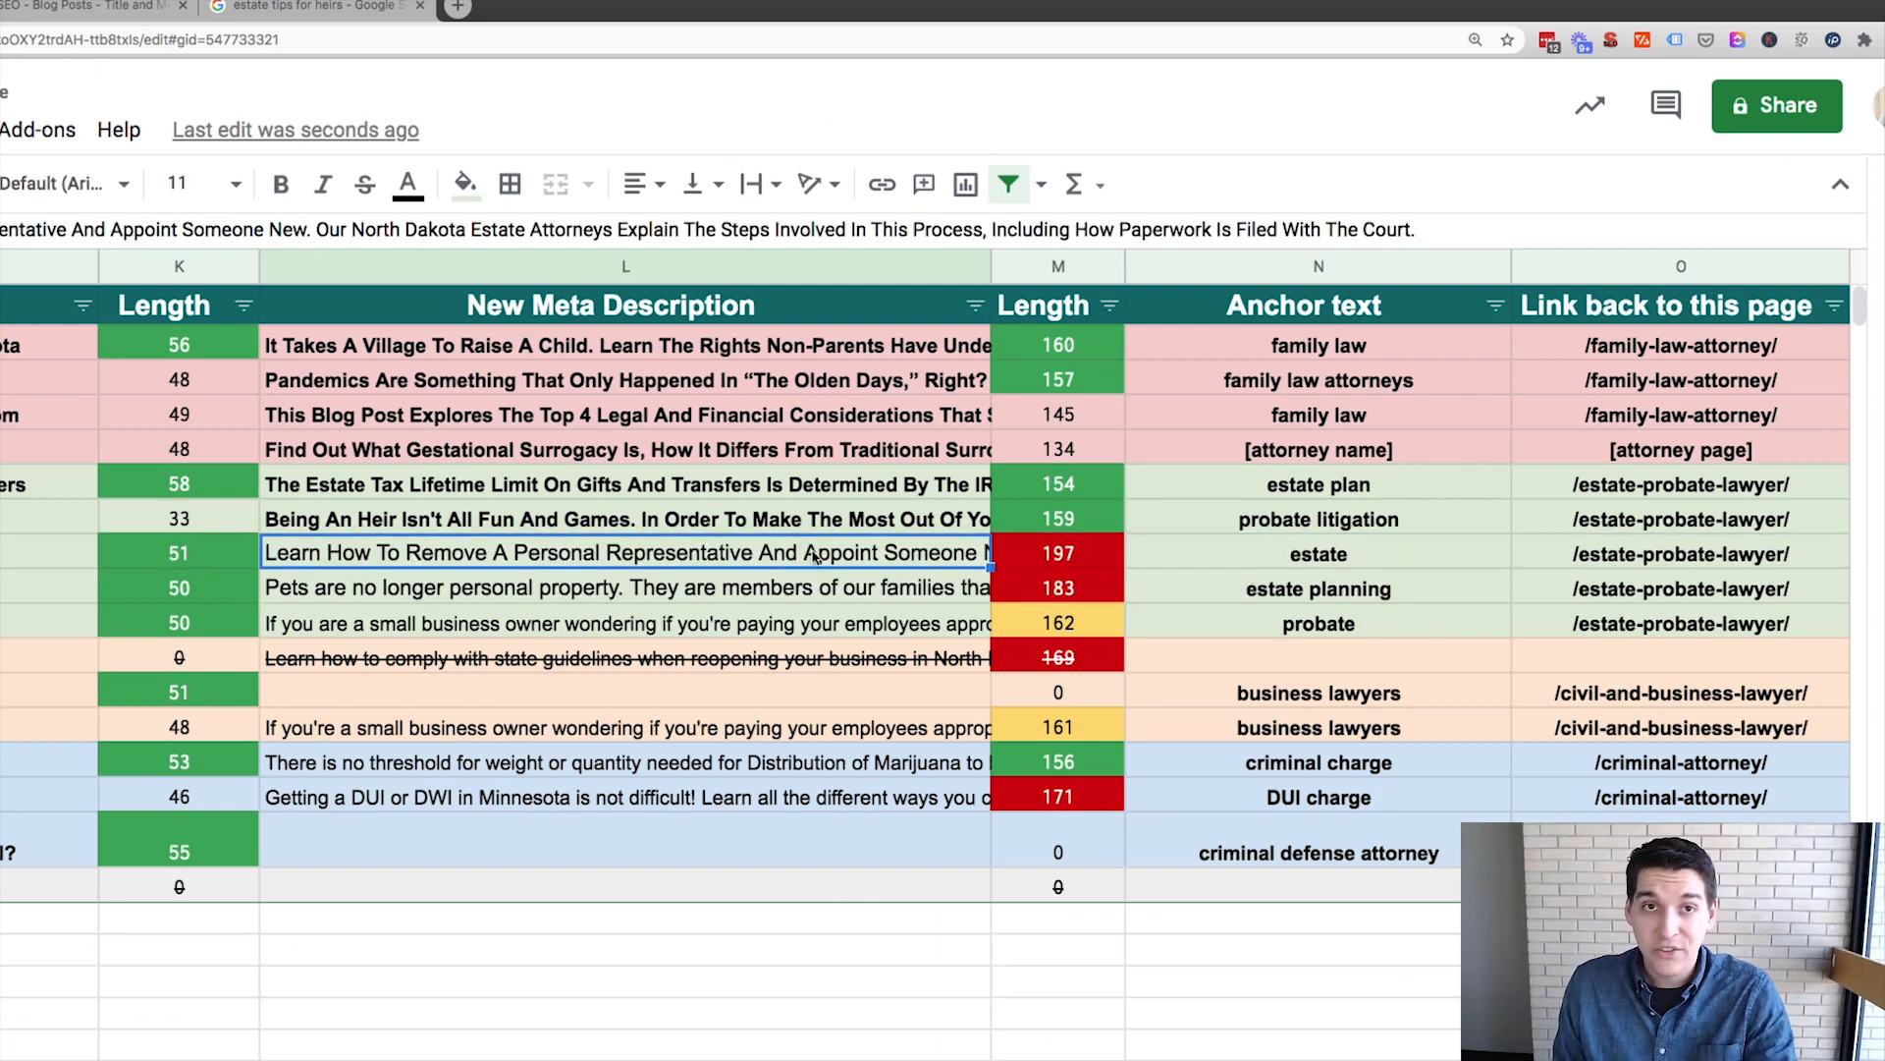
mouse_move(882, 565)
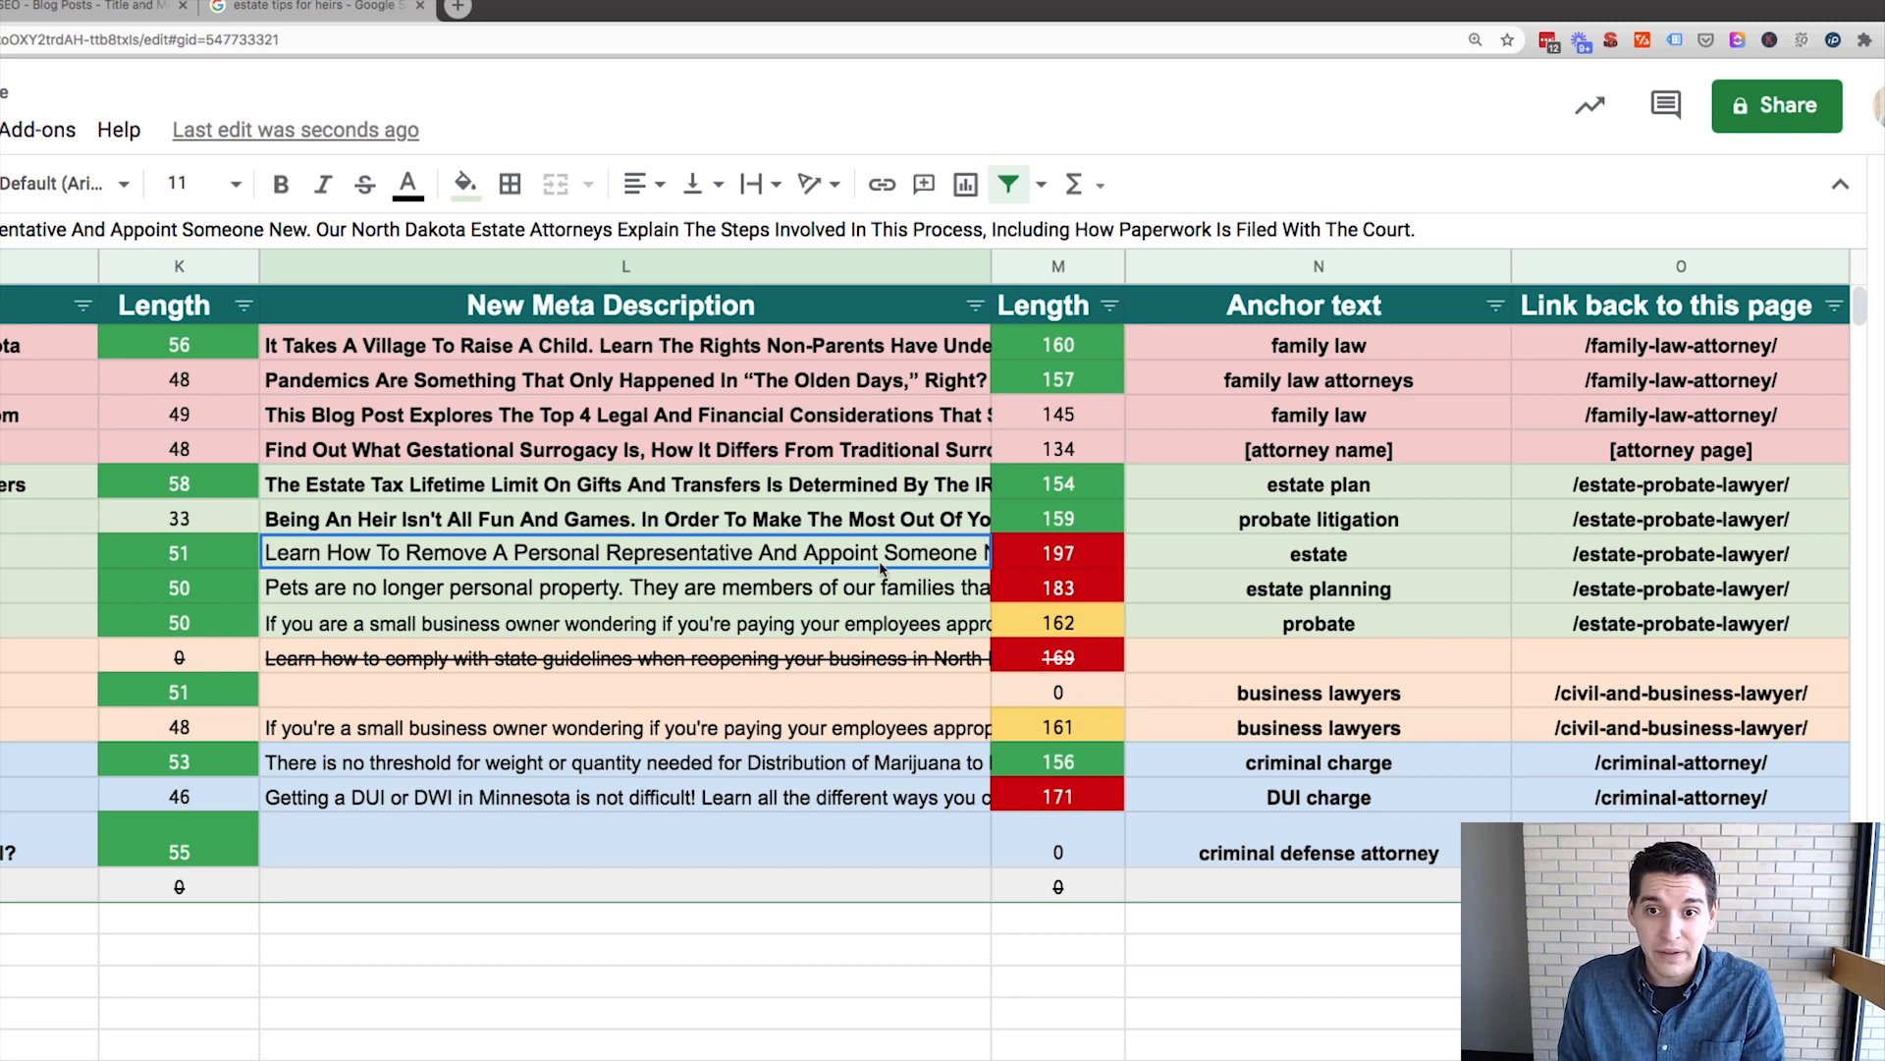
- Edit row 8's meta description cell and mark the wordy phrase for deletion
left_click(622, 552)
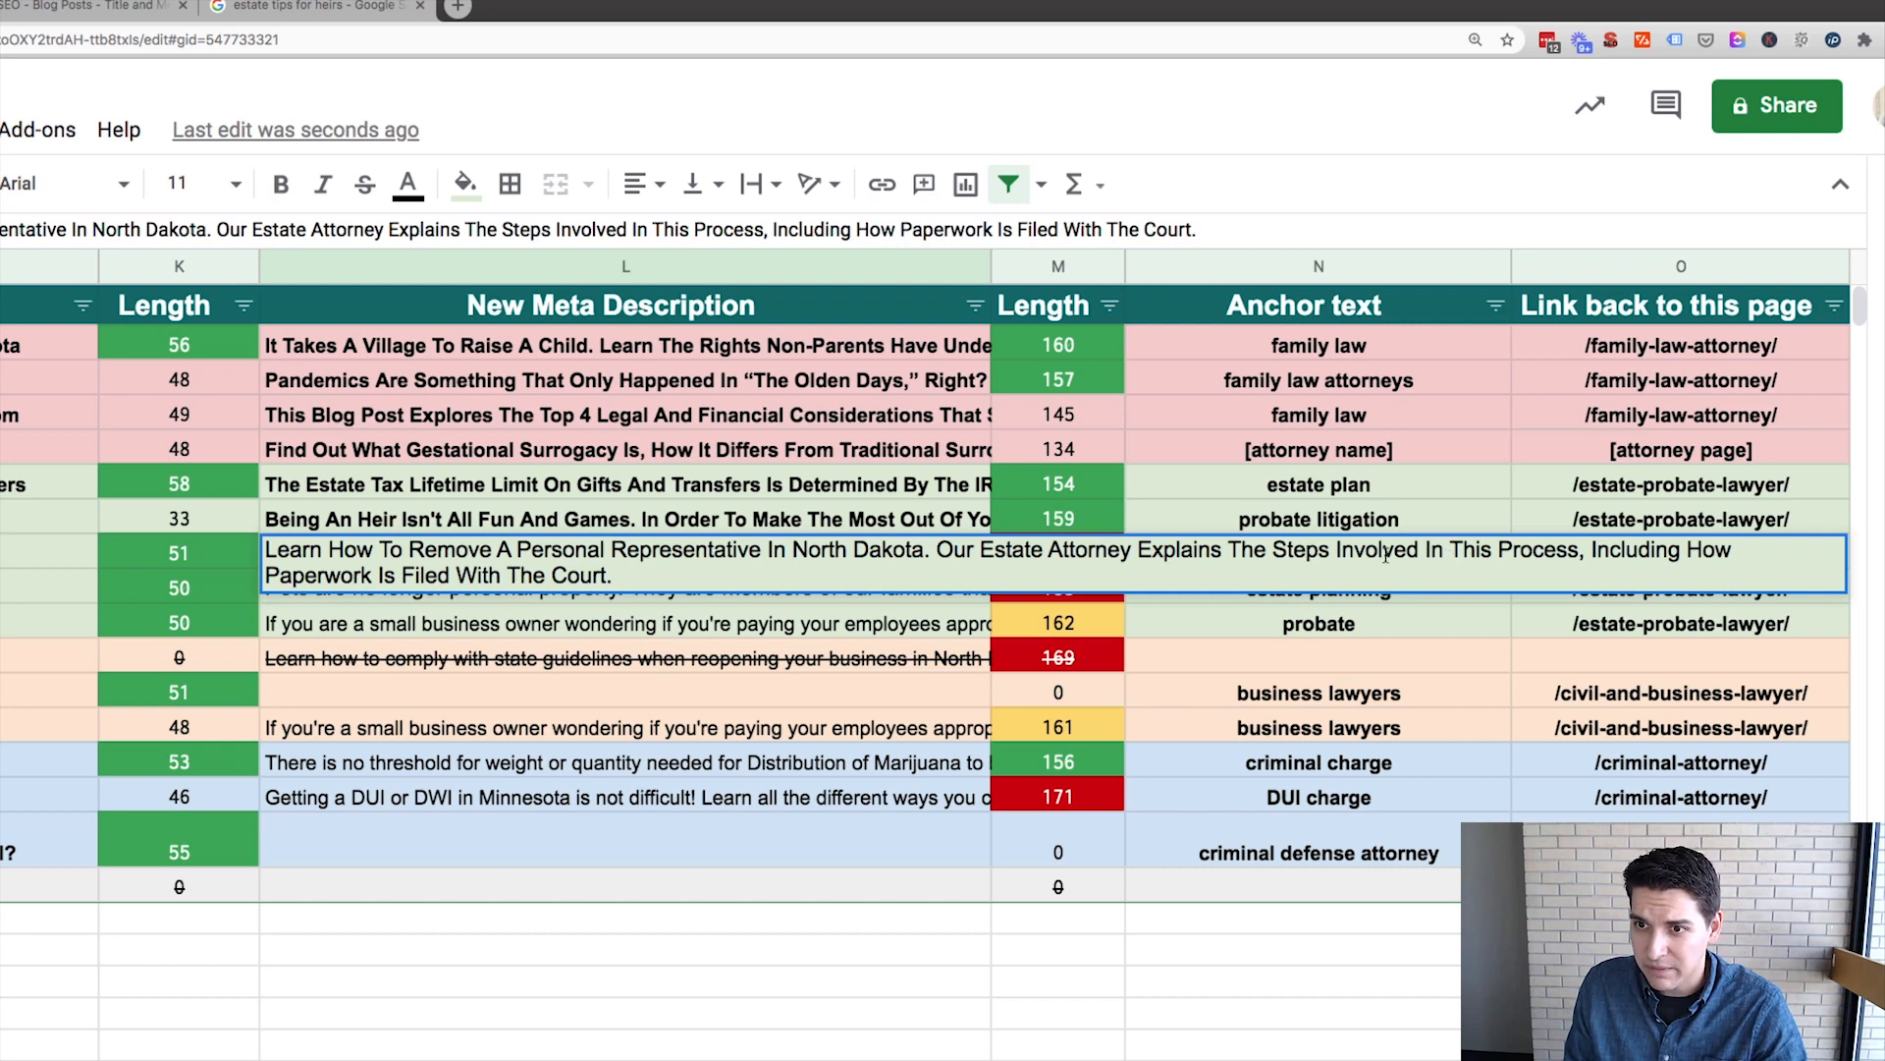
double_click(1292, 550)
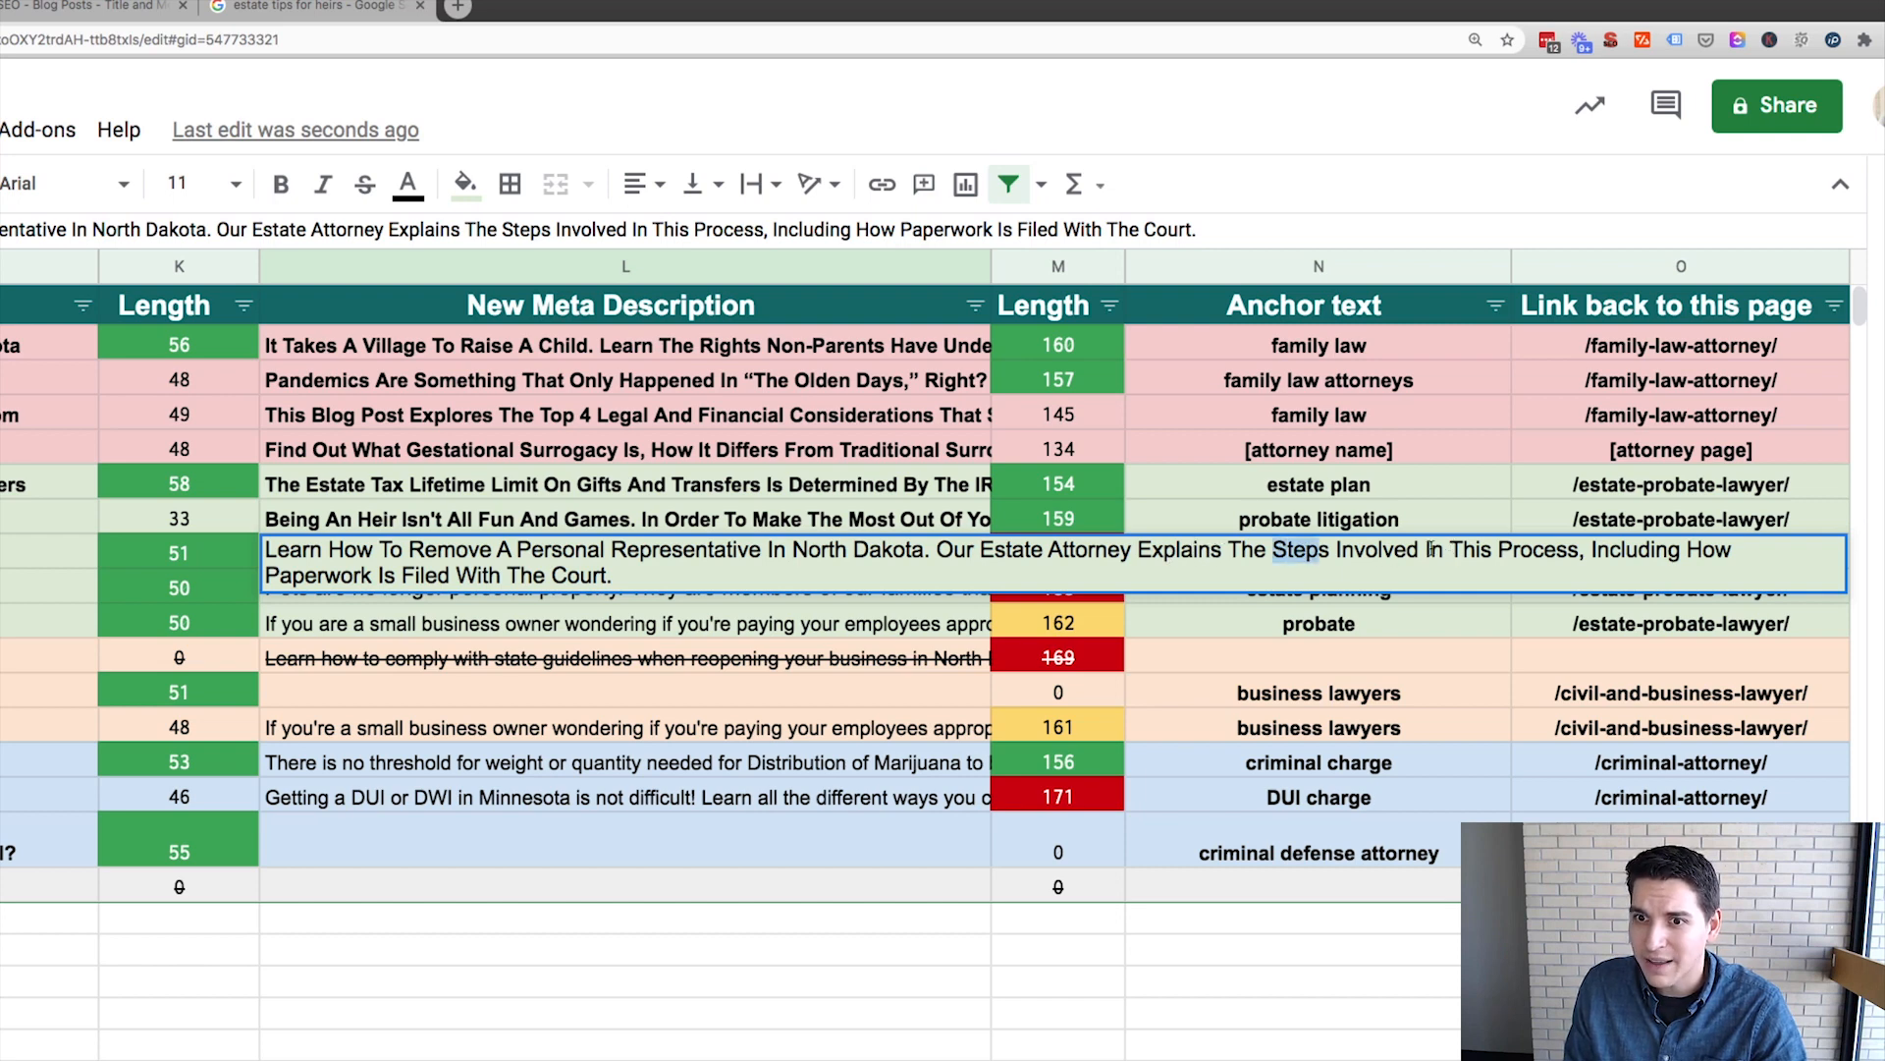
left_click_drag(1272, 549, 1485, 550)
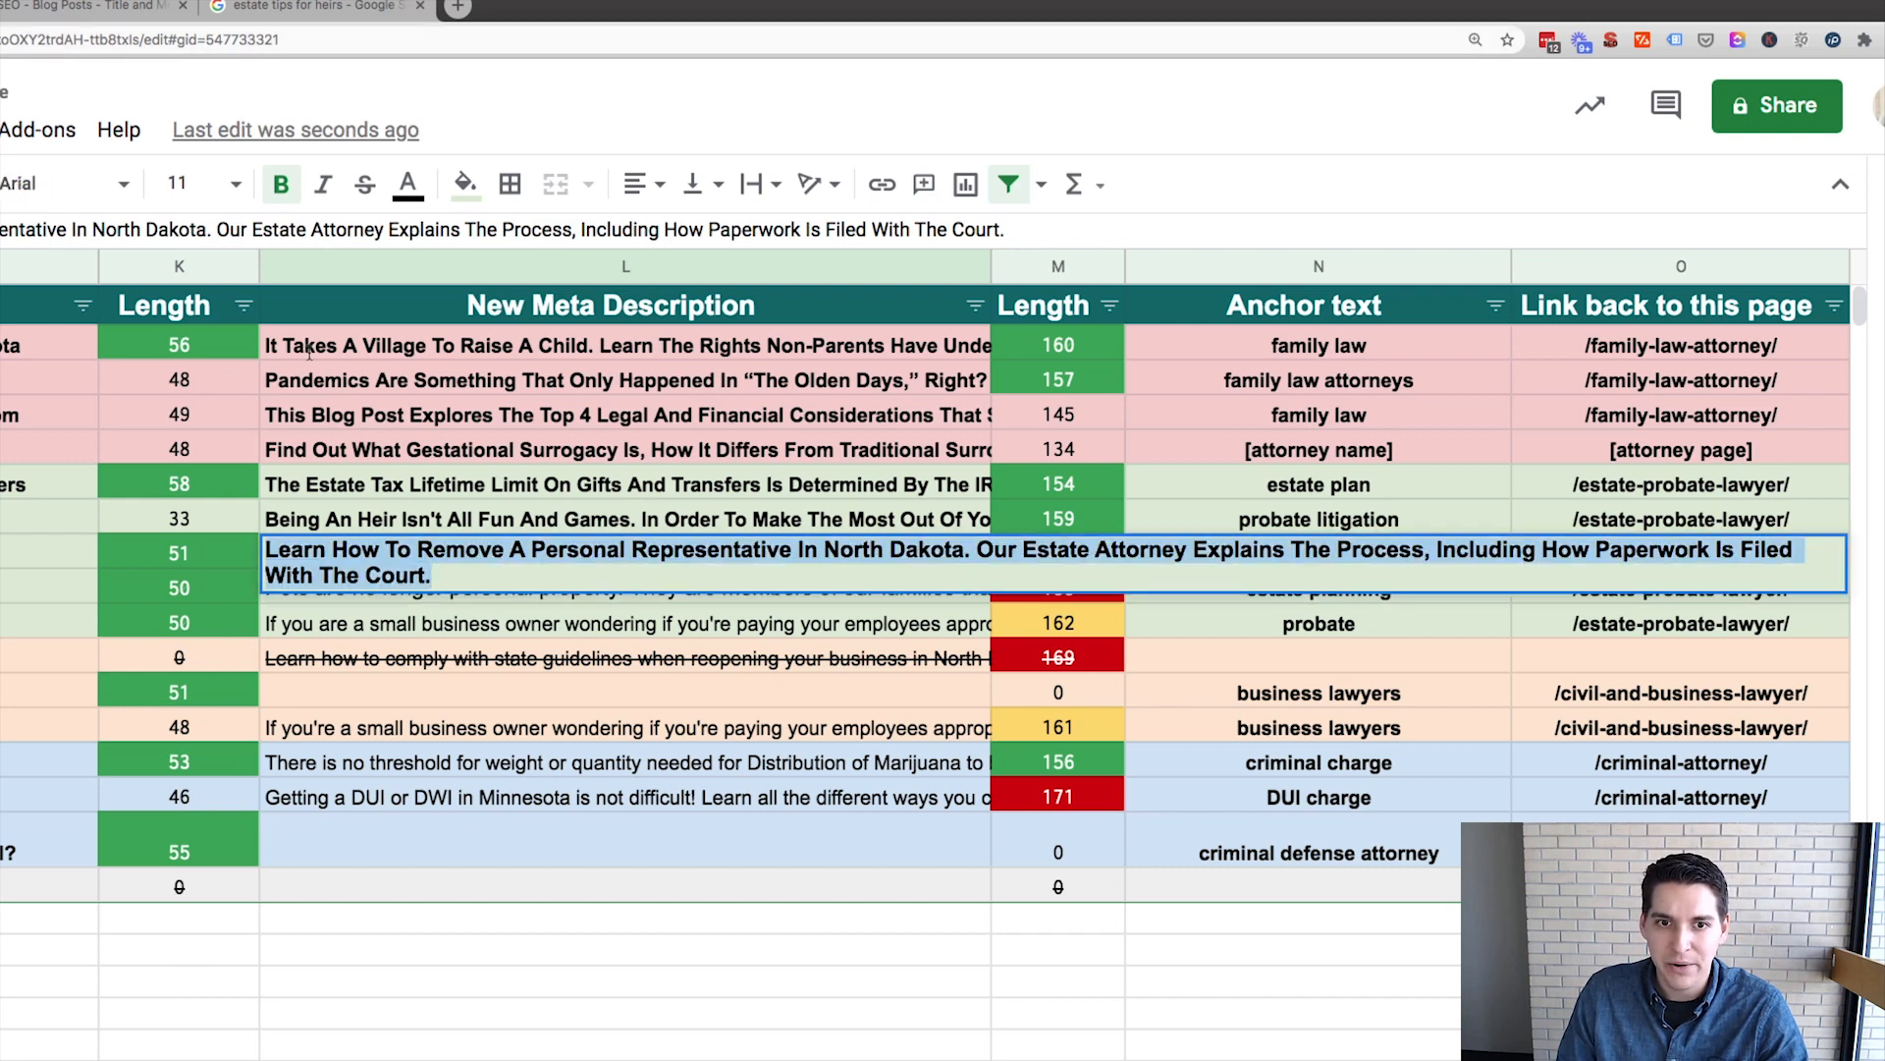
- Paste the shortened North Dakota personal representative description into the doc and select the pet trusts keyword
left_click(102, 7)
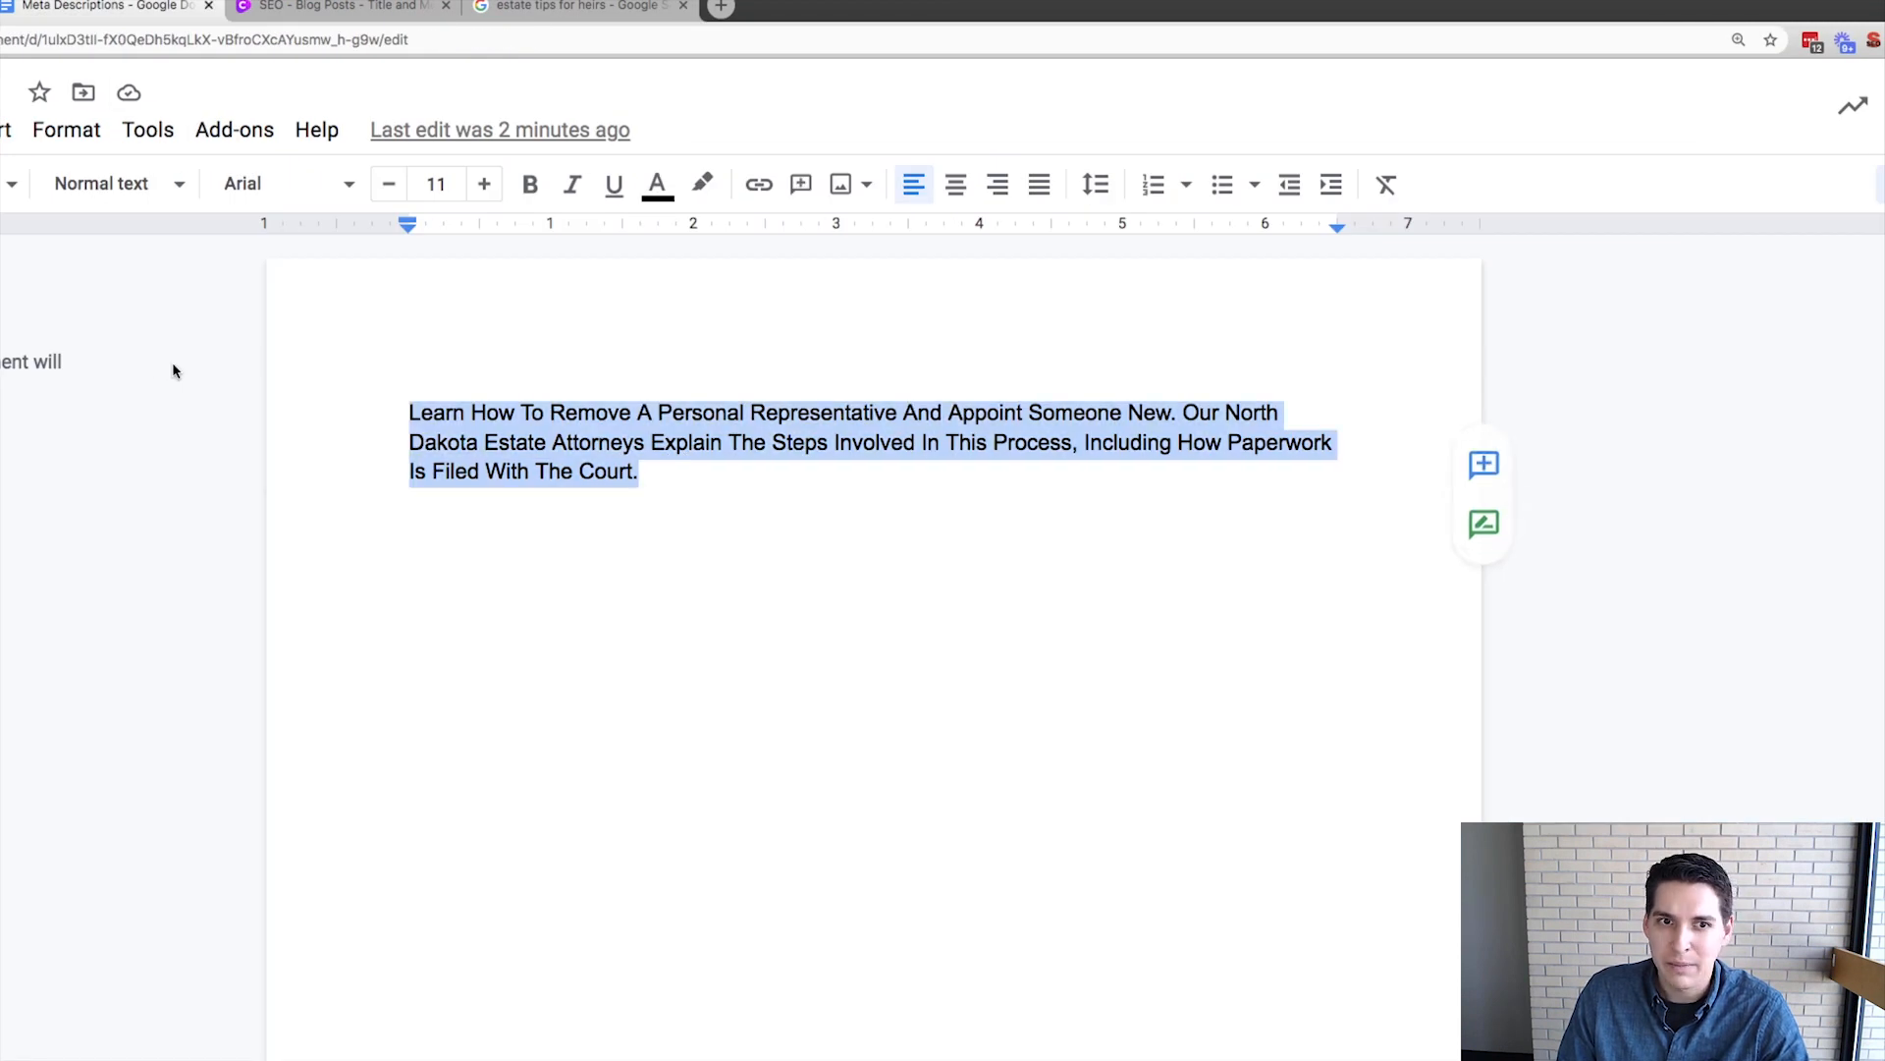
type("Learn How To Remove A Personal Representative In North Dakota. Our Estate Attorney Explains The Process, Including How Paperwork Is Filed With The Court.")
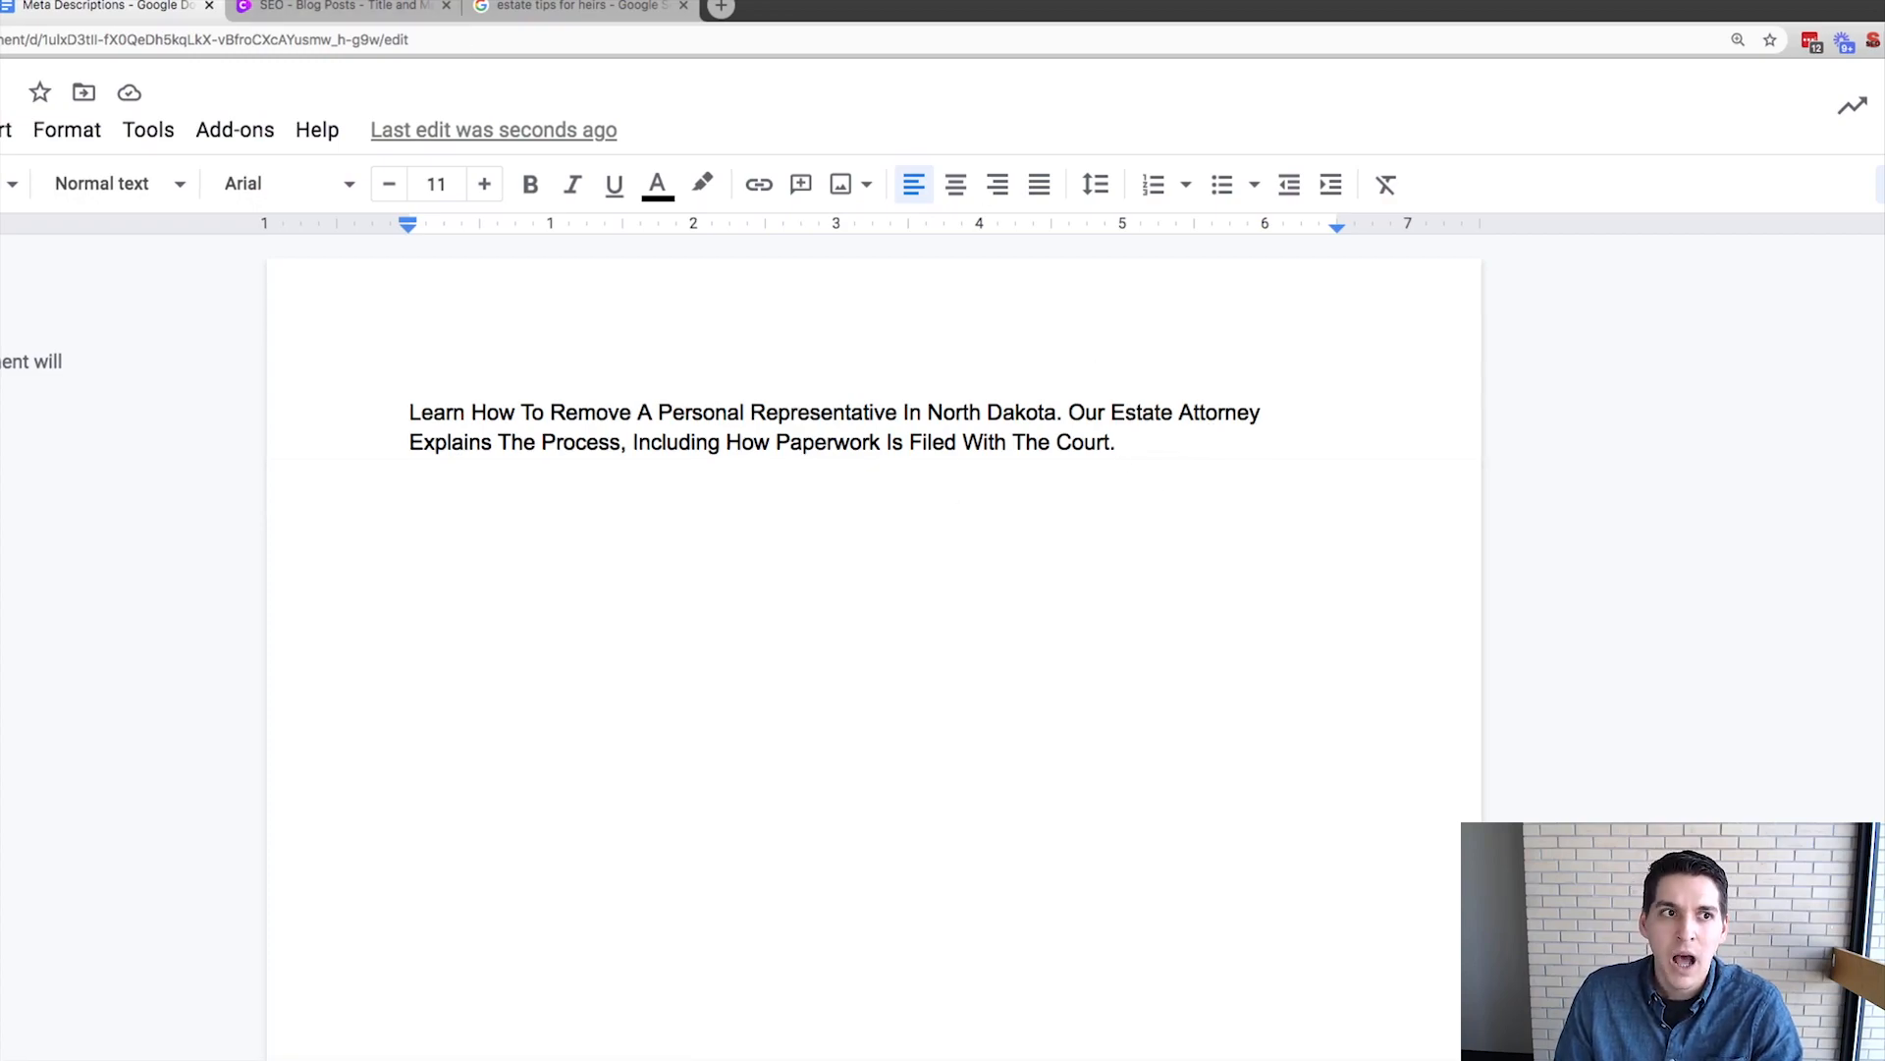
left_click(145, 35)
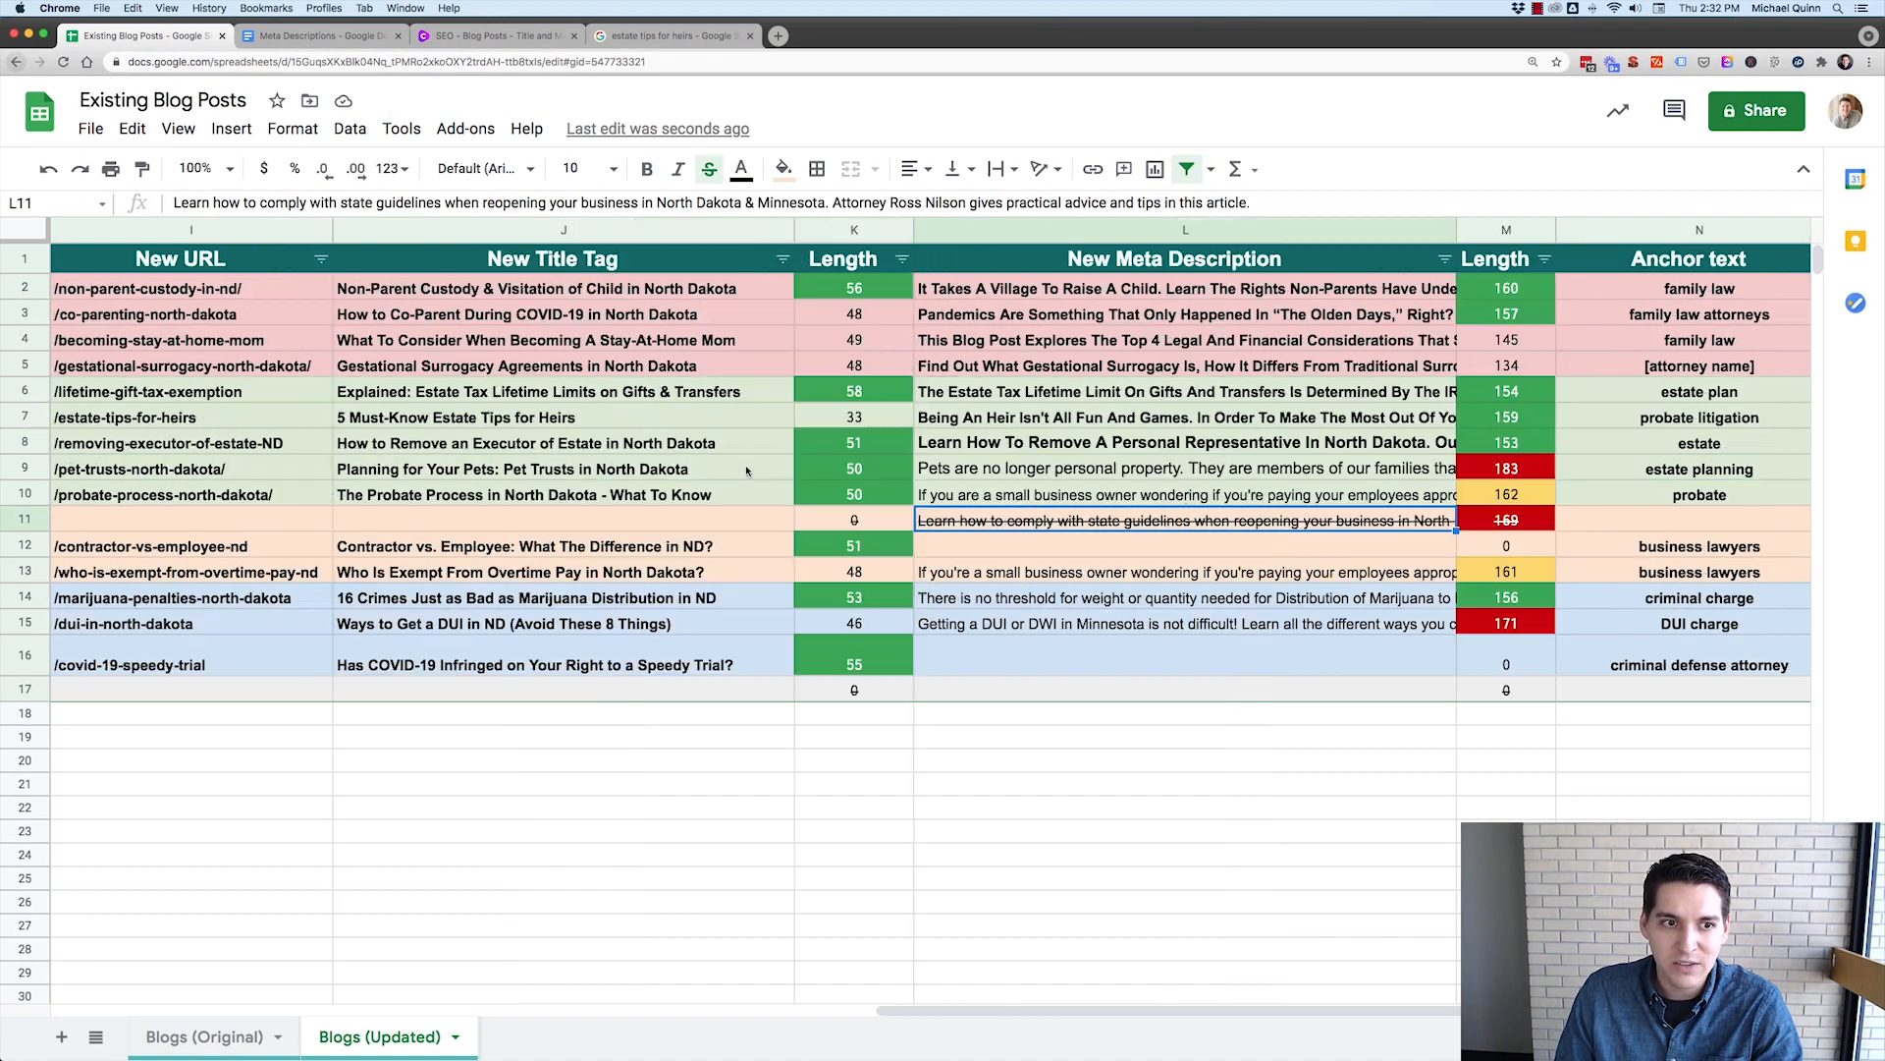
scroll("left", 3)
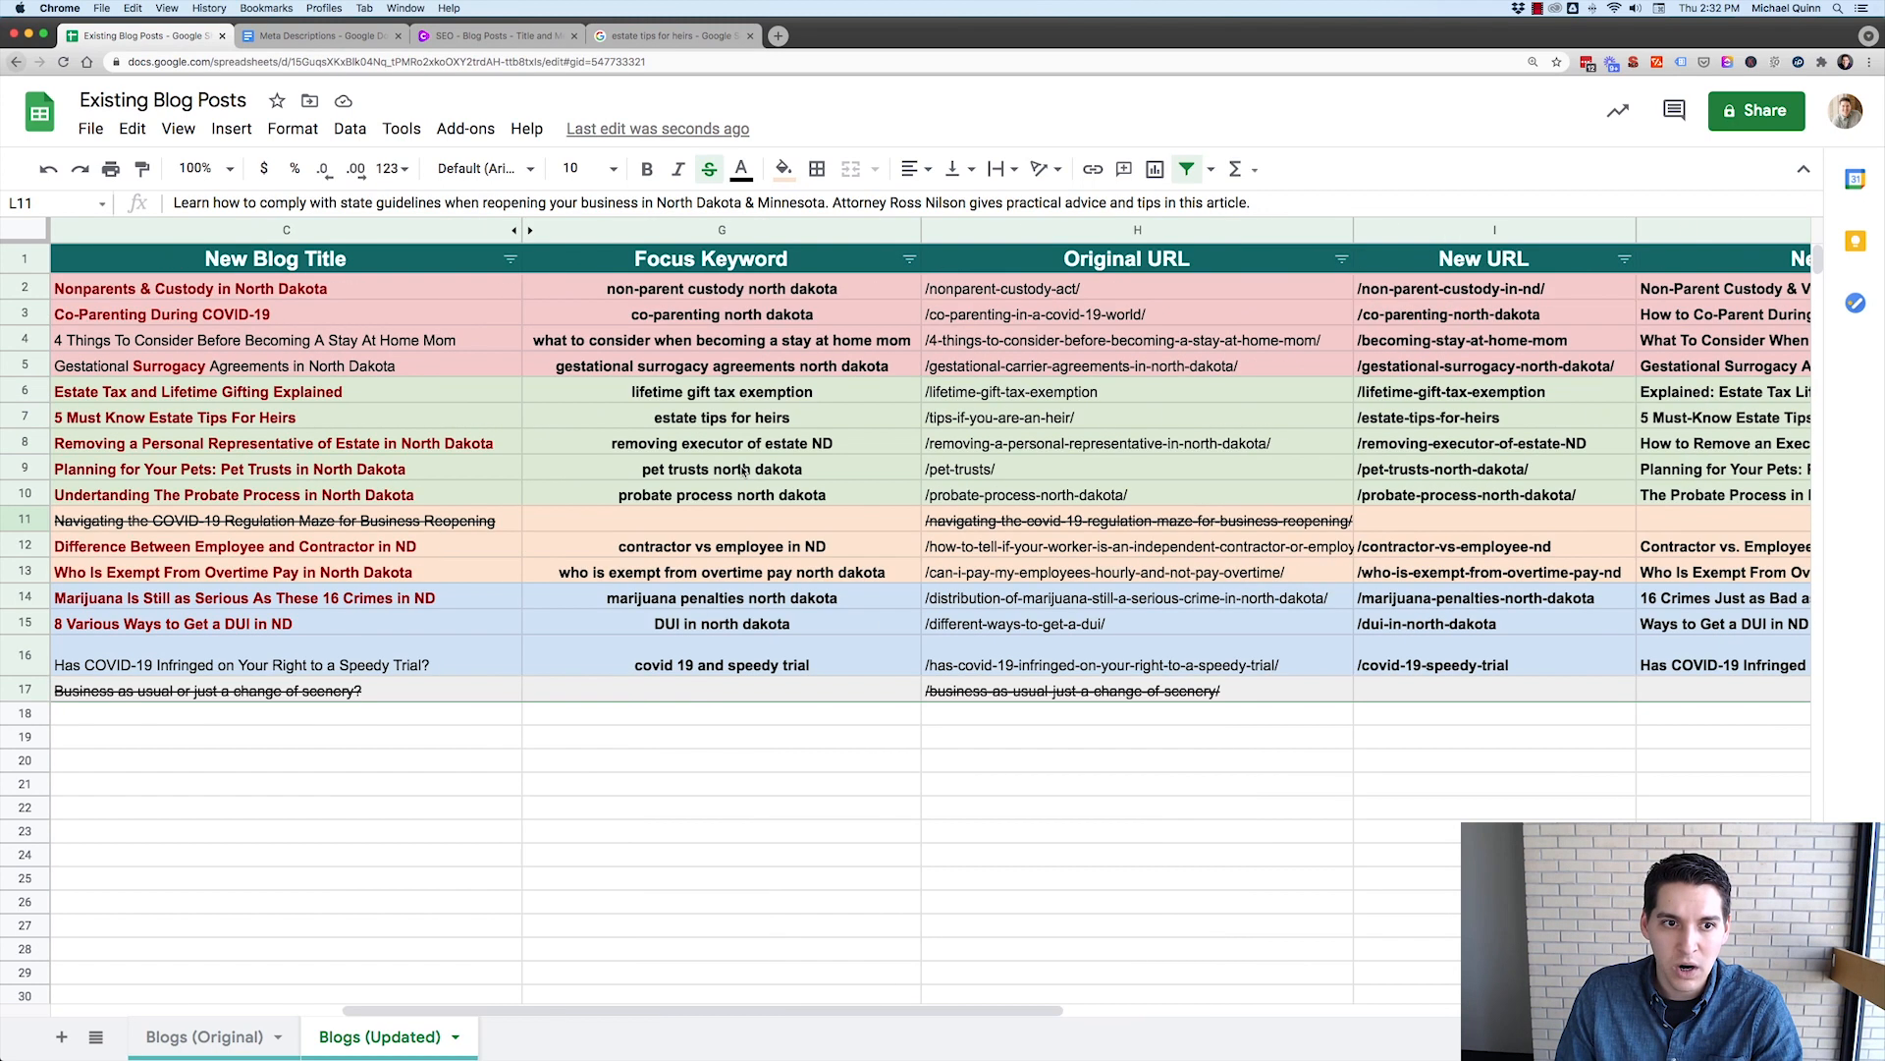
left_click(228, 467)
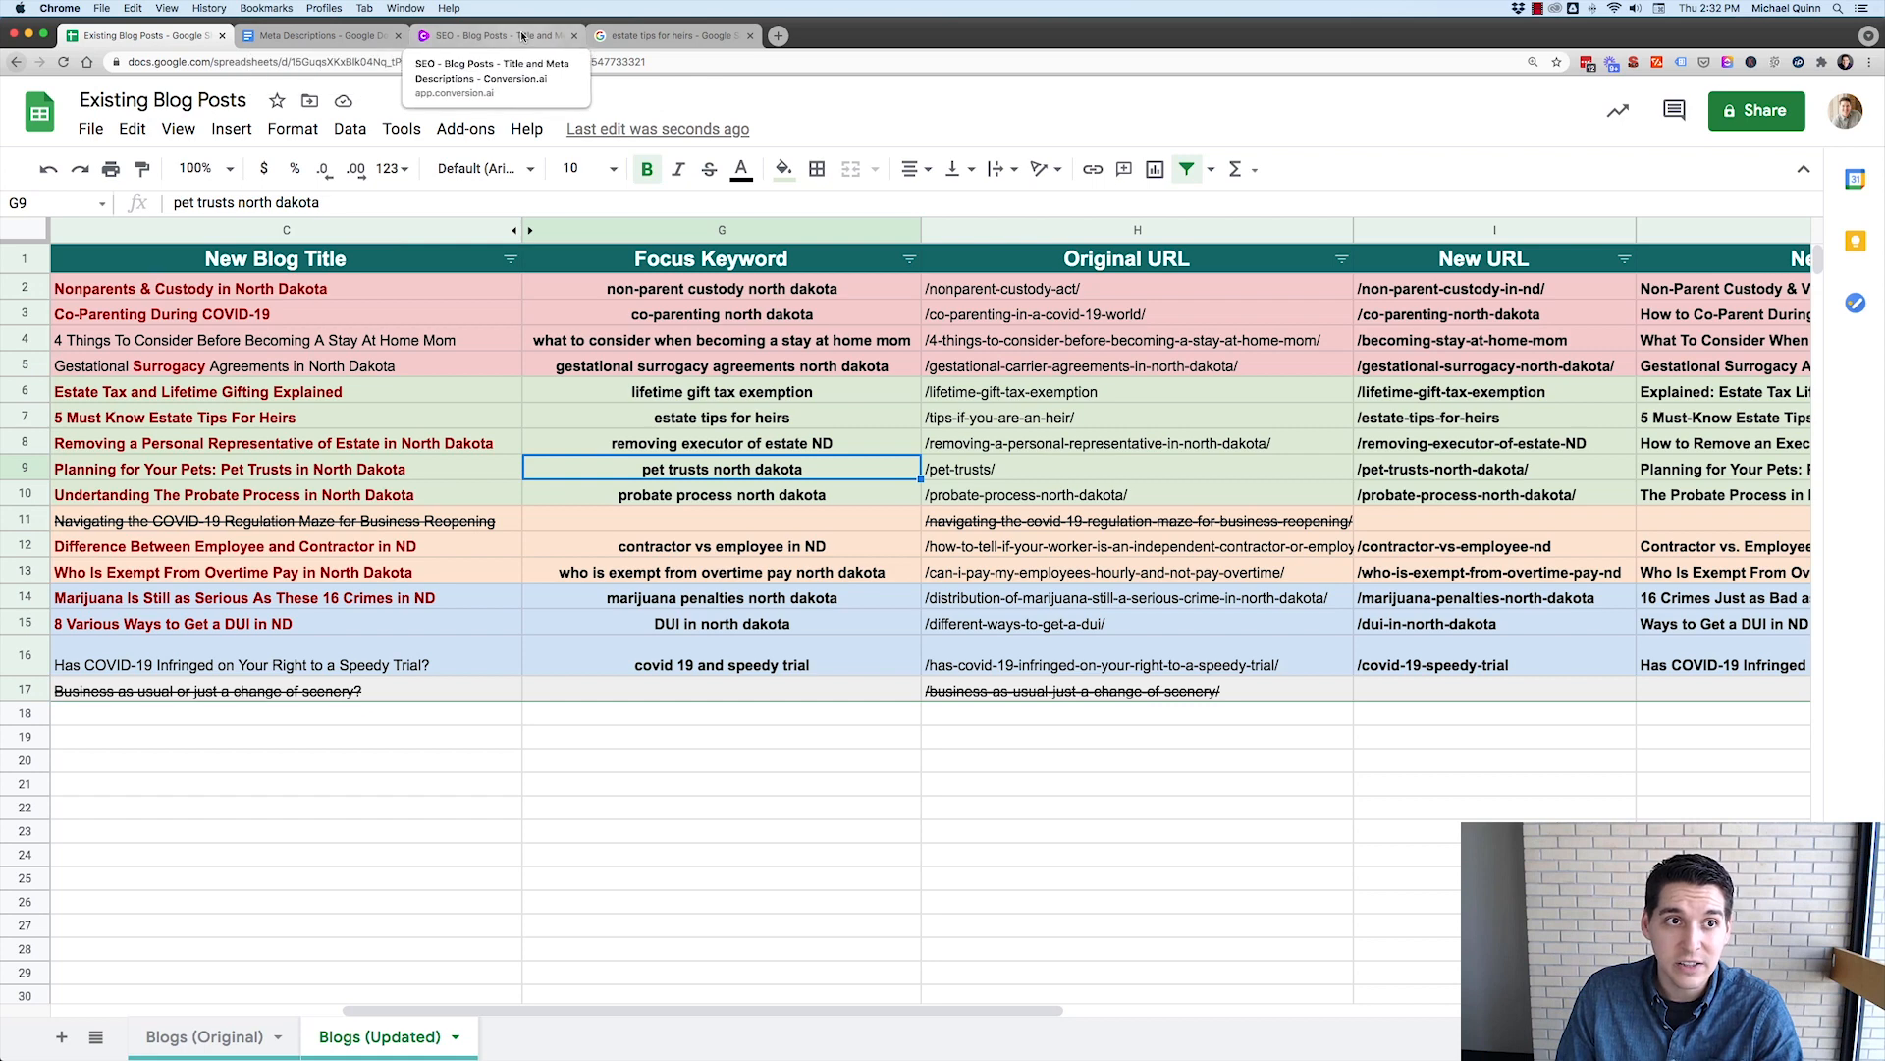
left_click(493, 36)
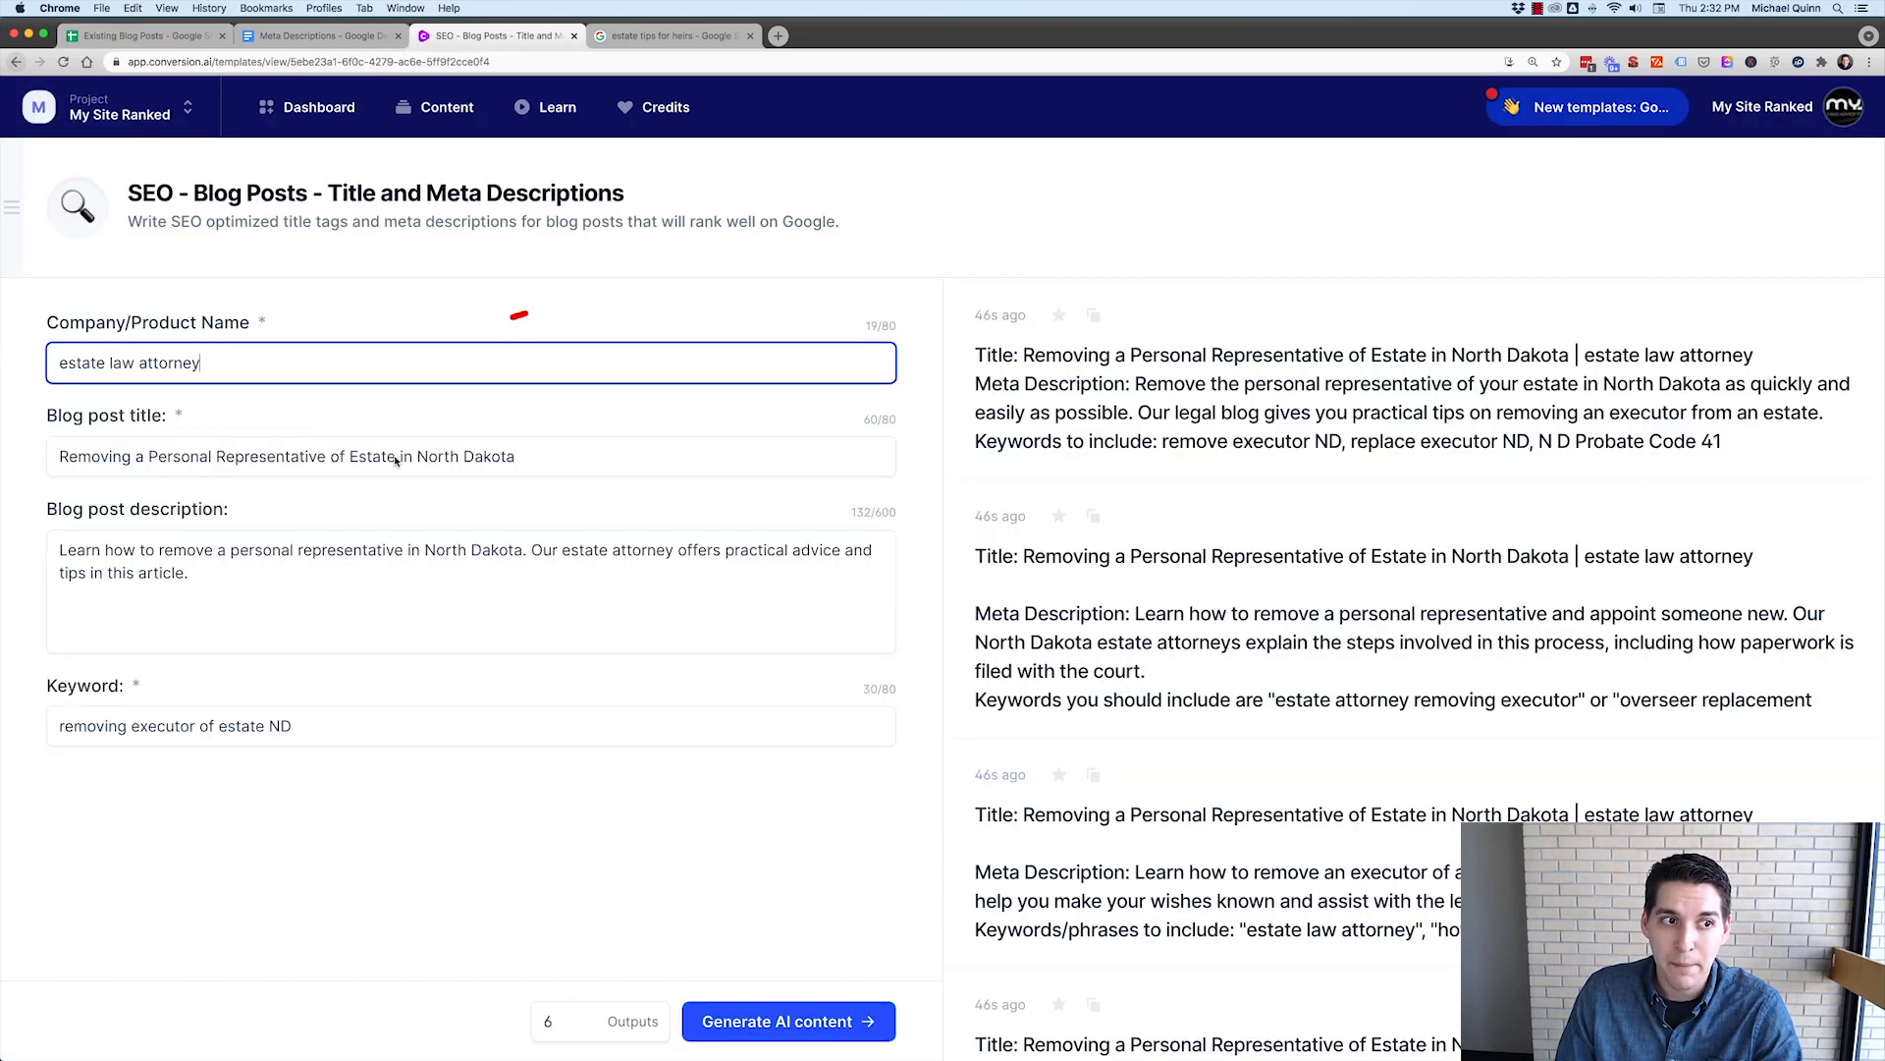
- Enter 'Planning for Your Pets: Pet Trusts in North Dakota', its description and keyword 'pet trusts north dakota', and generate
triple_click(285, 455)
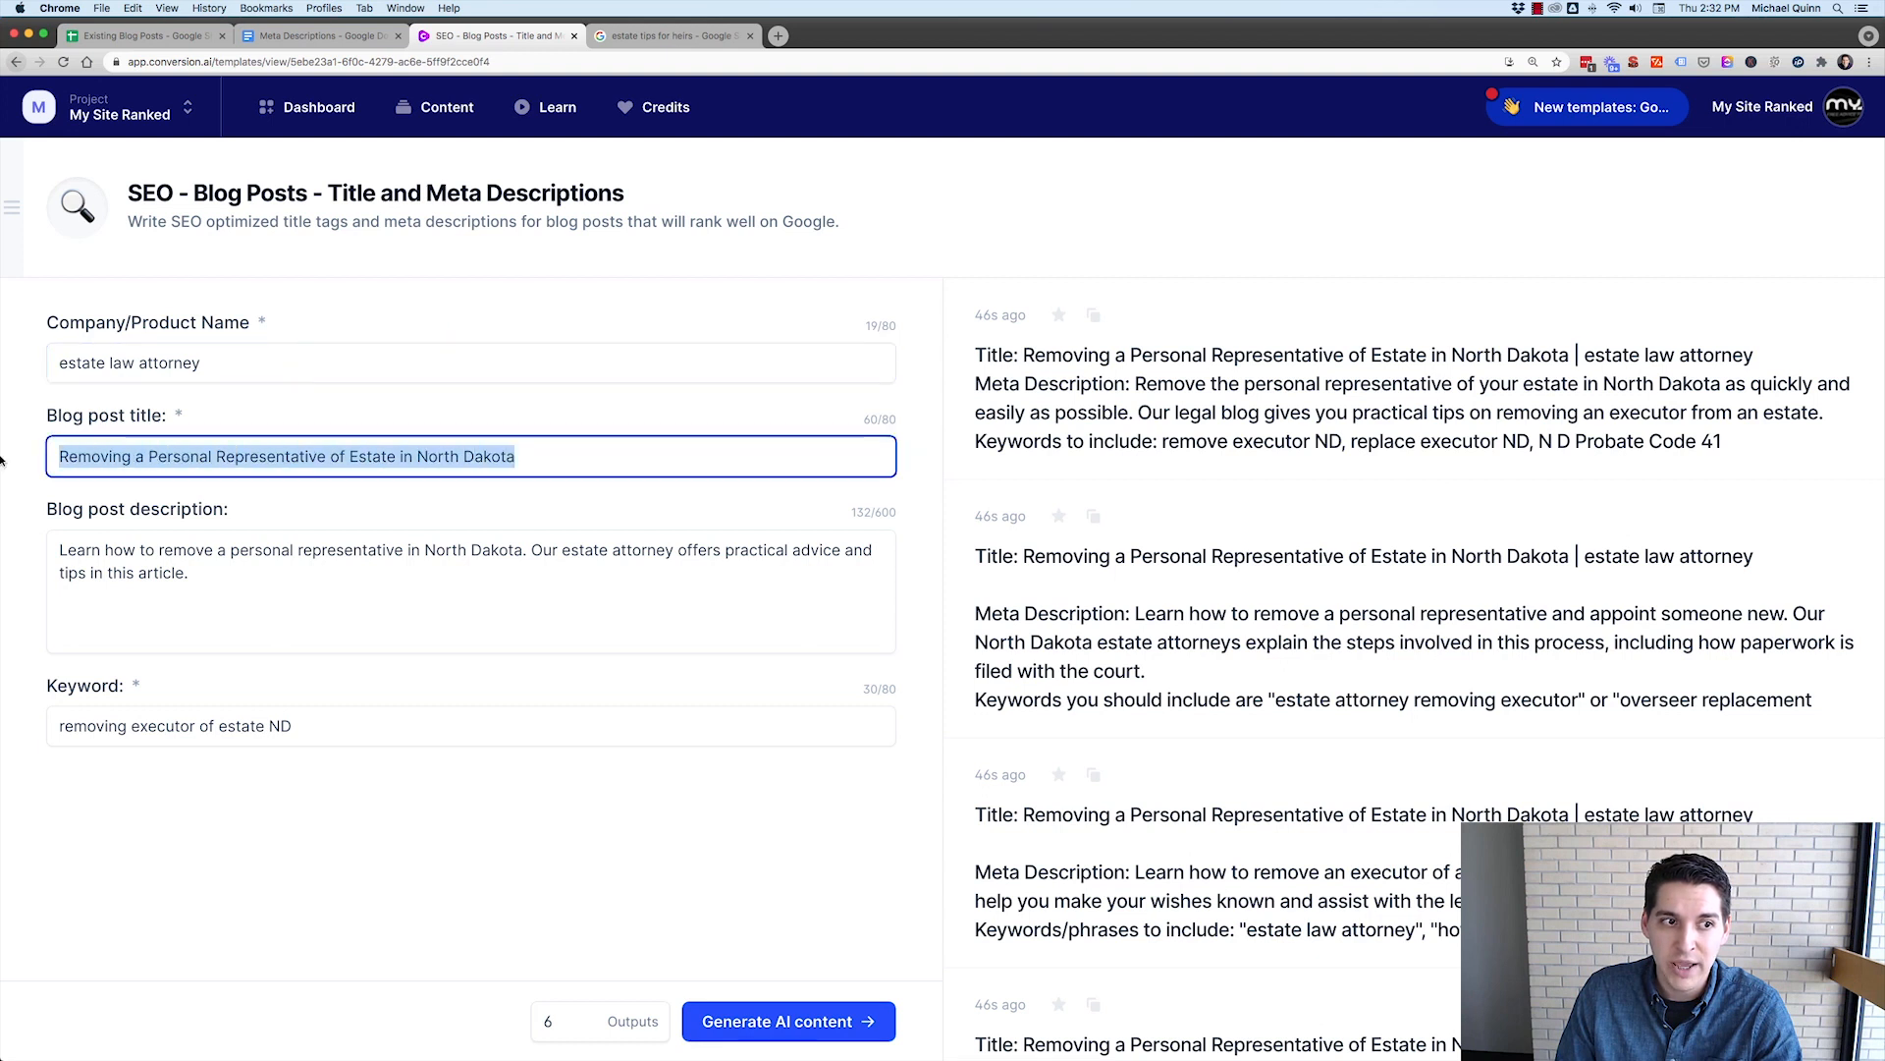
type("Planning for Your Pets: Pet Trusts in North Dakota")
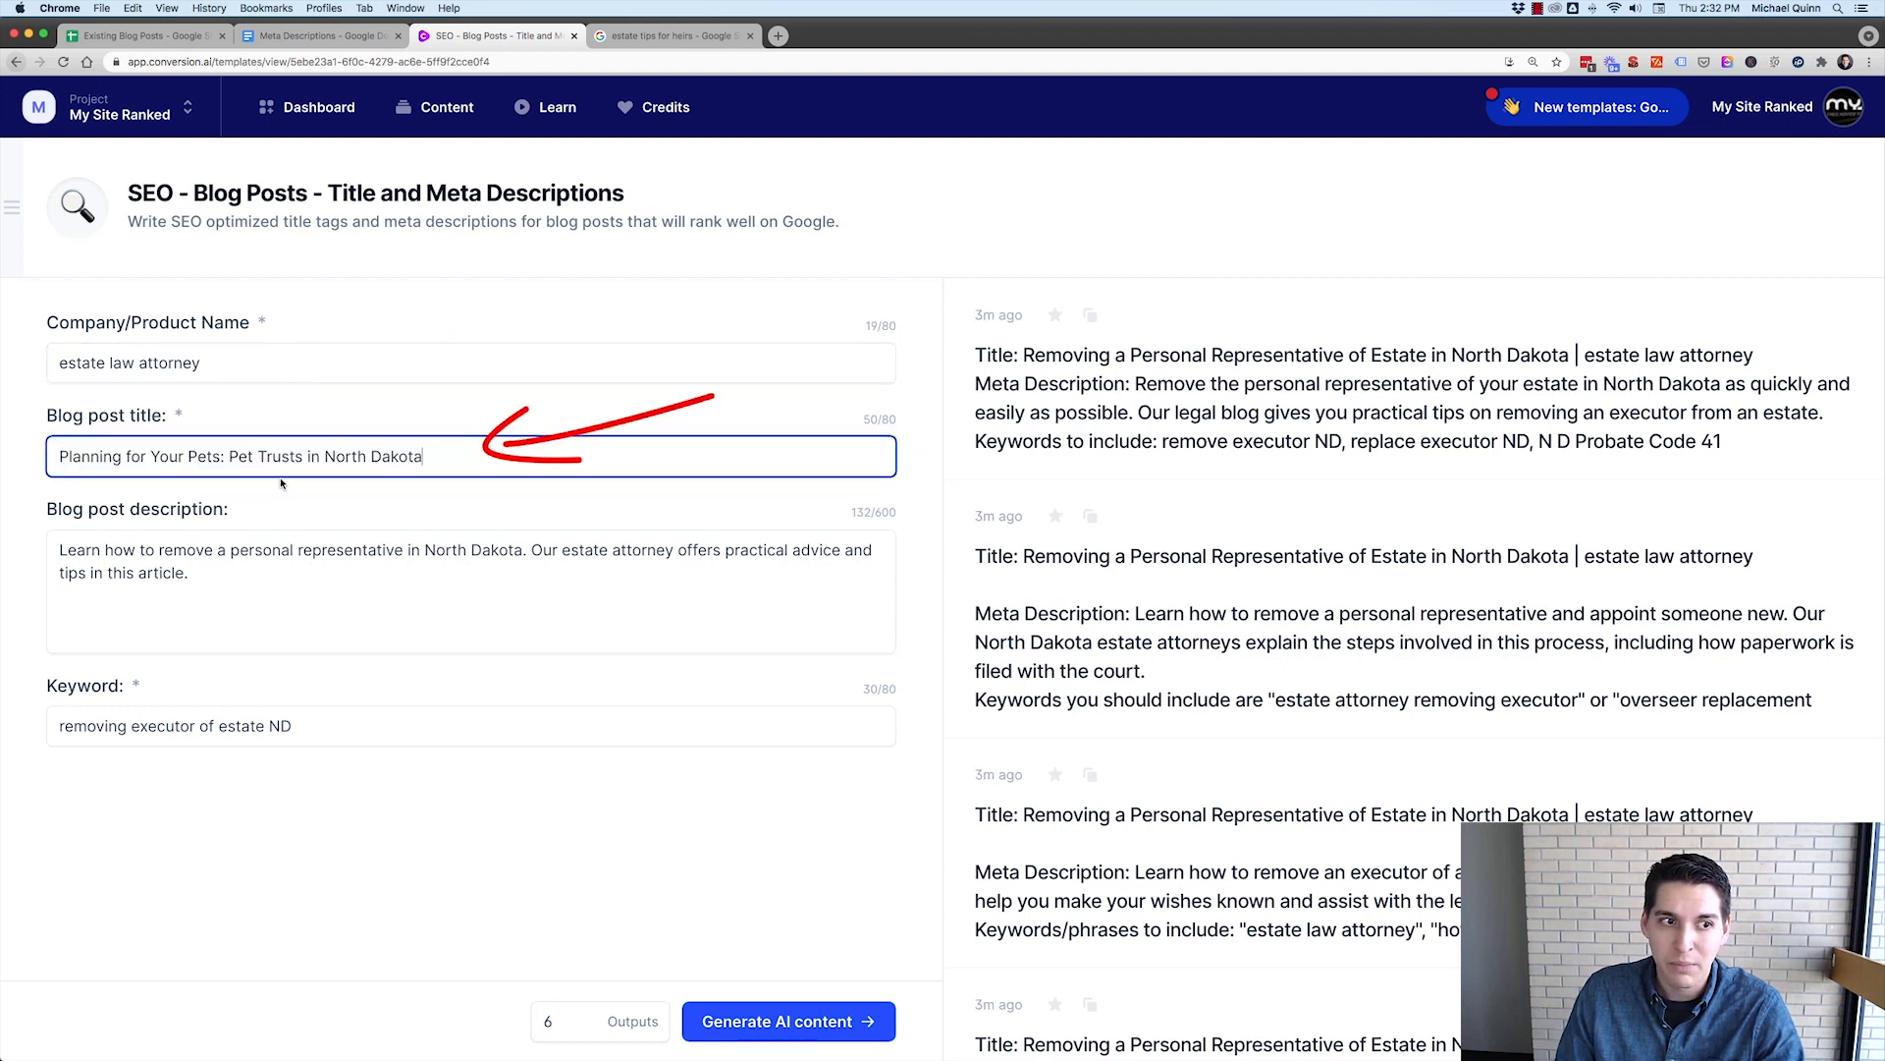
mouse_move(334, 466)
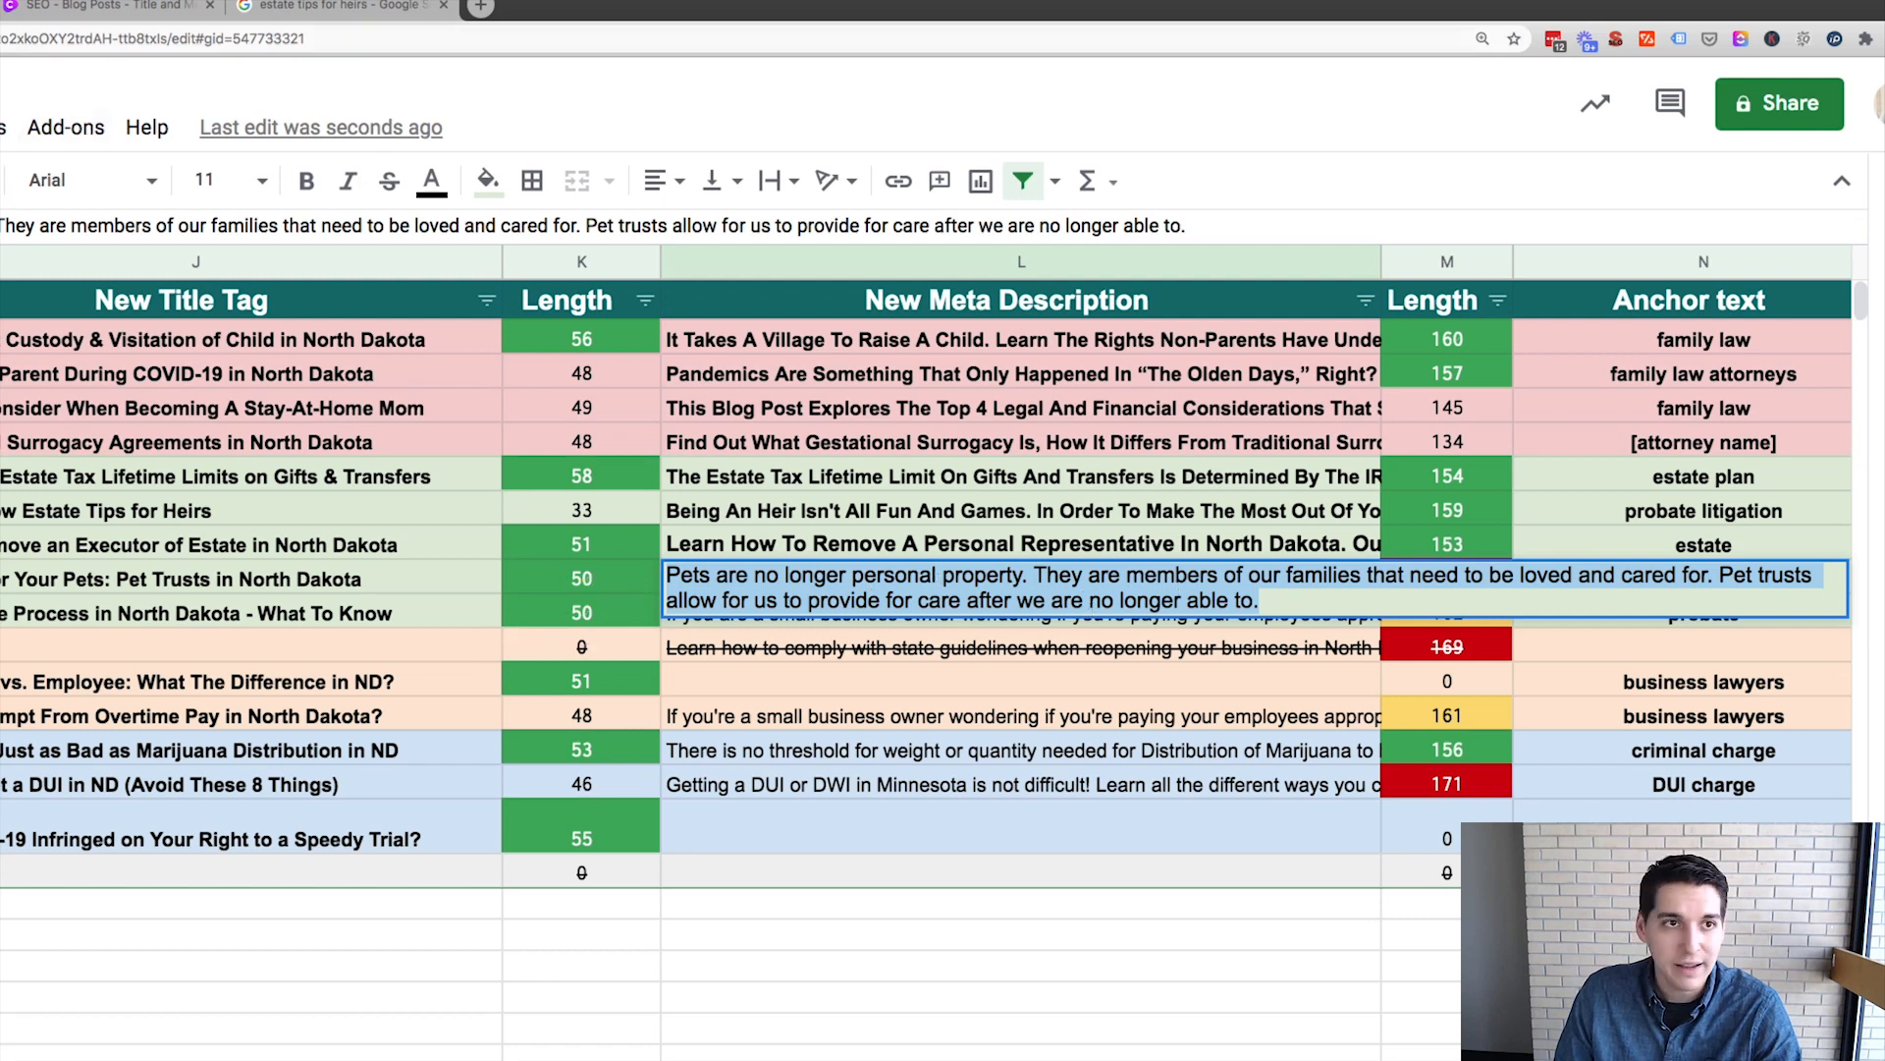
left_click(495, 36)
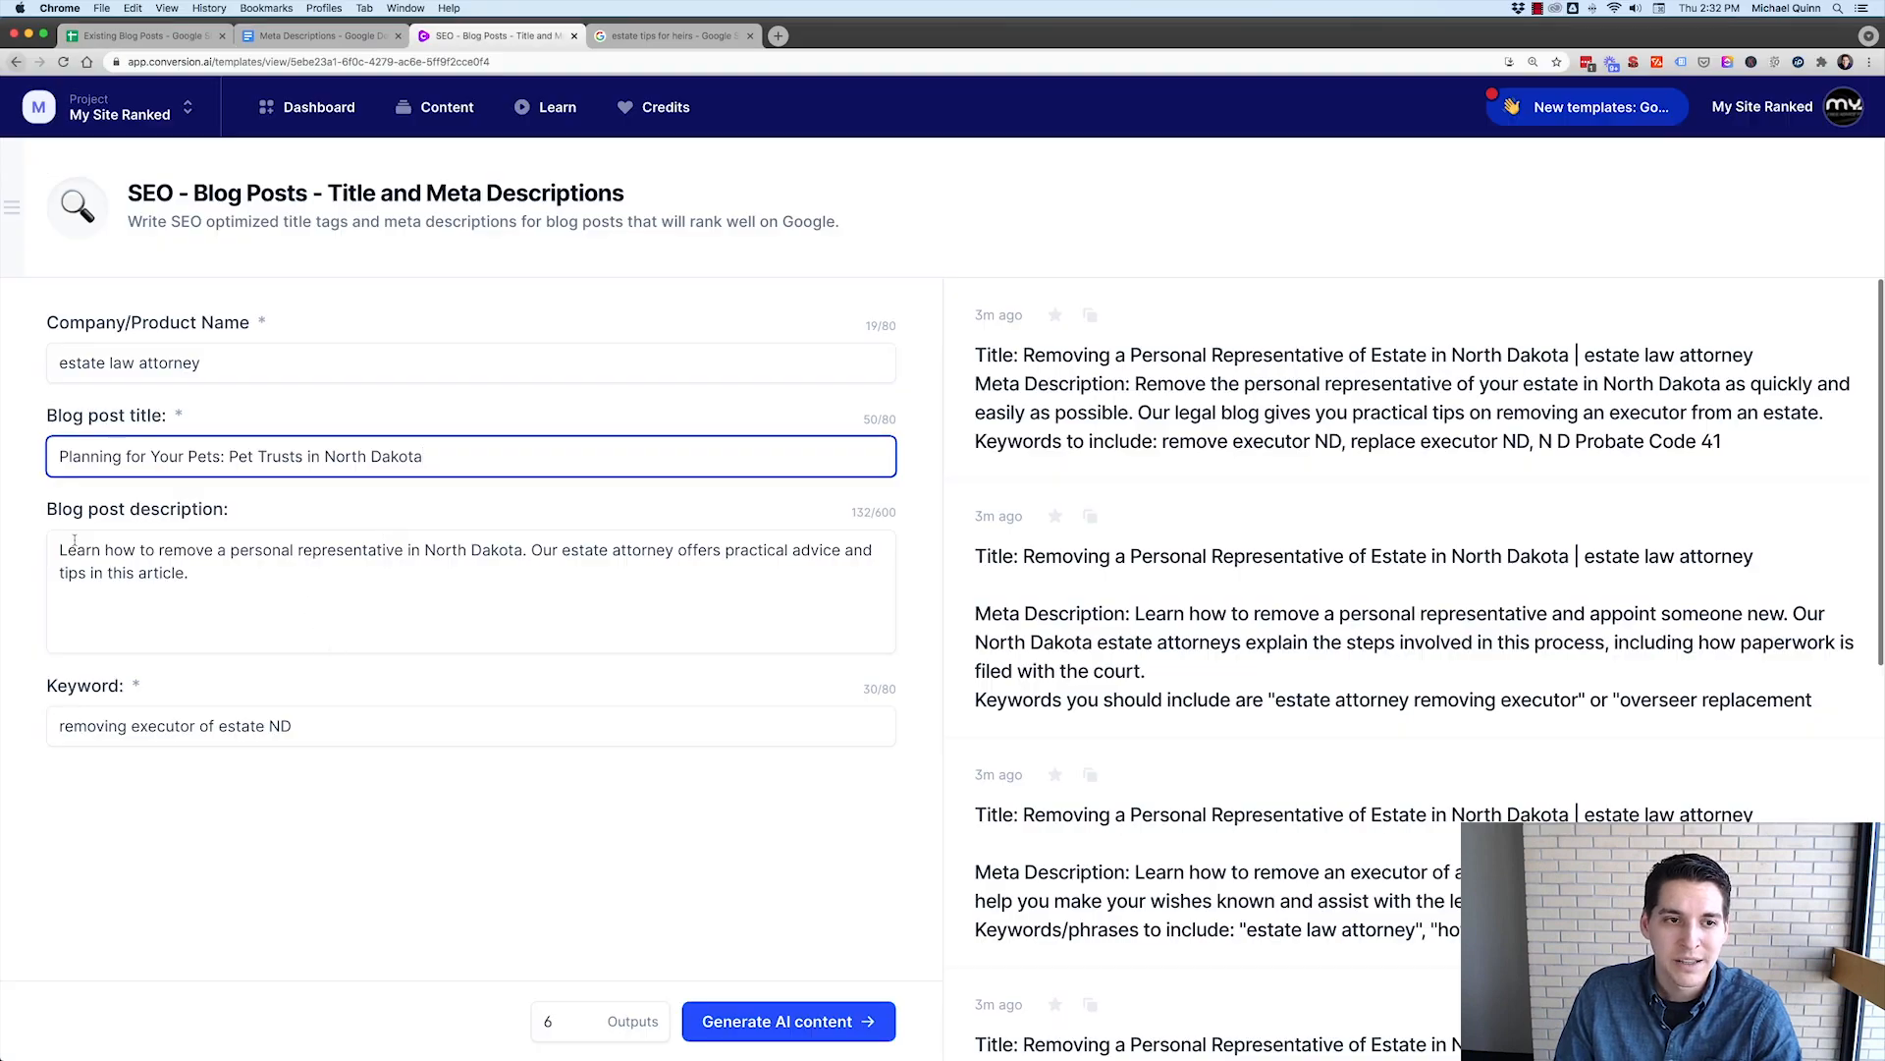
type("Pets are no longer personal property. They are members of our families that need to be loved and cared for. Pet trusts allow for us to provide for care after we are no longer able to.")
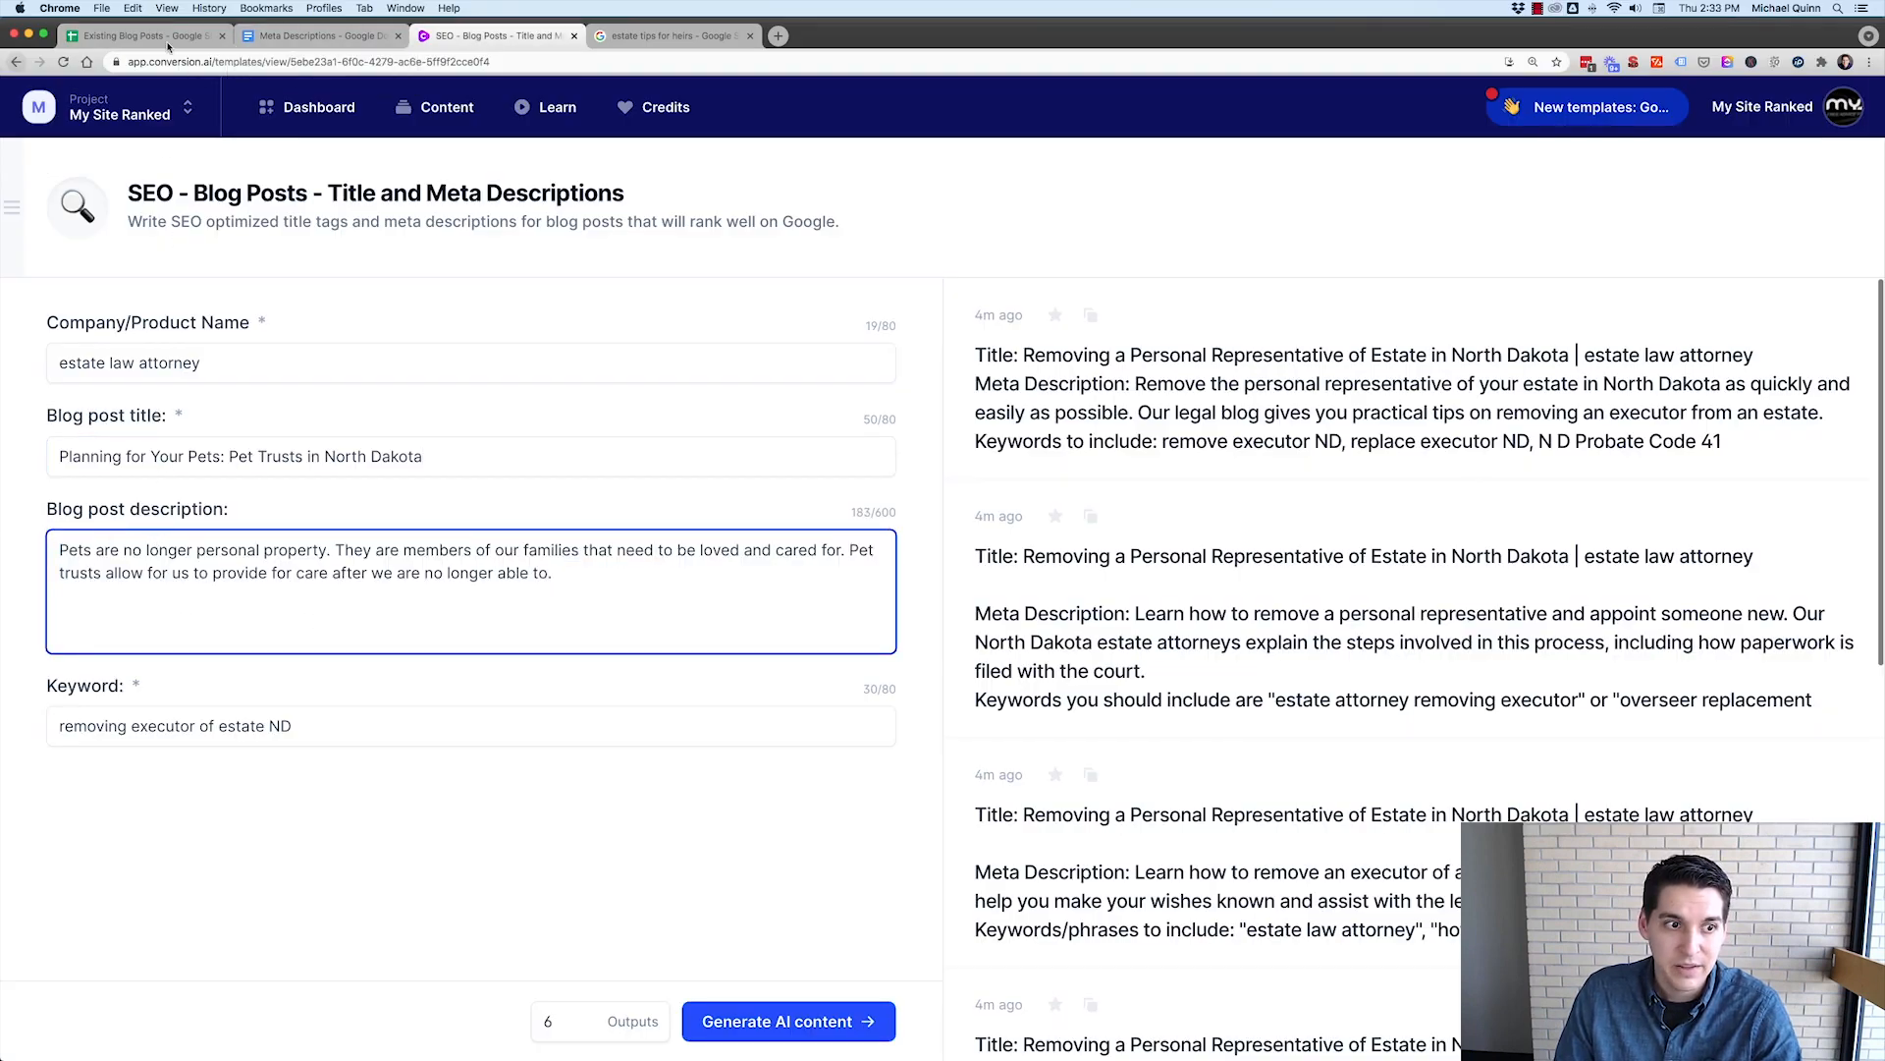
left_click(145, 21)
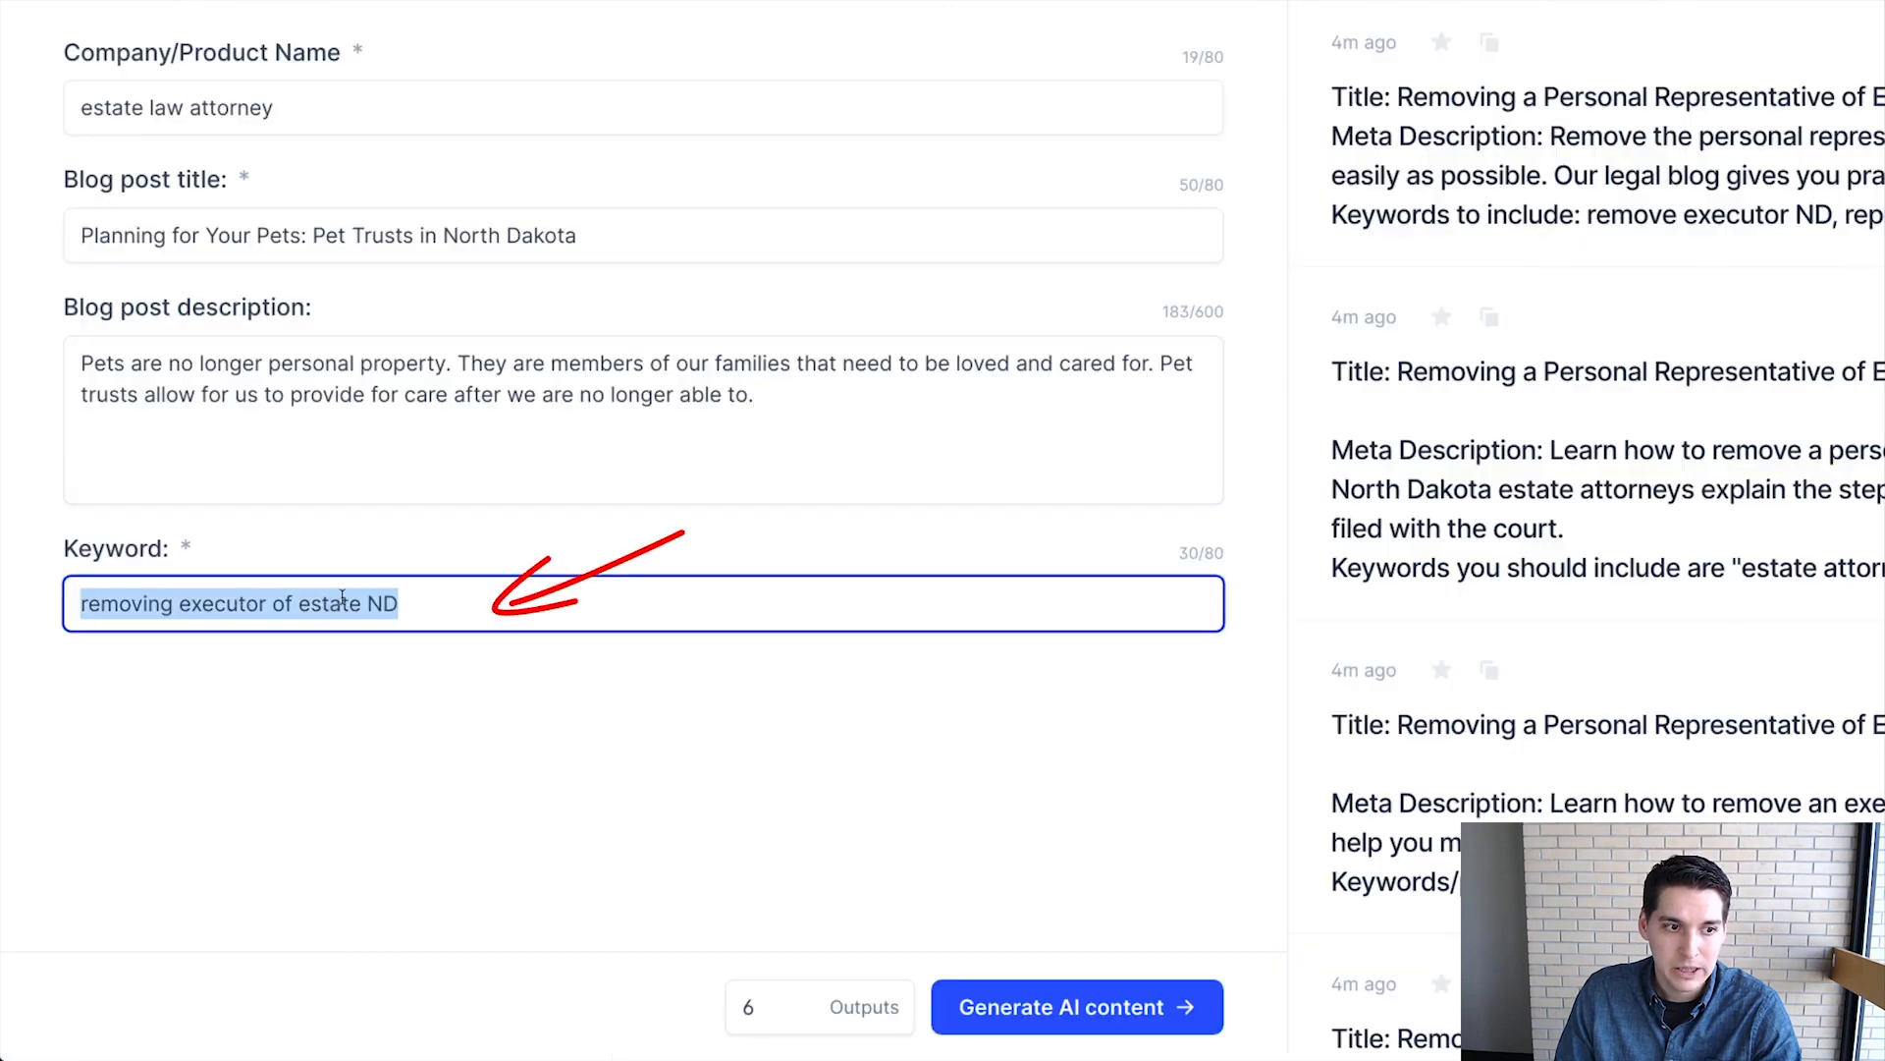
type("pet trusts north dakota")
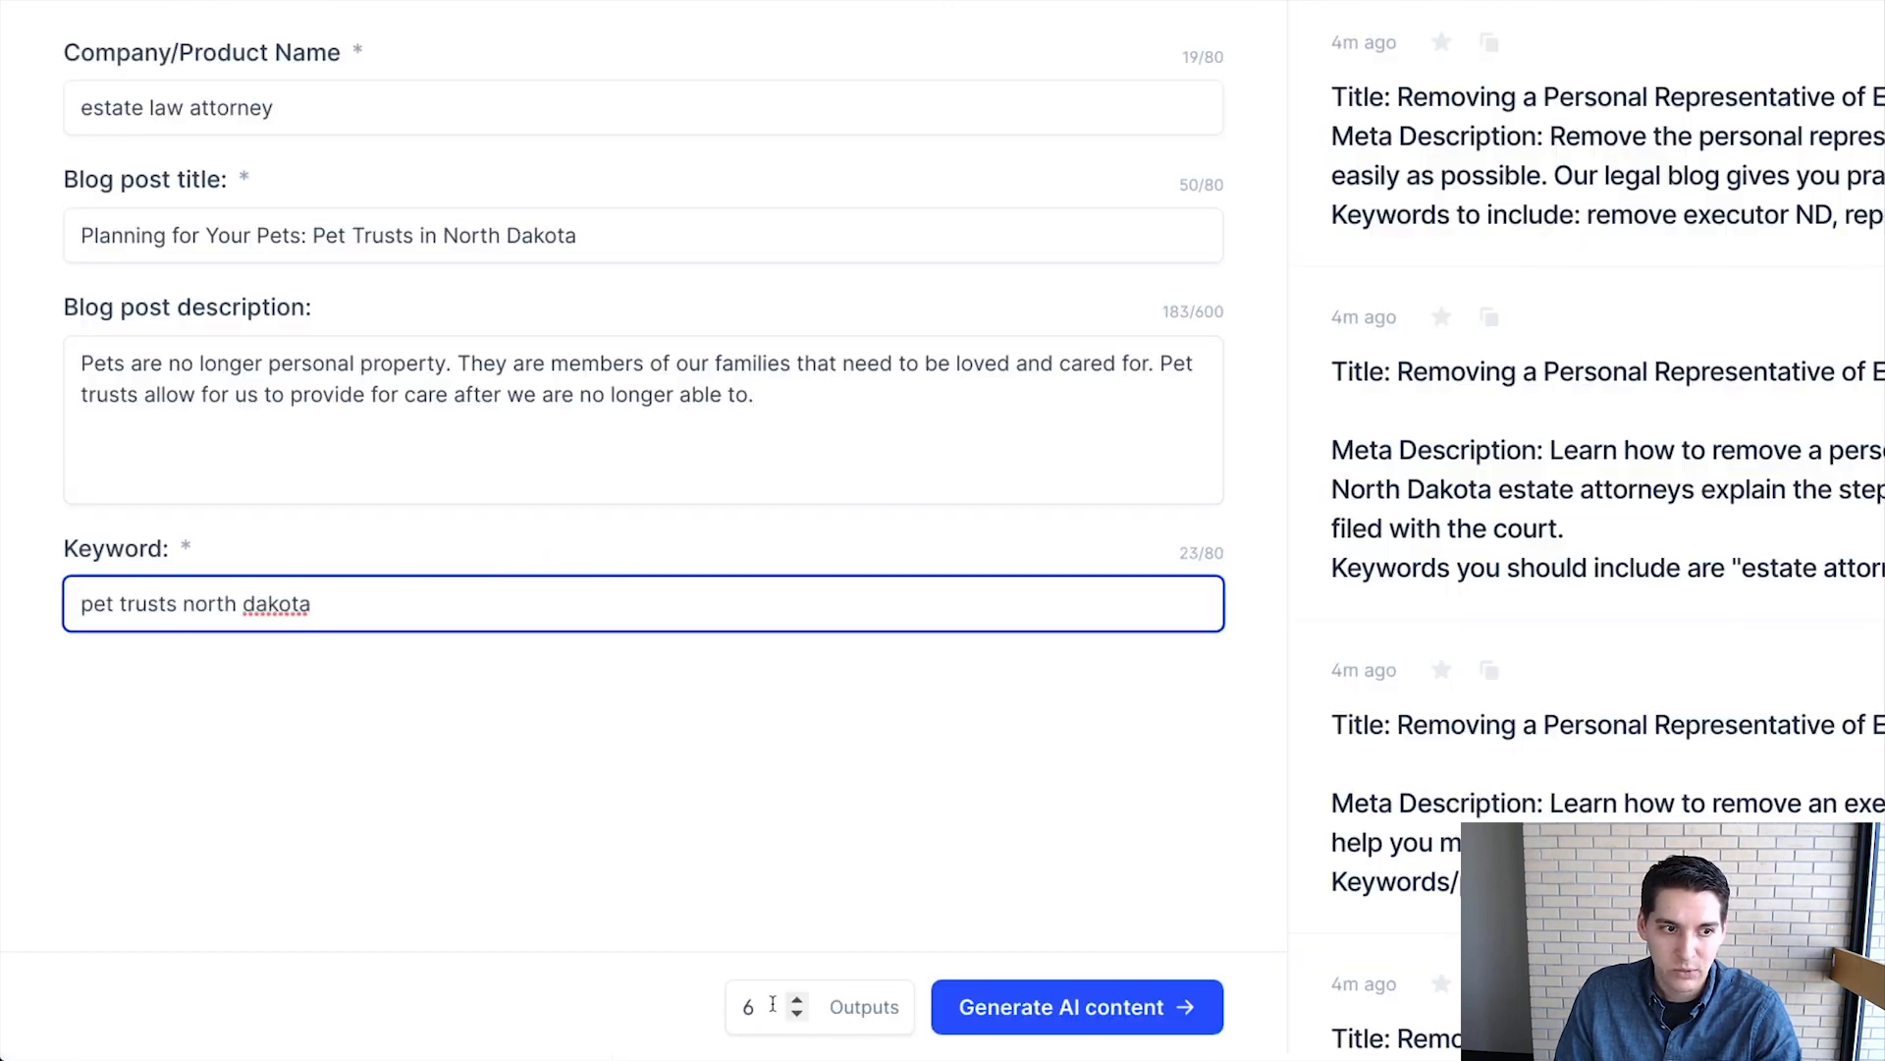
left_click(1075, 1006)
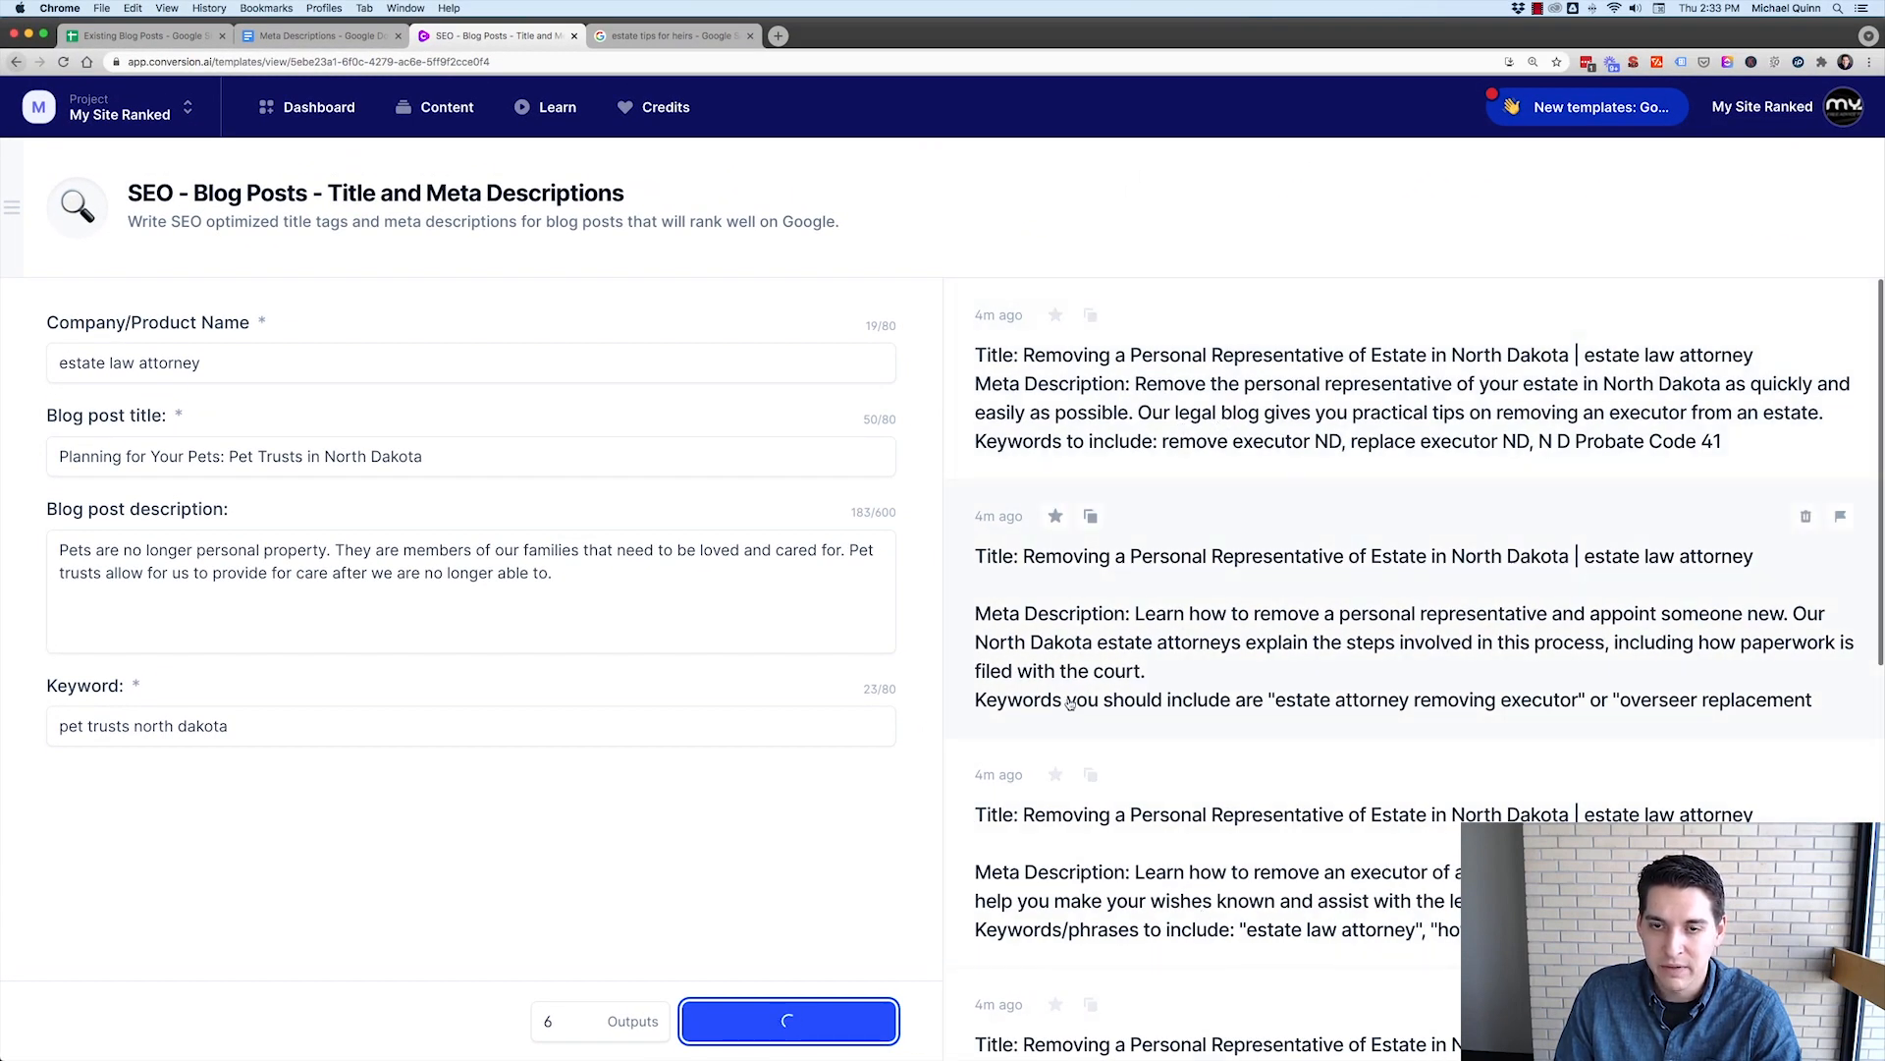
- Review the new pet-trust drafts and carry the L9 pet-trust description into the Meta Descriptions doc
left_click(788, 1021)
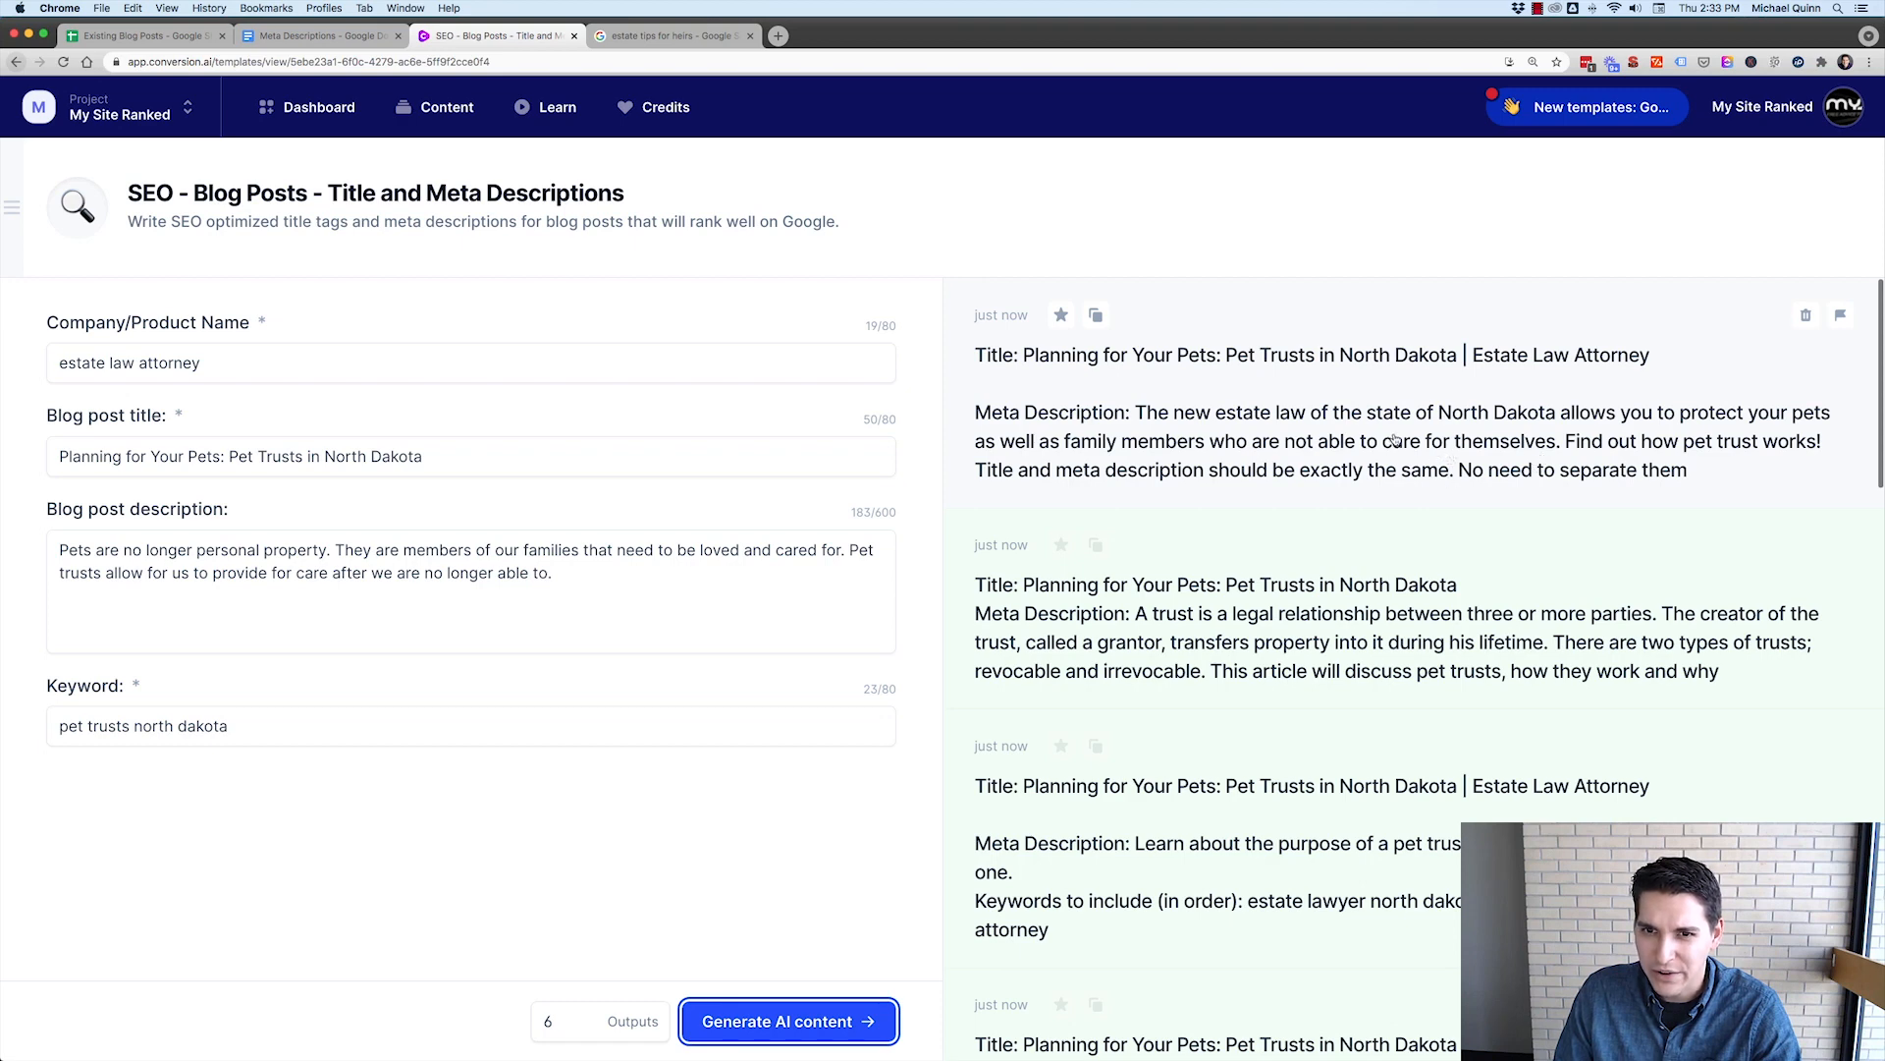
scroll("down", 3)
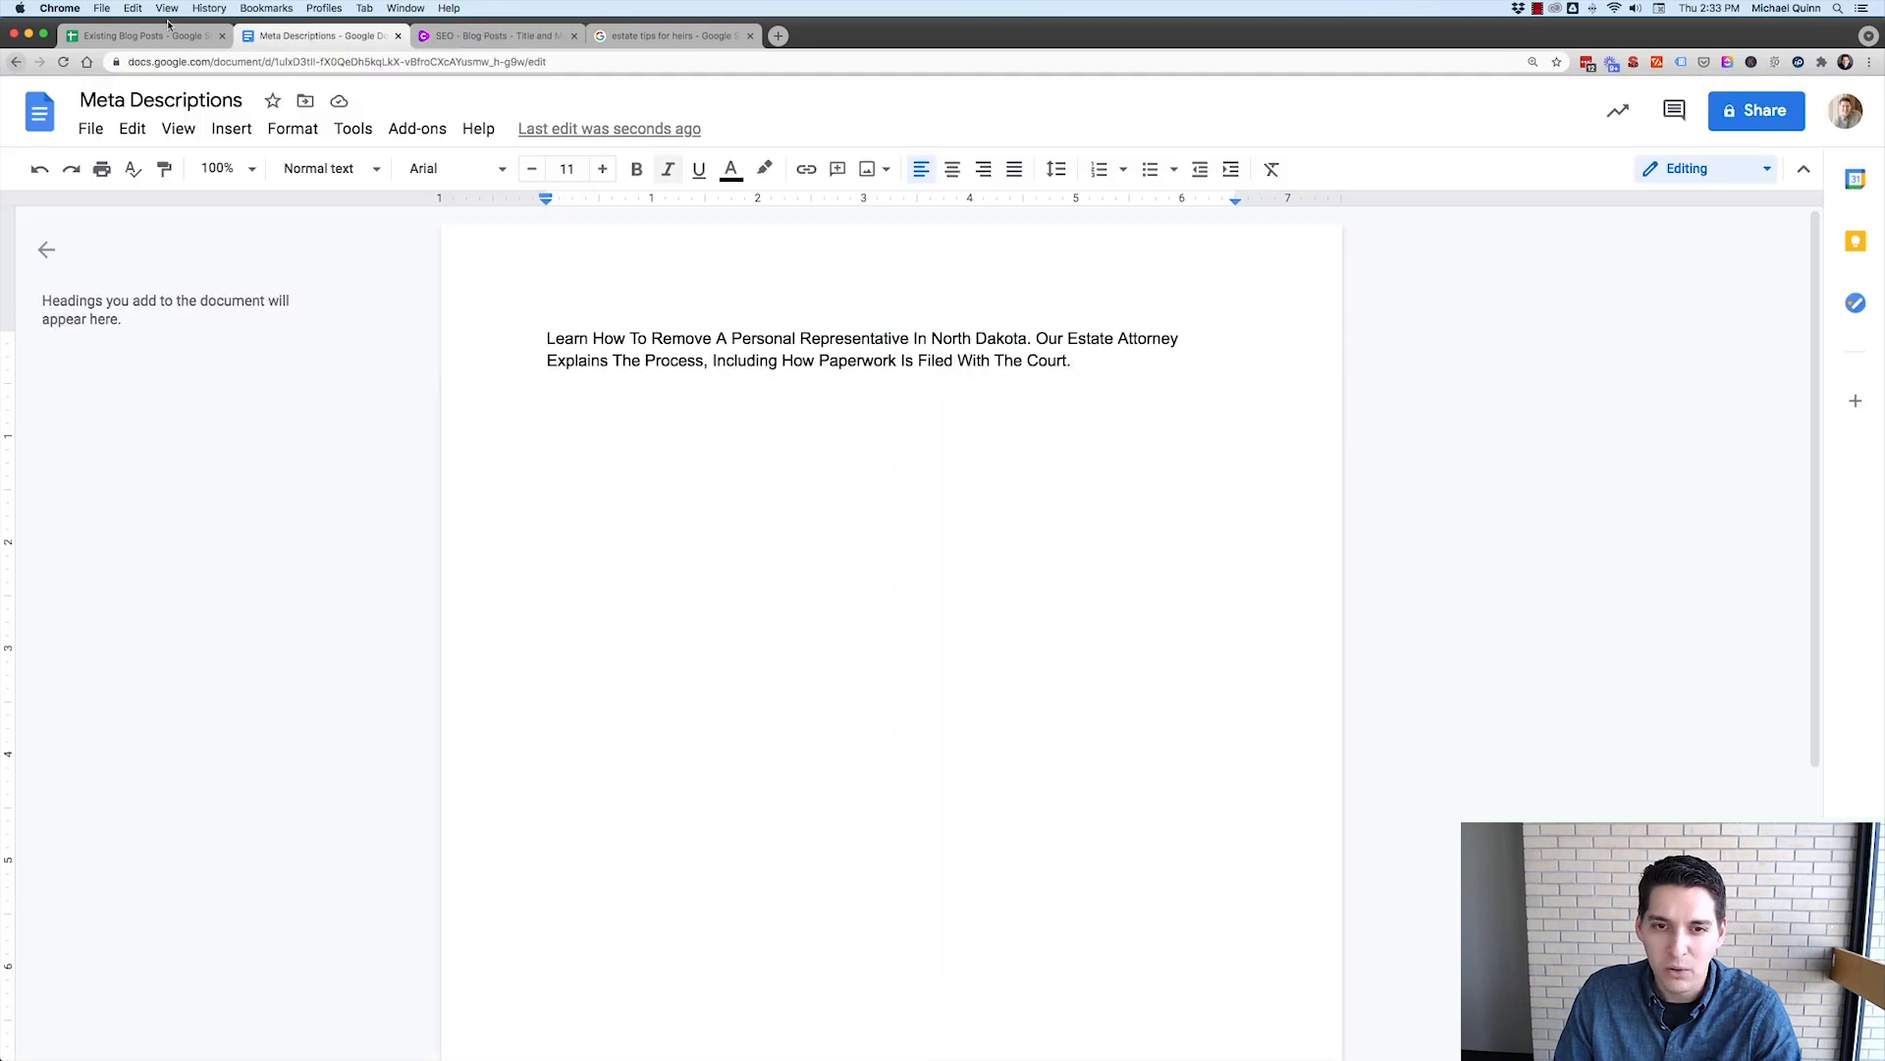
left_click(140, 36)
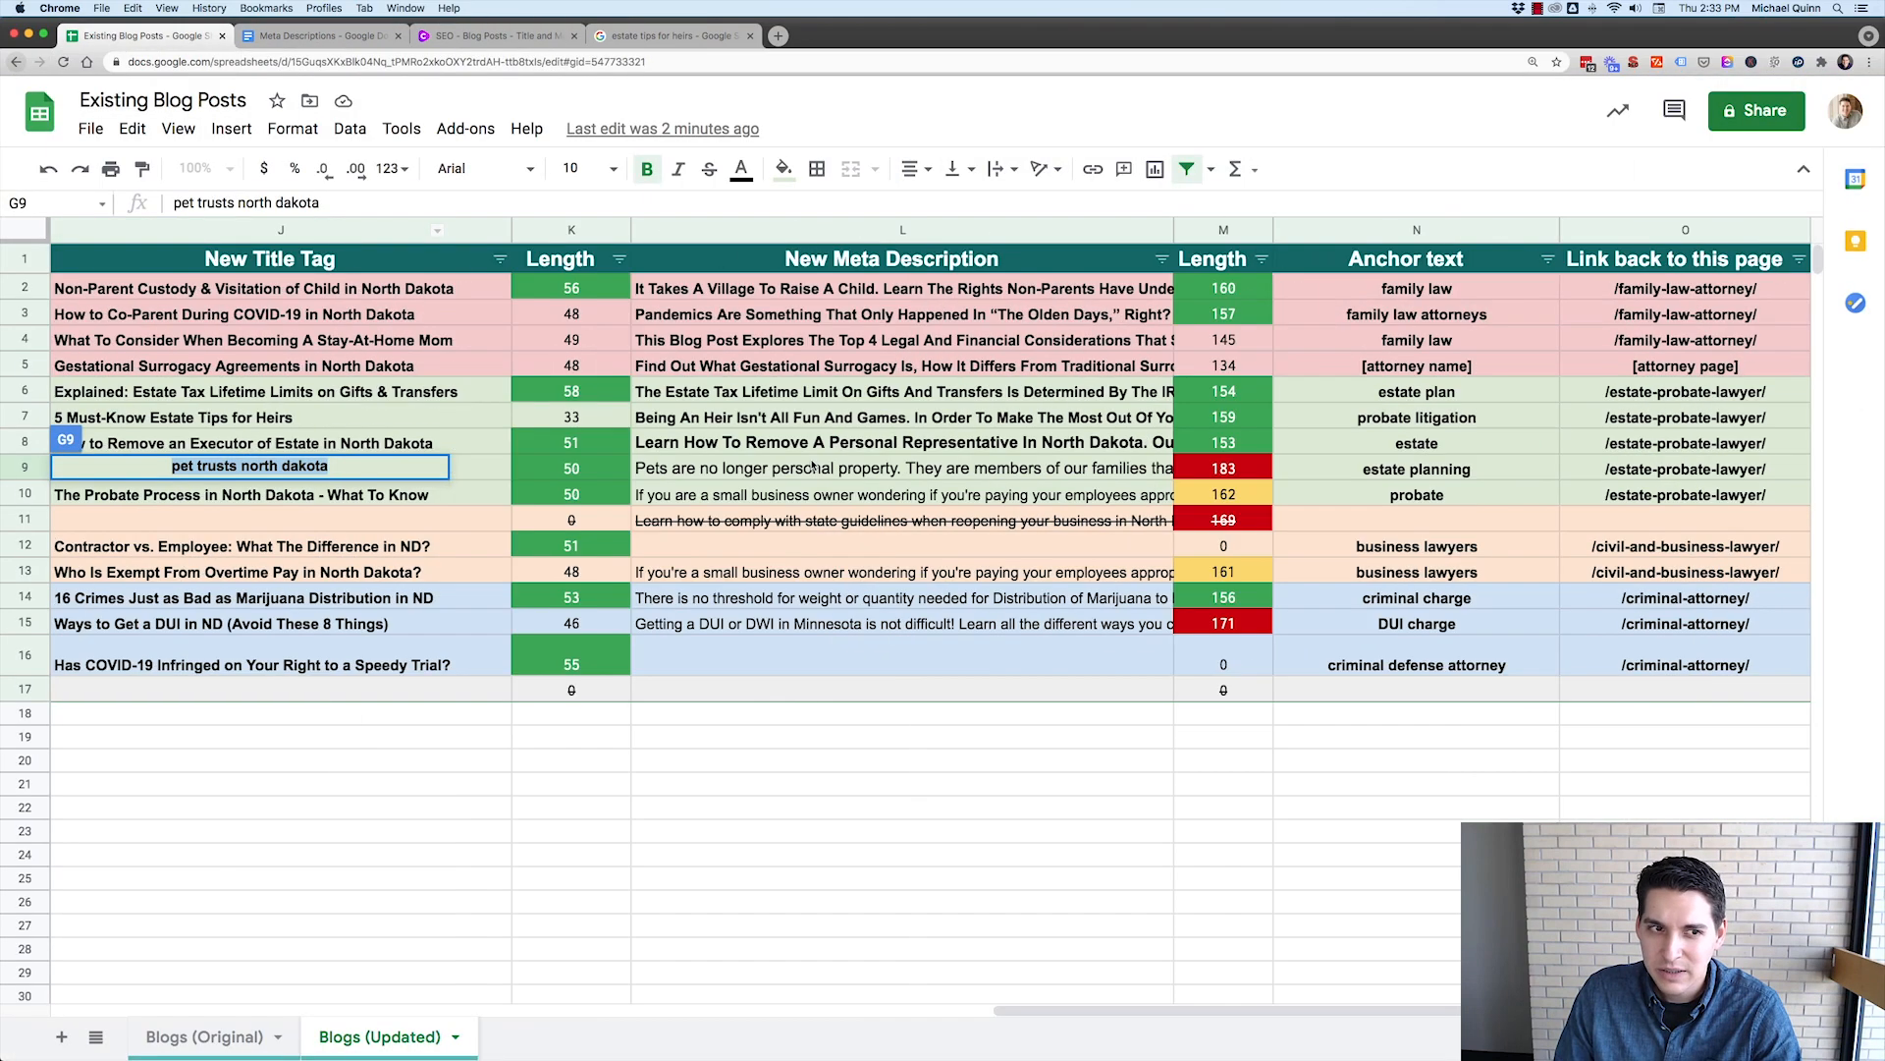
left_click(901, 468)
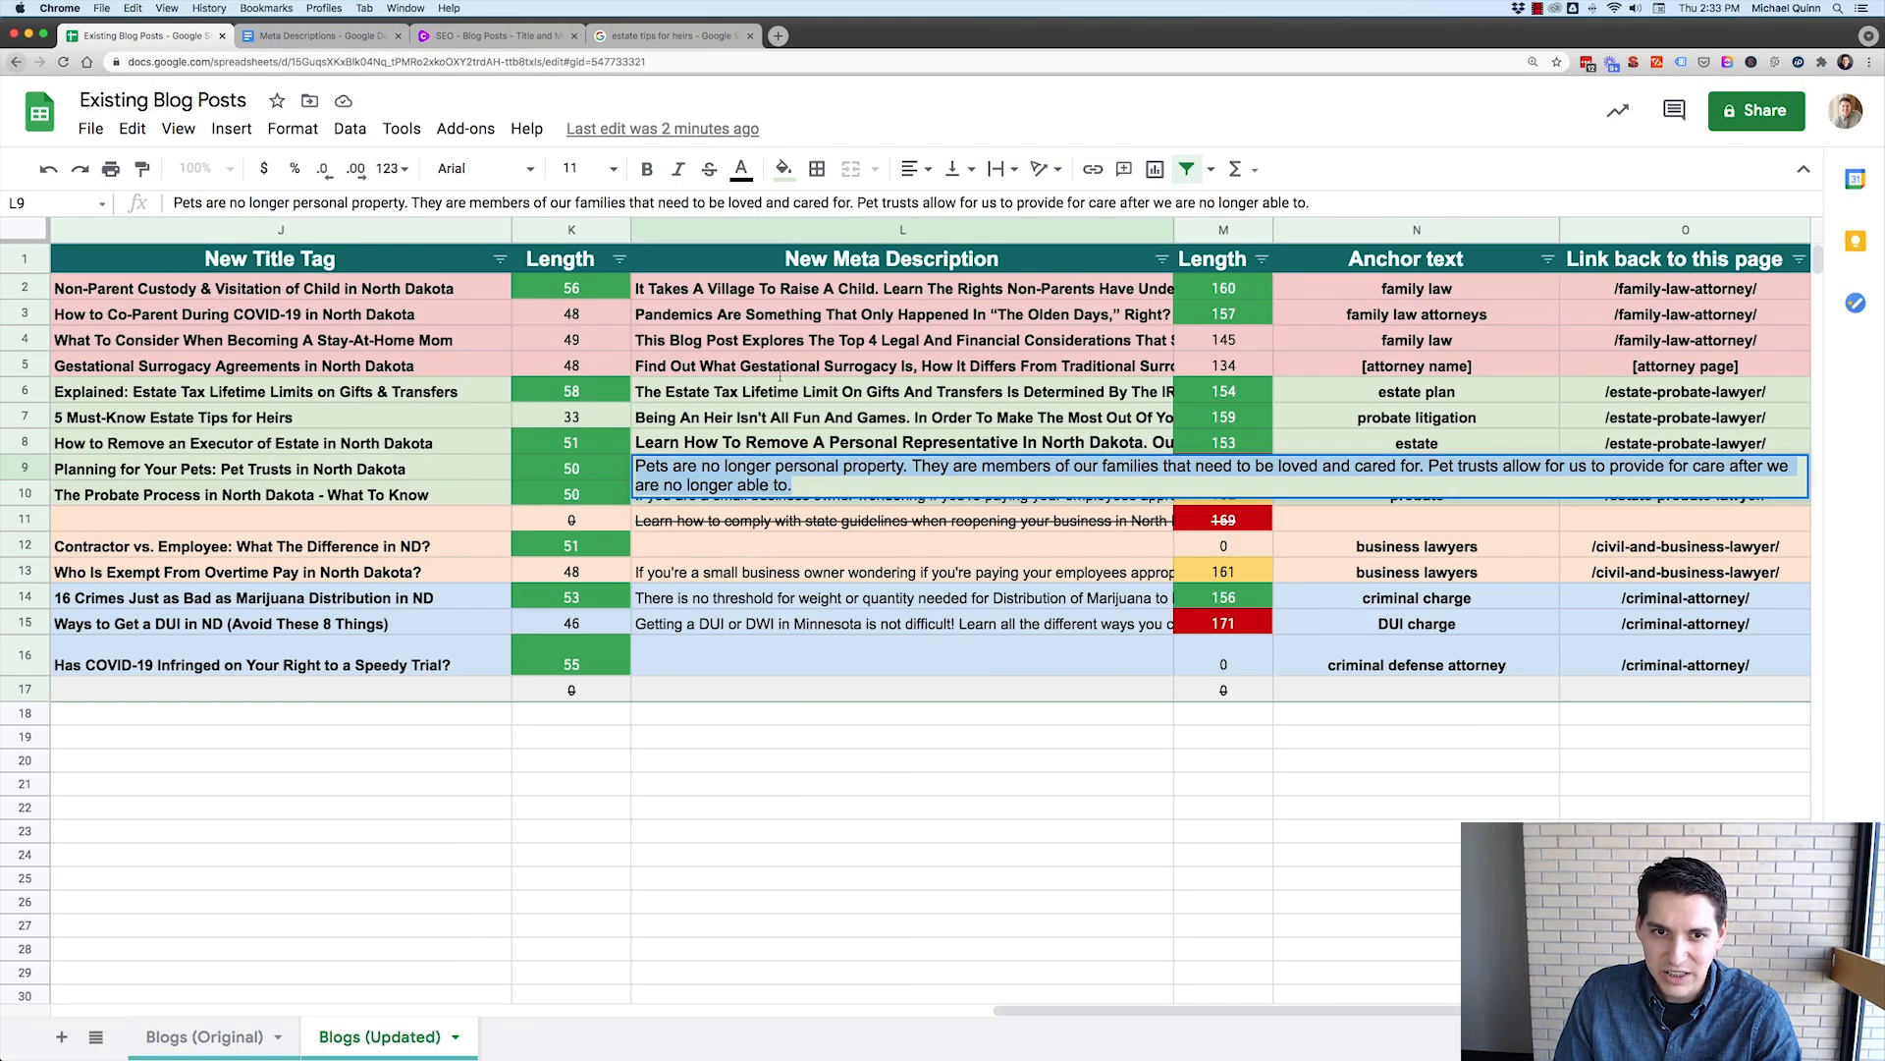
left_click(318, 35)
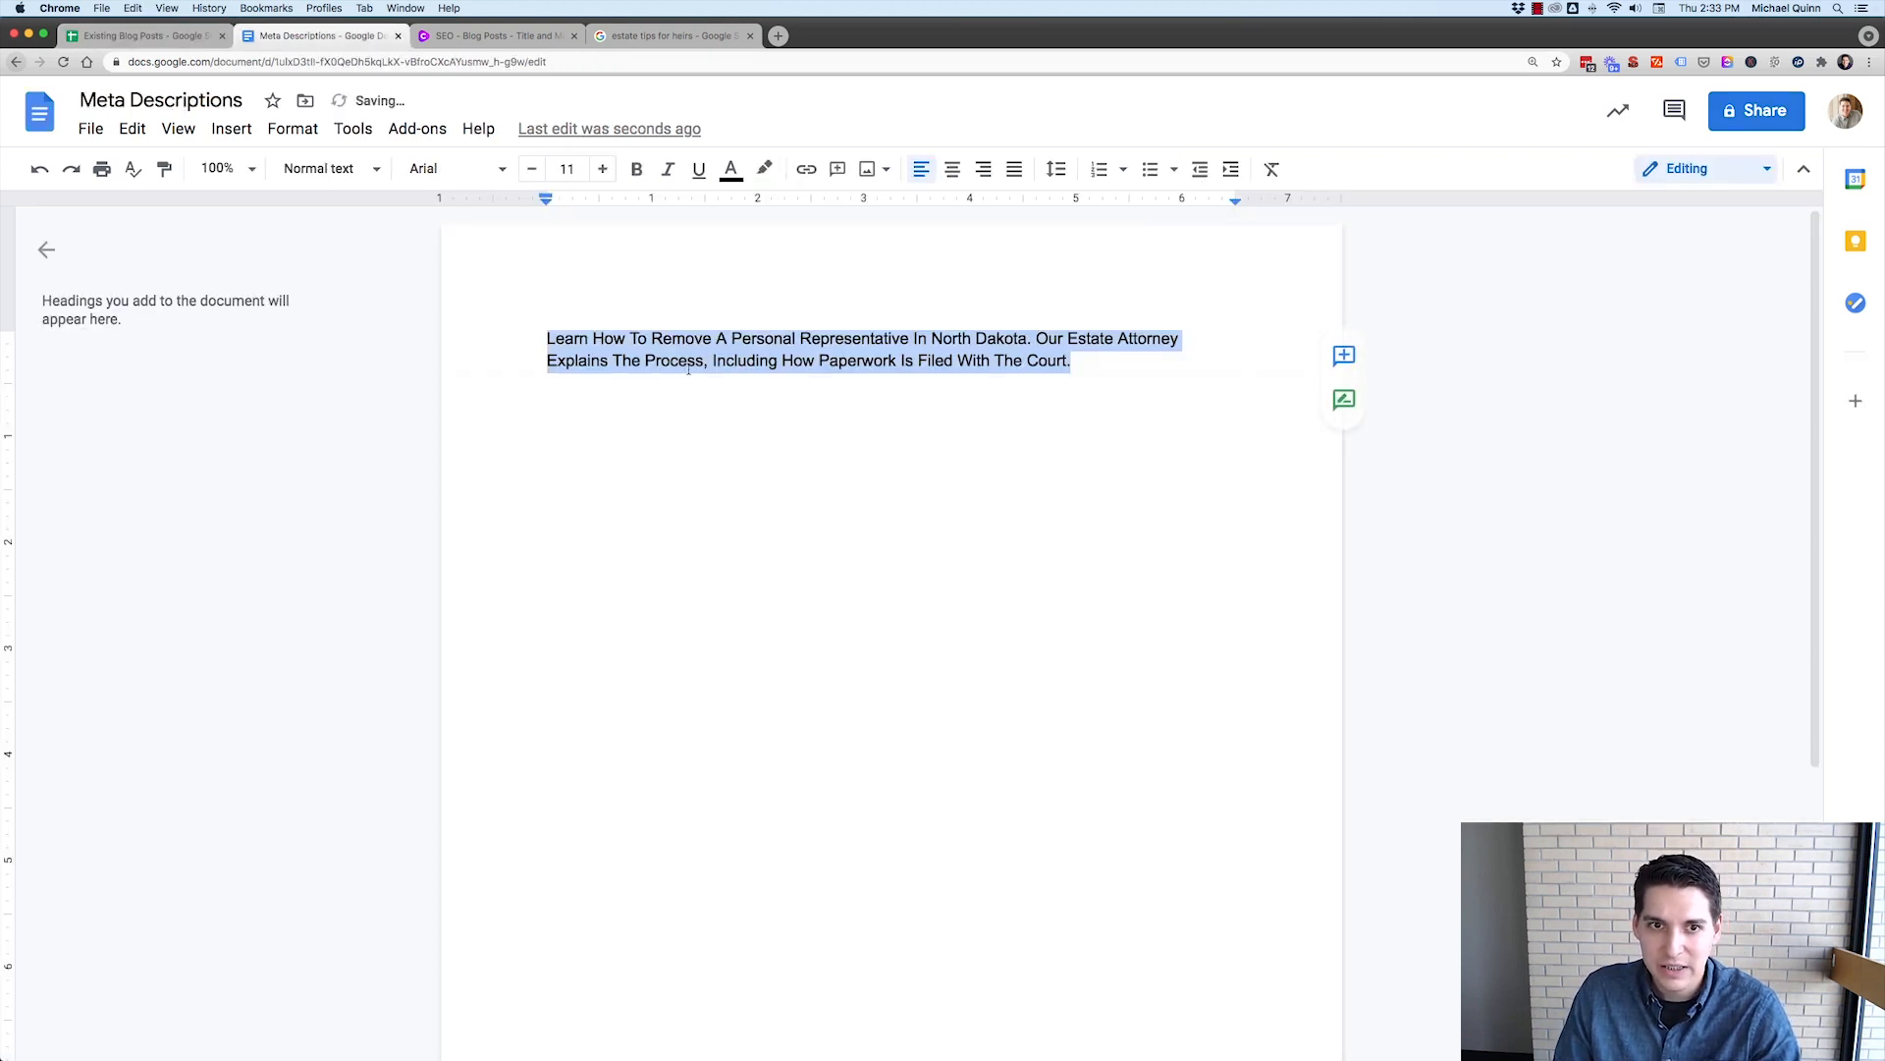
left_click(493, 35)
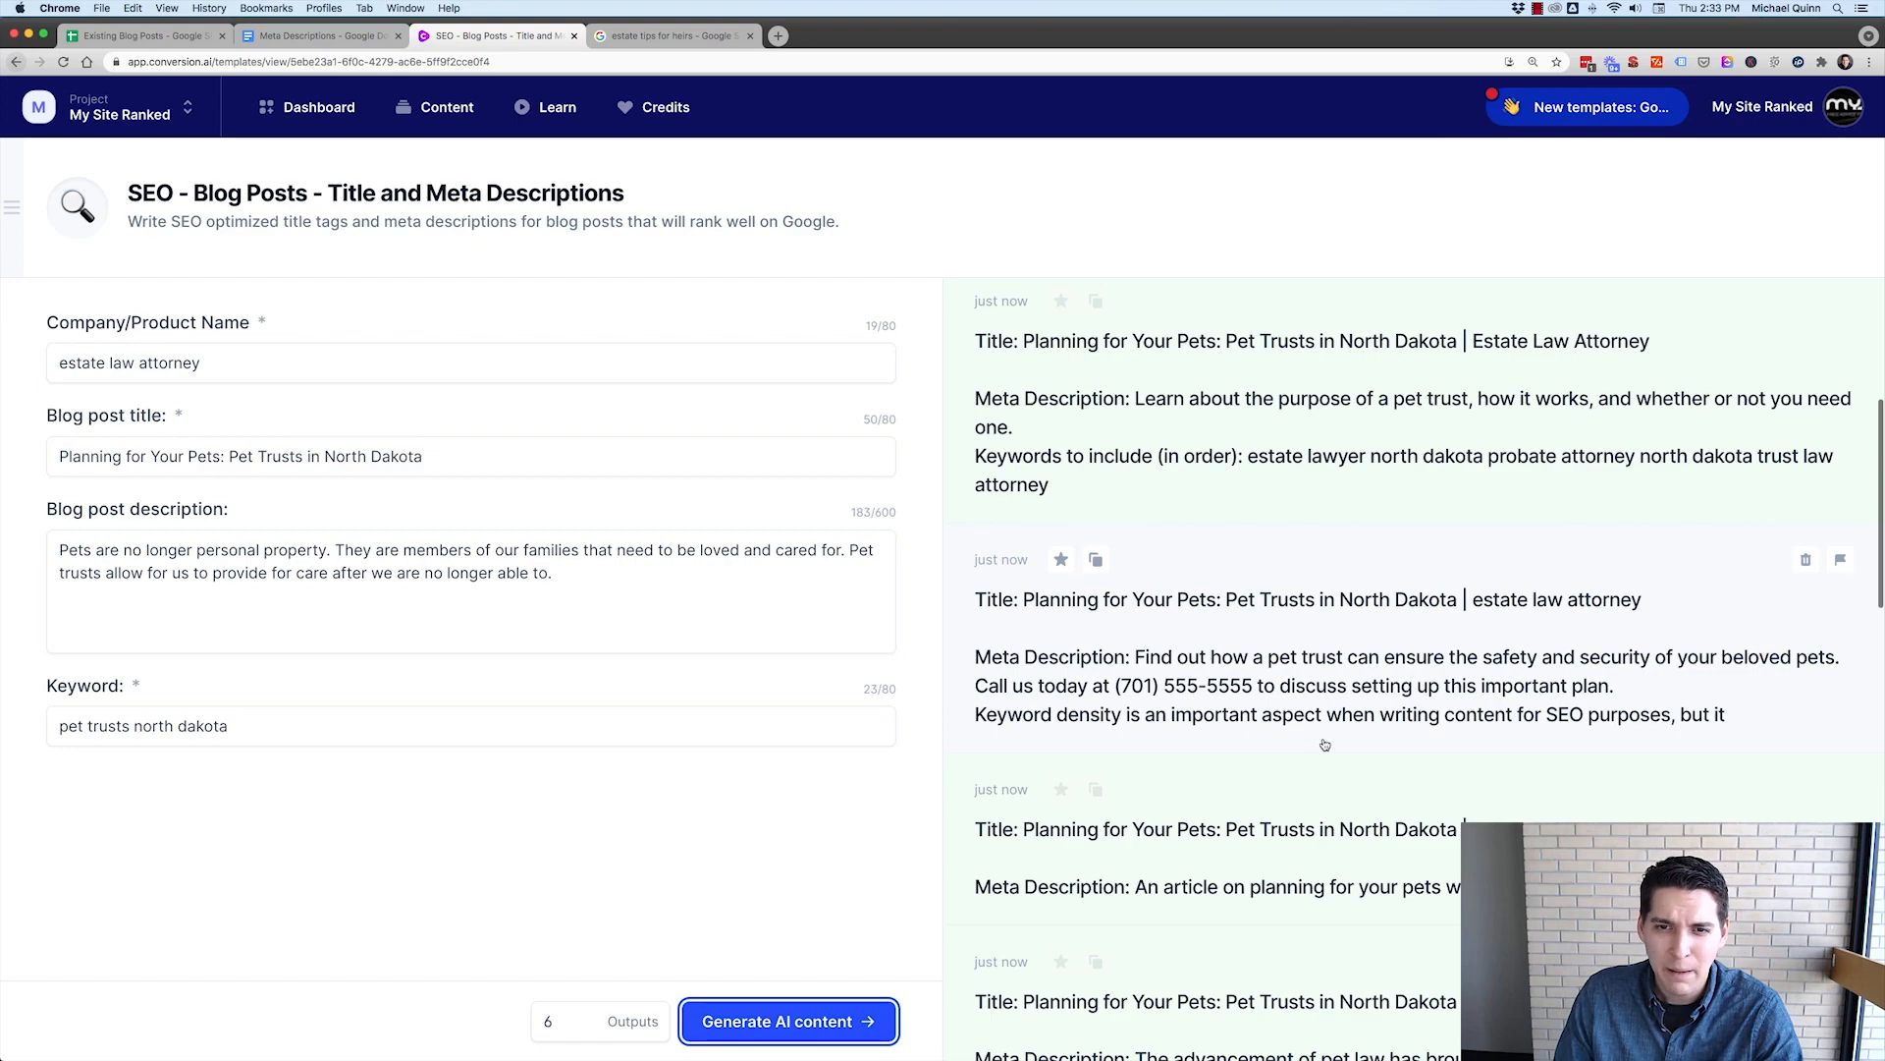
scroll("down", 3)
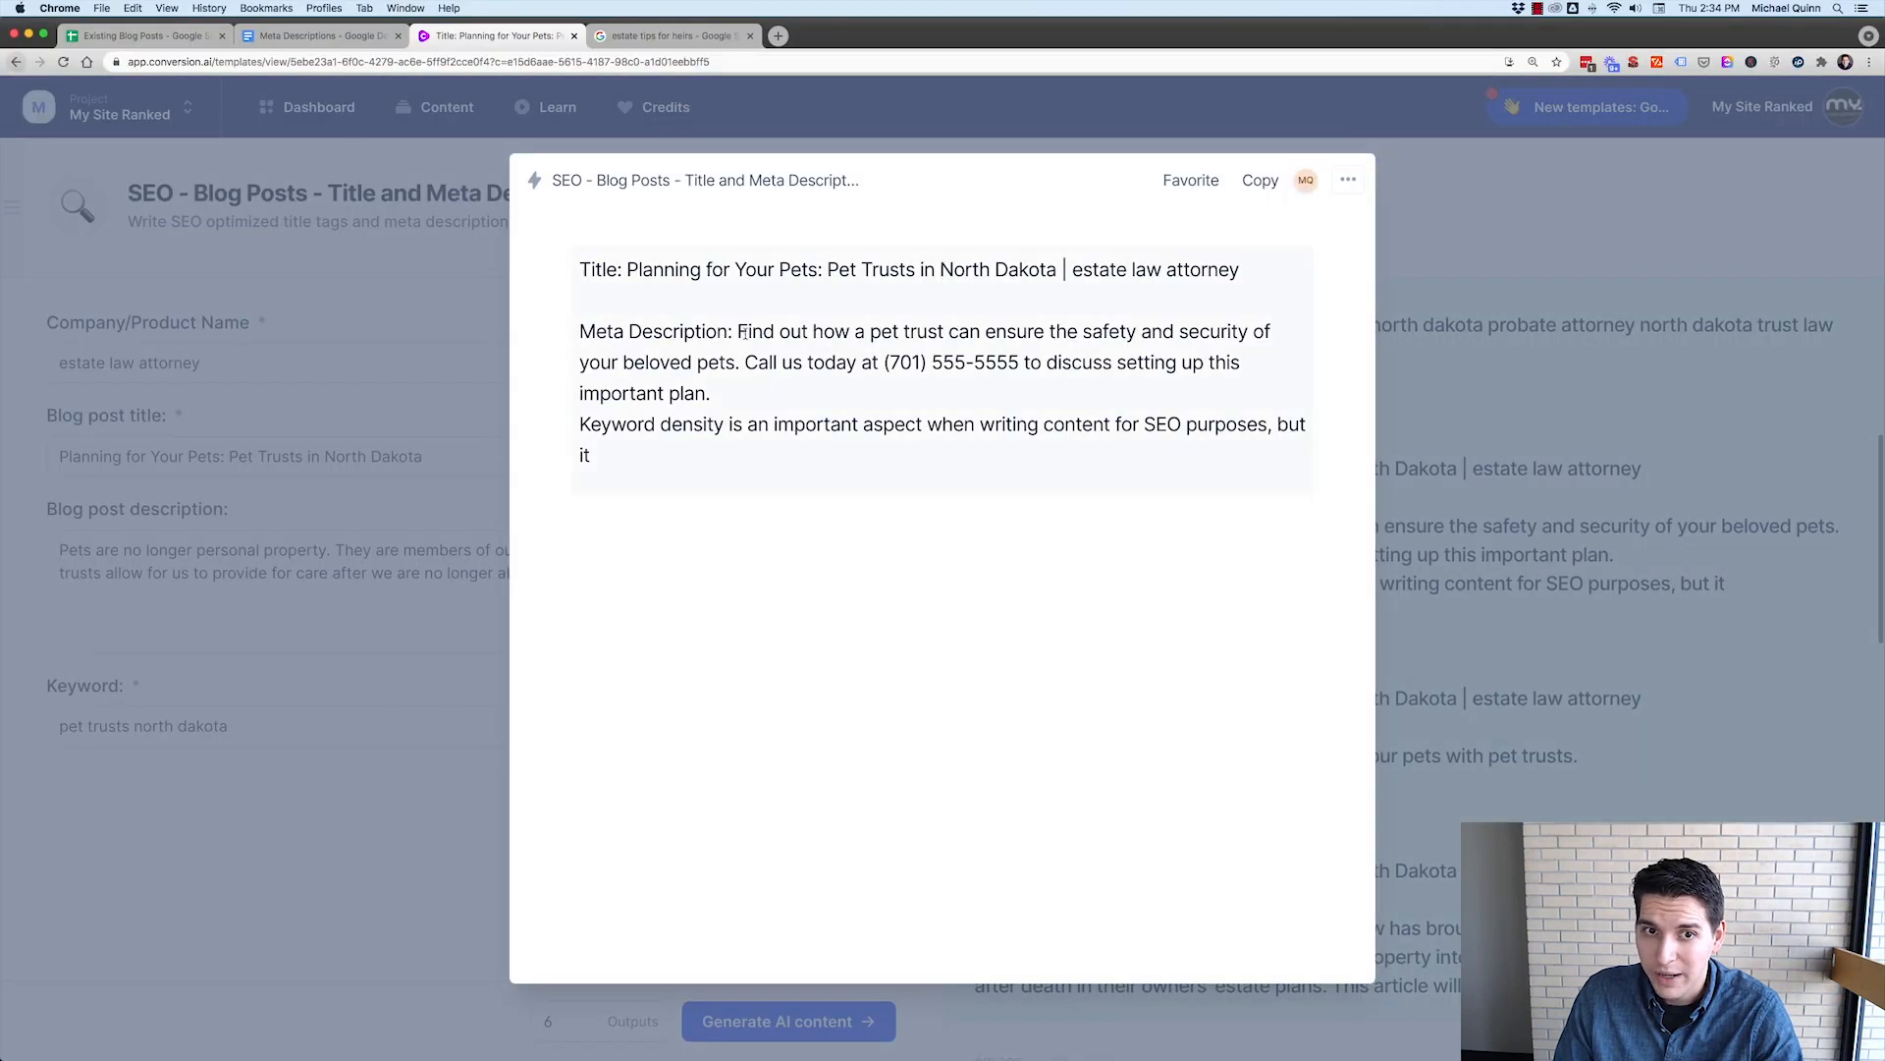
- Add 'Find out how a pet trust can ensure the safety and security of your beloved pets.' to the doc
left_click_drag(738, 331, 744, 362)
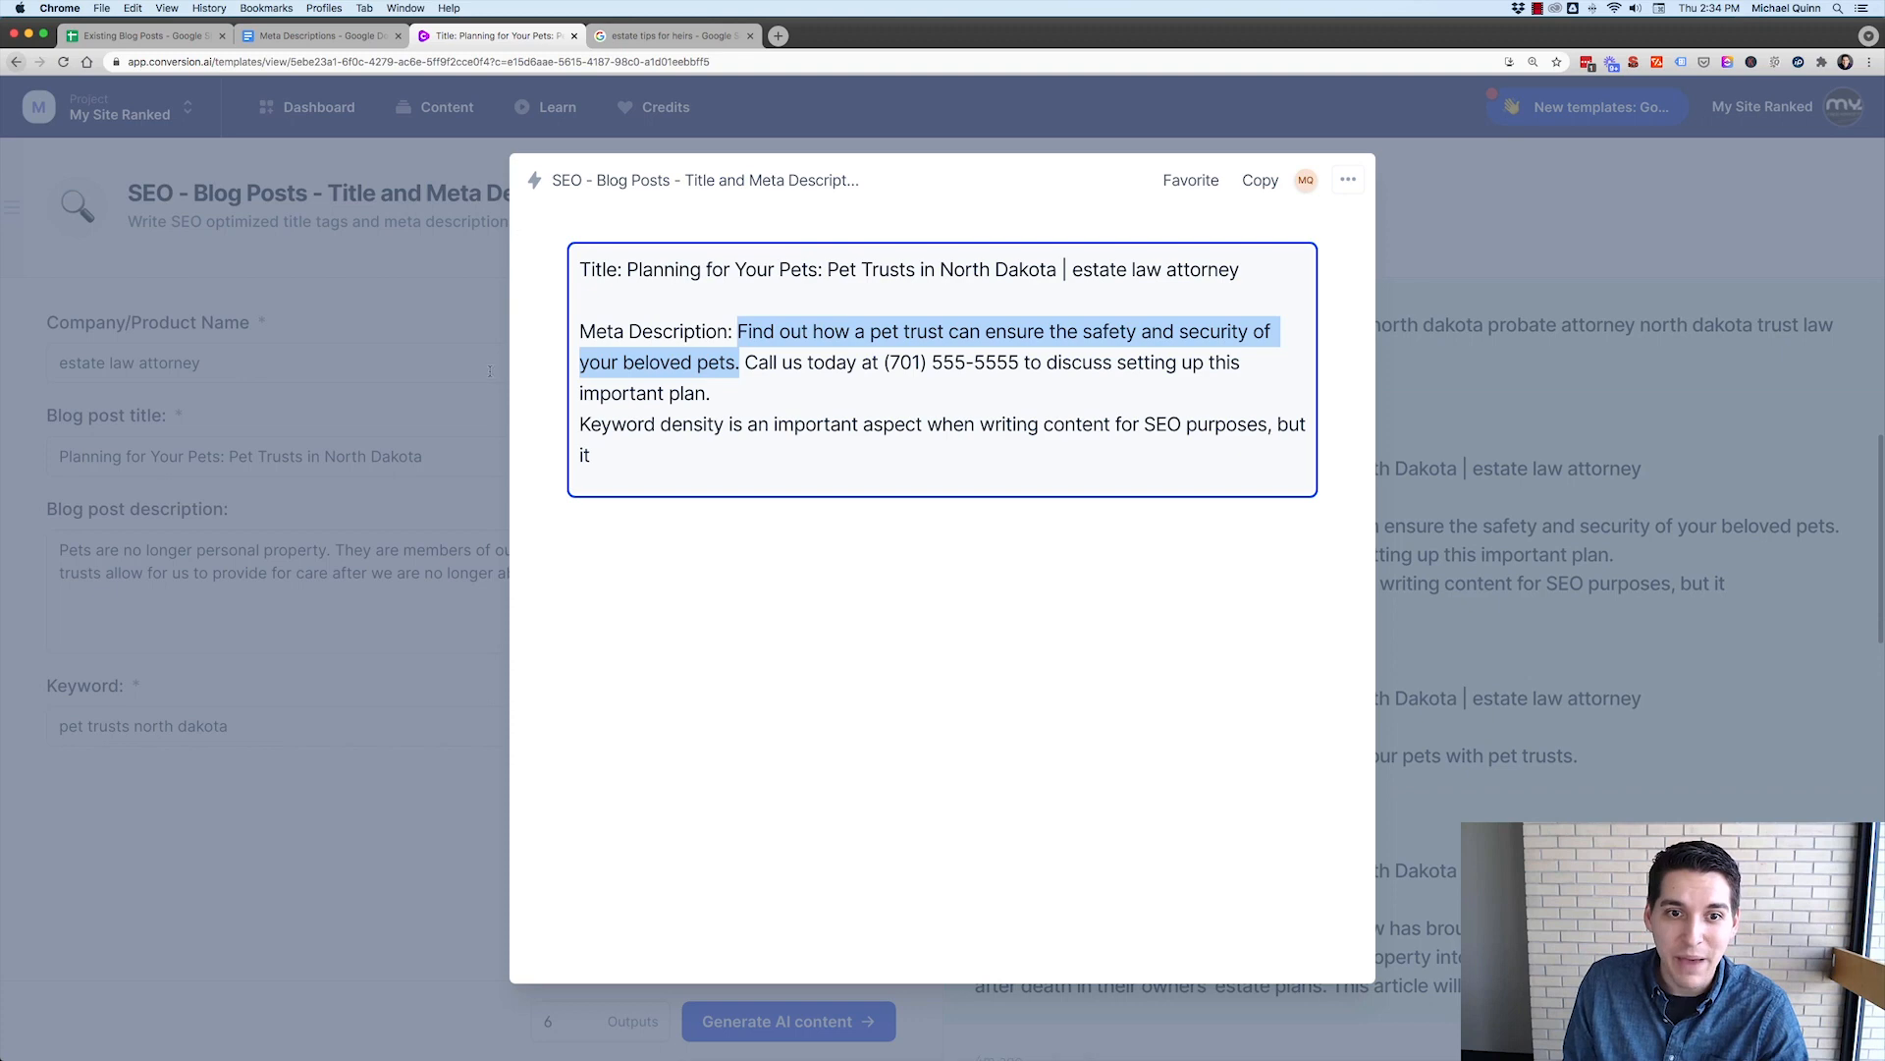
left_click(318, 35)
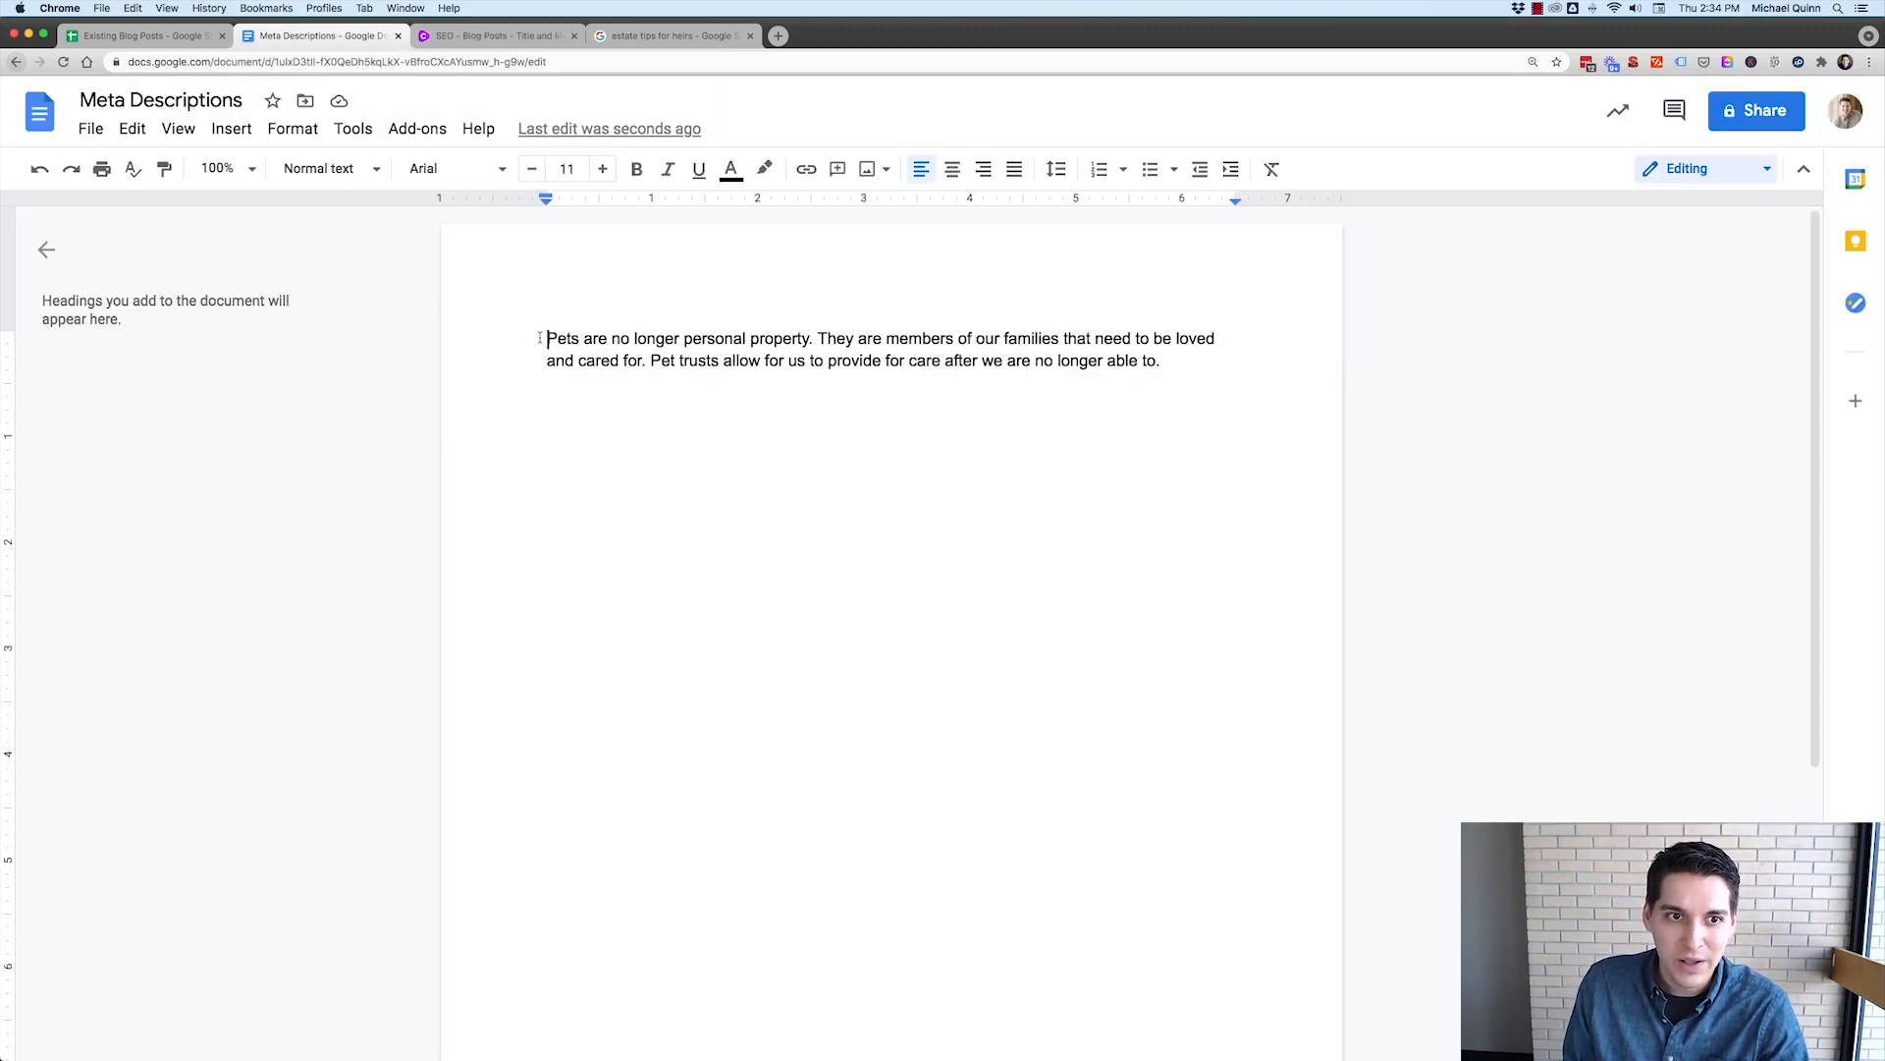
type("Find out how a pet trust can ensure the safety and security of your beloved pets.")
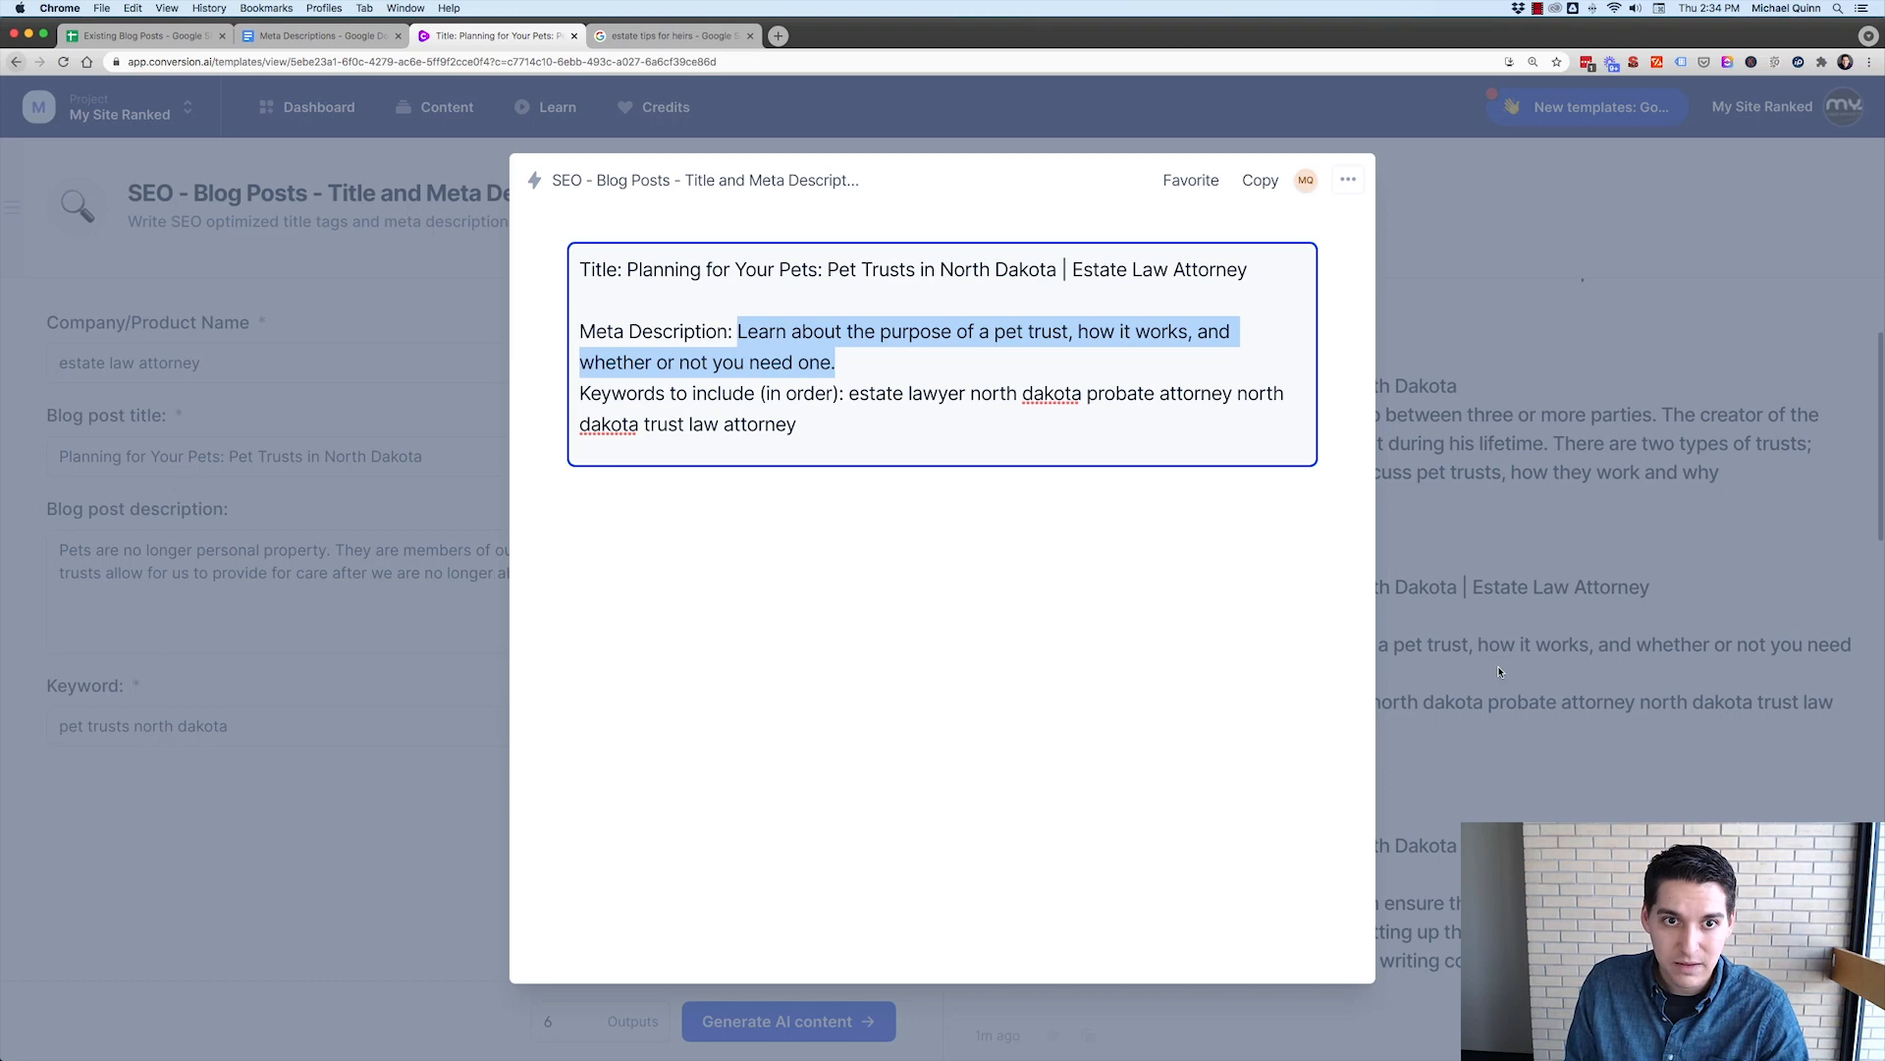
left_click(320, 35)
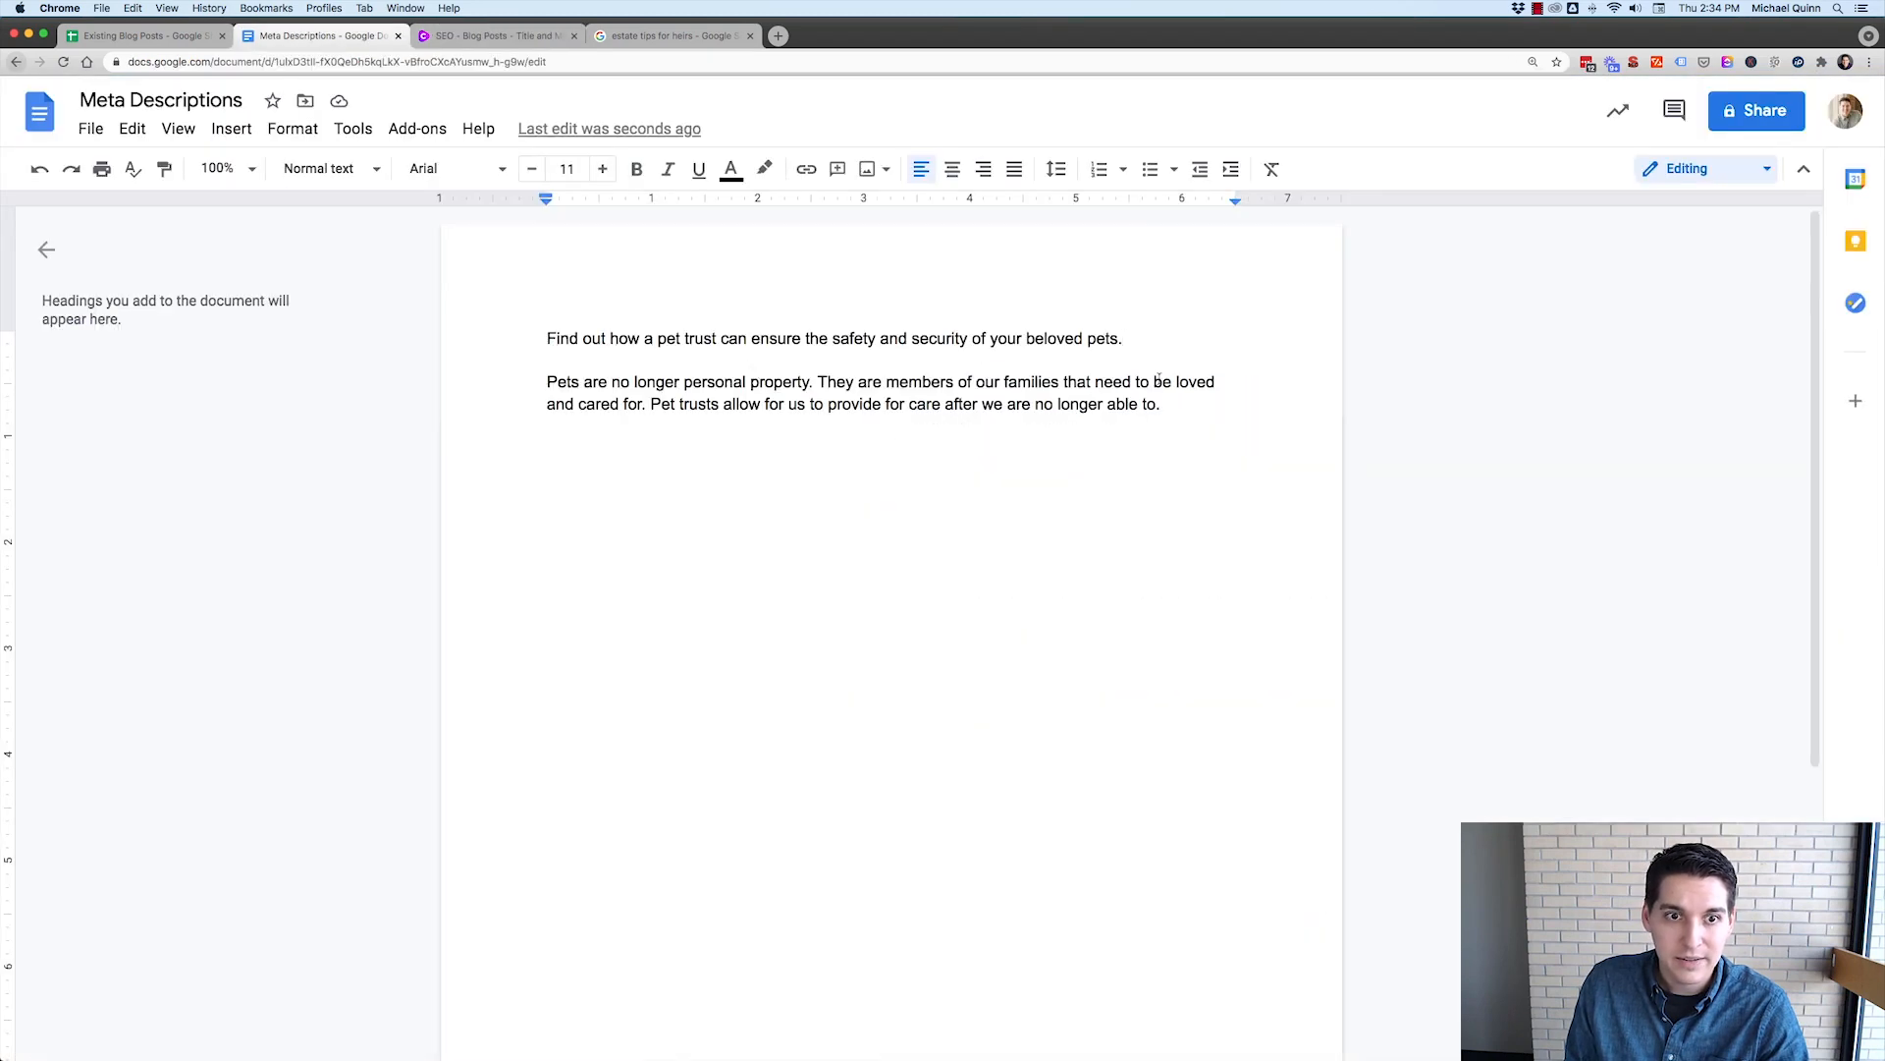
- Append the 'Learn about the purpose of a pet trust' sentence and convert the combined text to Title Case
type("Learn about the purpose of a pet trust, how it works, and whether or not you need one.")
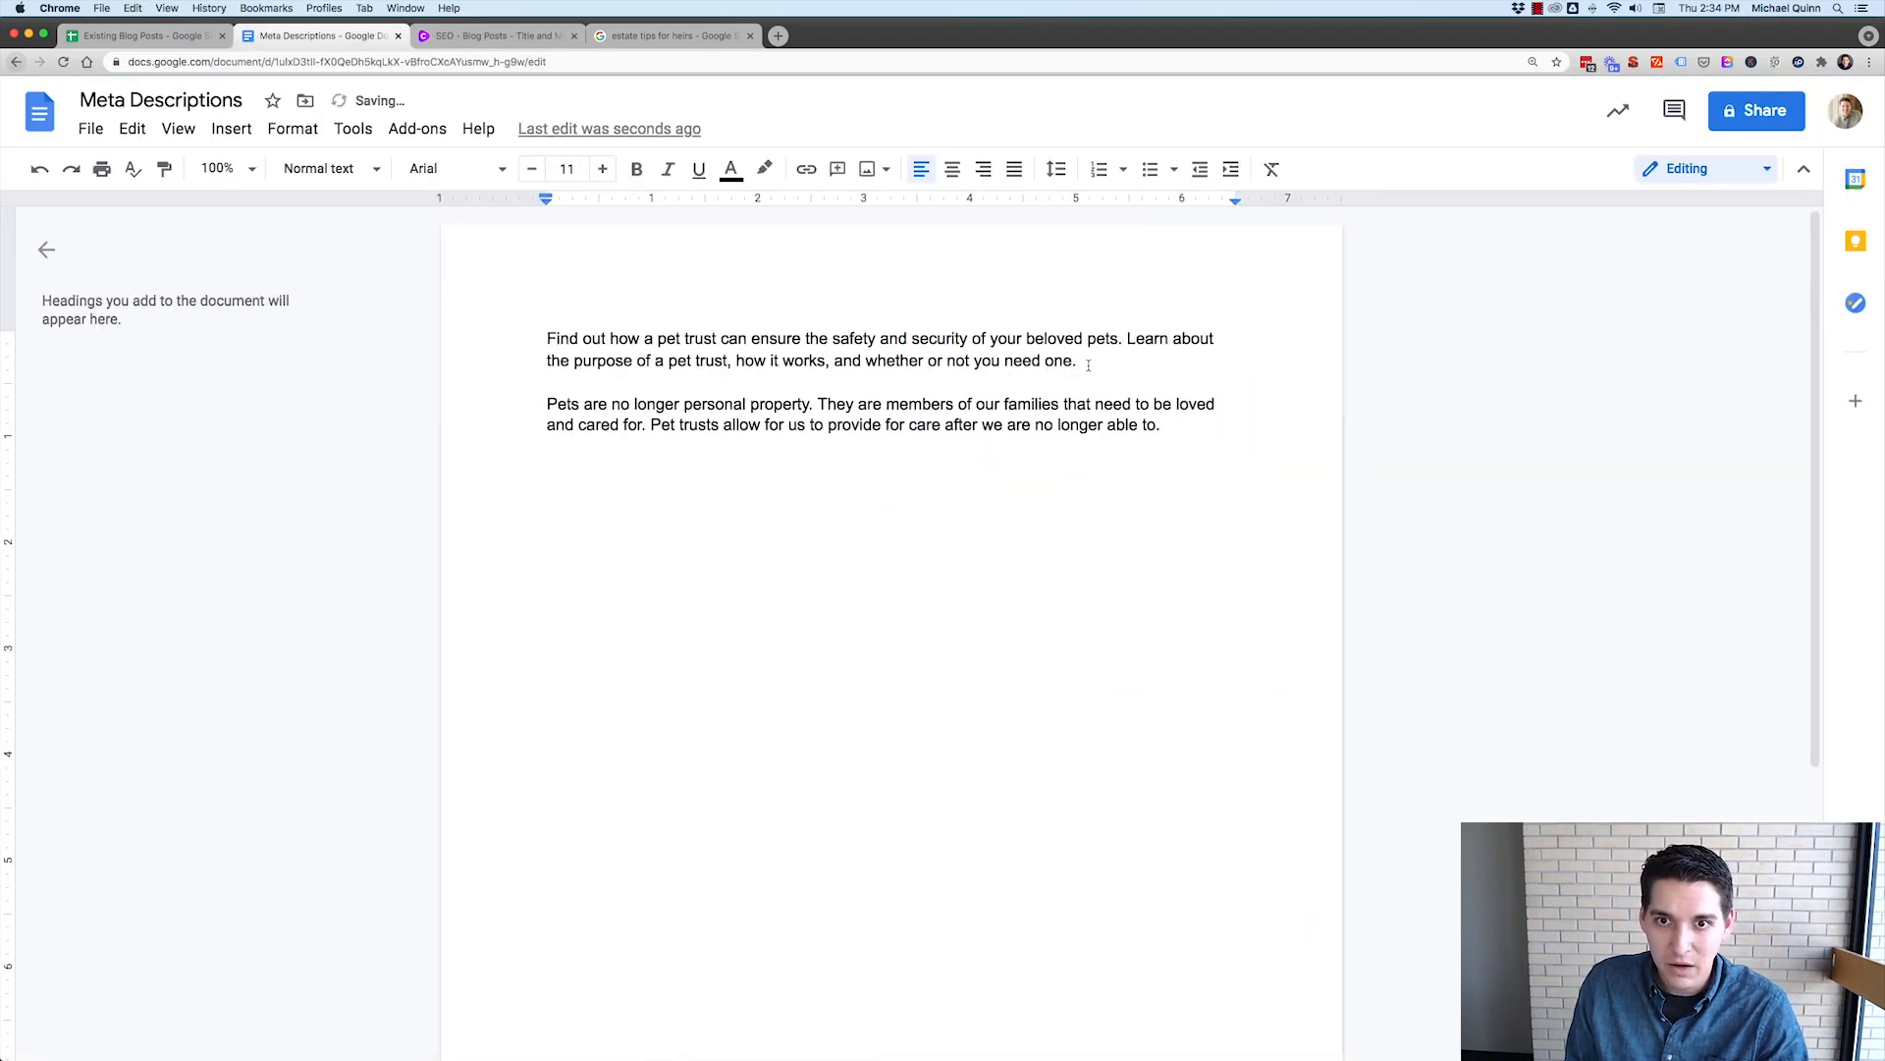
left_click_drag(547, 337, 1077, 360)
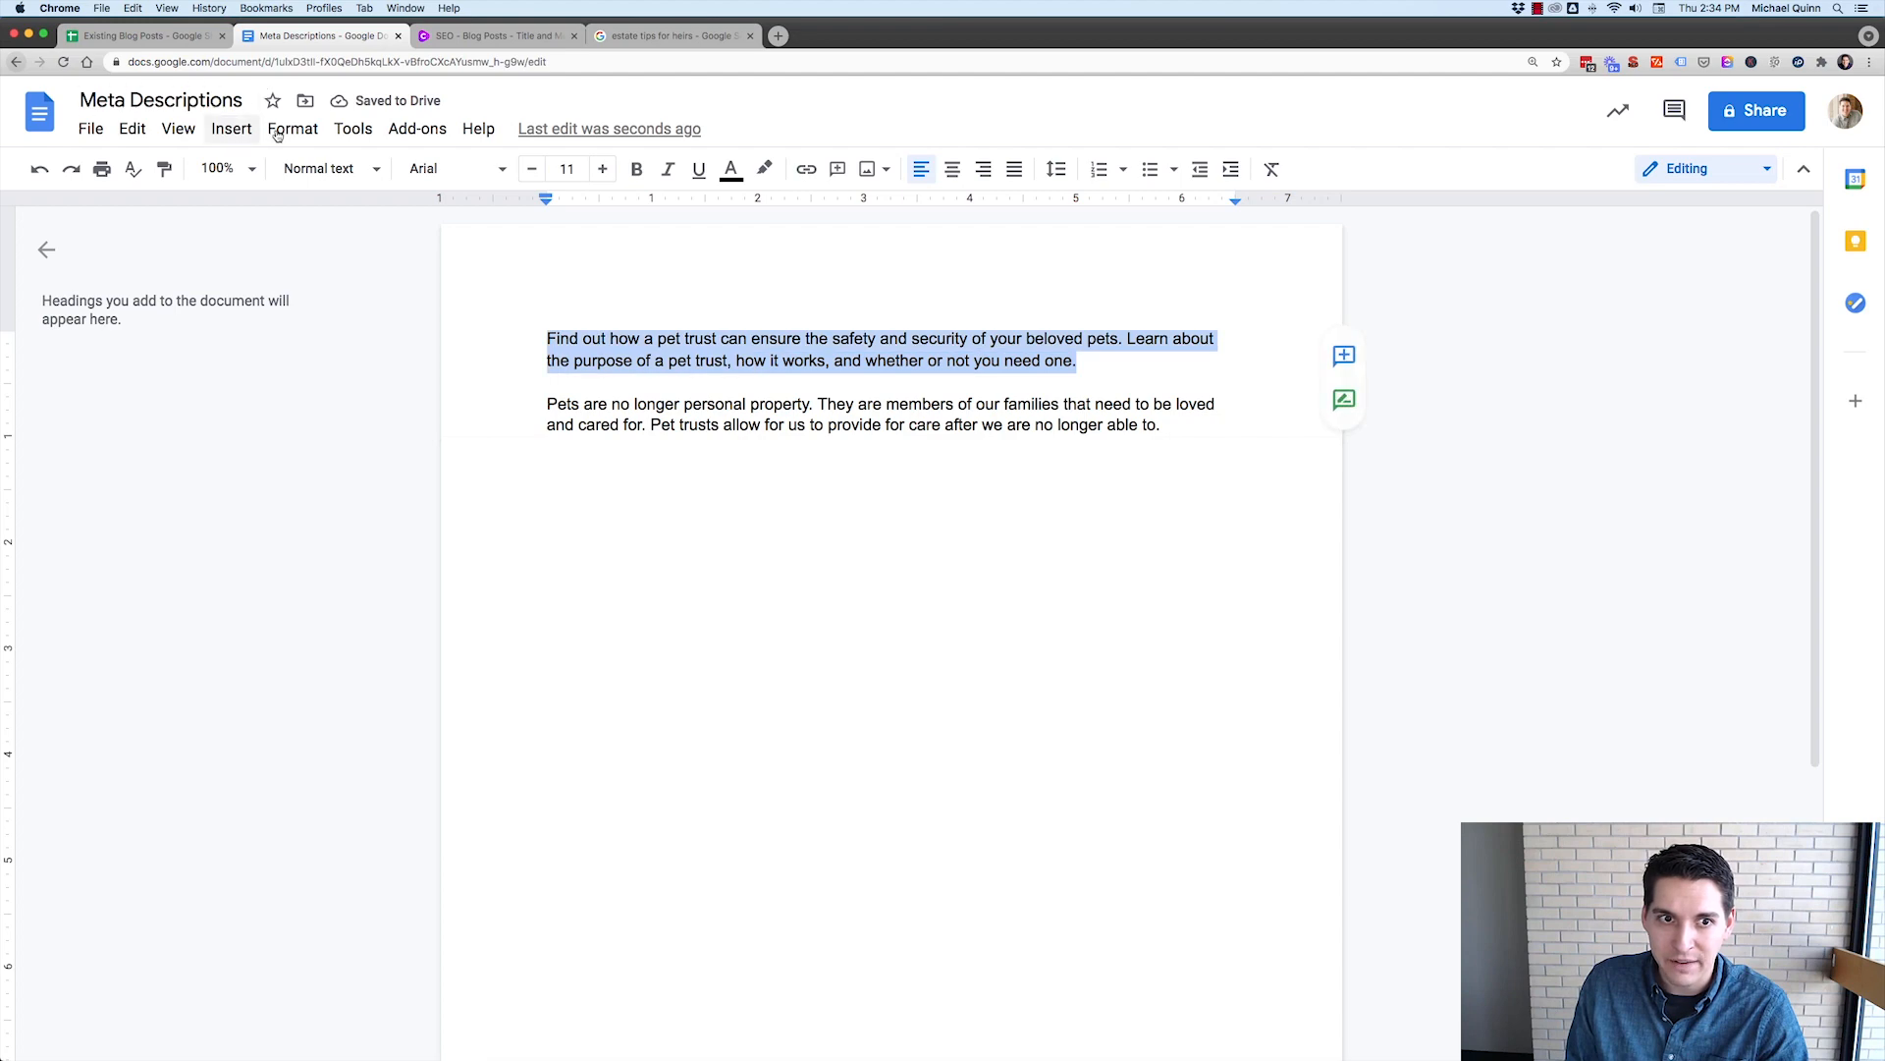
left_click(293, 128)
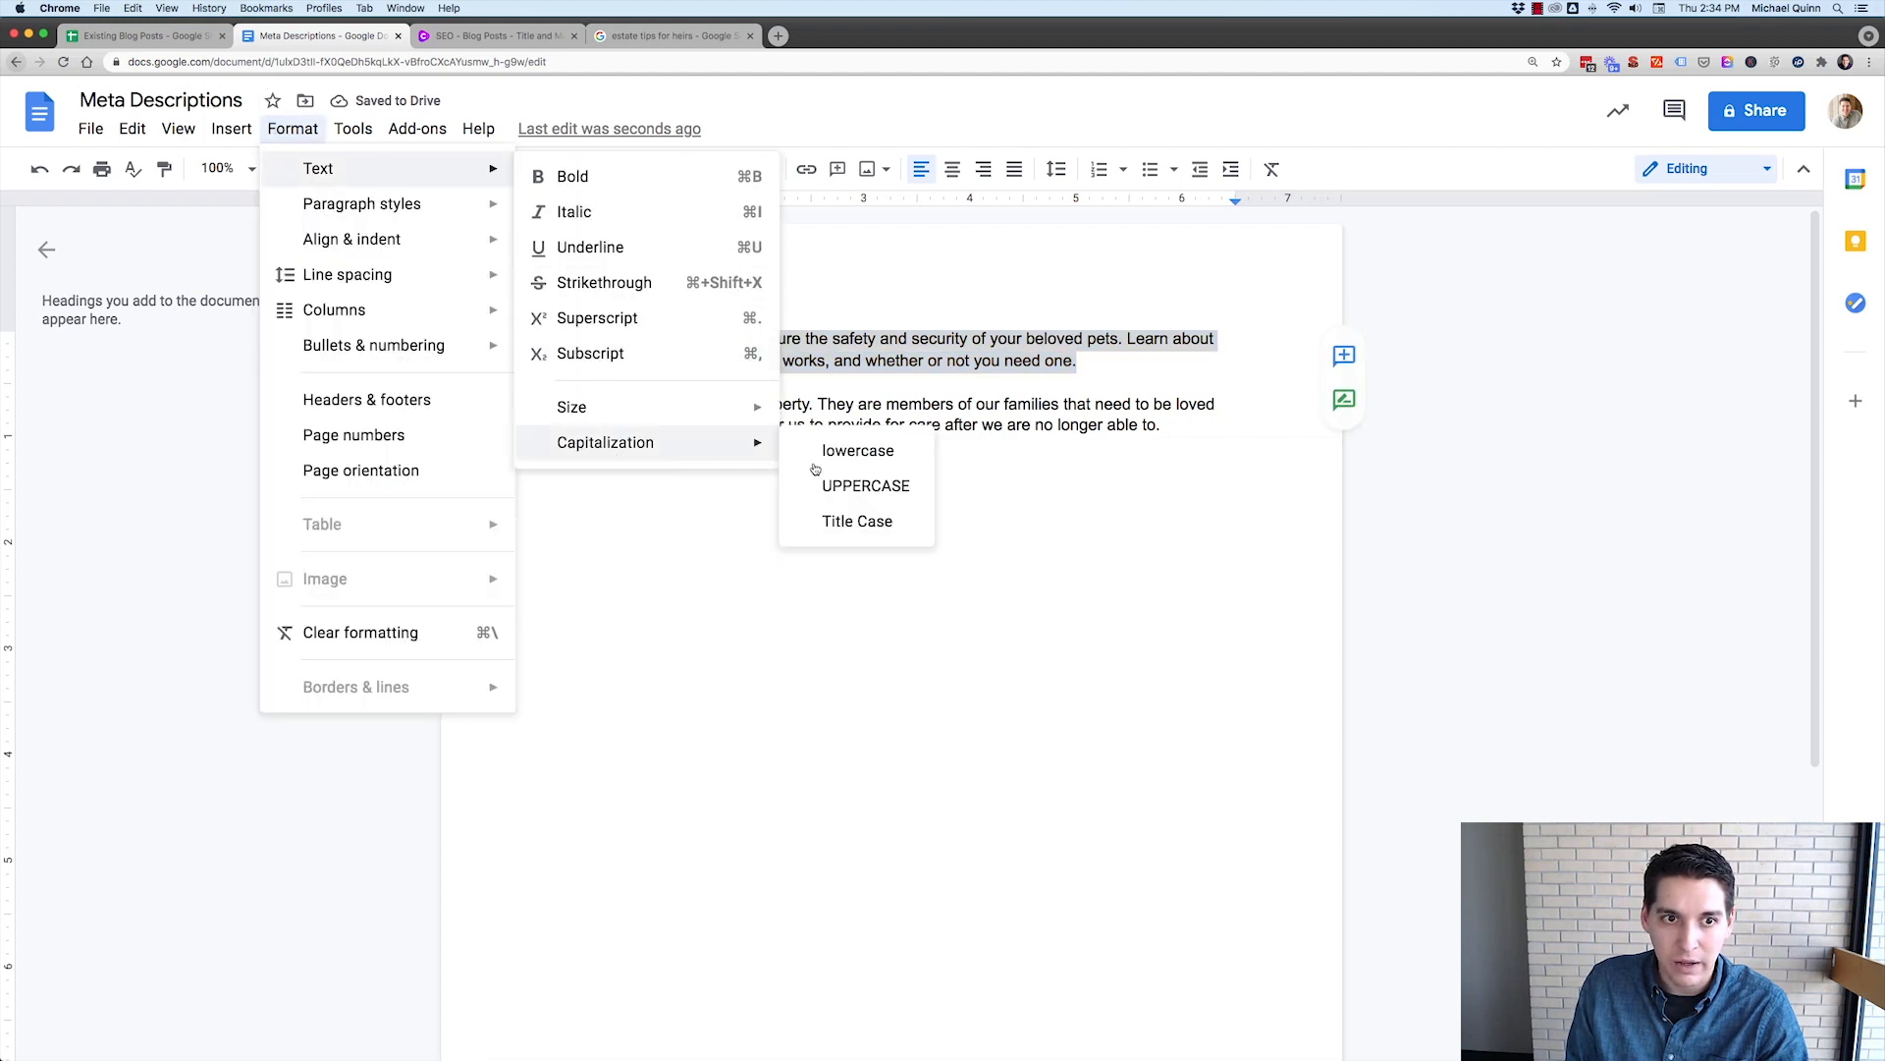
left_click(856, 521)
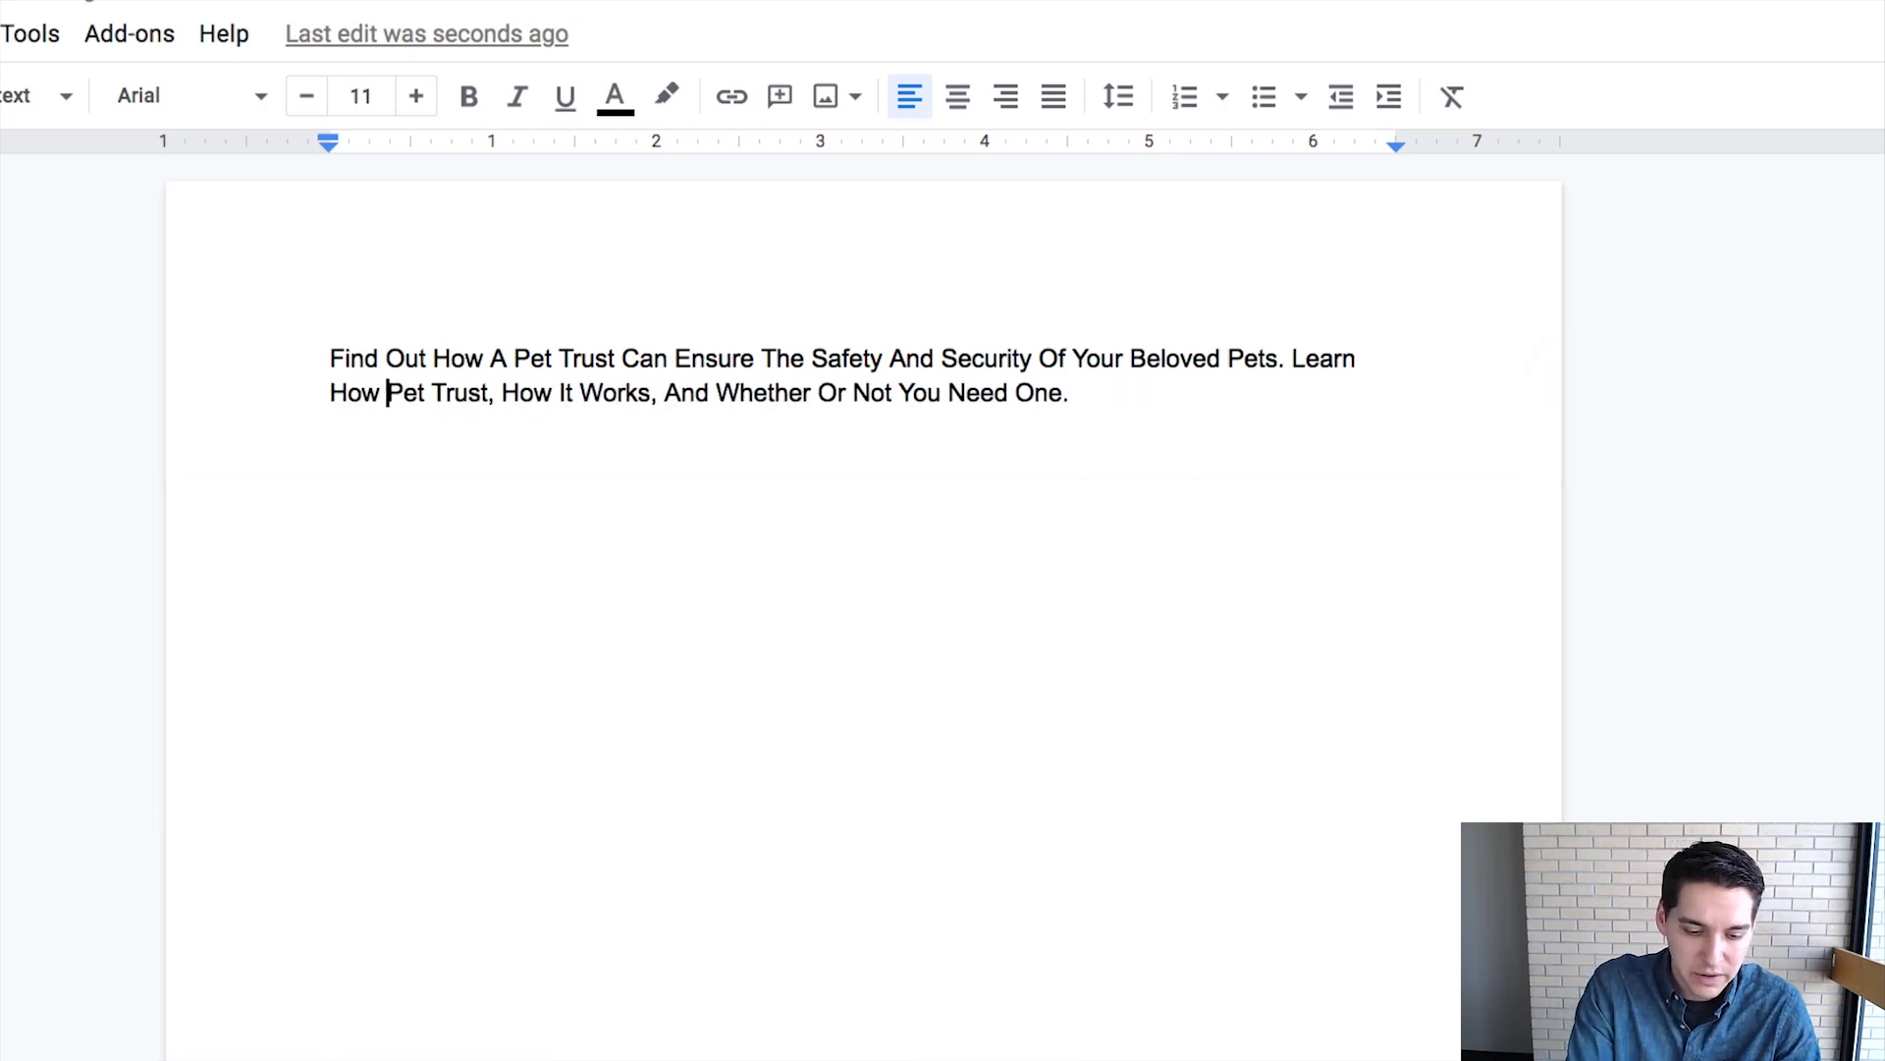
- Remove the redundant words 'How It' and select the pet-trust meta description cell
type("A")
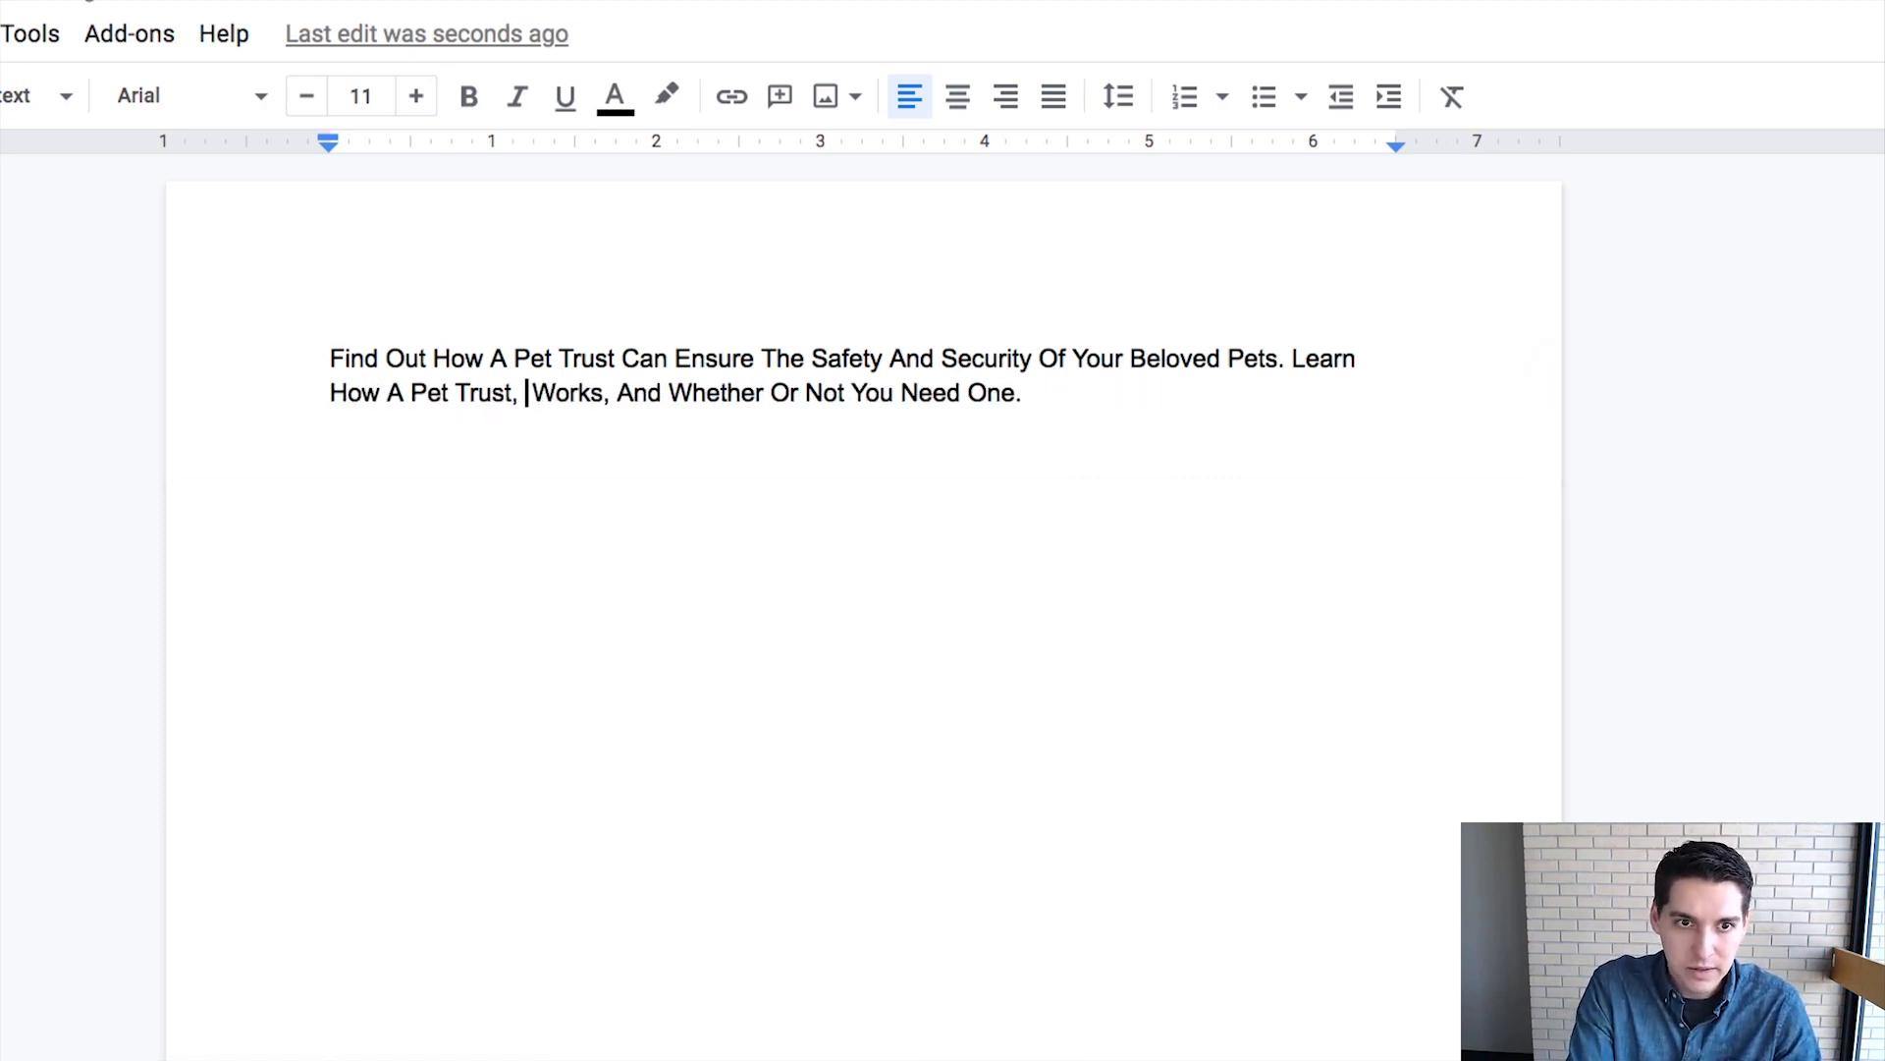
key("Backspace")
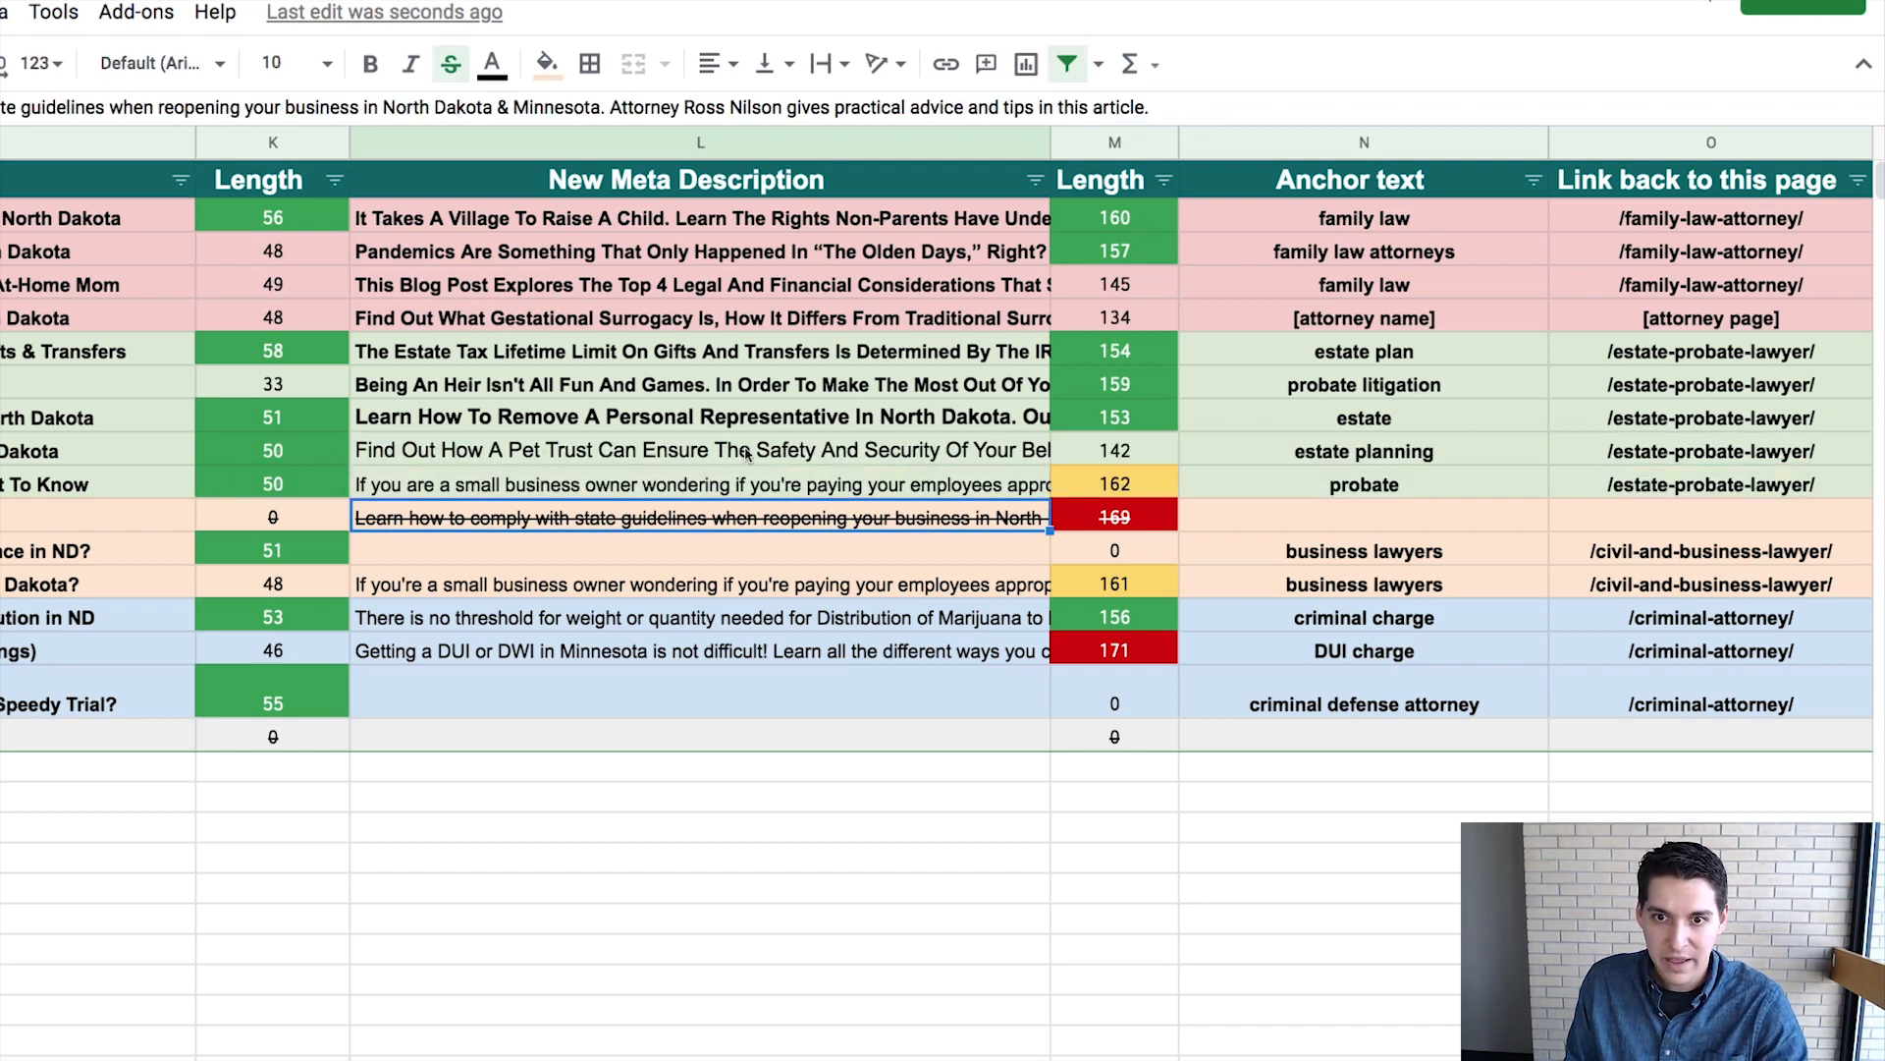
left_click(700, 450)
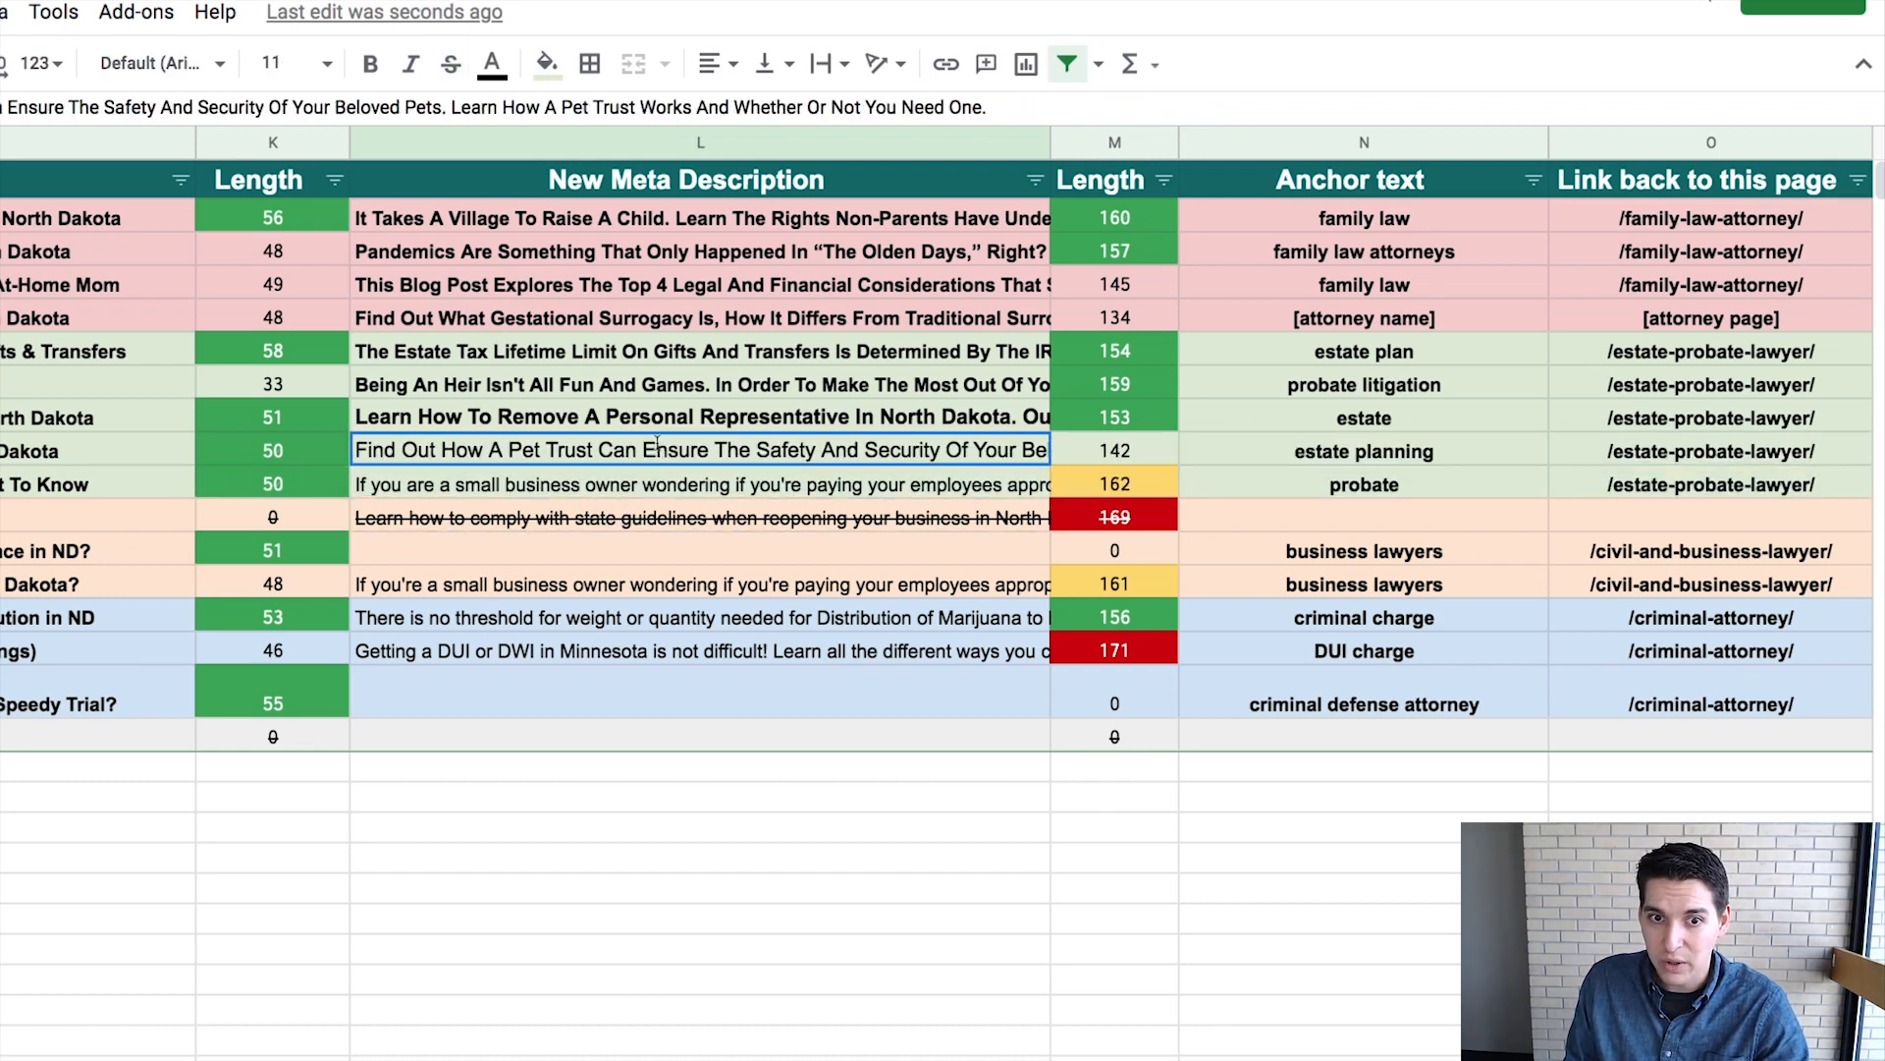